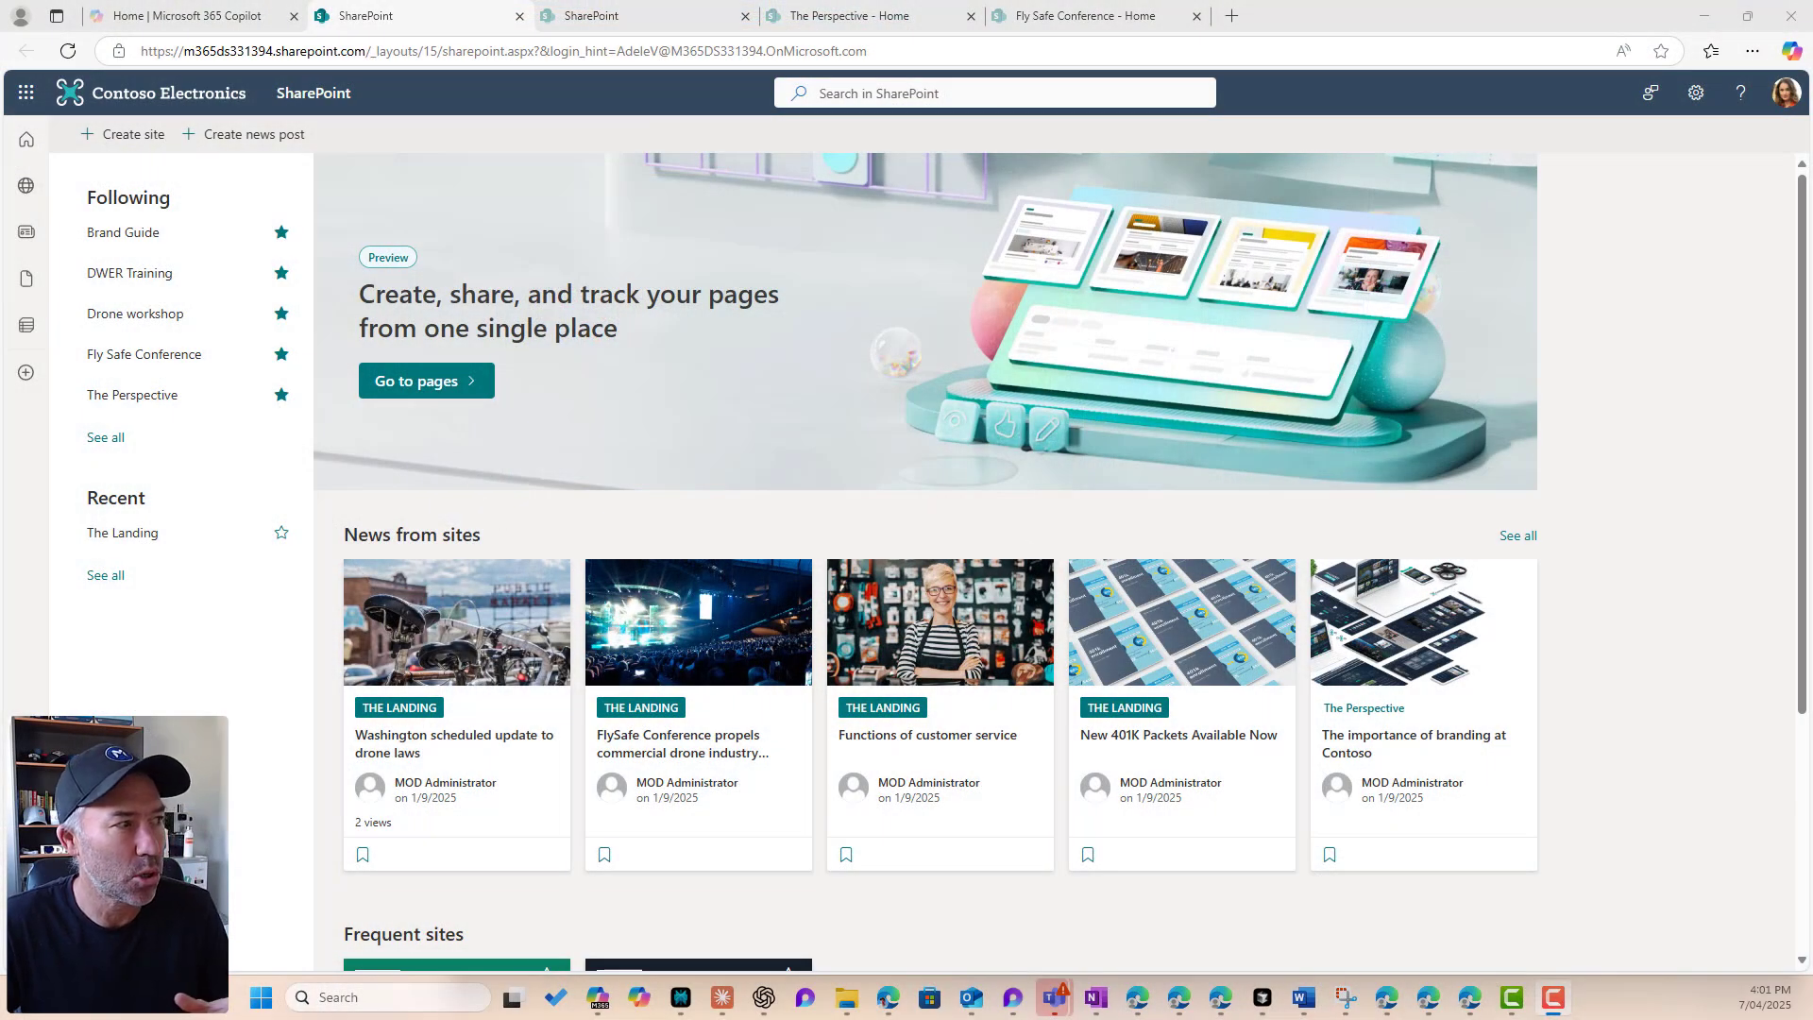
{"action": "mouse_move", "coordinate": [131, 272]}
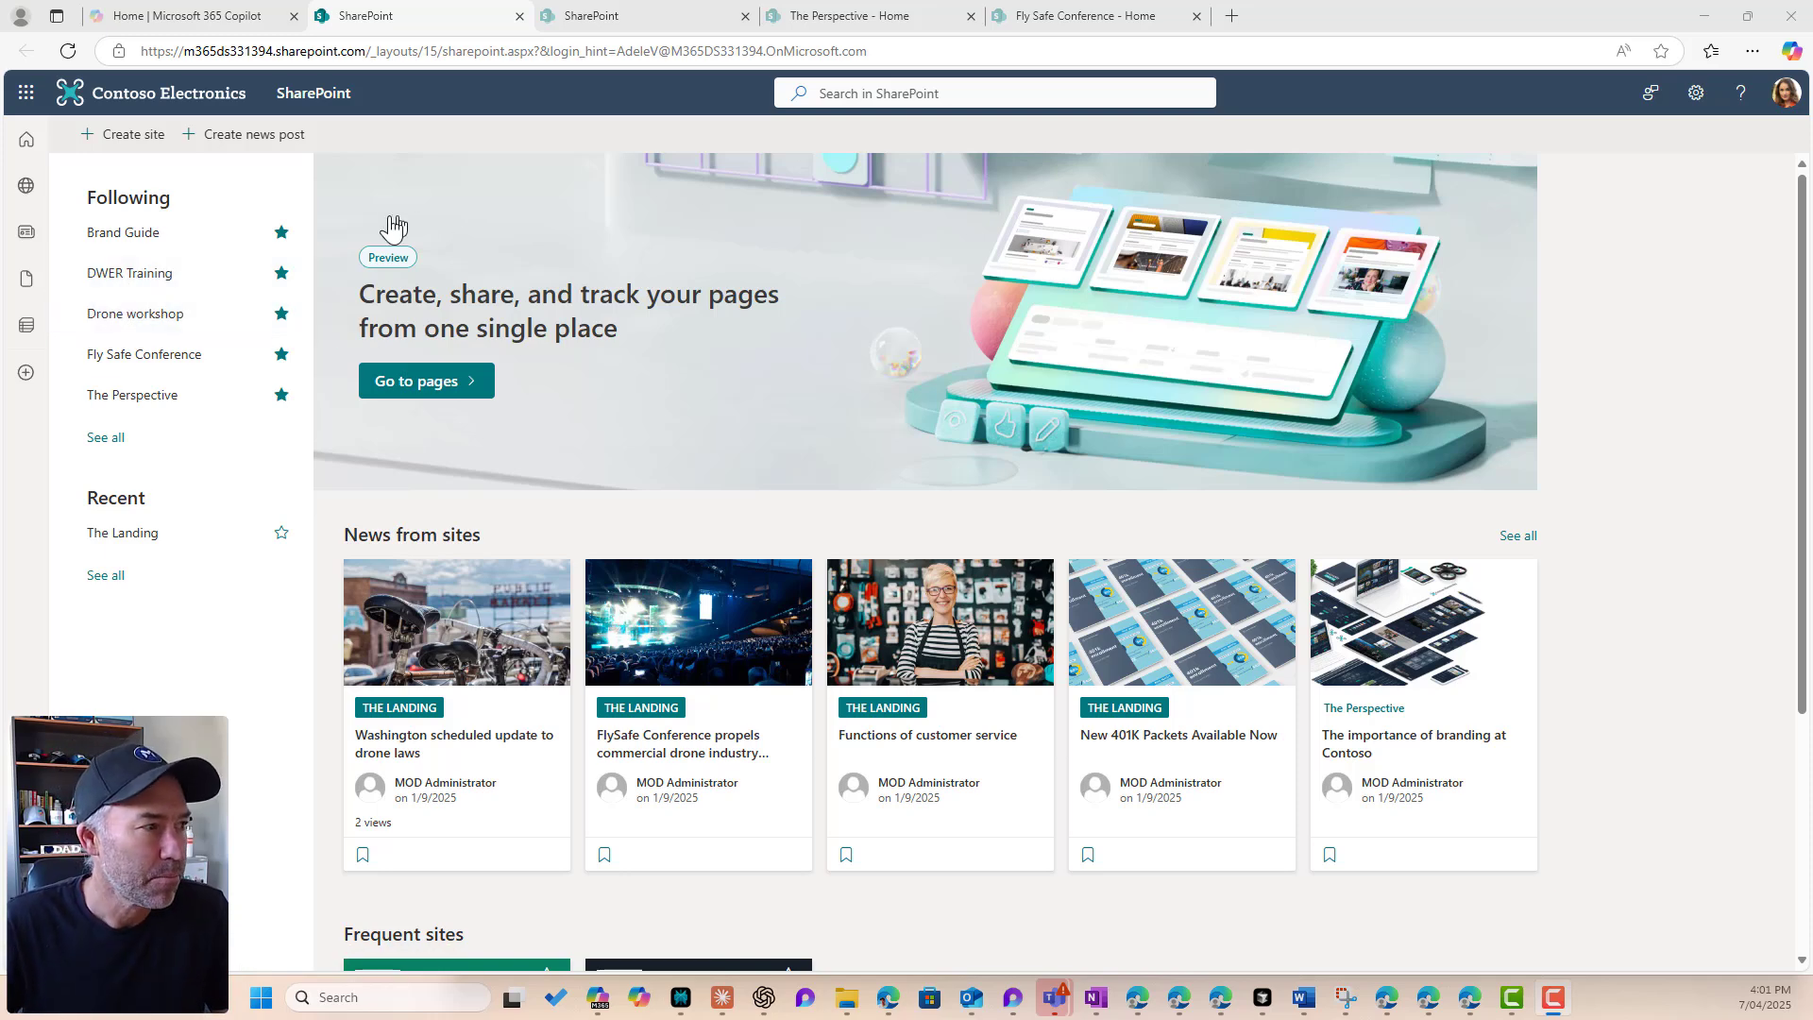
{"action": "mouse_move", "coordinate": [726, 410]}
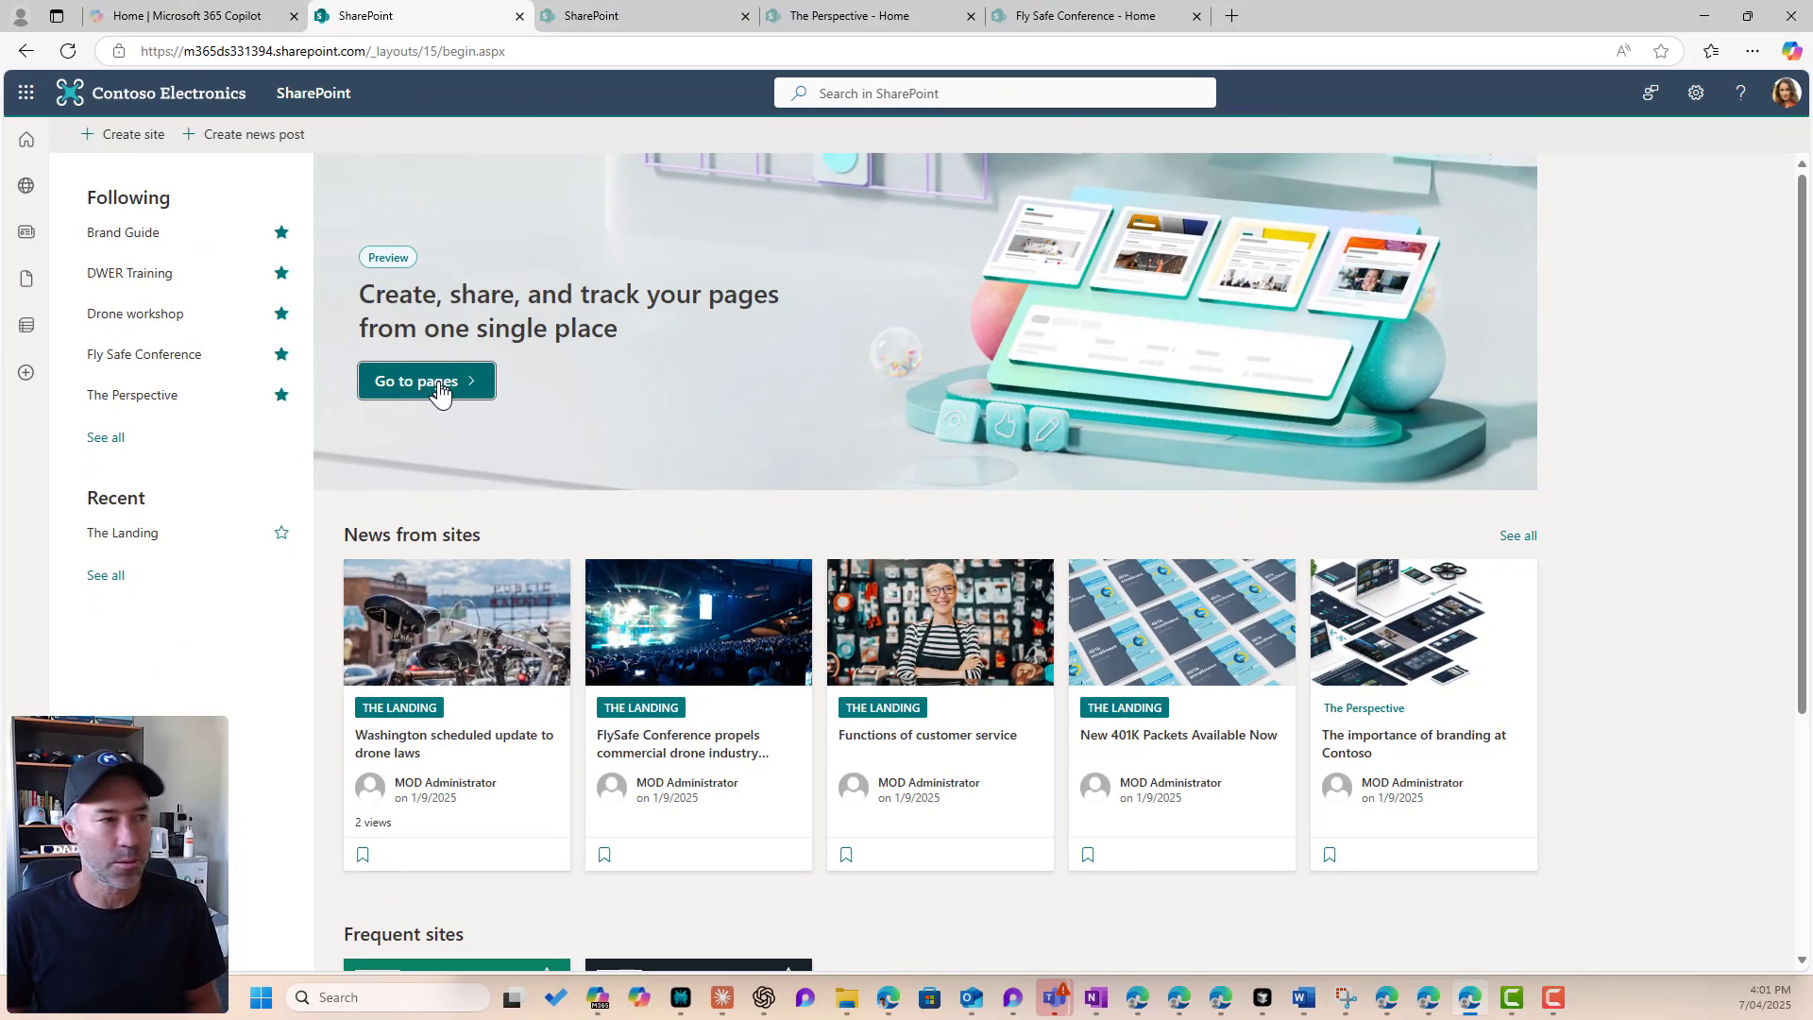
Step: Open the pages hub, peek at the Create menu, and browse the template carousel forward and back
{"action": "left_click", "coordinate": [425, 380]}
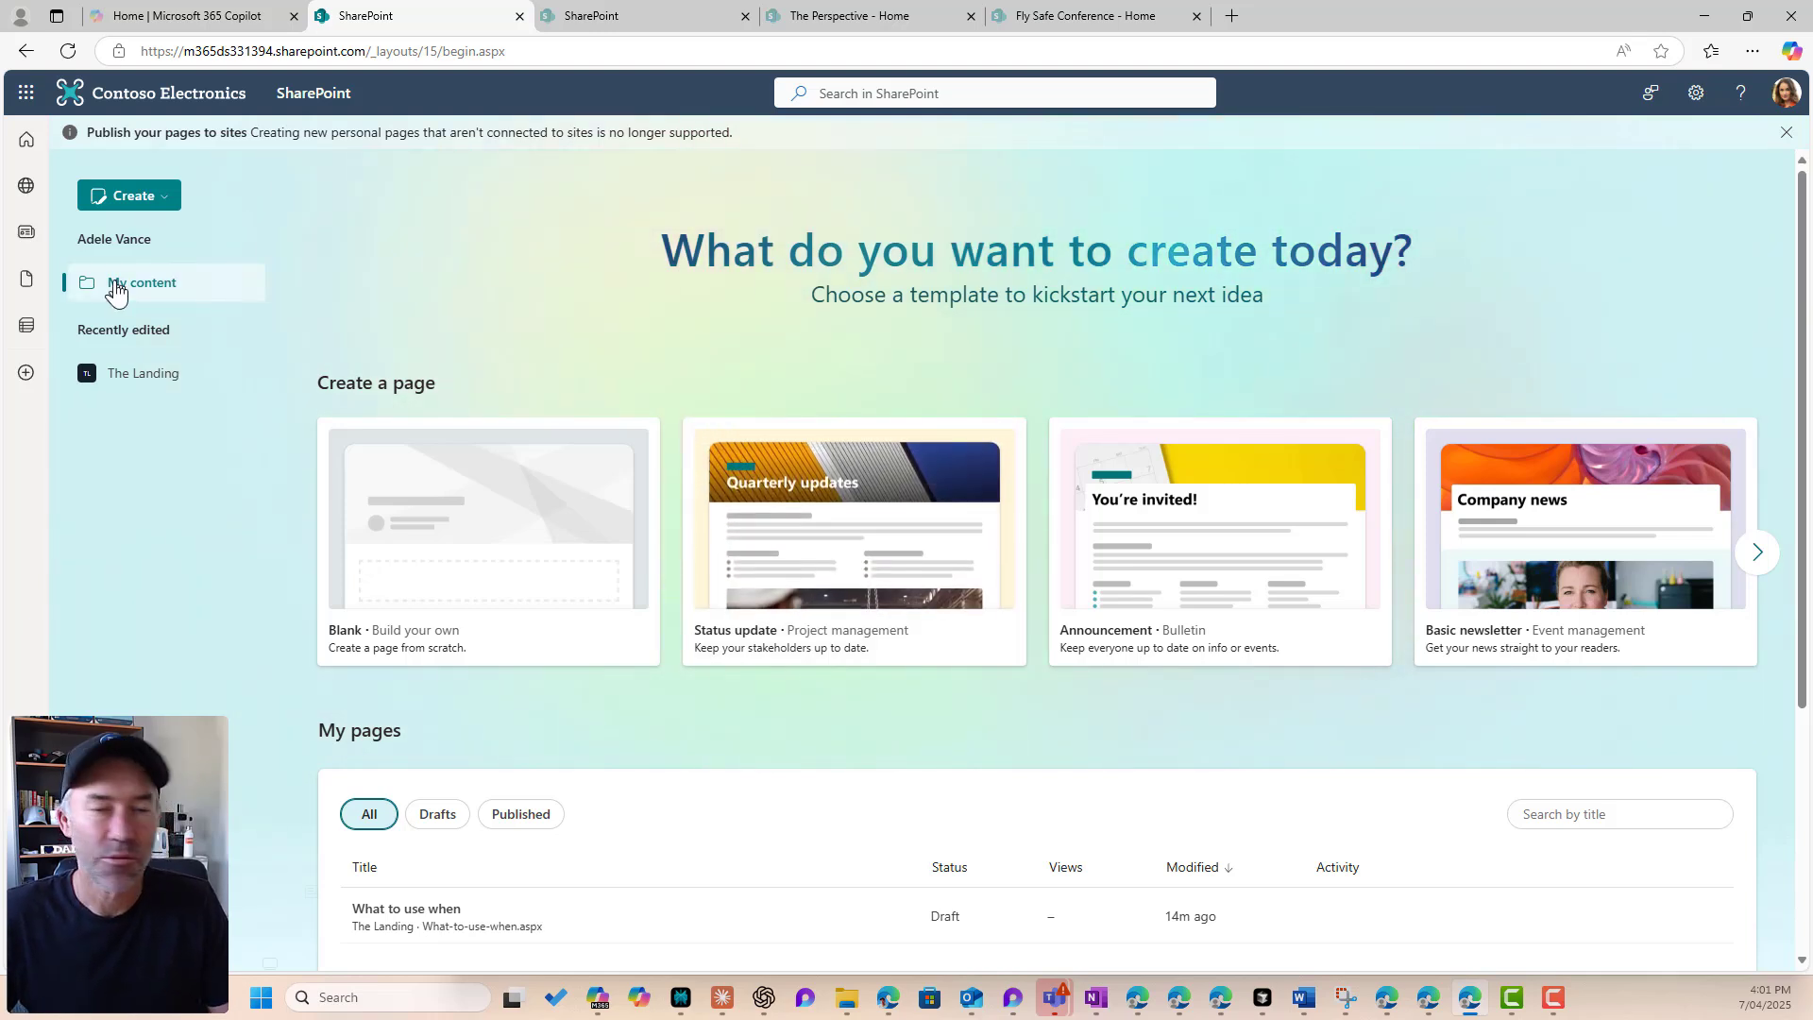
{"action": "mouse_move", "coordinate": [143, 372]}
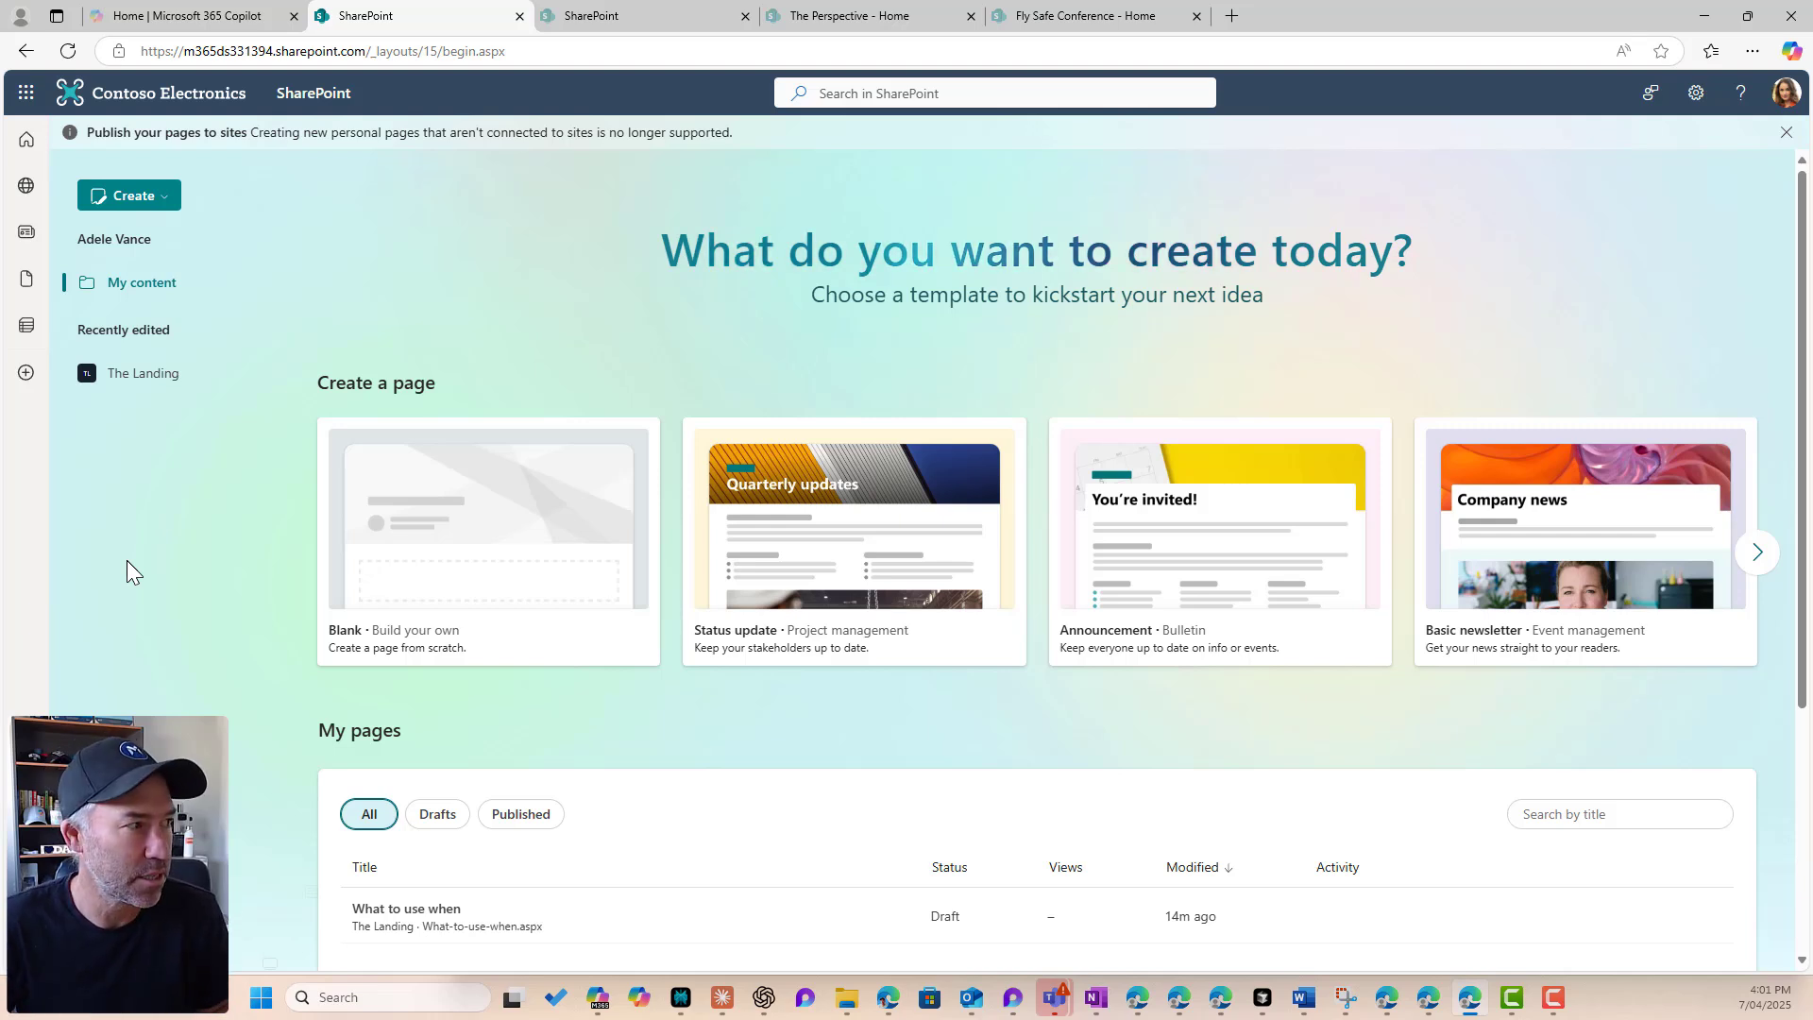
{"action": "left_click", "coordinate": [128, 194]}
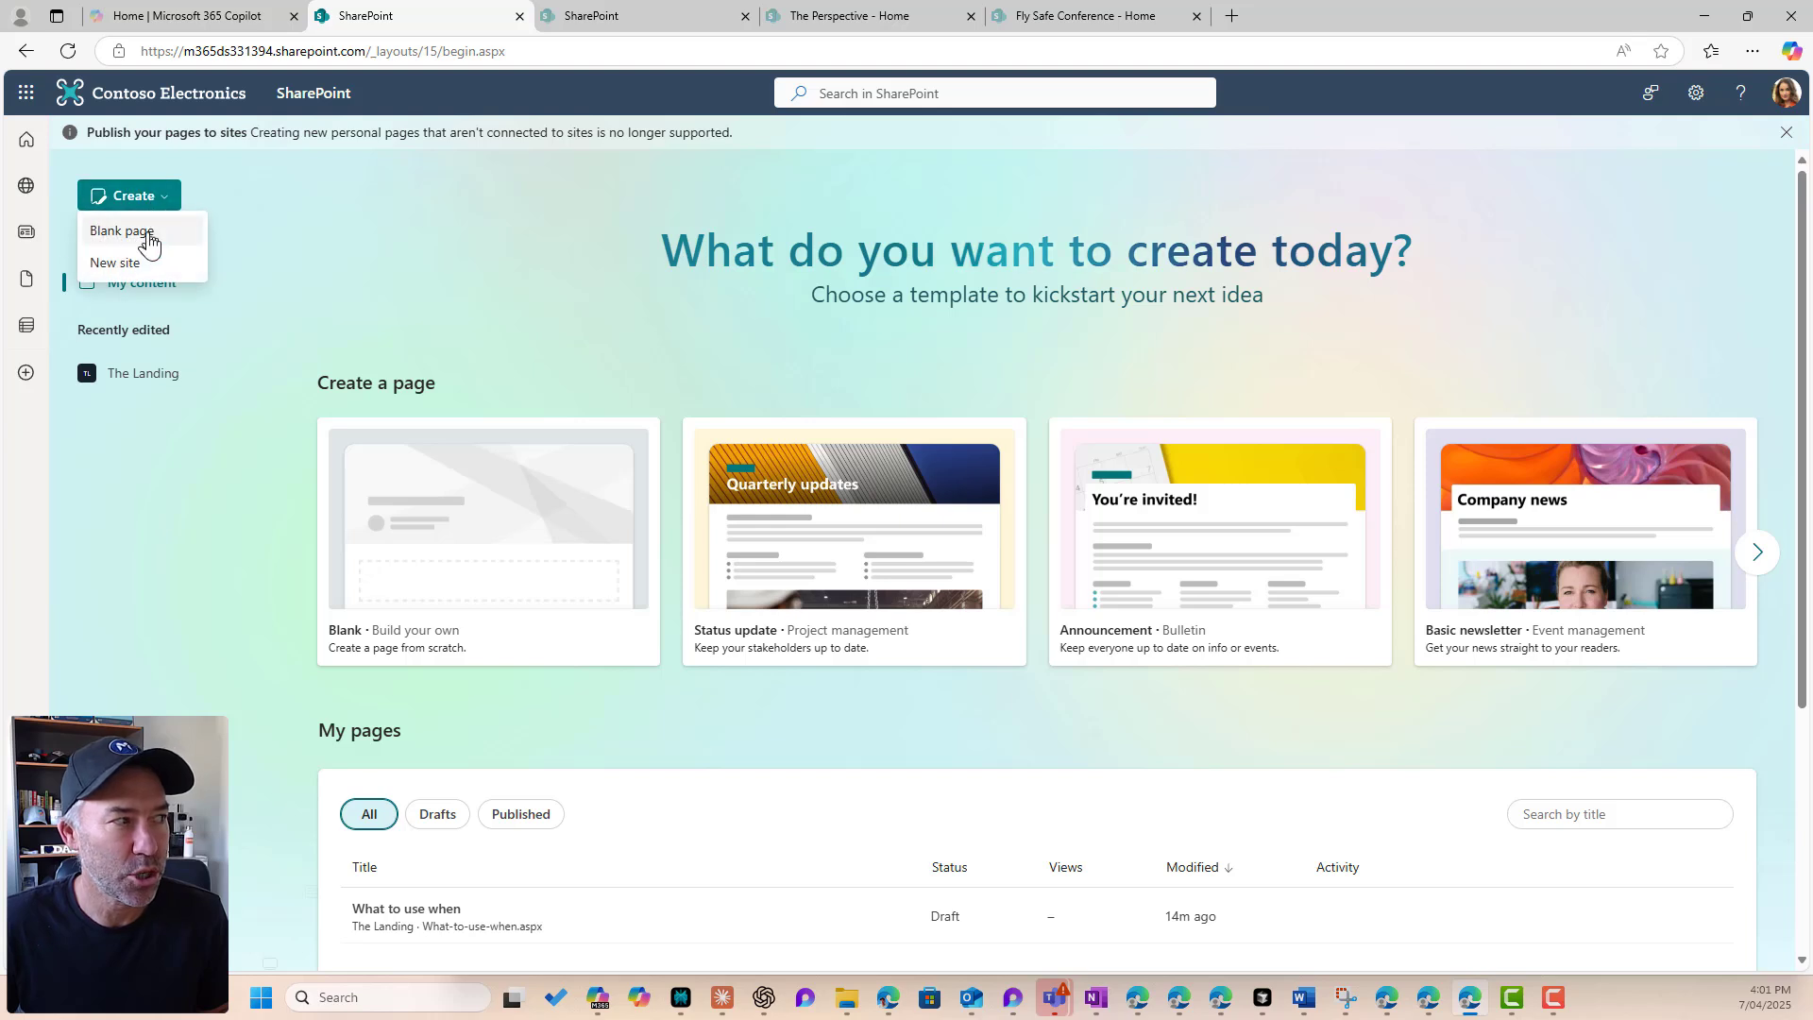
{"action": "mouse_move", "coordinate": [147, 246]}
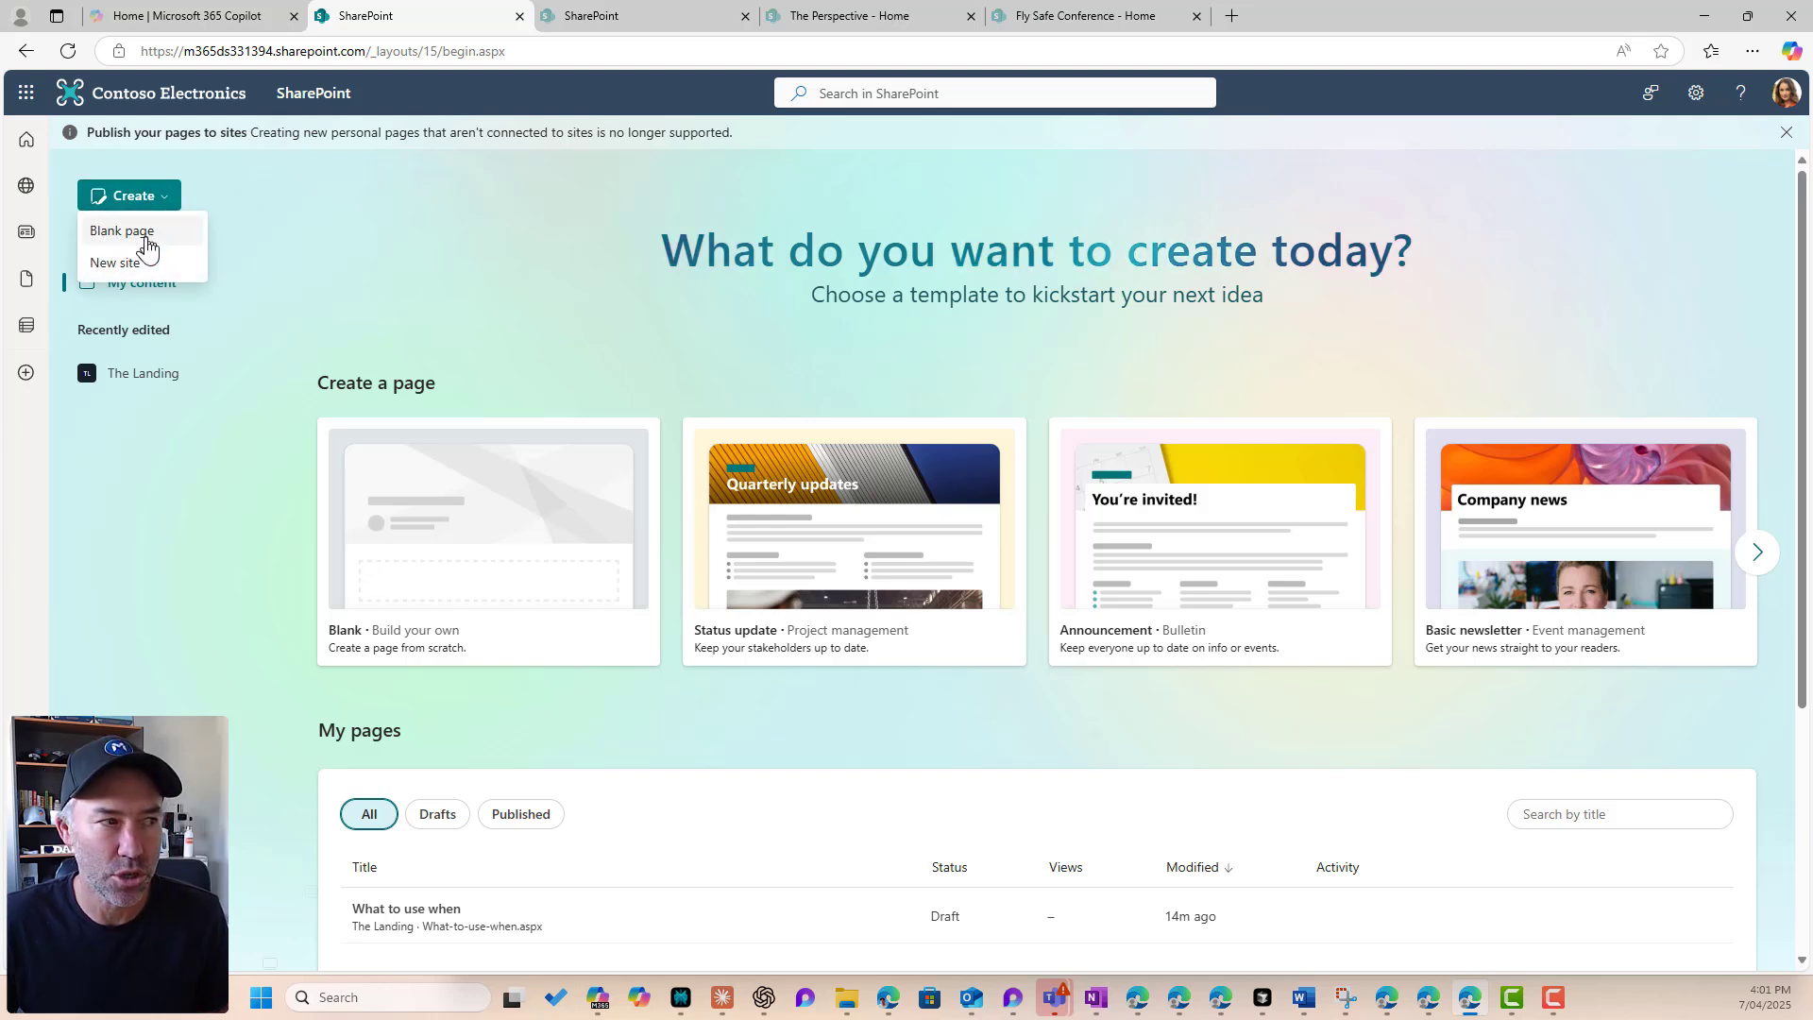
{"action": "mouse_move", "coordinate": [1290, 527]}
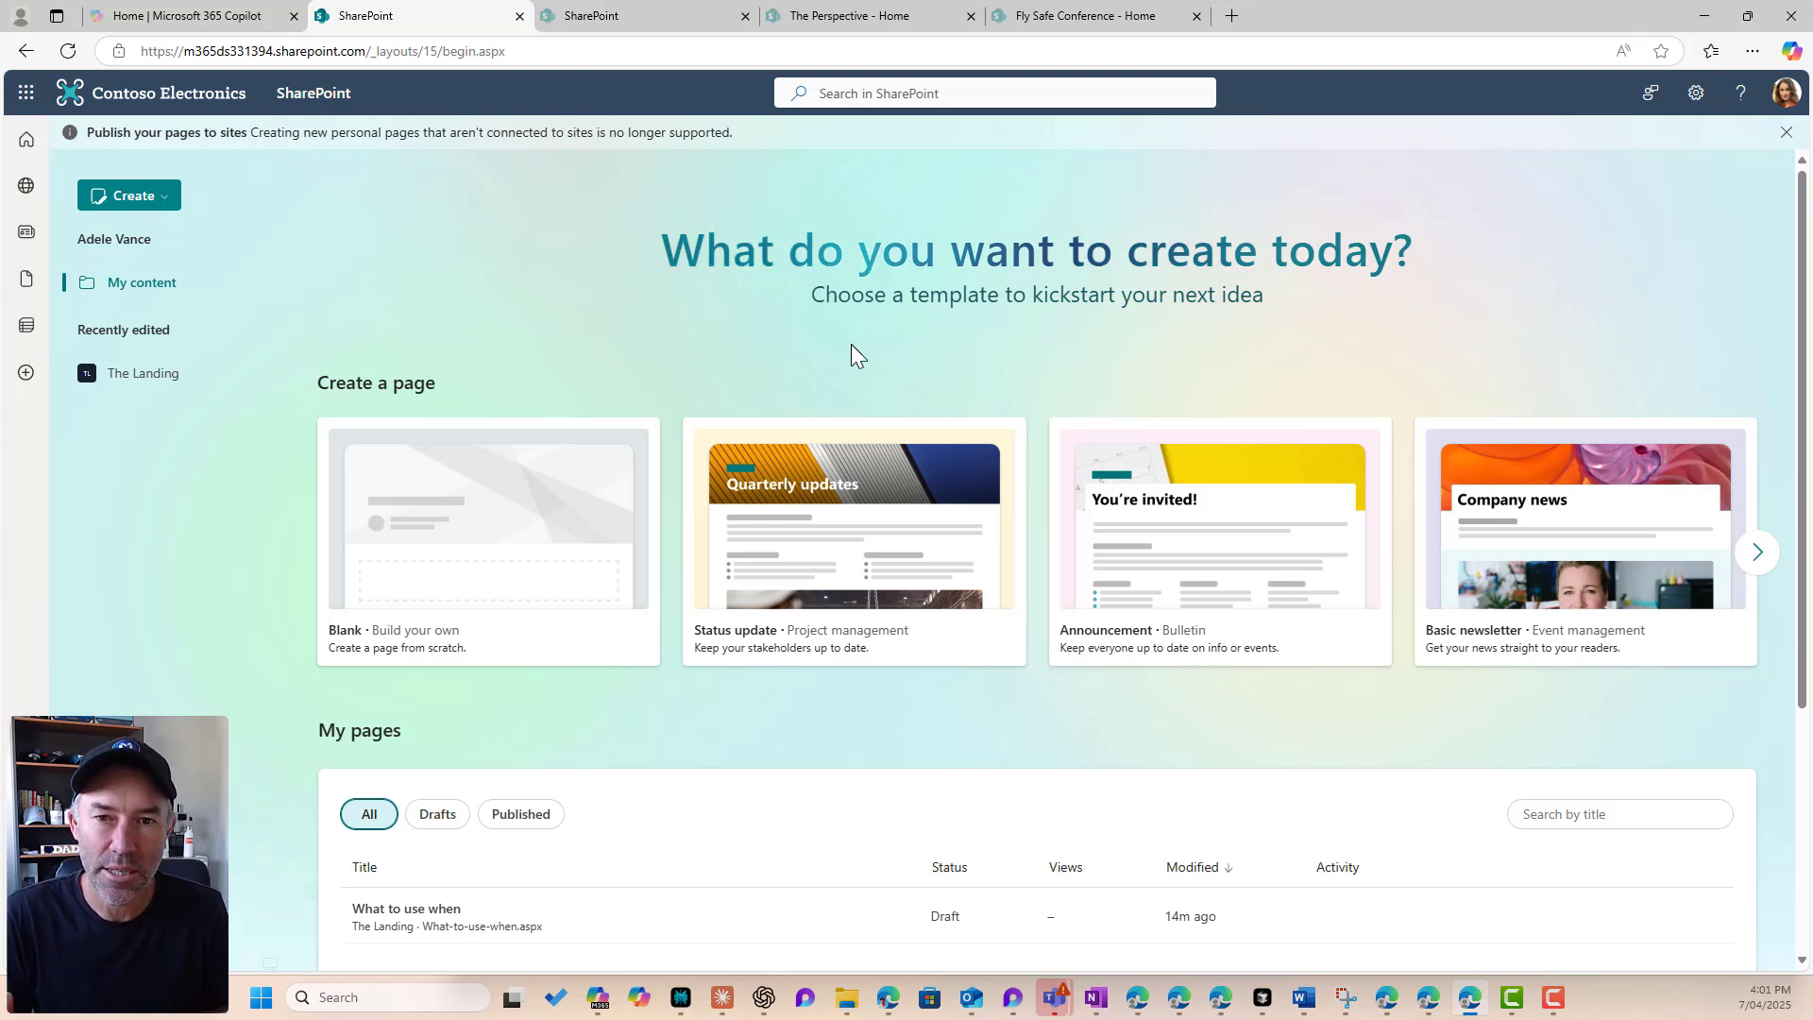
{"action": "mouse_move", "coordinate": [852, 544]}
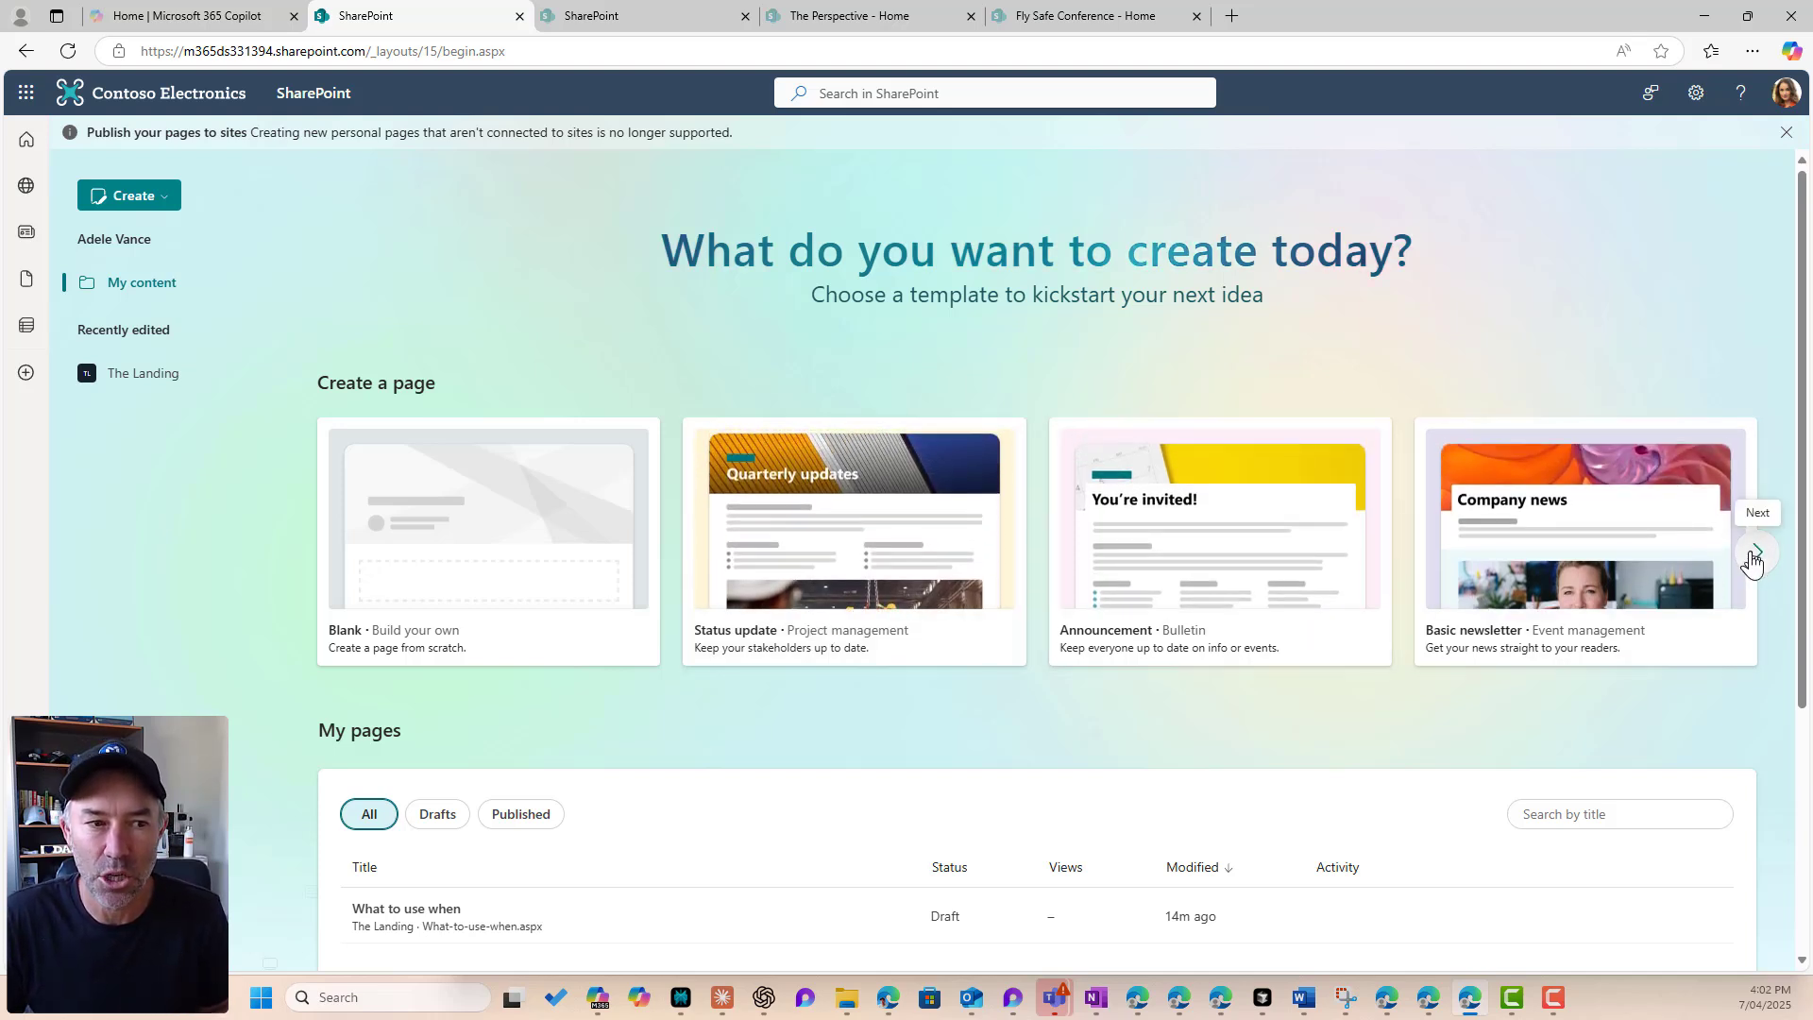
{"action": "left_click", "coordinate": [1753, 553]}
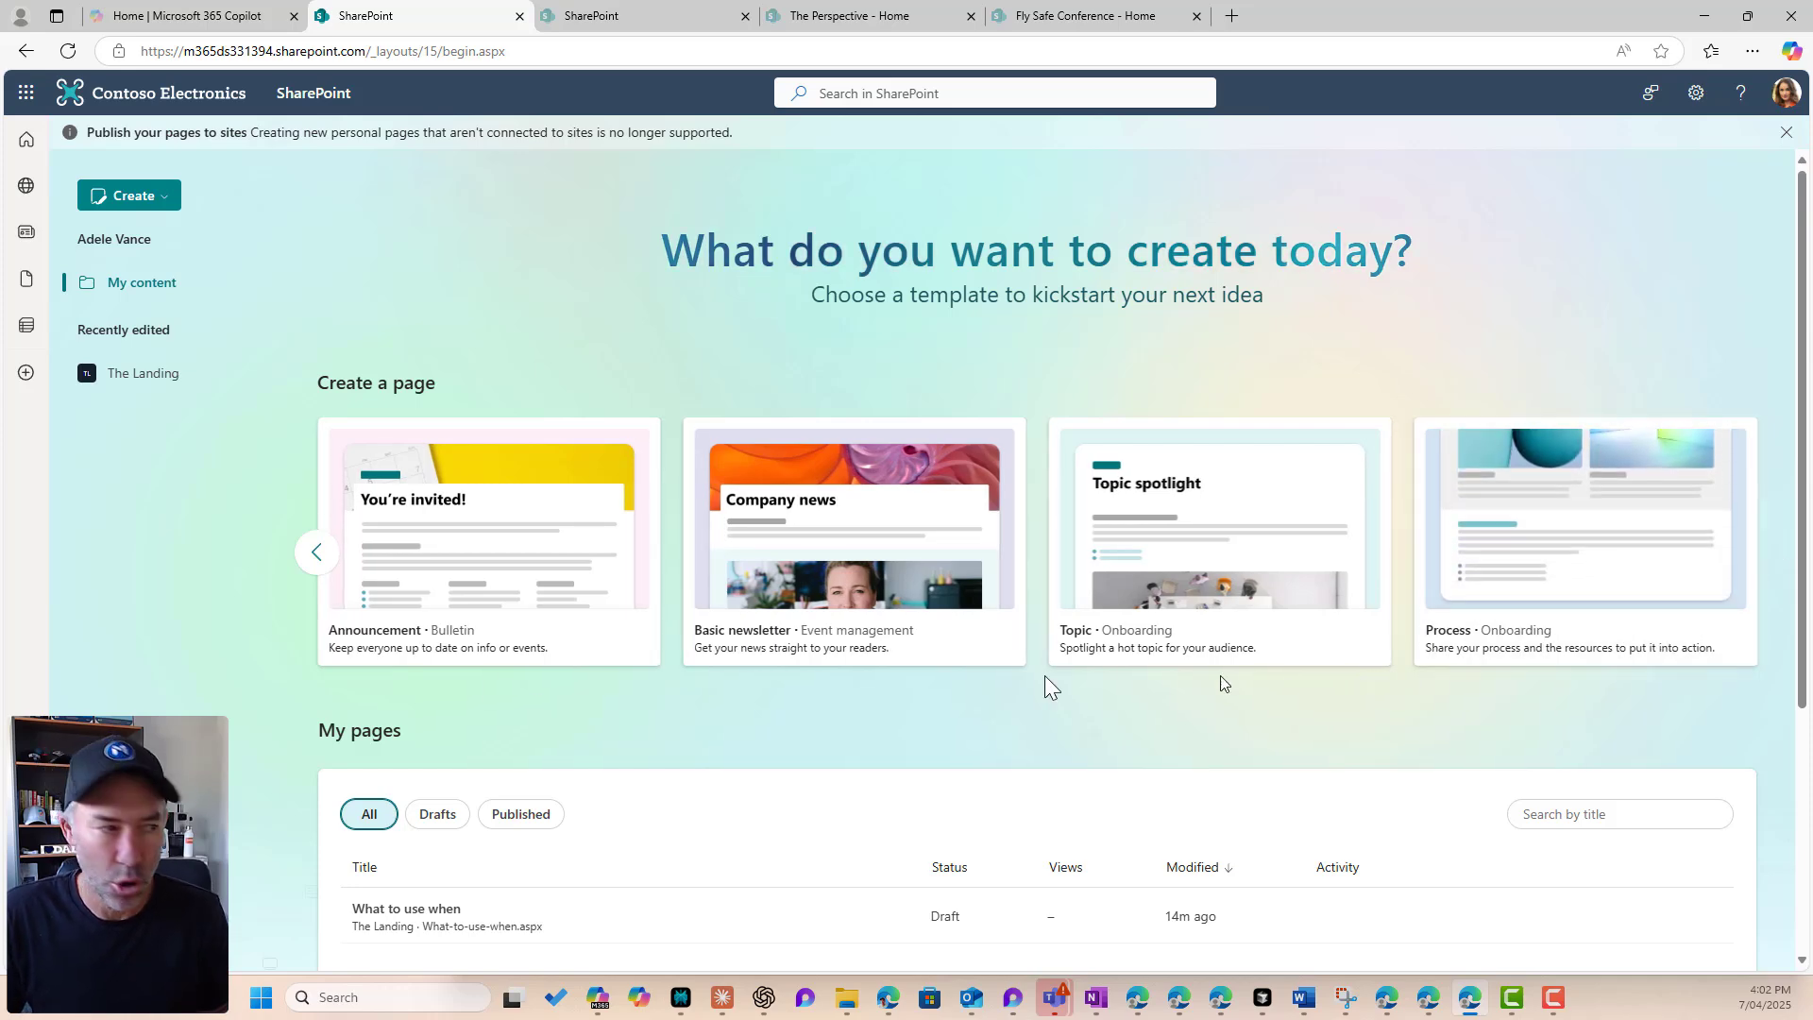
{"action": "left_click", "coordinate": [317, 551]}
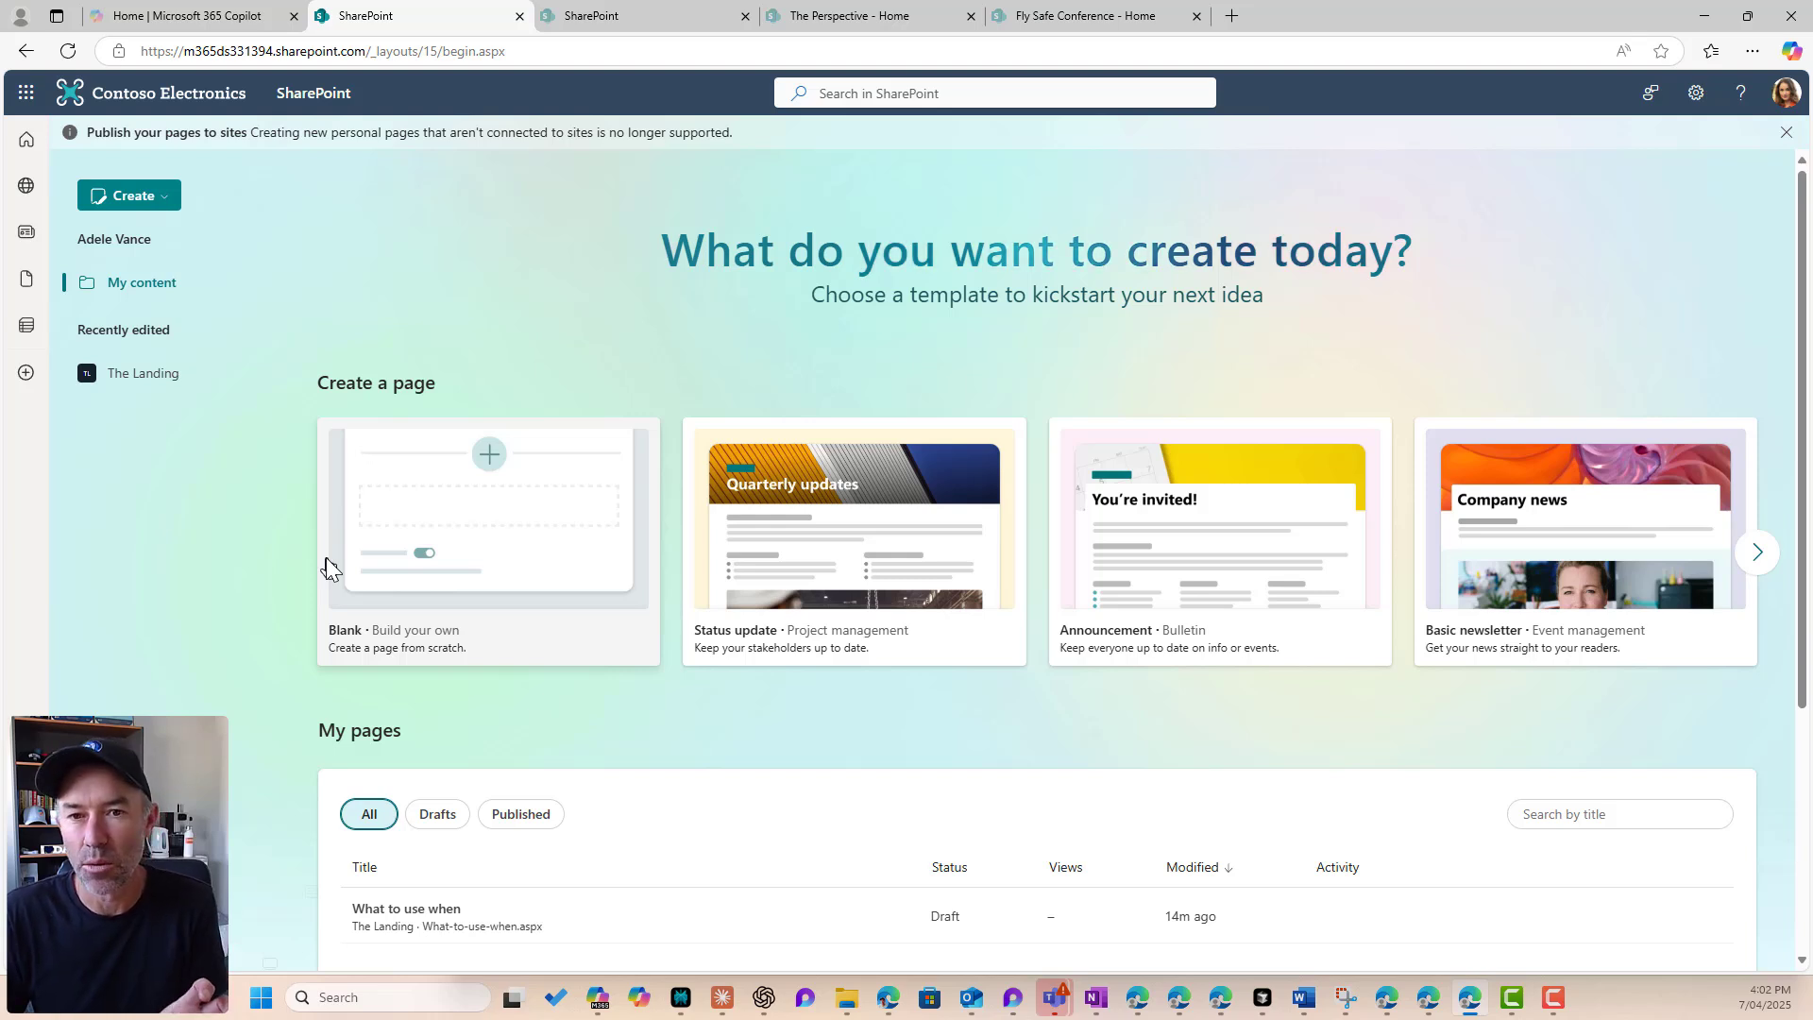
{"action": "mouse_move", "coordinate": [336, 638]}
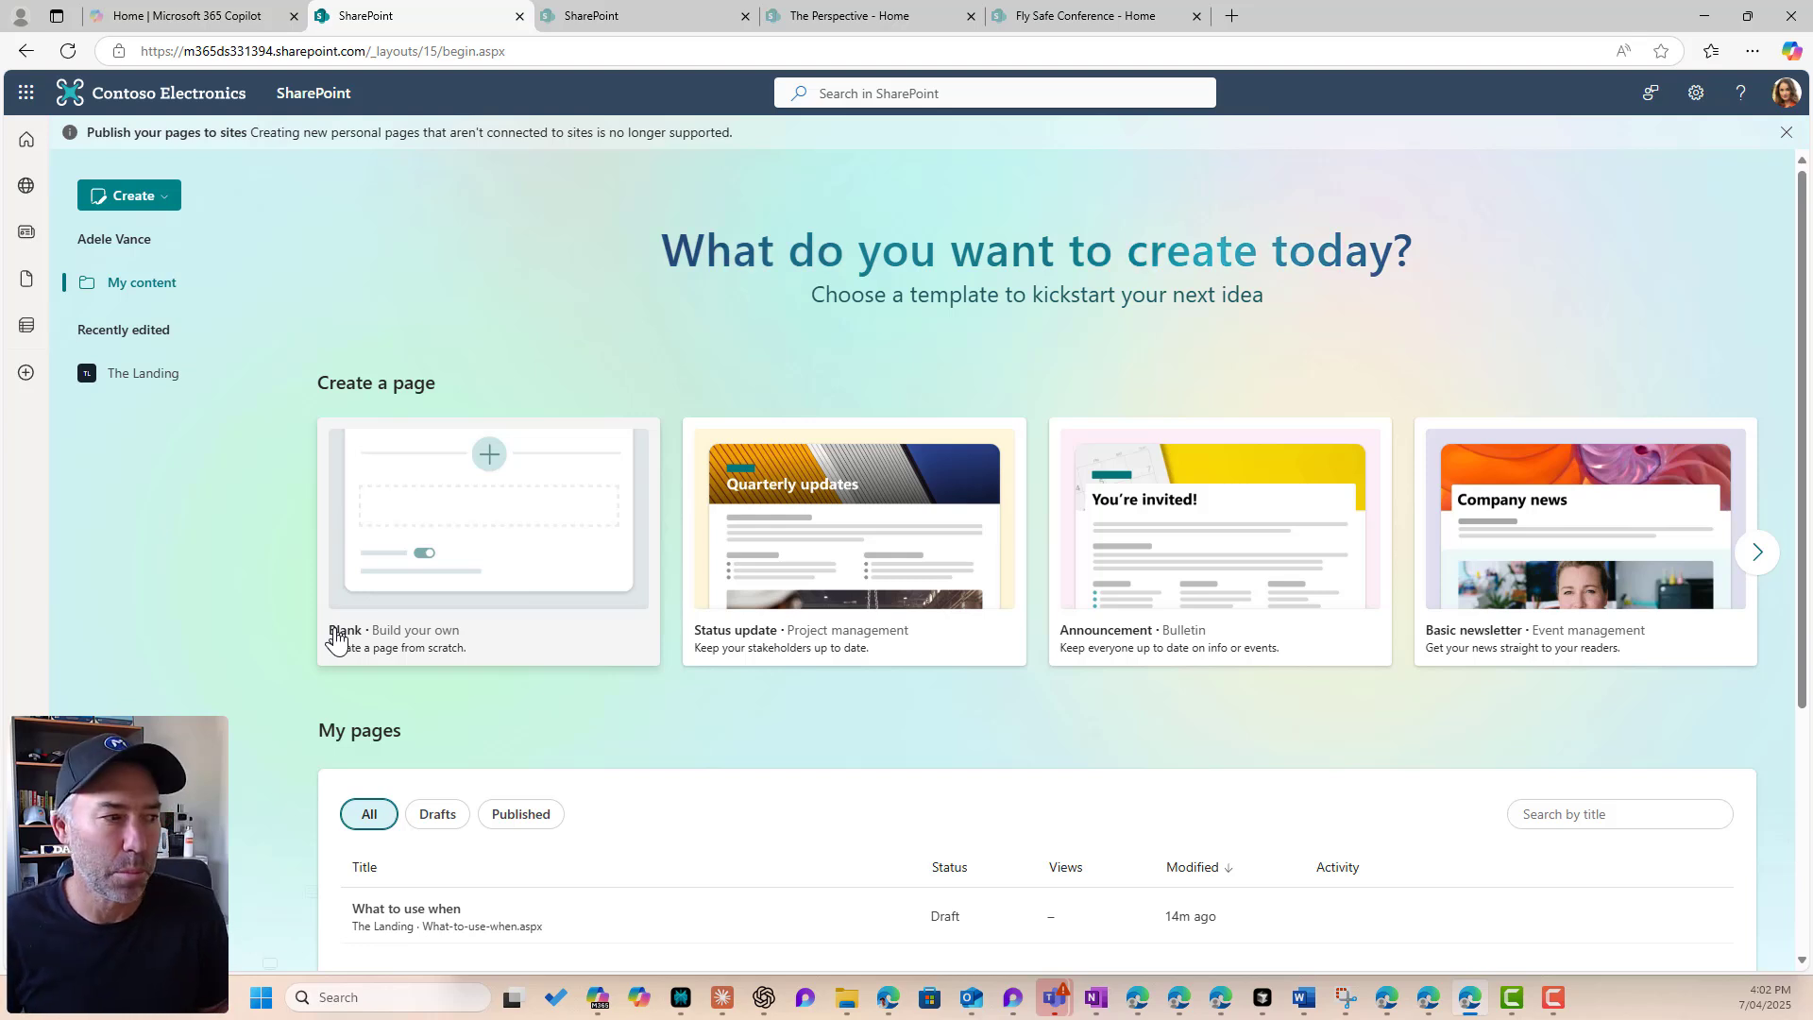
{"action": "mouse_move", "coordinate": [1573, 586]}
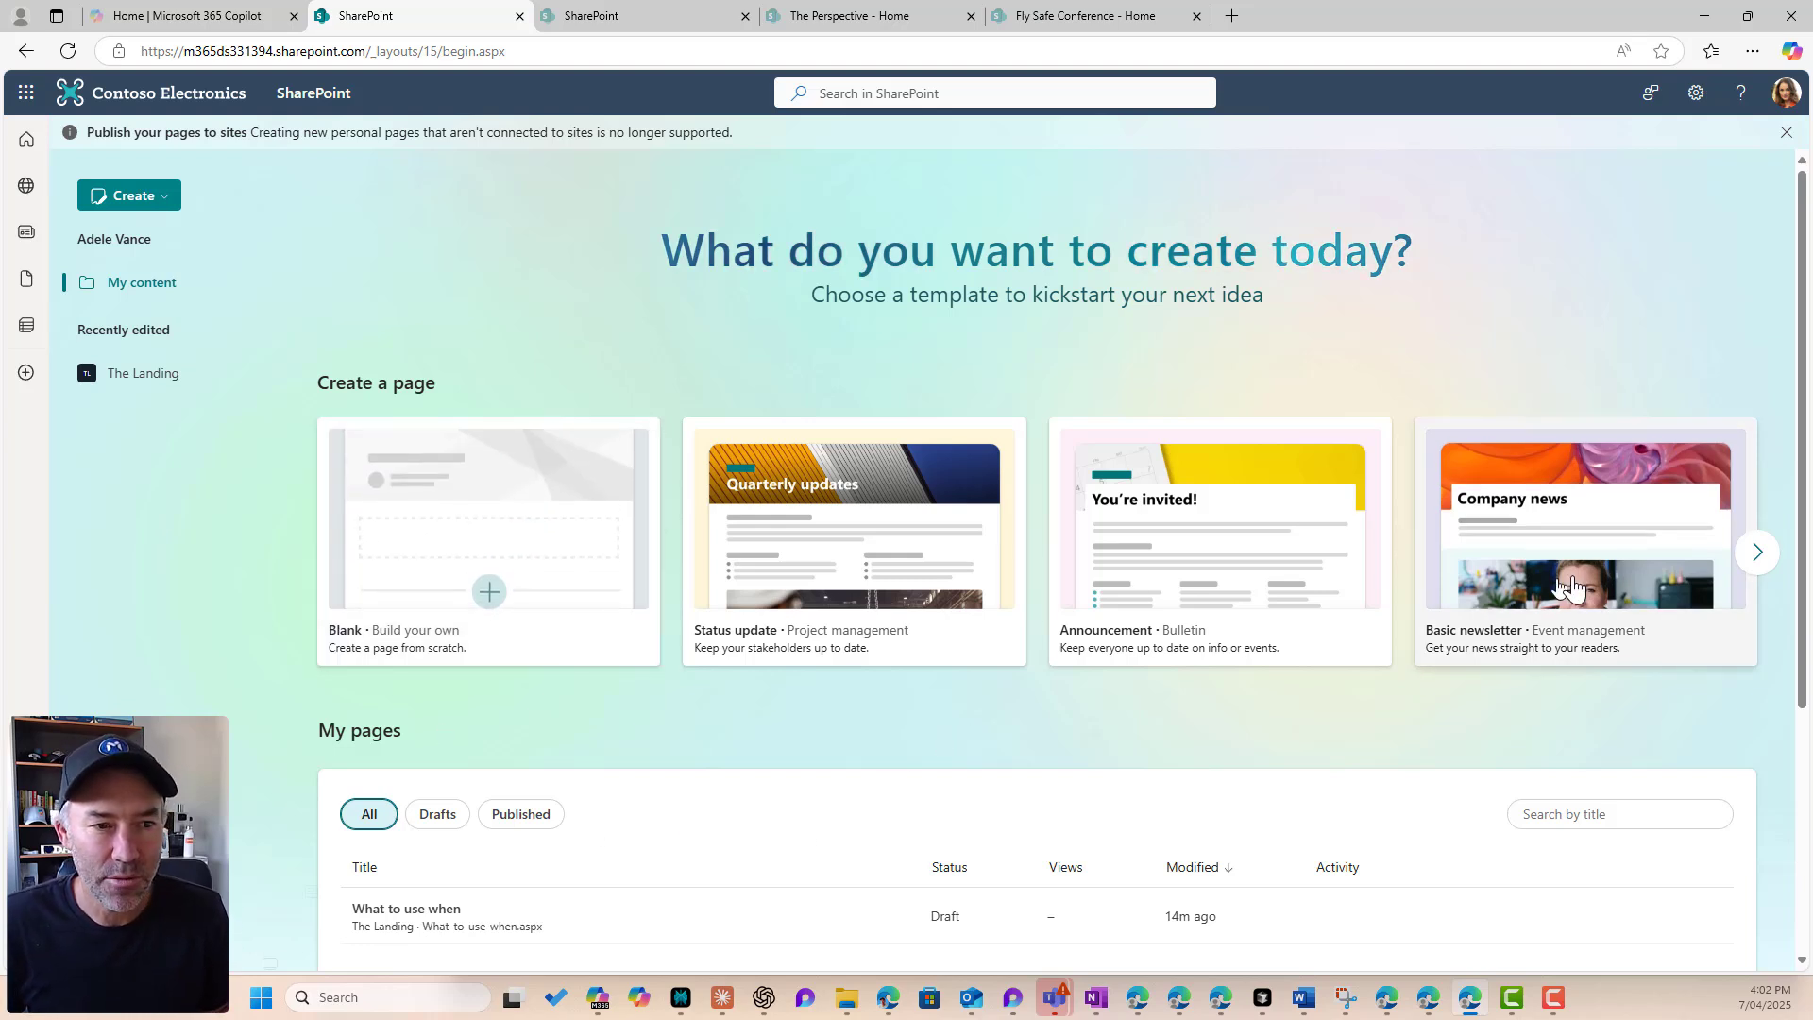
Step: Create a new page from the Process template on The Perspective site
{"action": "left_click", "coordinate": [1757, 551]}
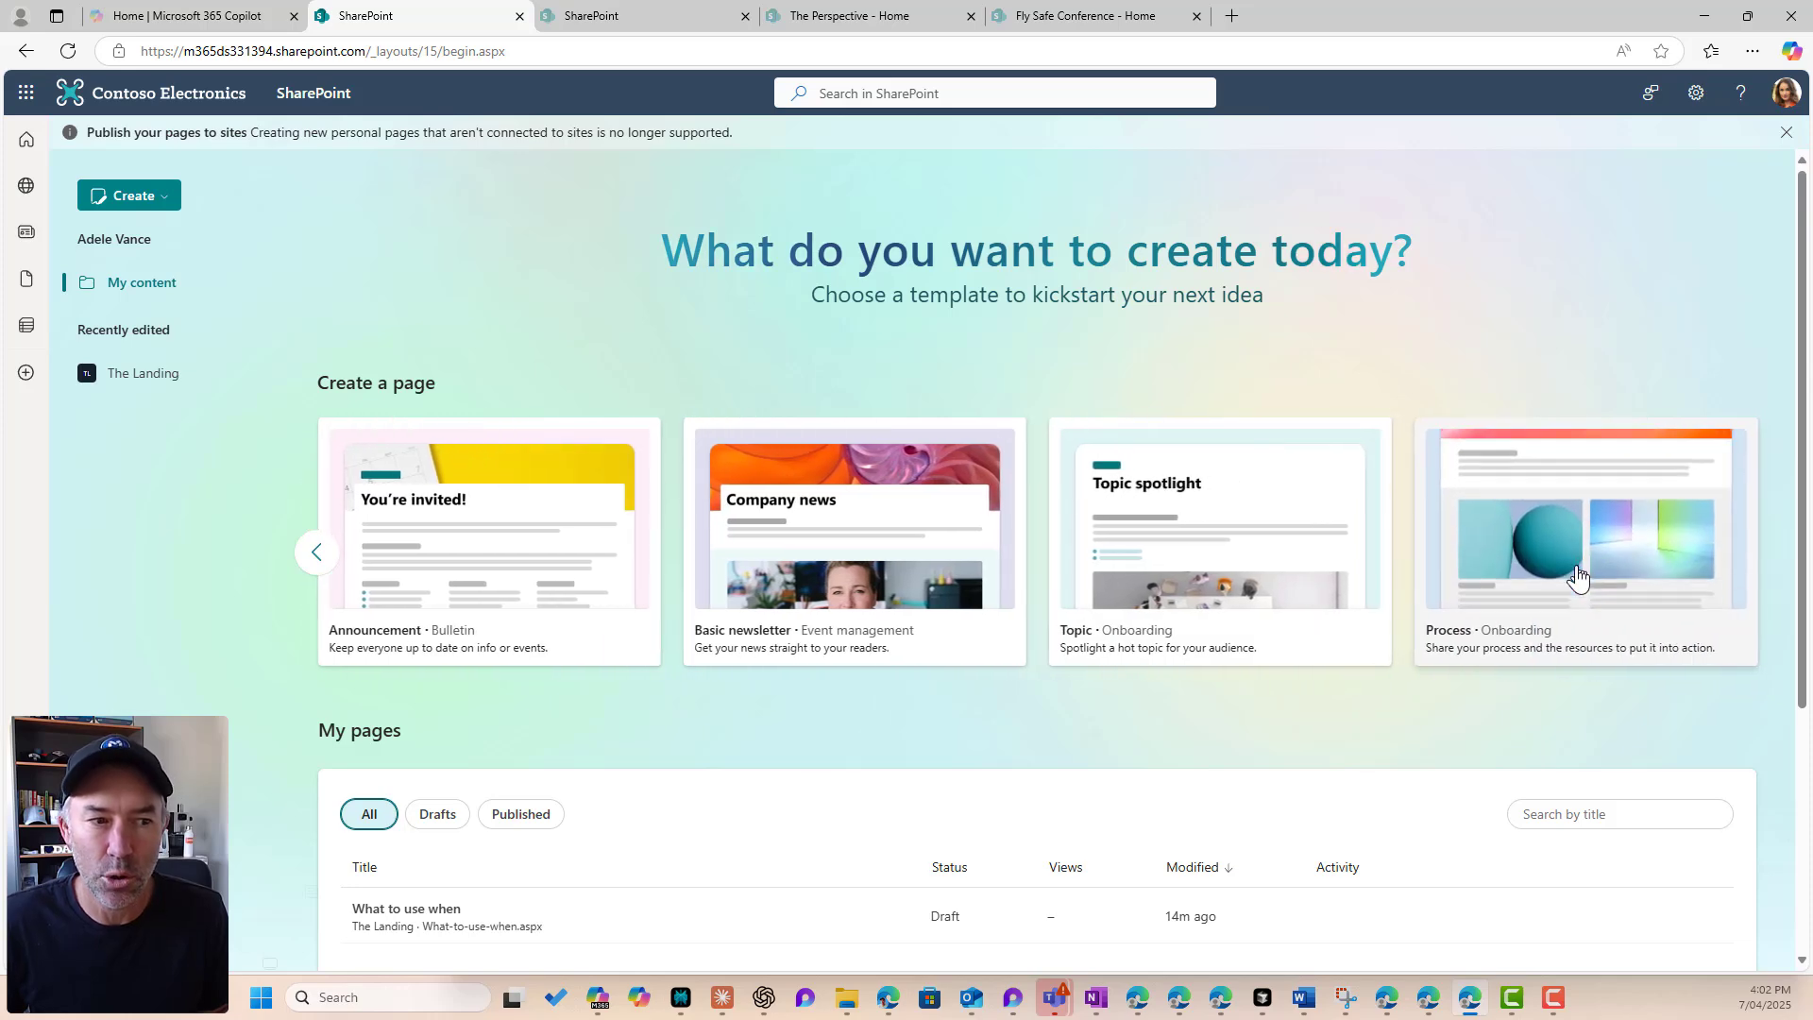
{"action": "left_click", "coordinate": [1585, 540]}
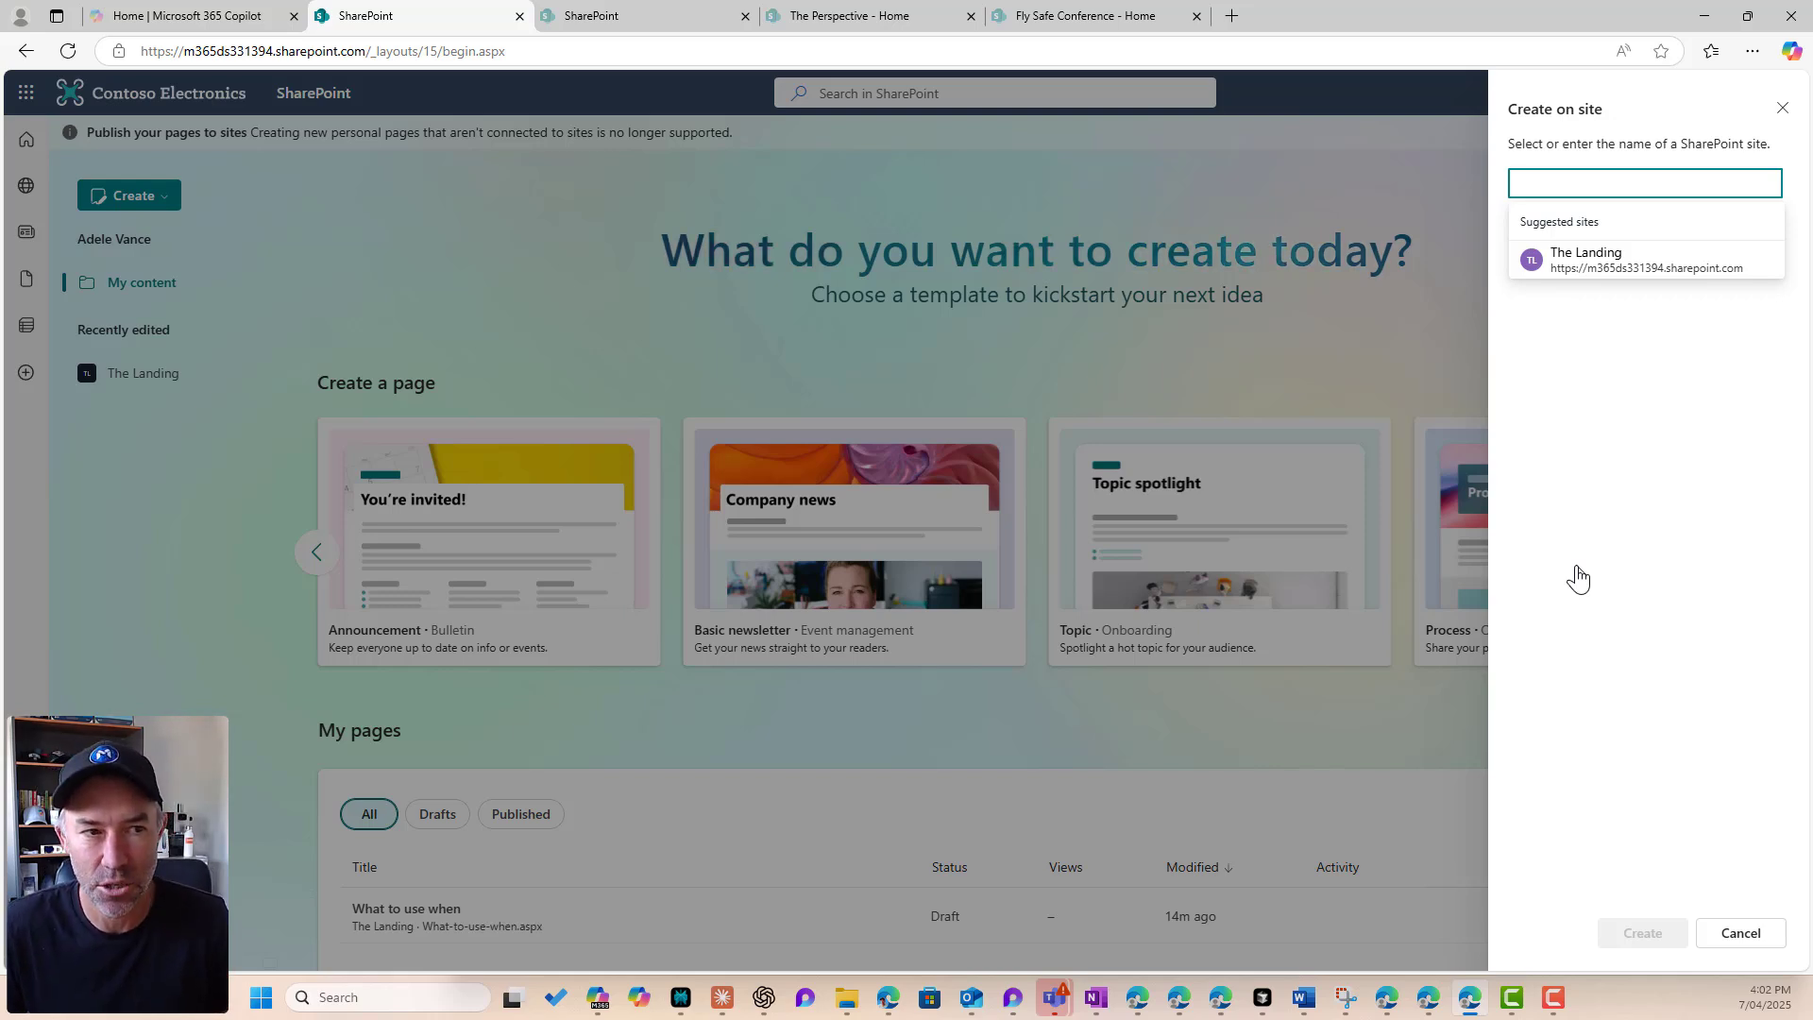
{"action": "mouse_move", "coordinate": [1603, 277]}
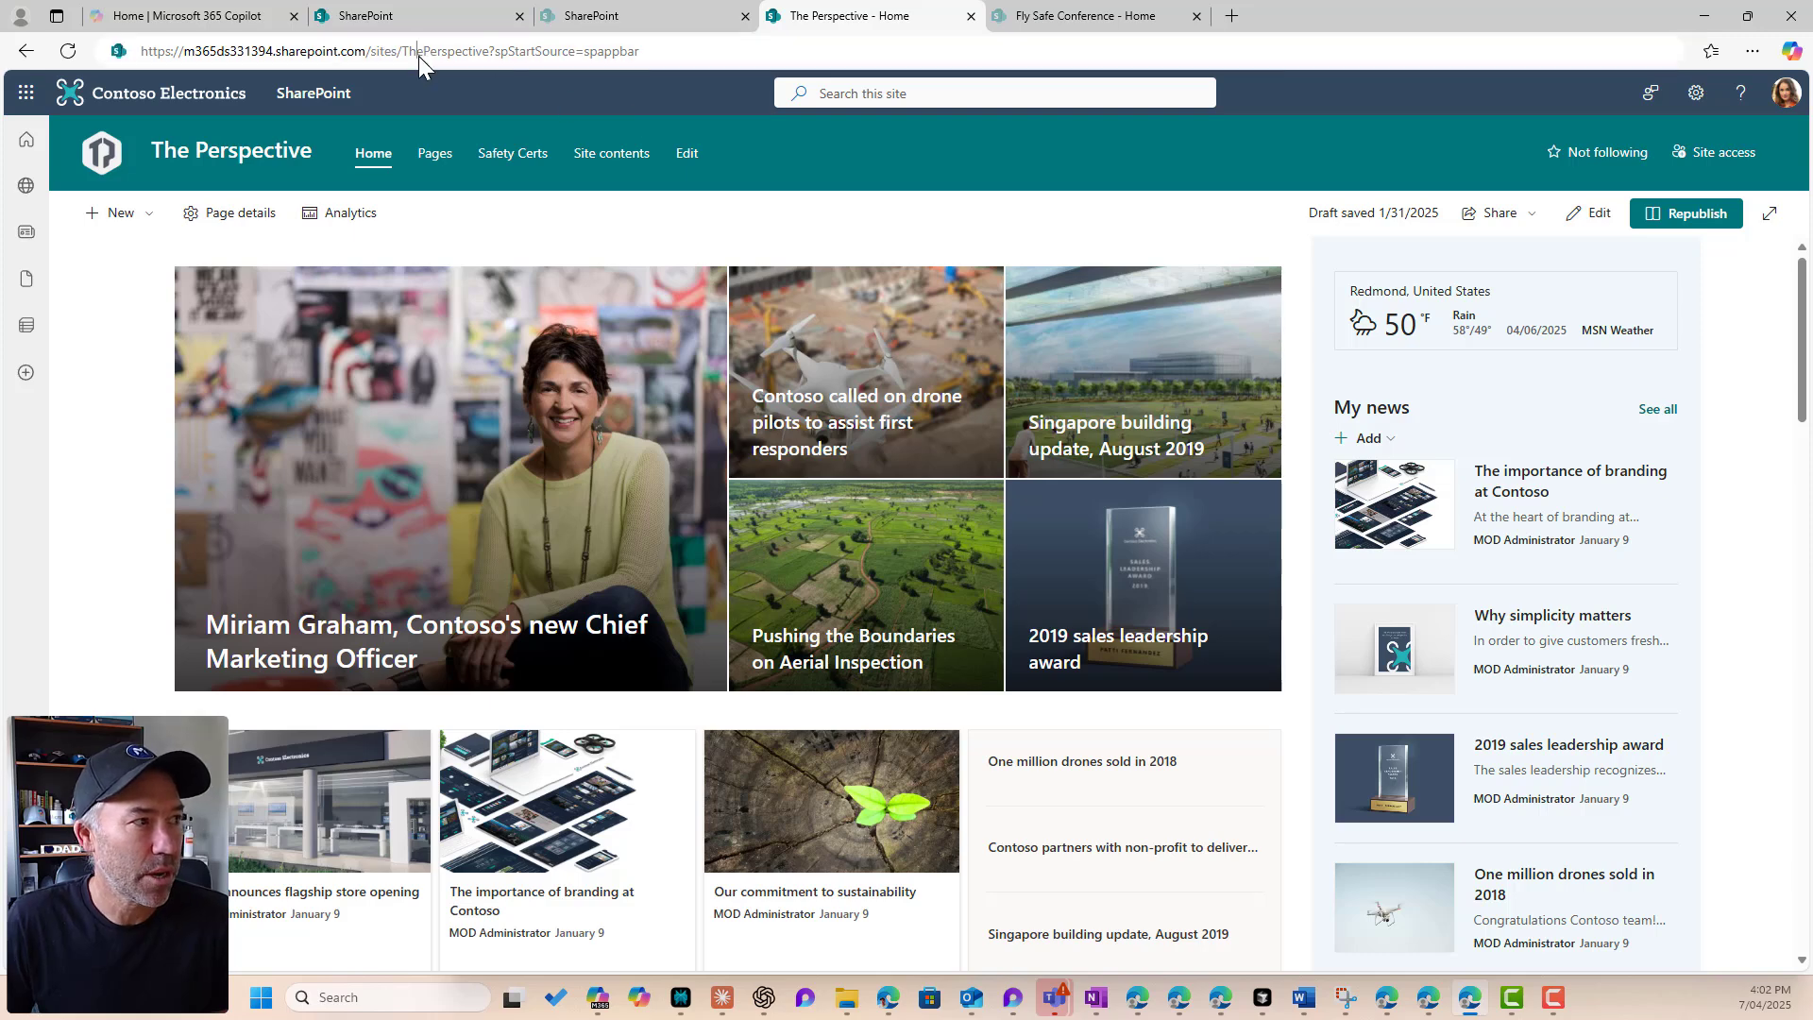
{"action": "left_click", "coordinate": [463, 51]}
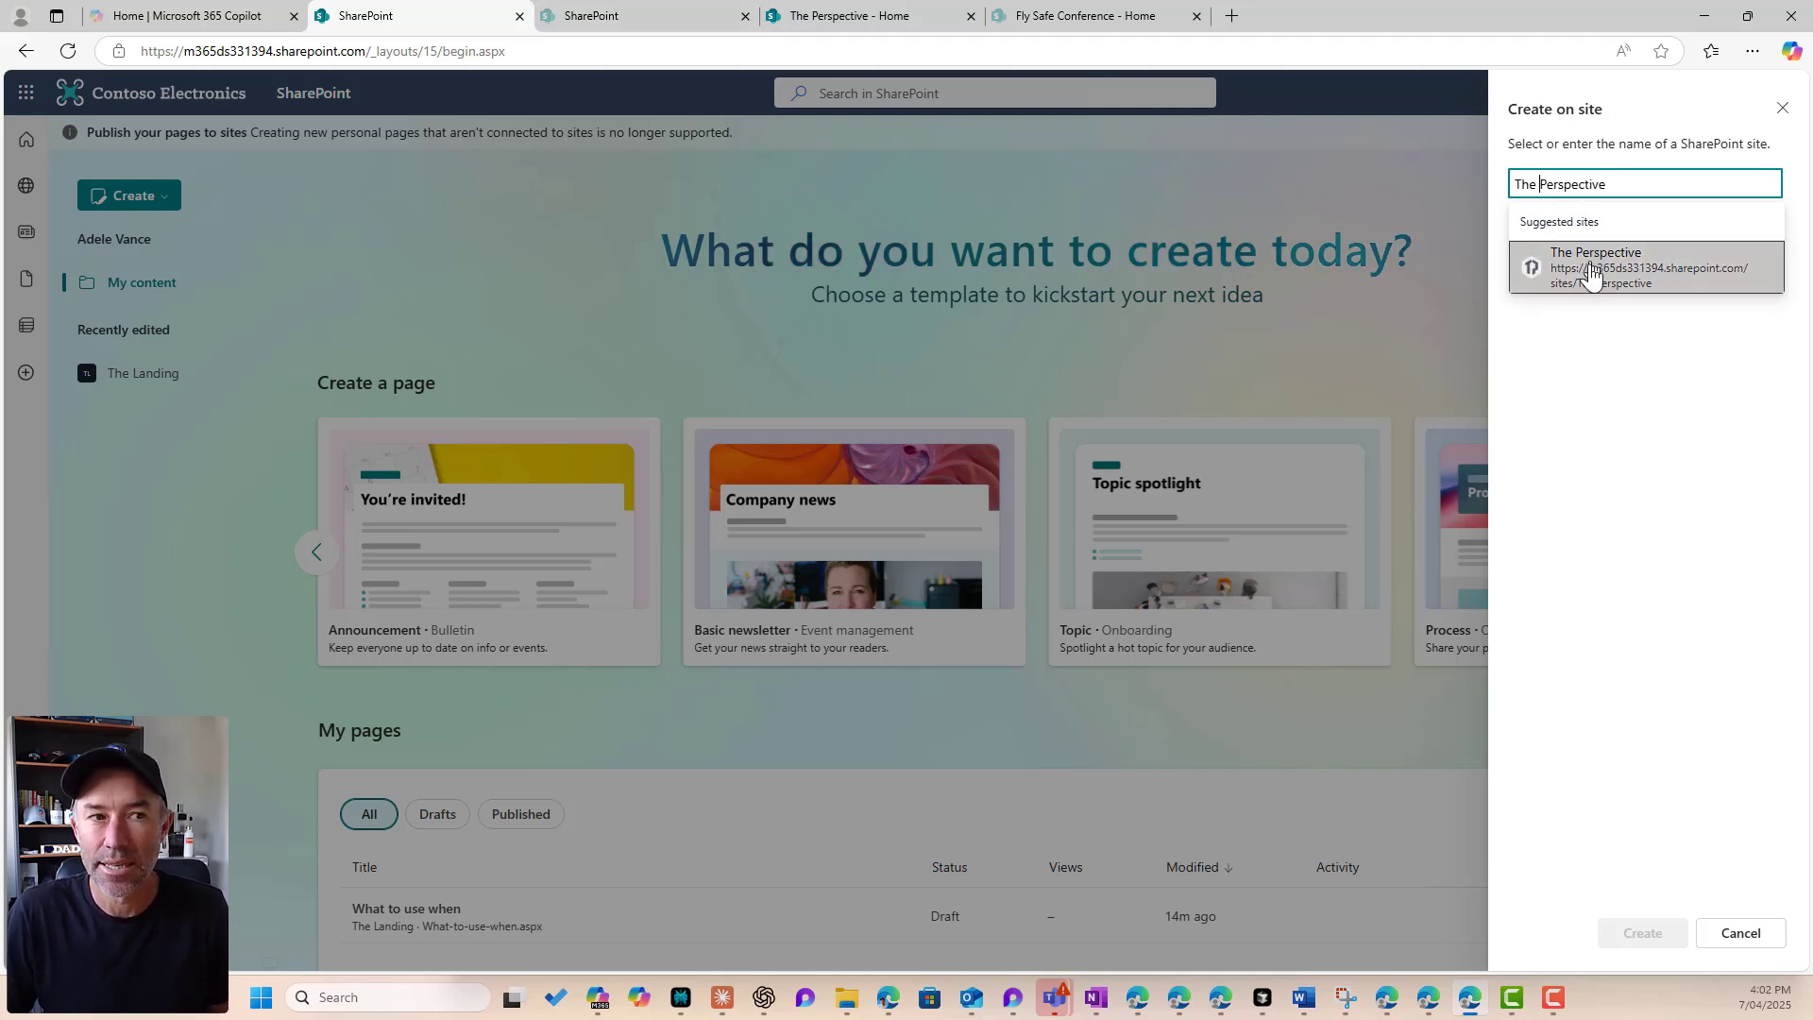
{"action": "left_click", "coordinate": [1596, 267]}
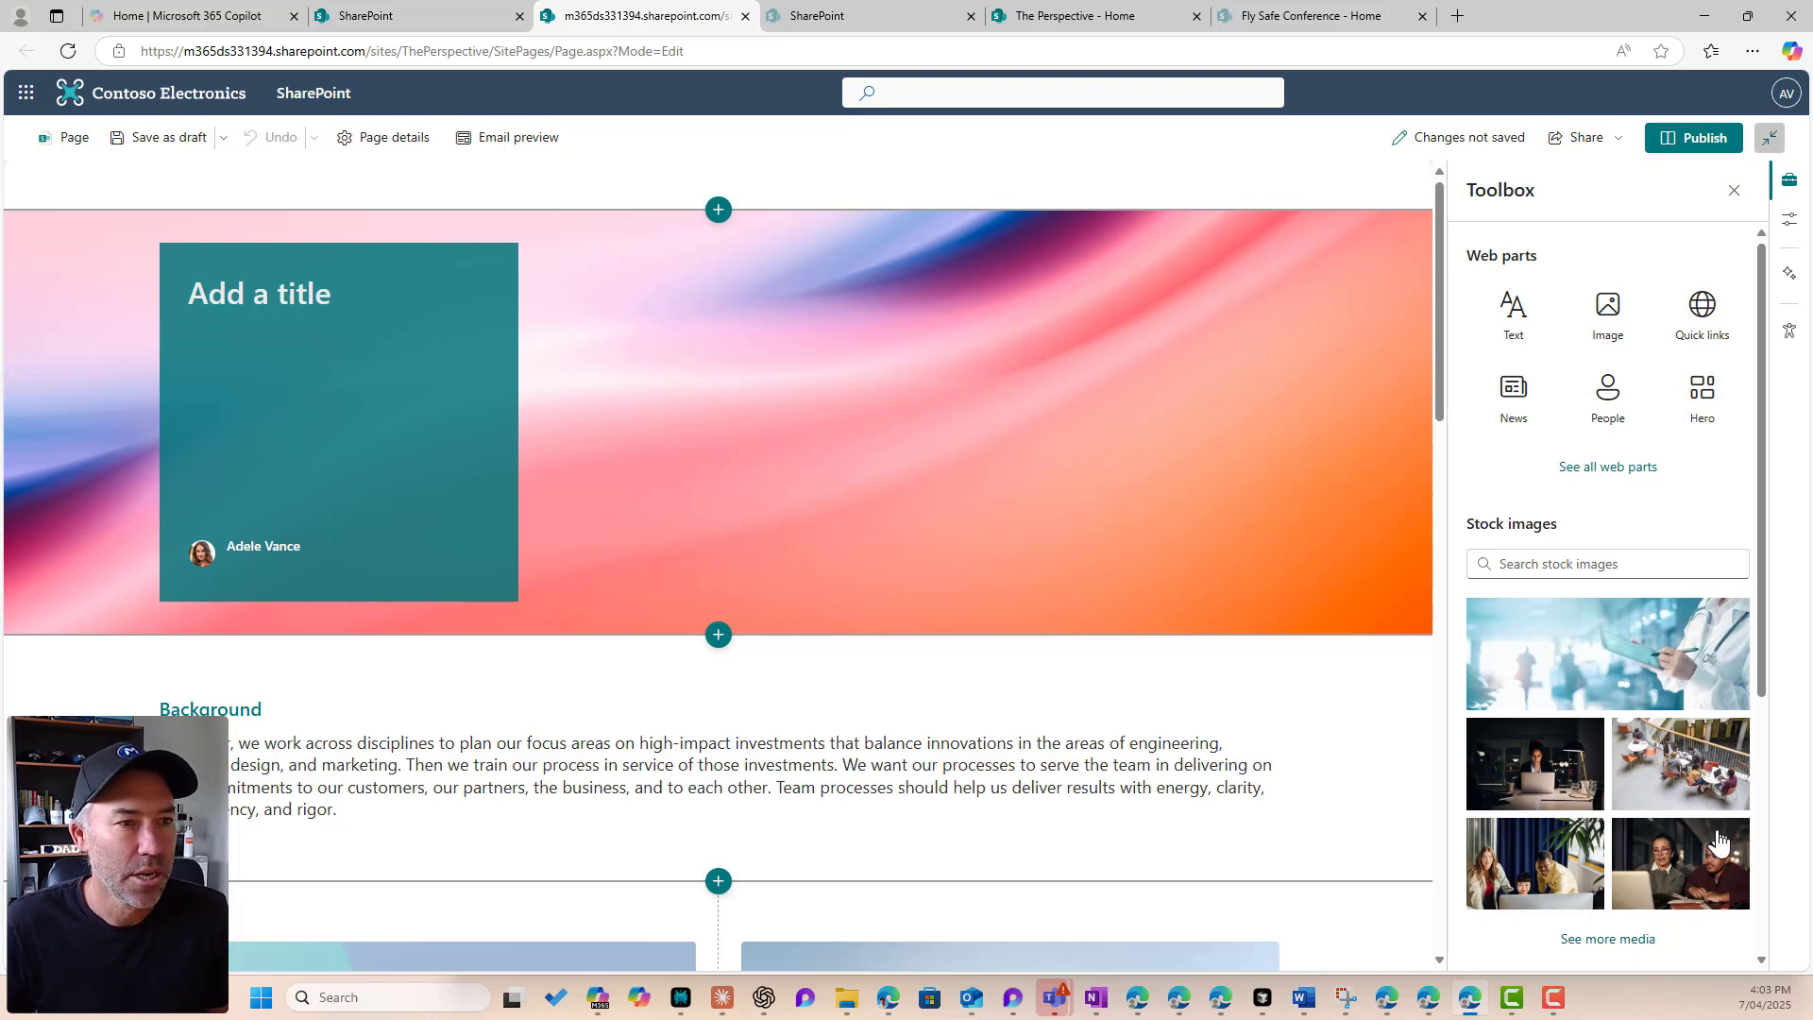
Step: Close the Toolbox pane and title the banner 'On Boarding Process'
{"action": "left_click", "coordinate": [1732, 189]}
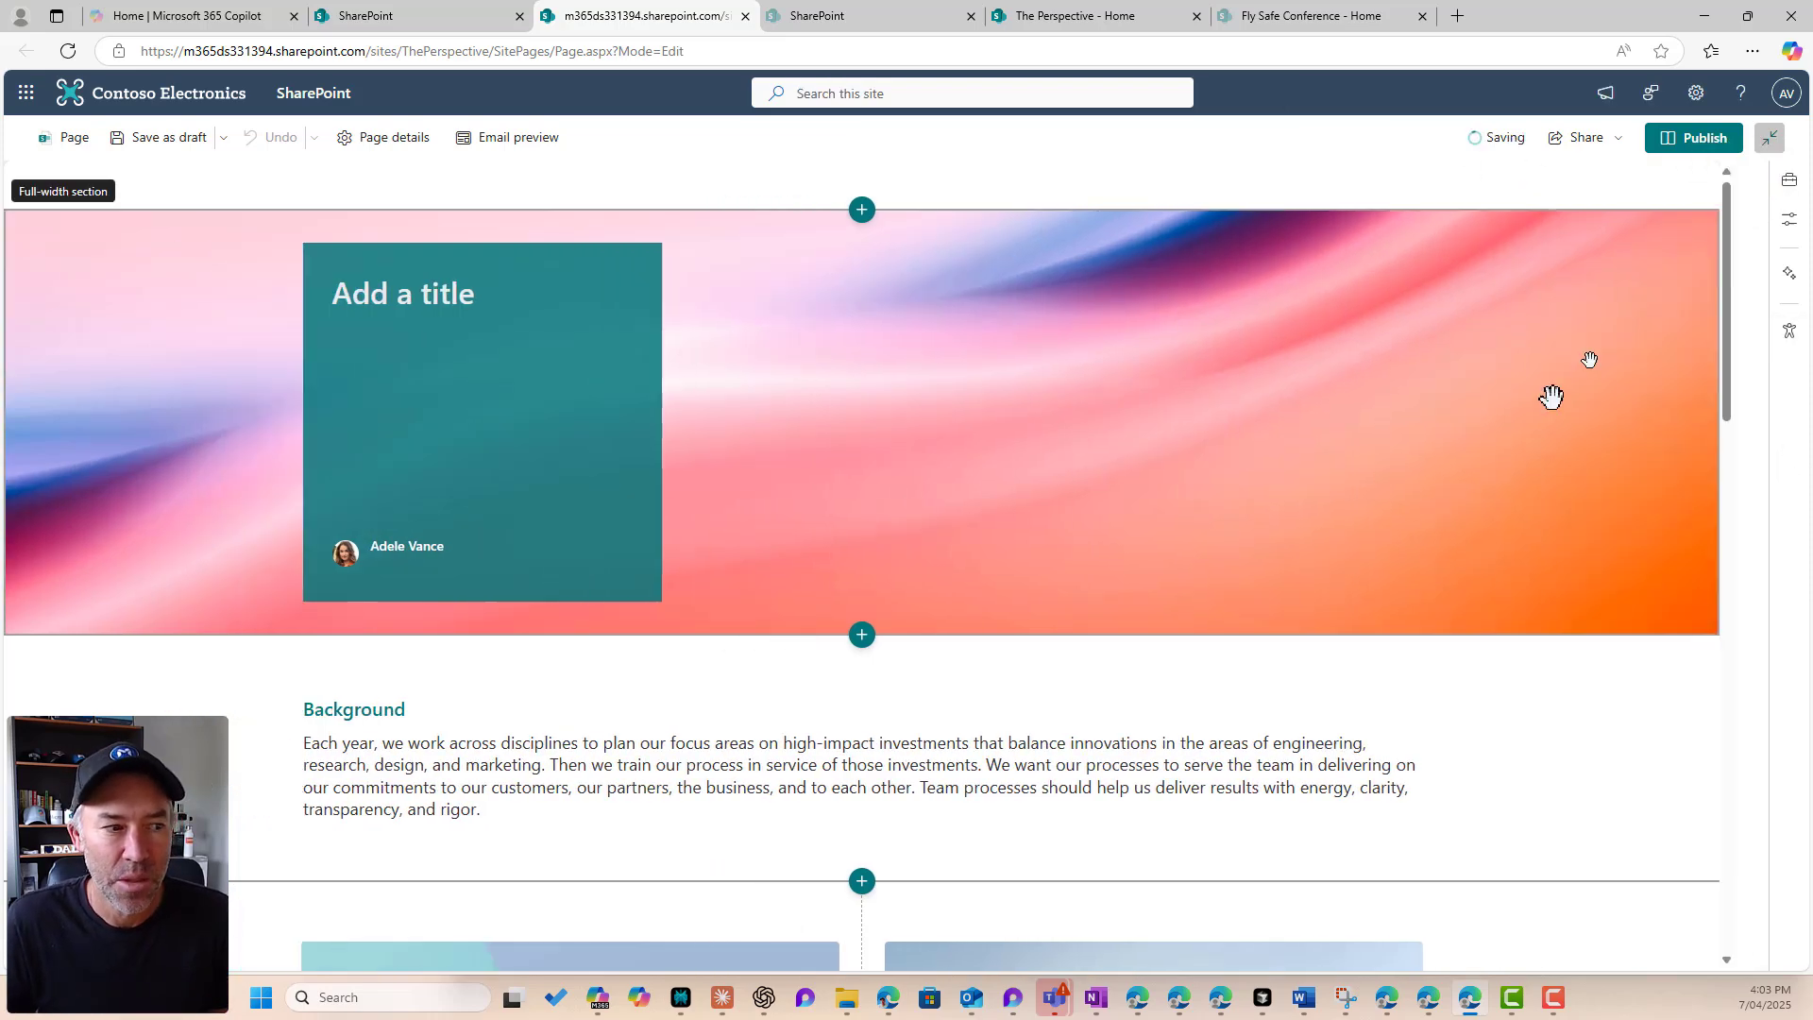
{"action": "scroll", "scroll_direction": "down", "scroll_amount": 3}
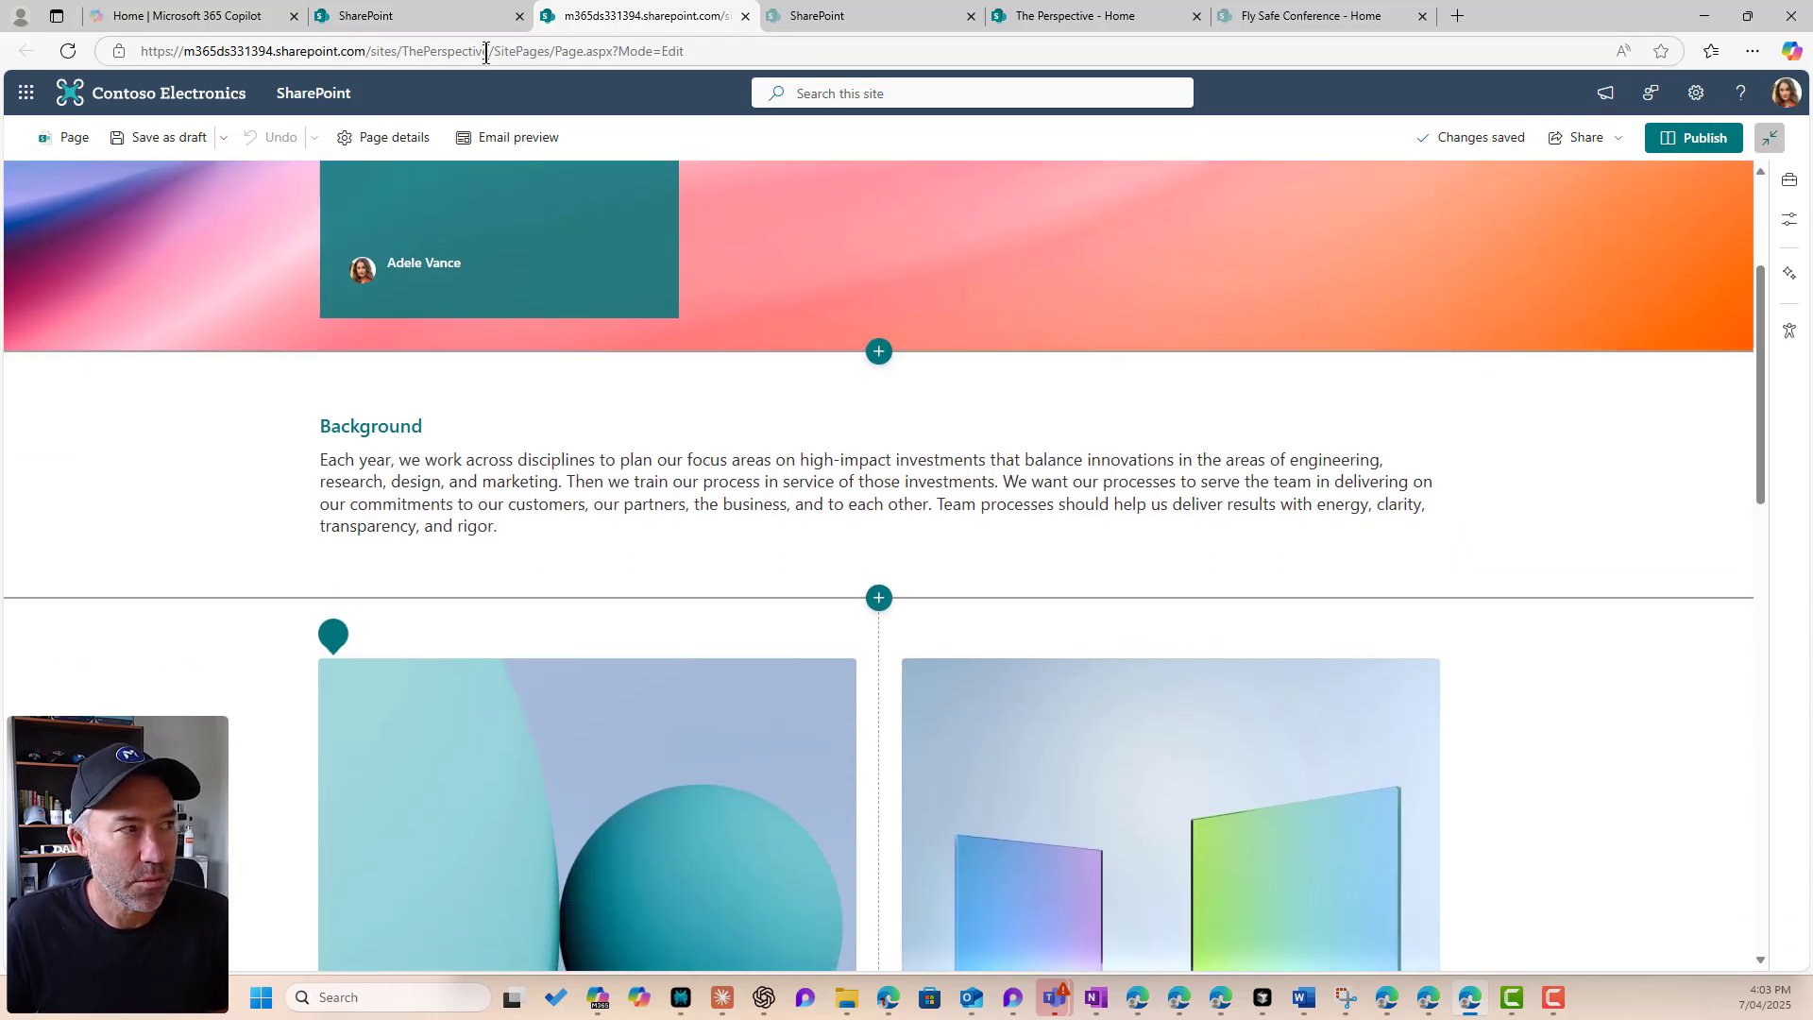
{"action": "left_click", "coordinate": [485, 51]}
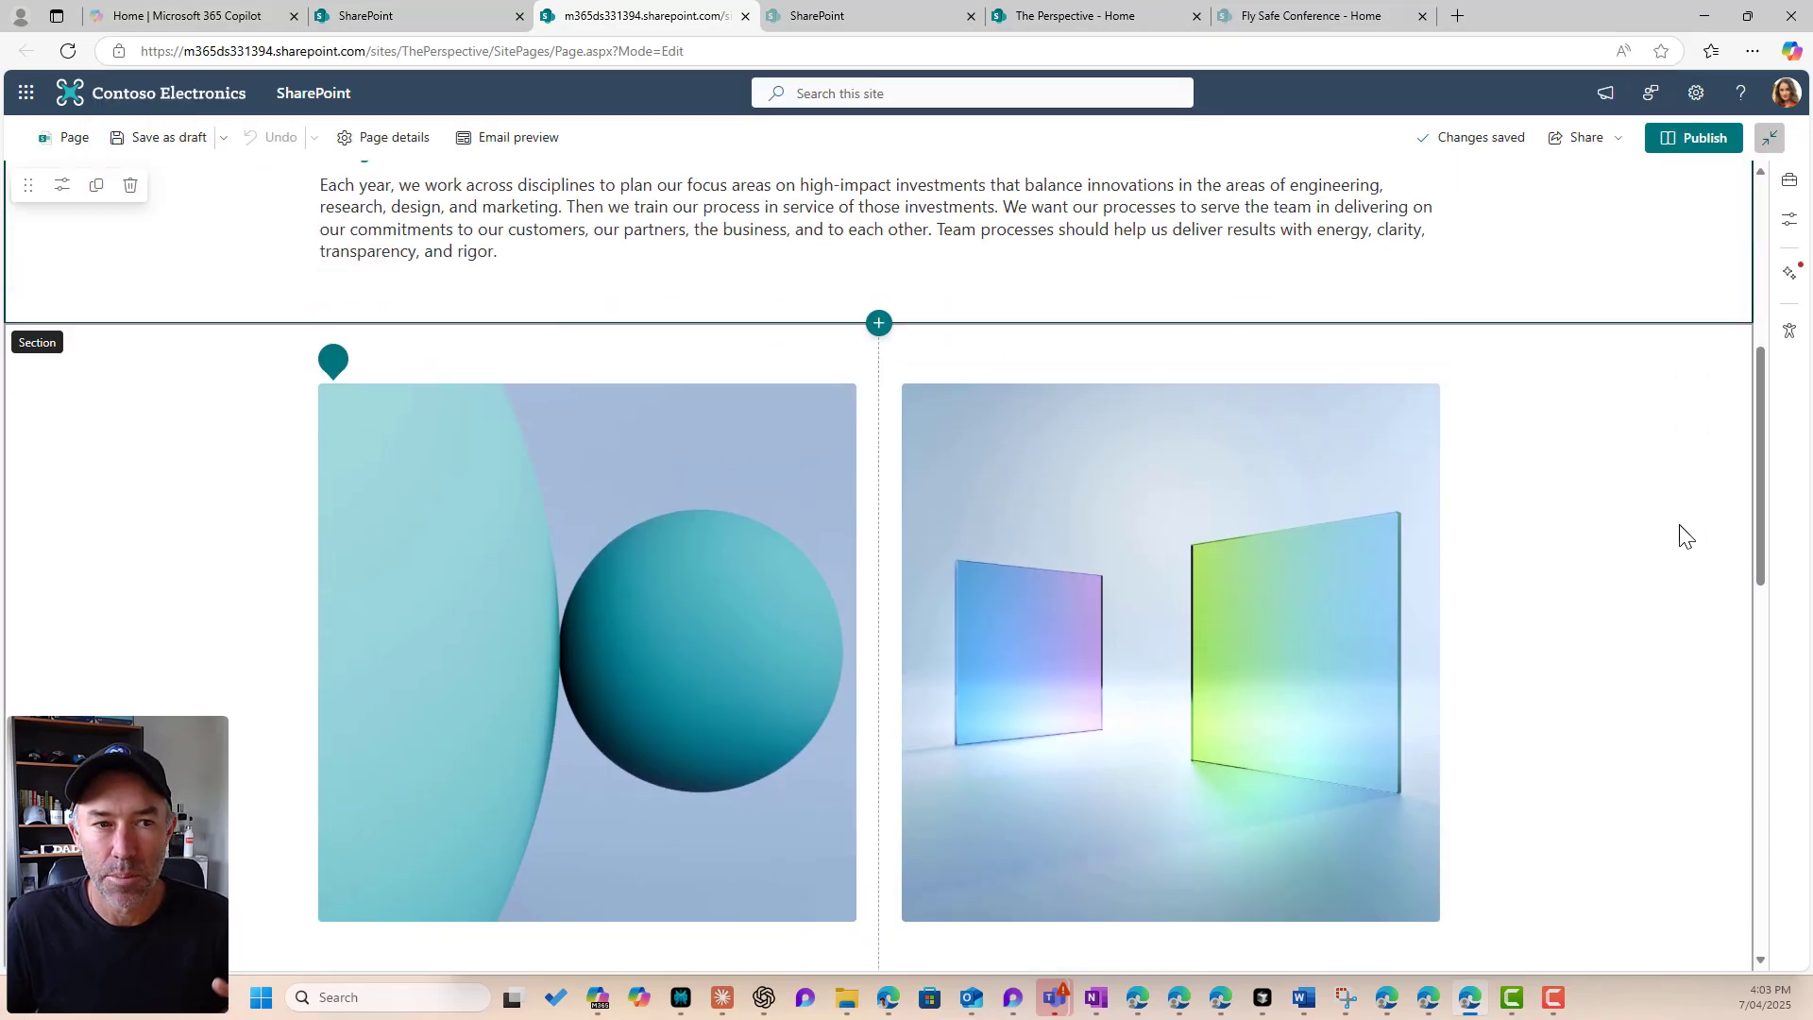
{"action": "scroll", "scroll_direction": "down", "scroll_amount": 3}
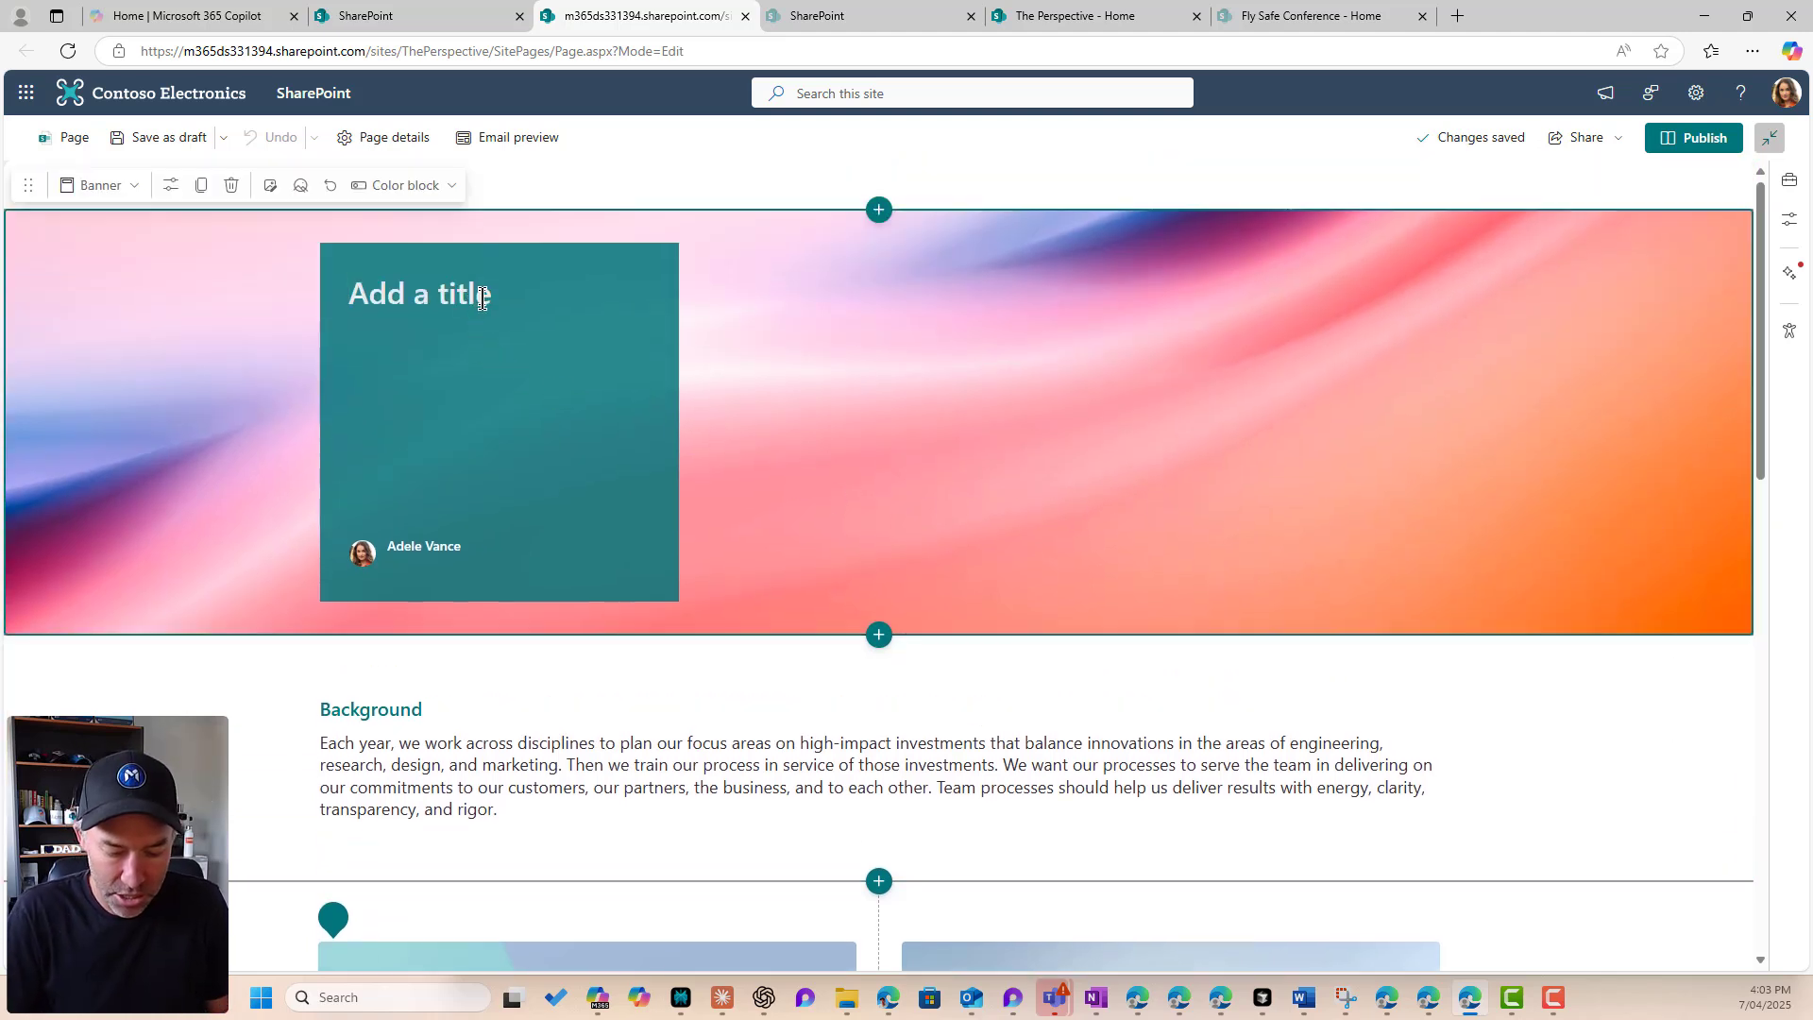
{"action": "type", "text": "On Boarding"}
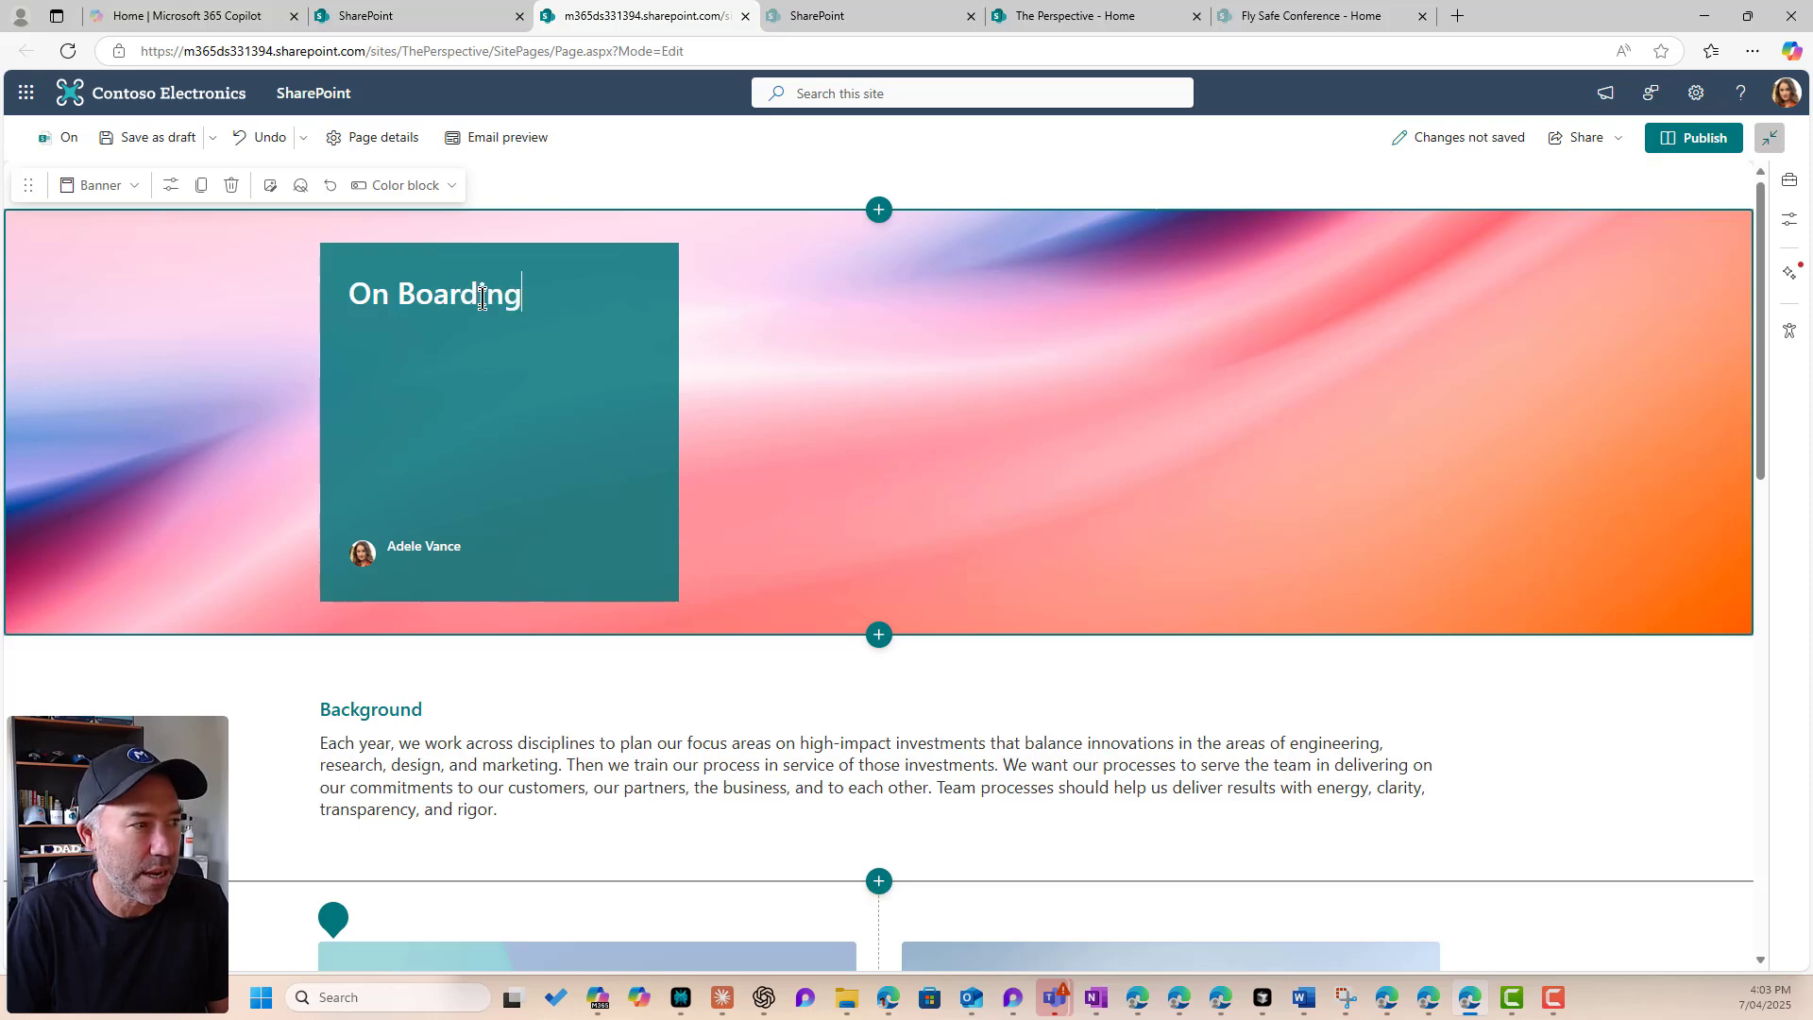
{"action": "type", "text": "Process"}
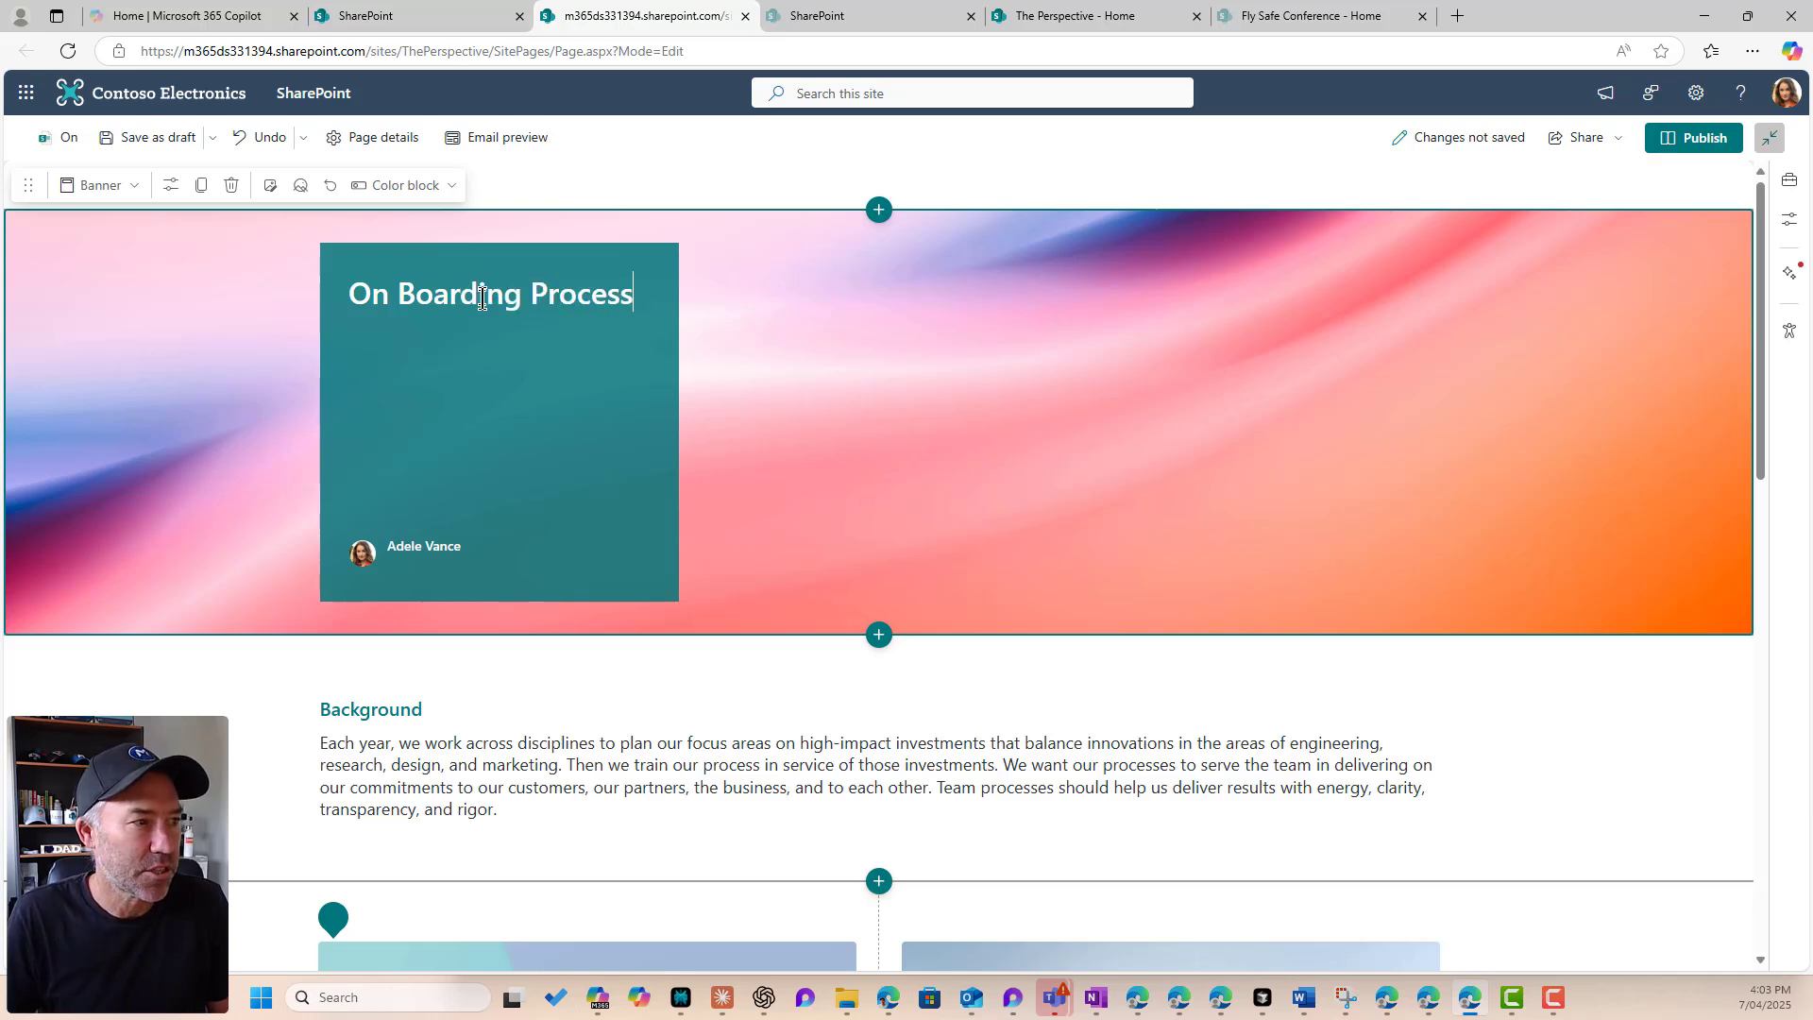
{"action": "scroll", "scroll_direction": "down", "scroll_amount": 3}
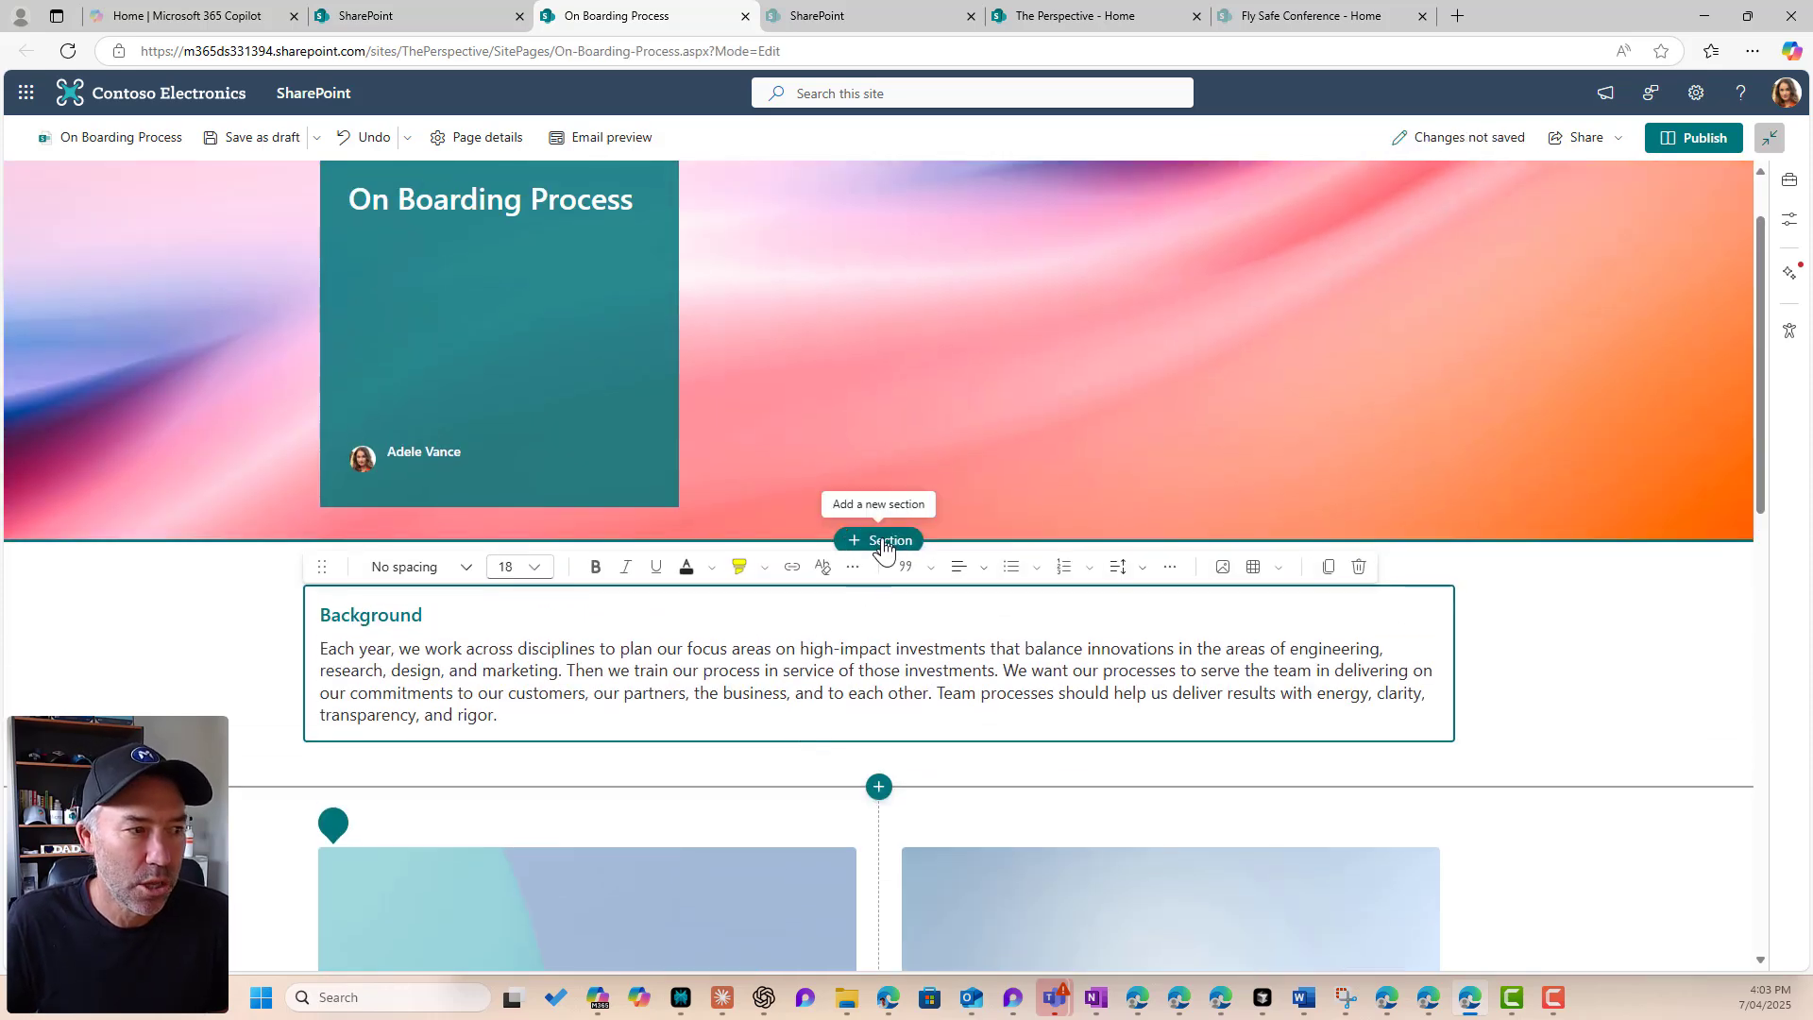
Step: Add a call-to-action section below the banner and save On Boarding Process as a draft
{"action": "left_click", "coordinate": [878, 540]}
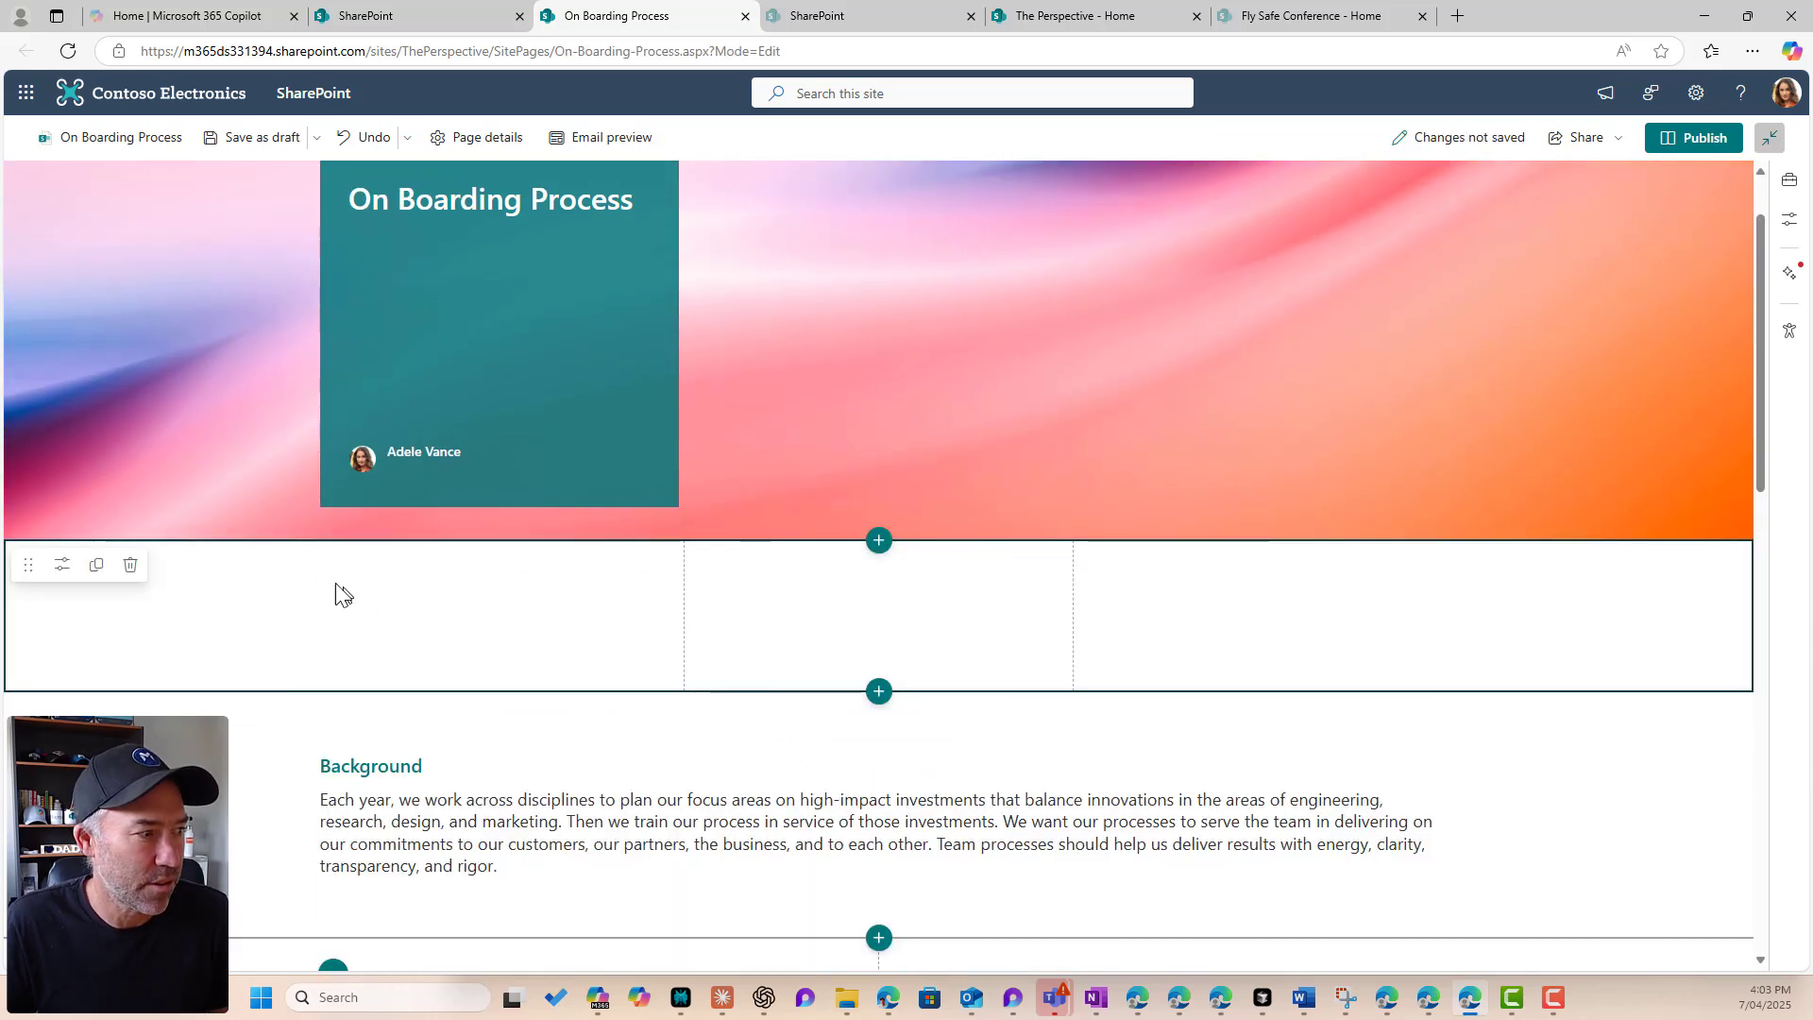
{"action": "left_click", "coordinate": [878, 538]}
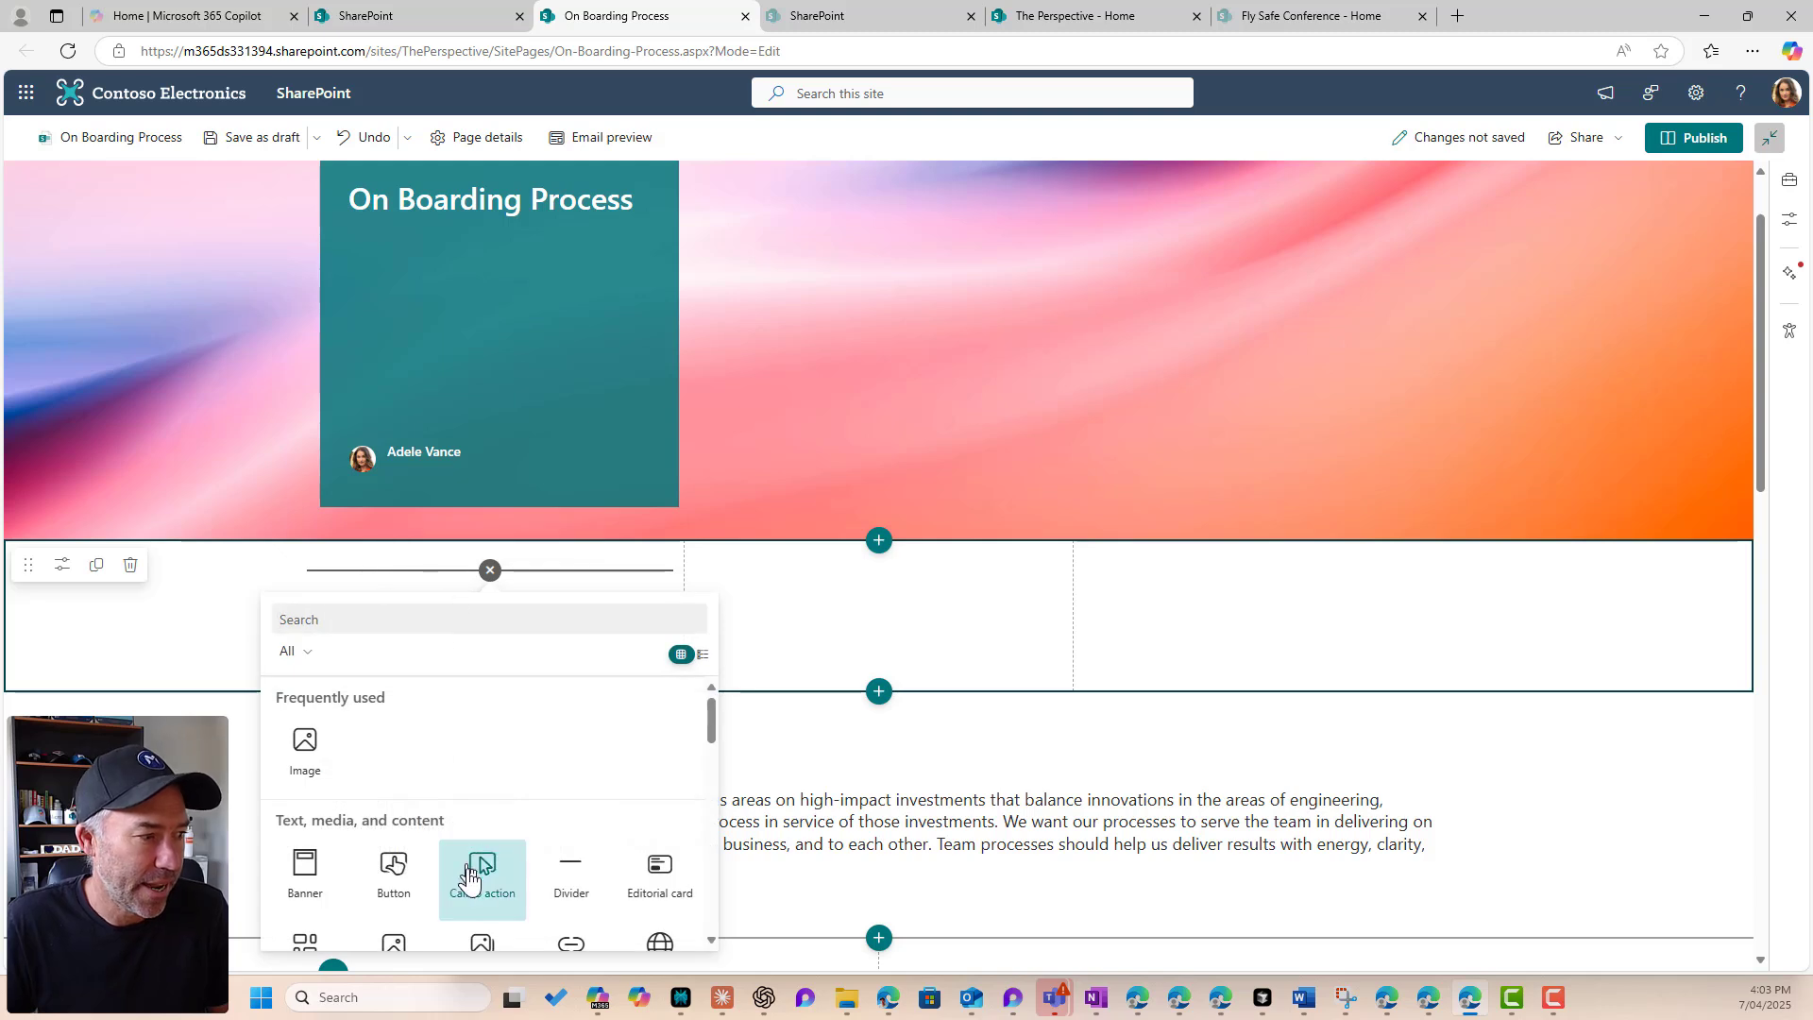
{"action": "left_click", "coordinate": [481, 876]}
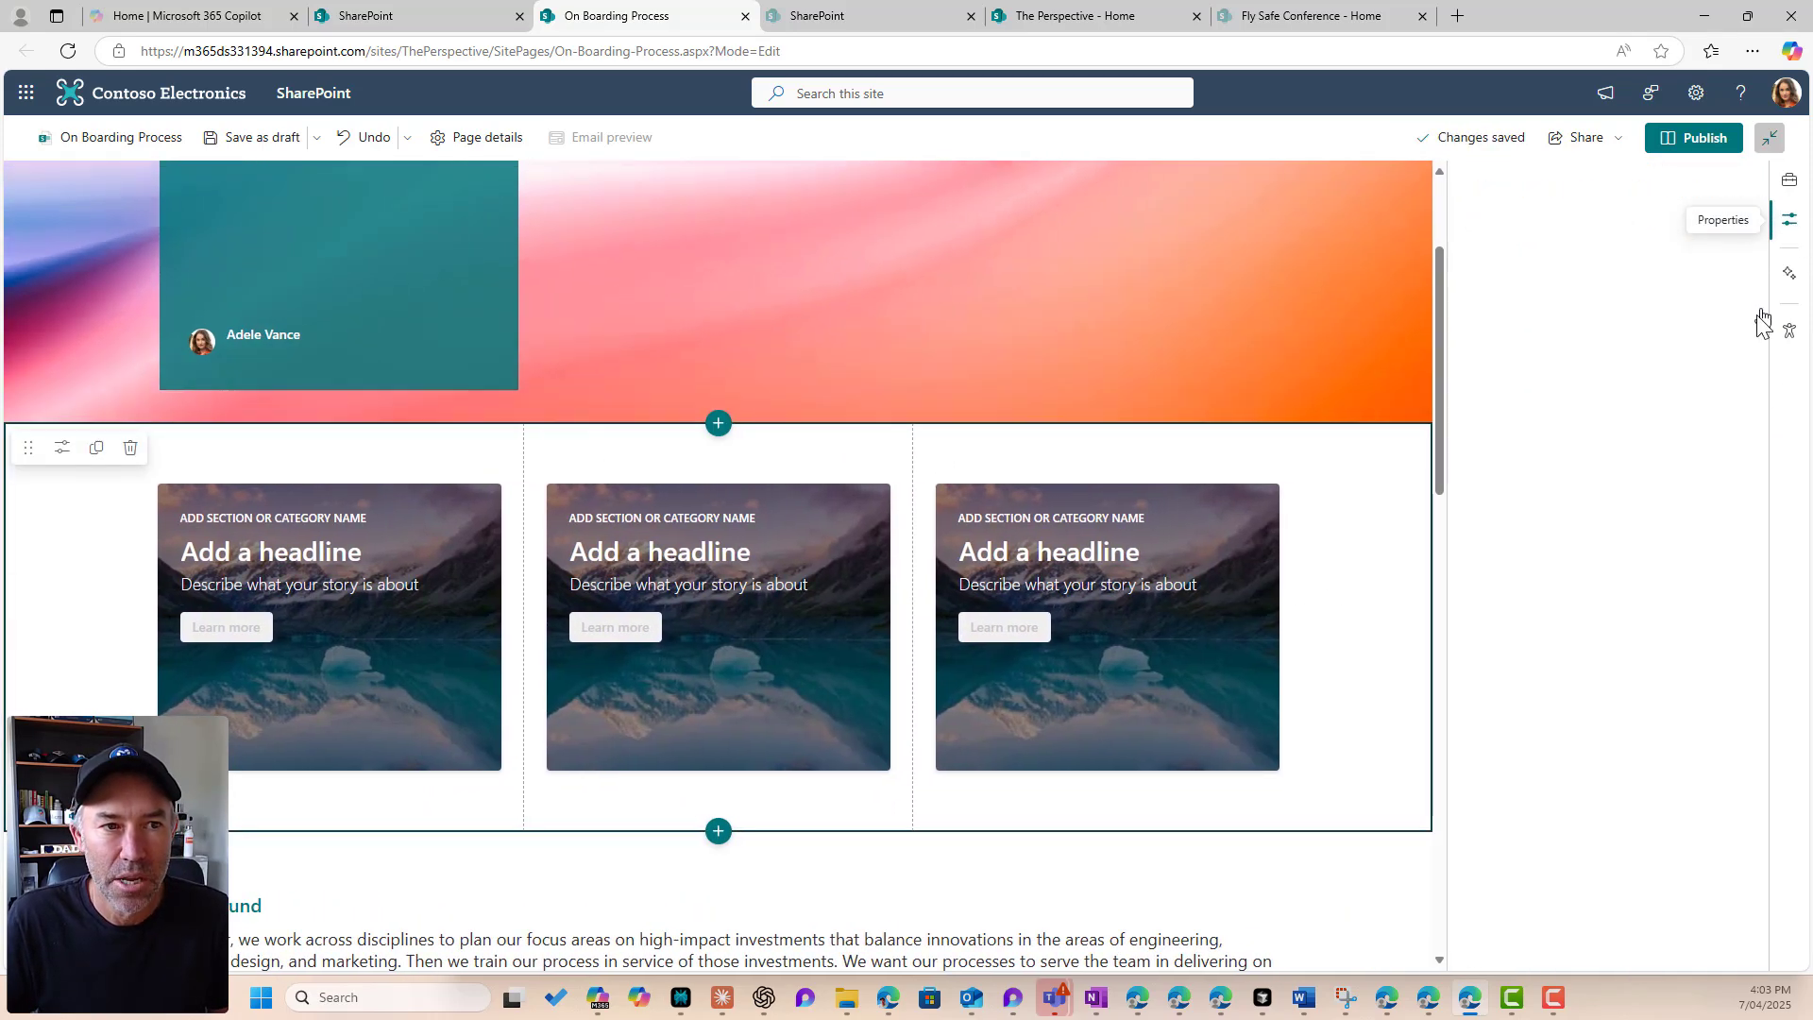
{"action": "left_click", "coordinate": [1789, 219]}
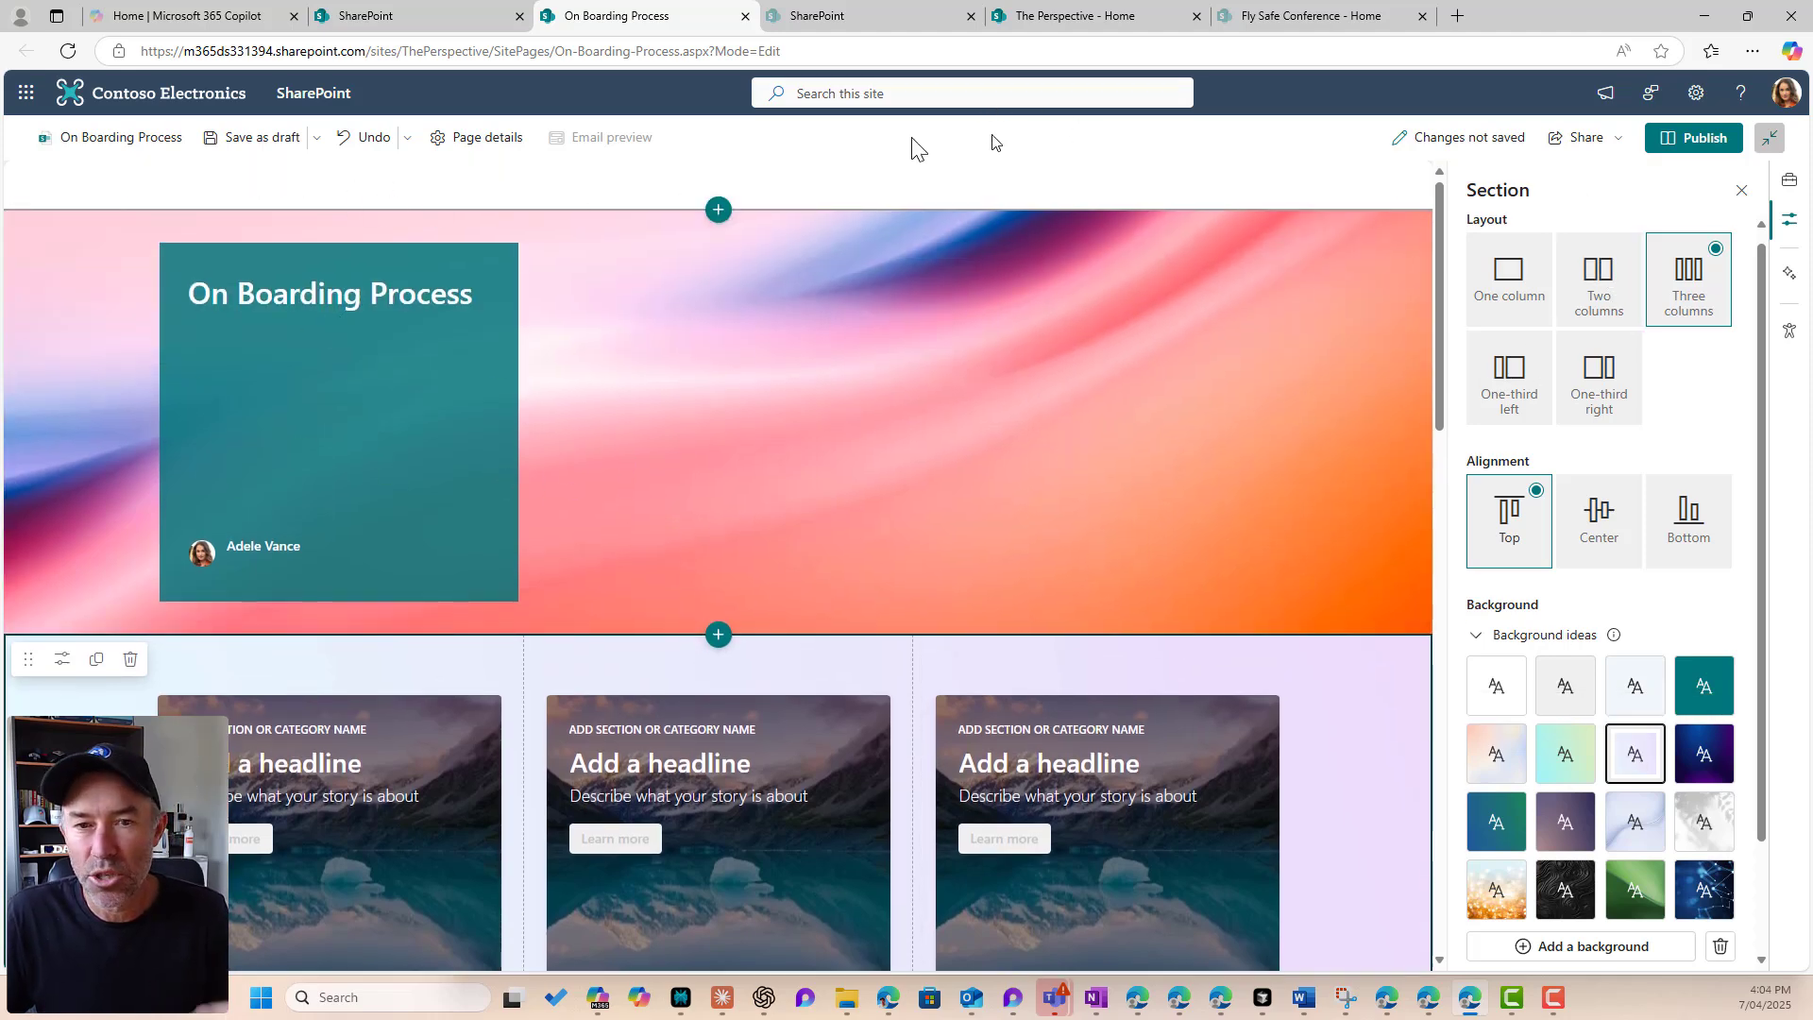
{"action": "left_click", "coordinate": [249, 135]}
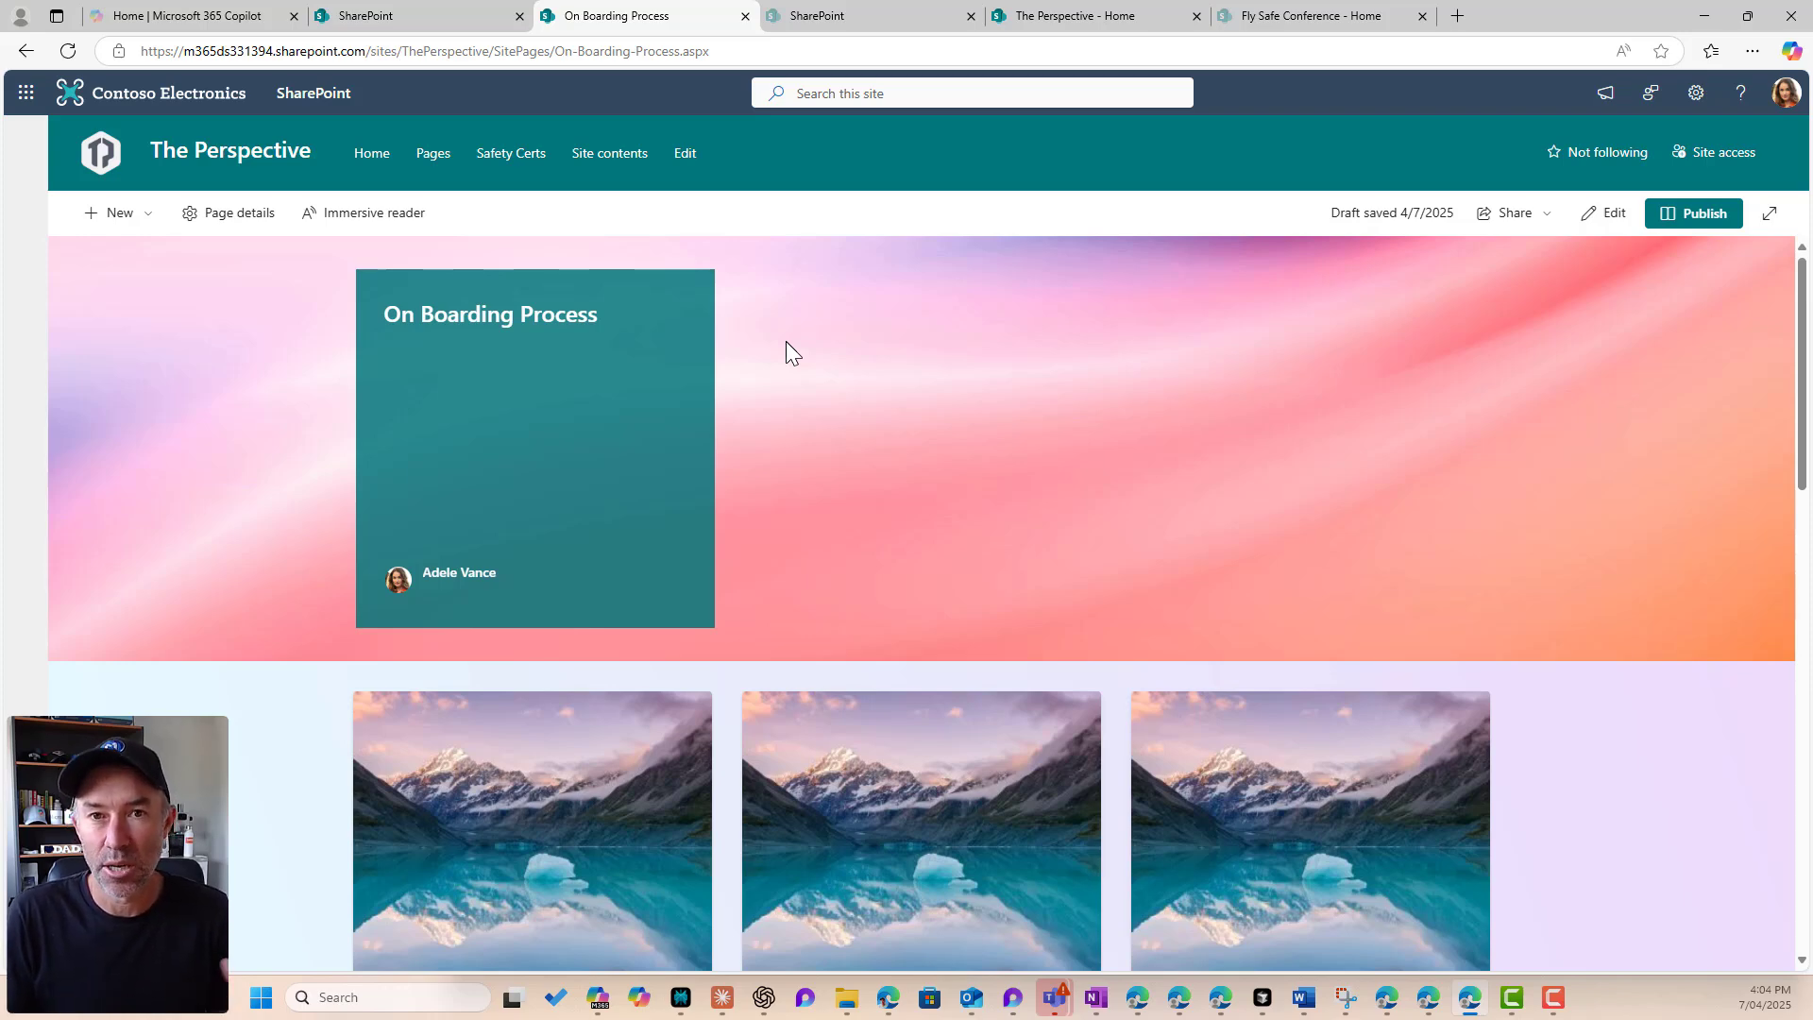
{"action": "mouse_move", "coordinate": [956, 595]}
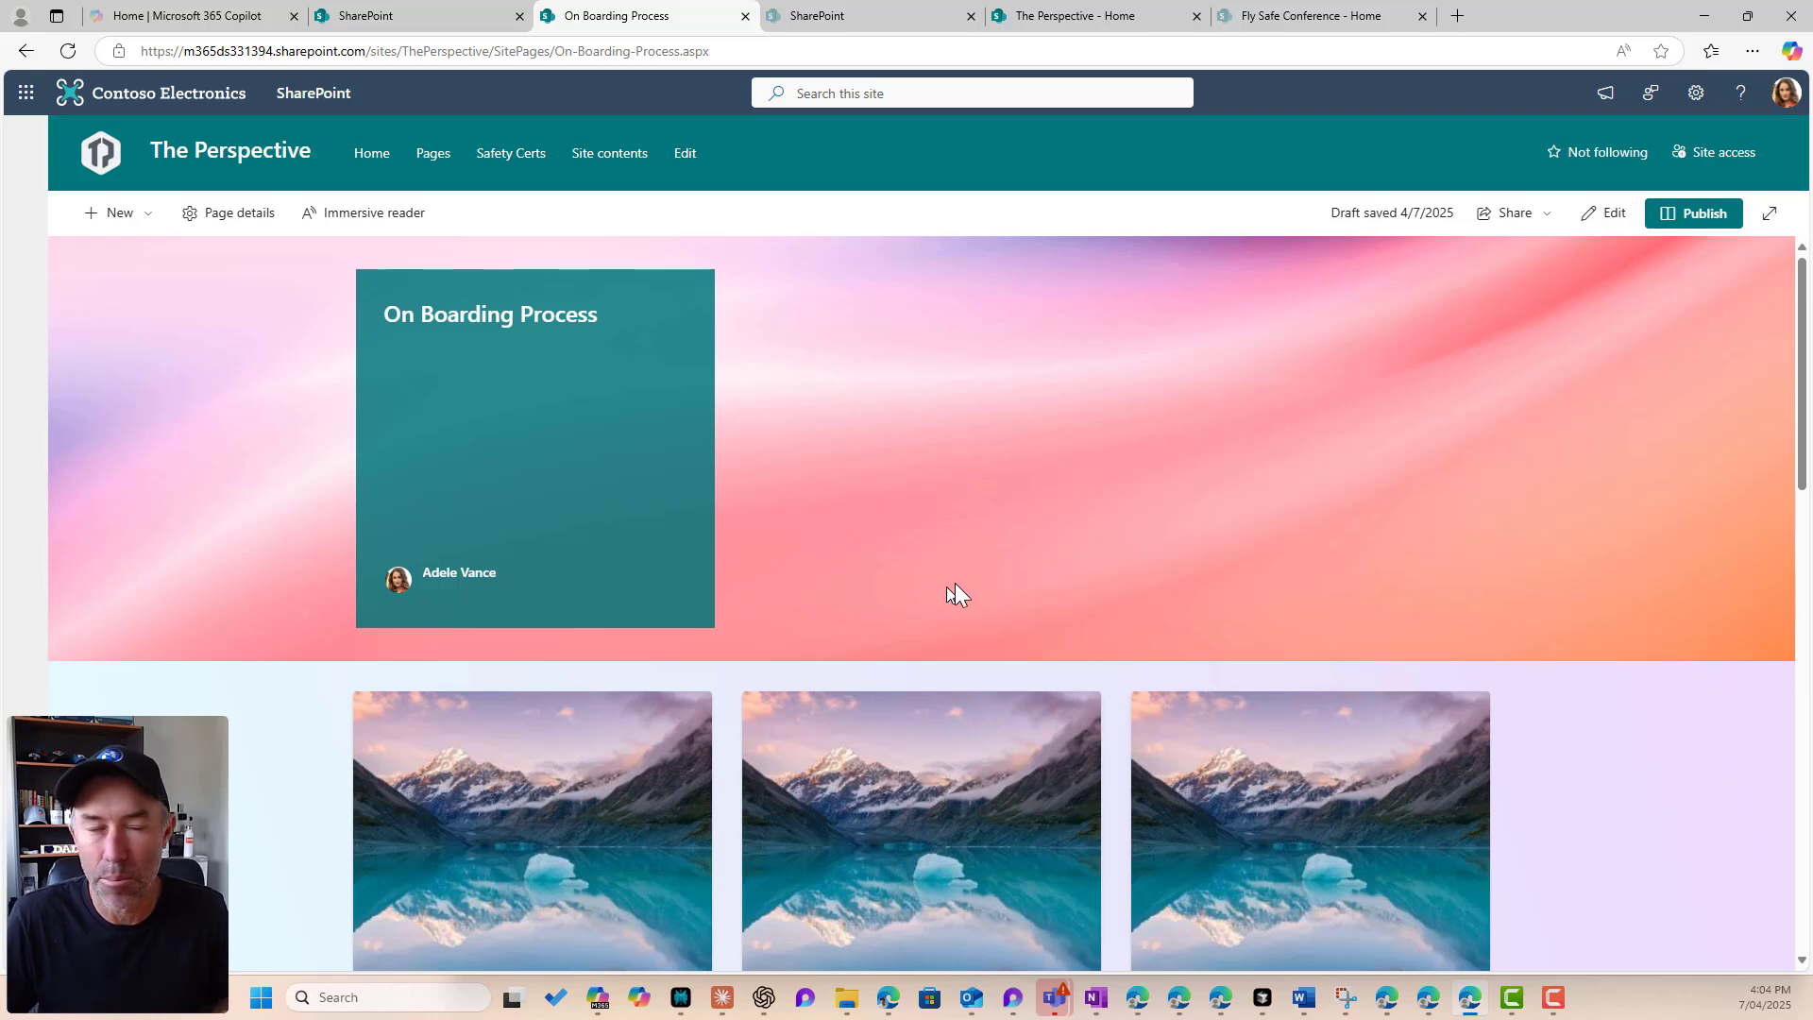
{"action": "mouse_move", "coordinate": [433, 153]}
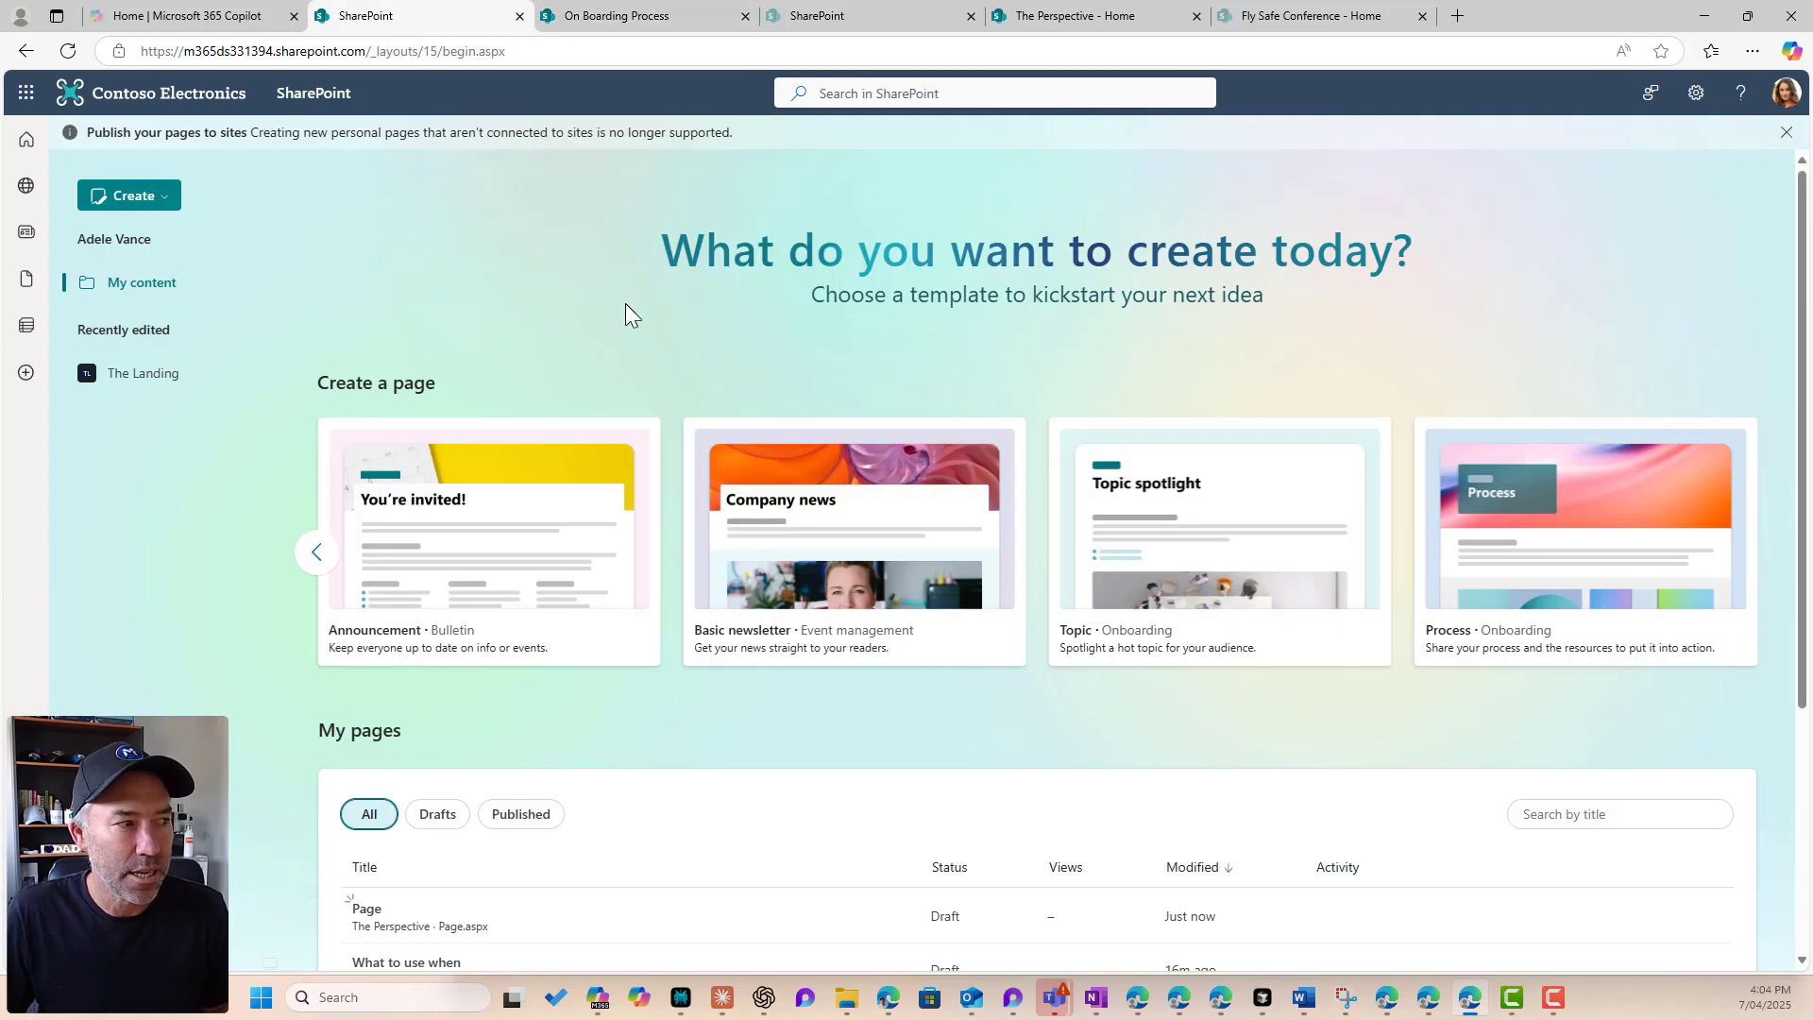
Step: Filter My pages to Drafts and open the What to use when draft
{"action": "scroll", "scroll_direction": "down", "scroll_amount": 3}
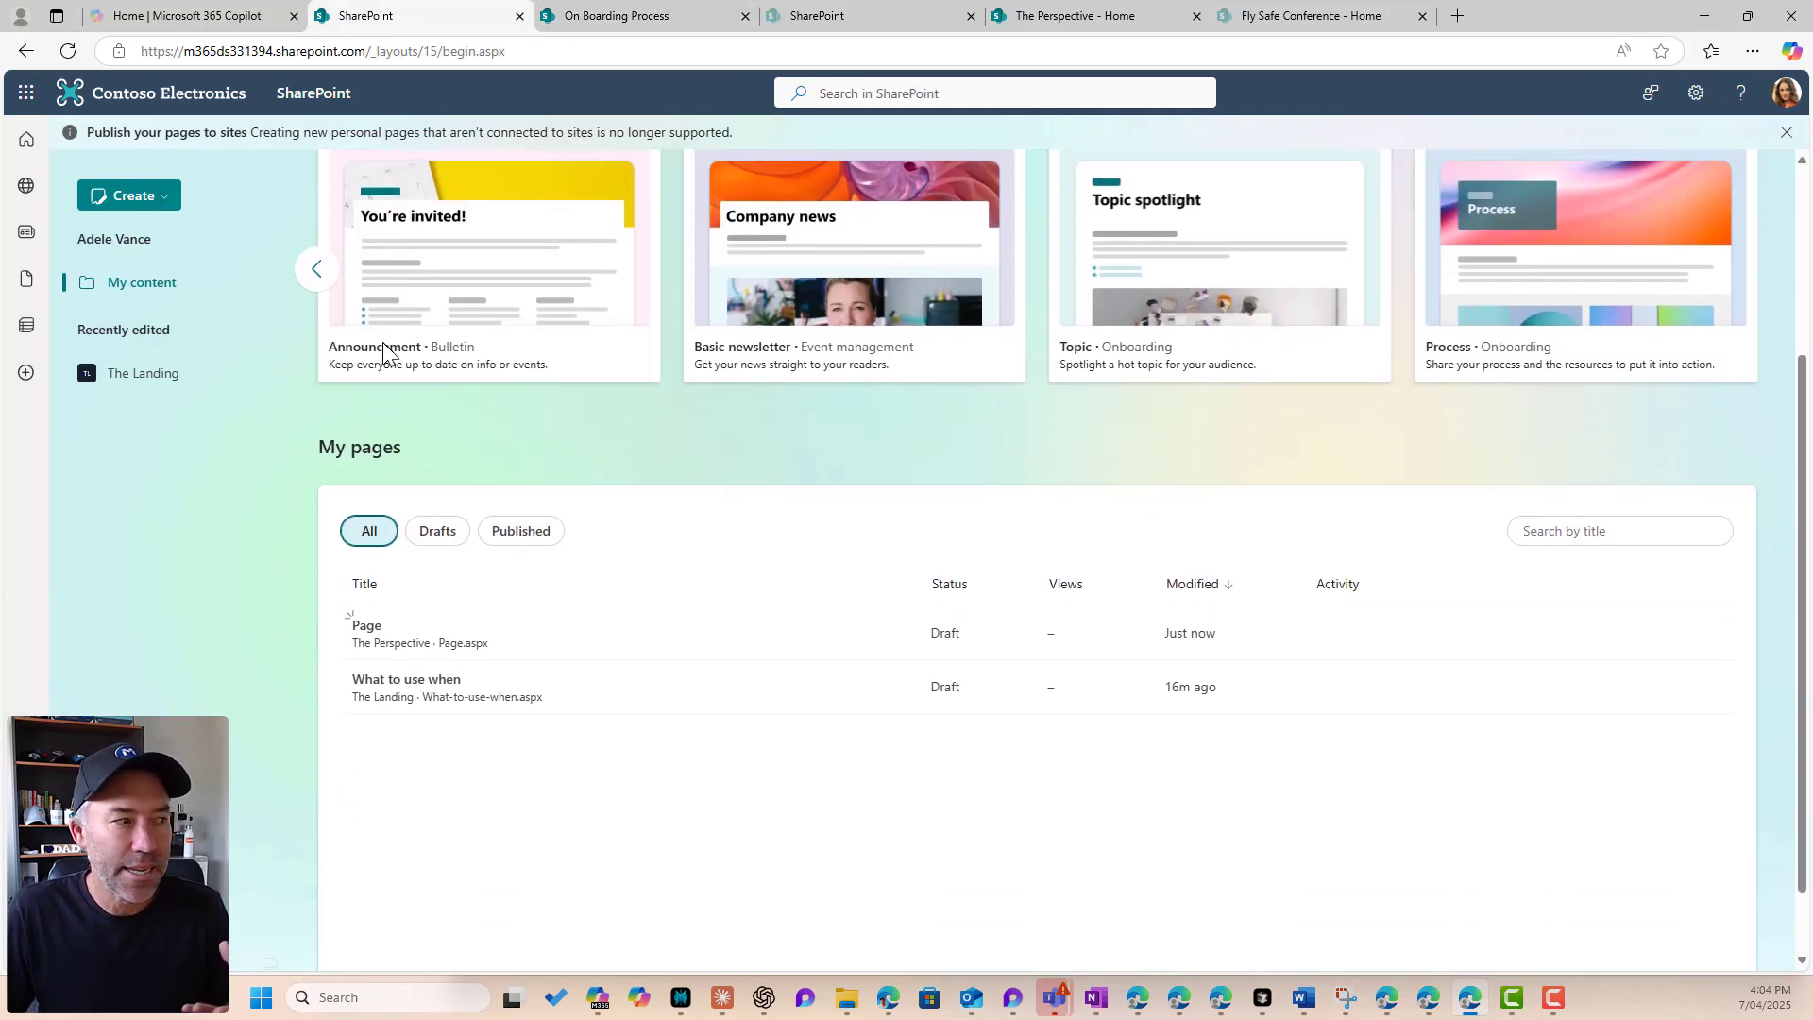
{"action": "scroll", "scroll_direction": "down", "scroll_amount": 3}
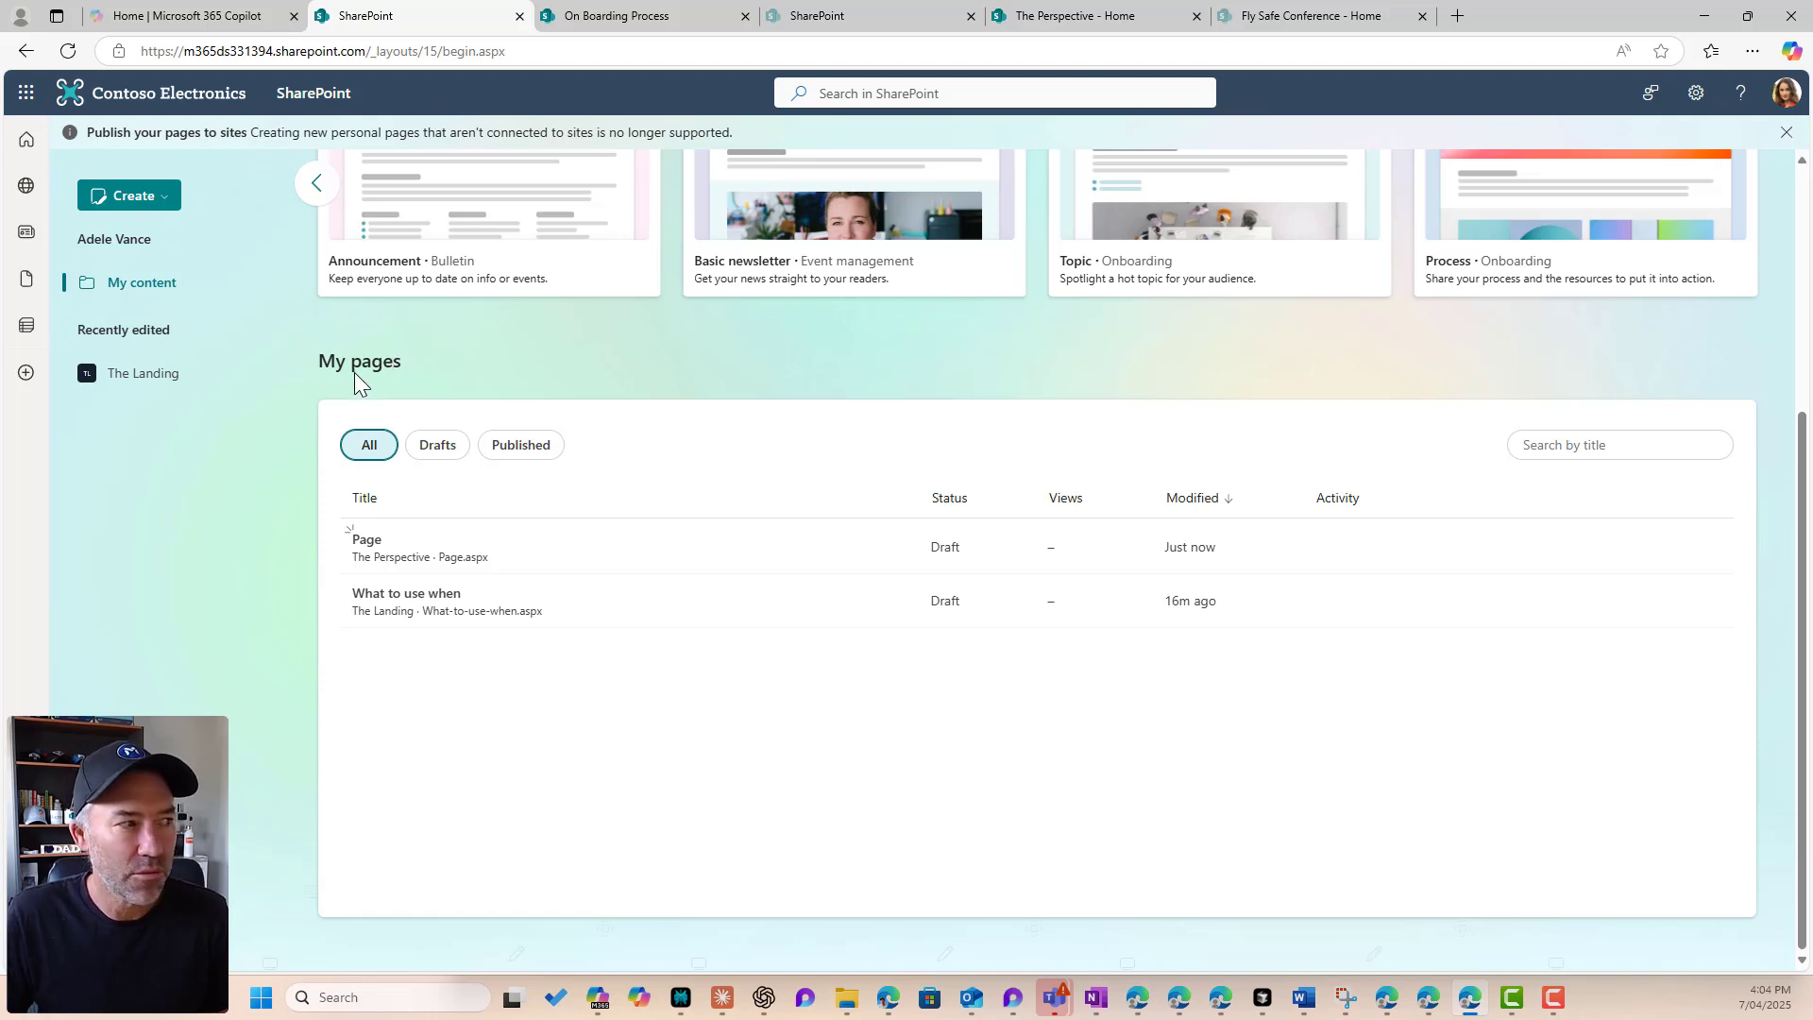
{"action": "mouse_move", "coordinate": [379, 472]}
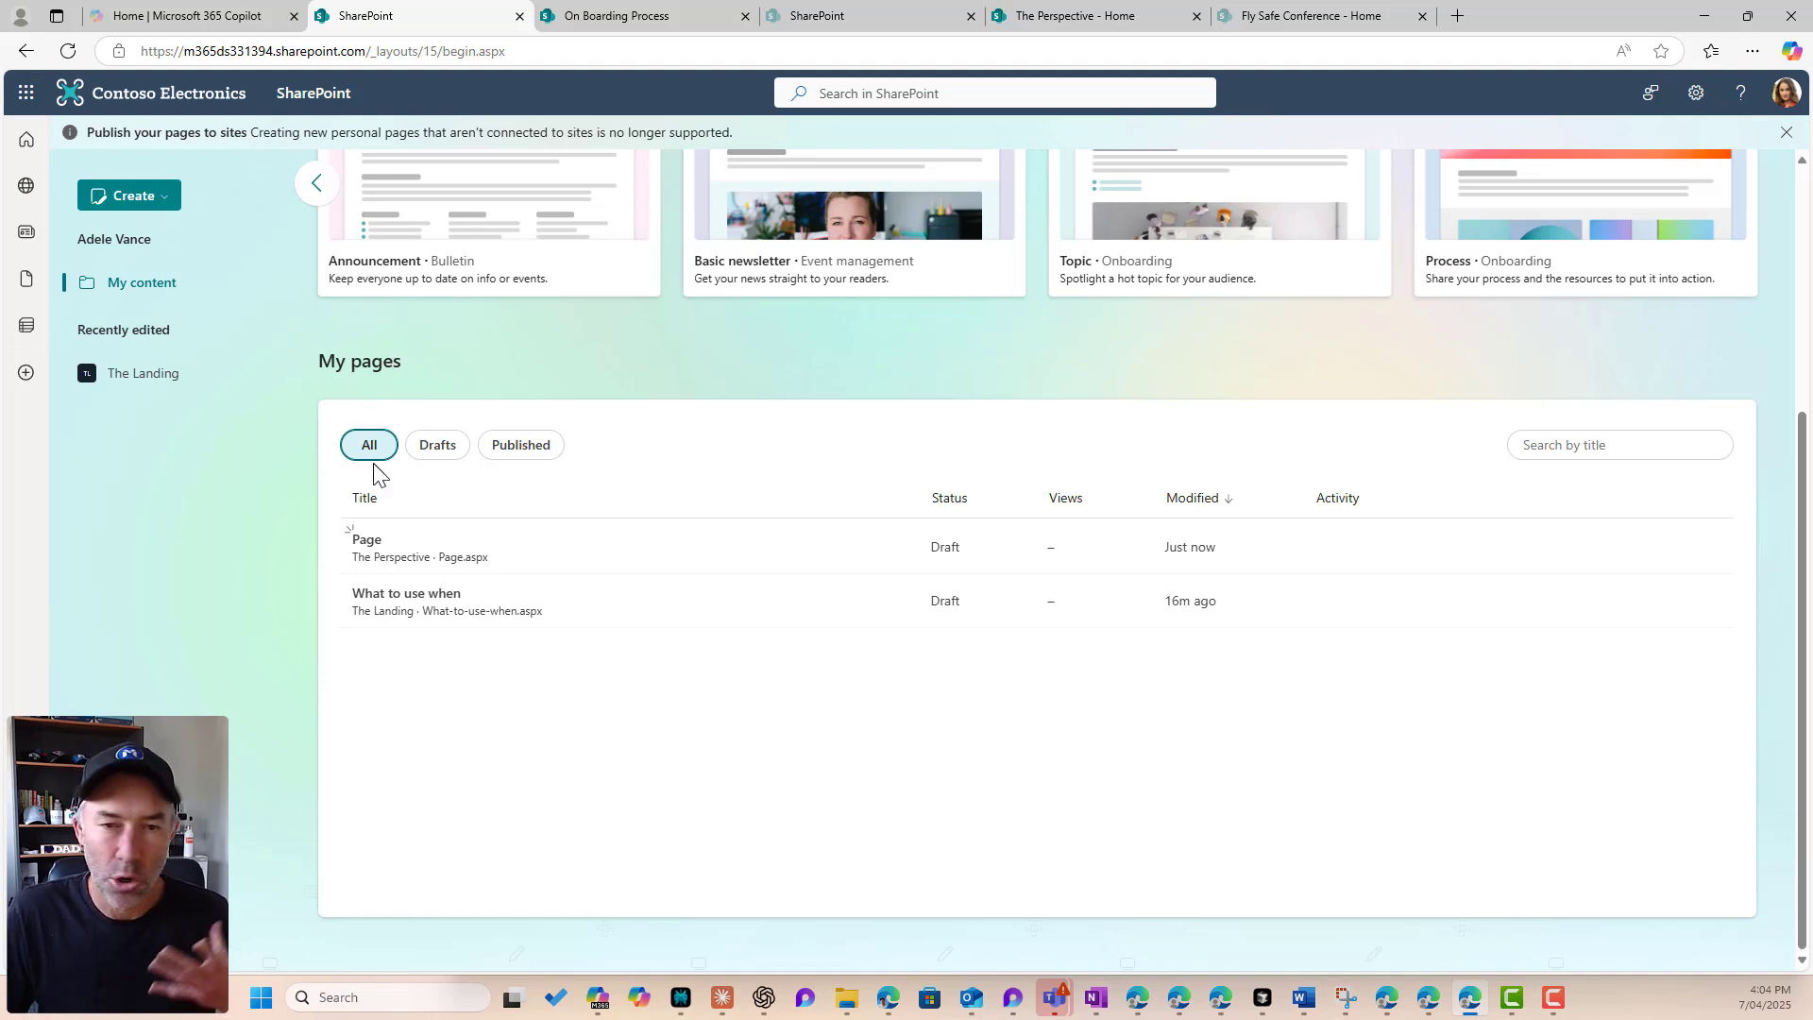
{"action": "left_click", "coordinate": [437, 443]}
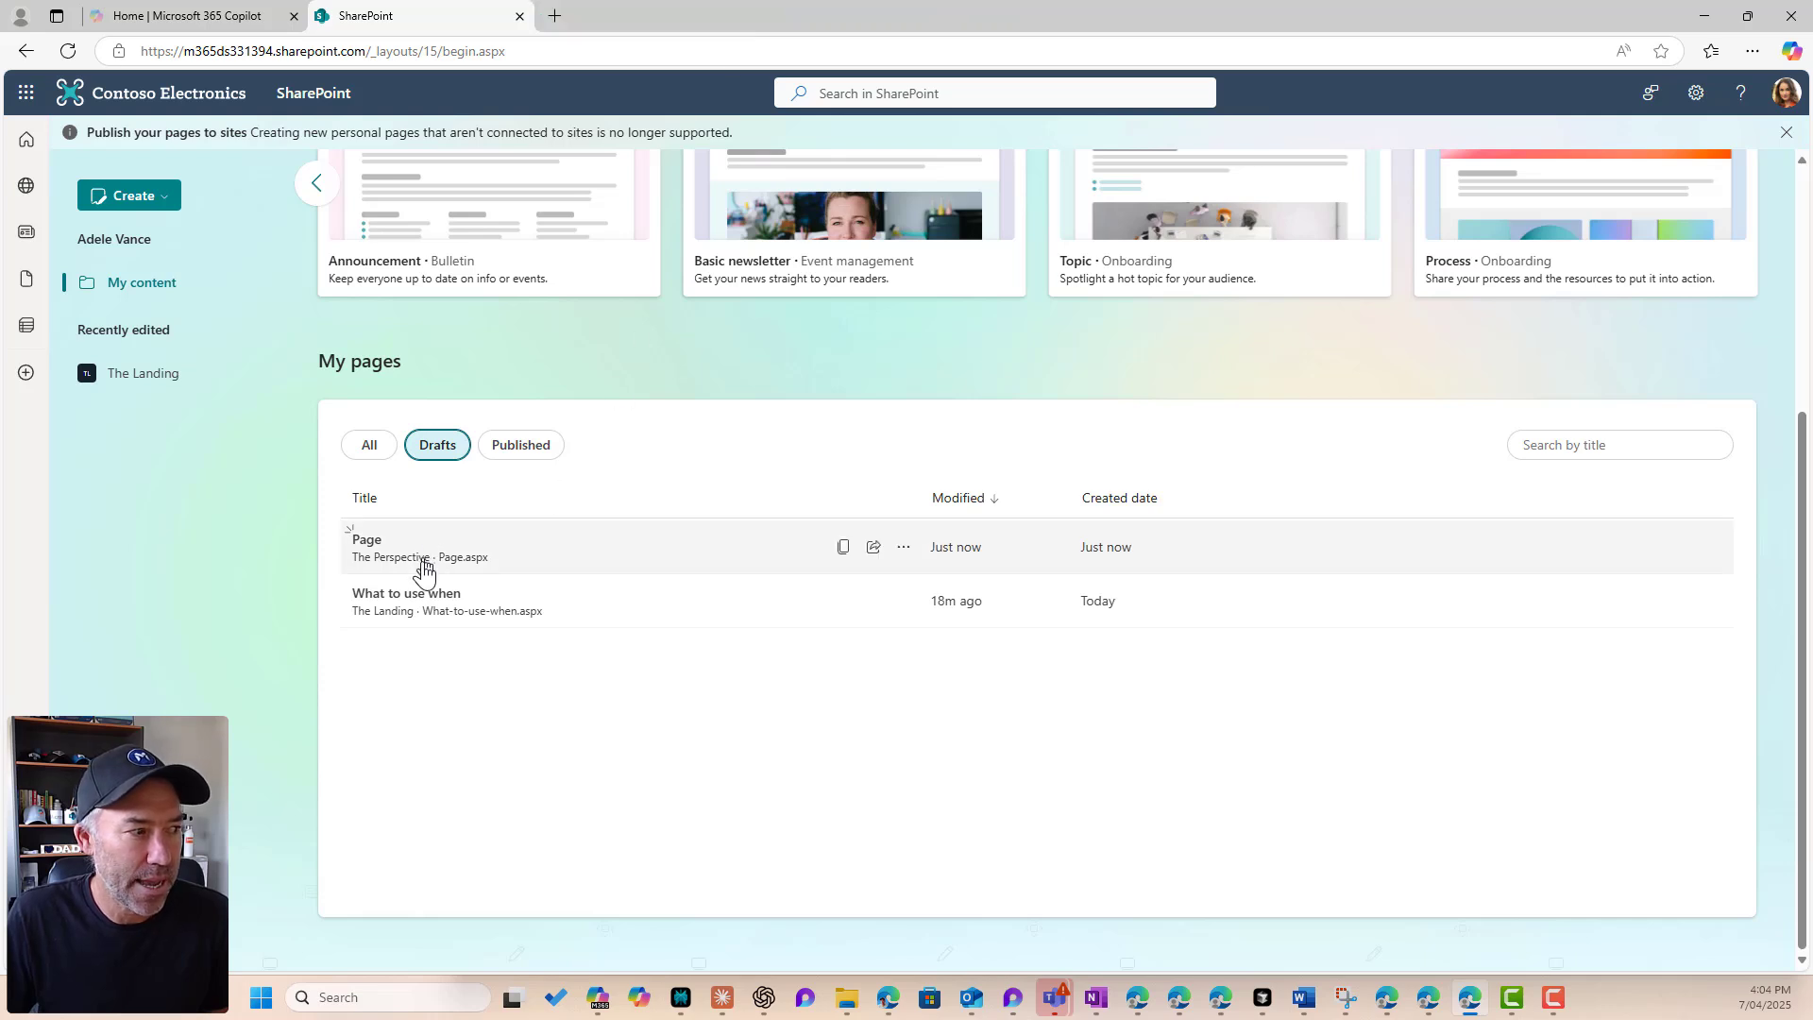
{"action": "left_click", "coordinate": [406, 600]}
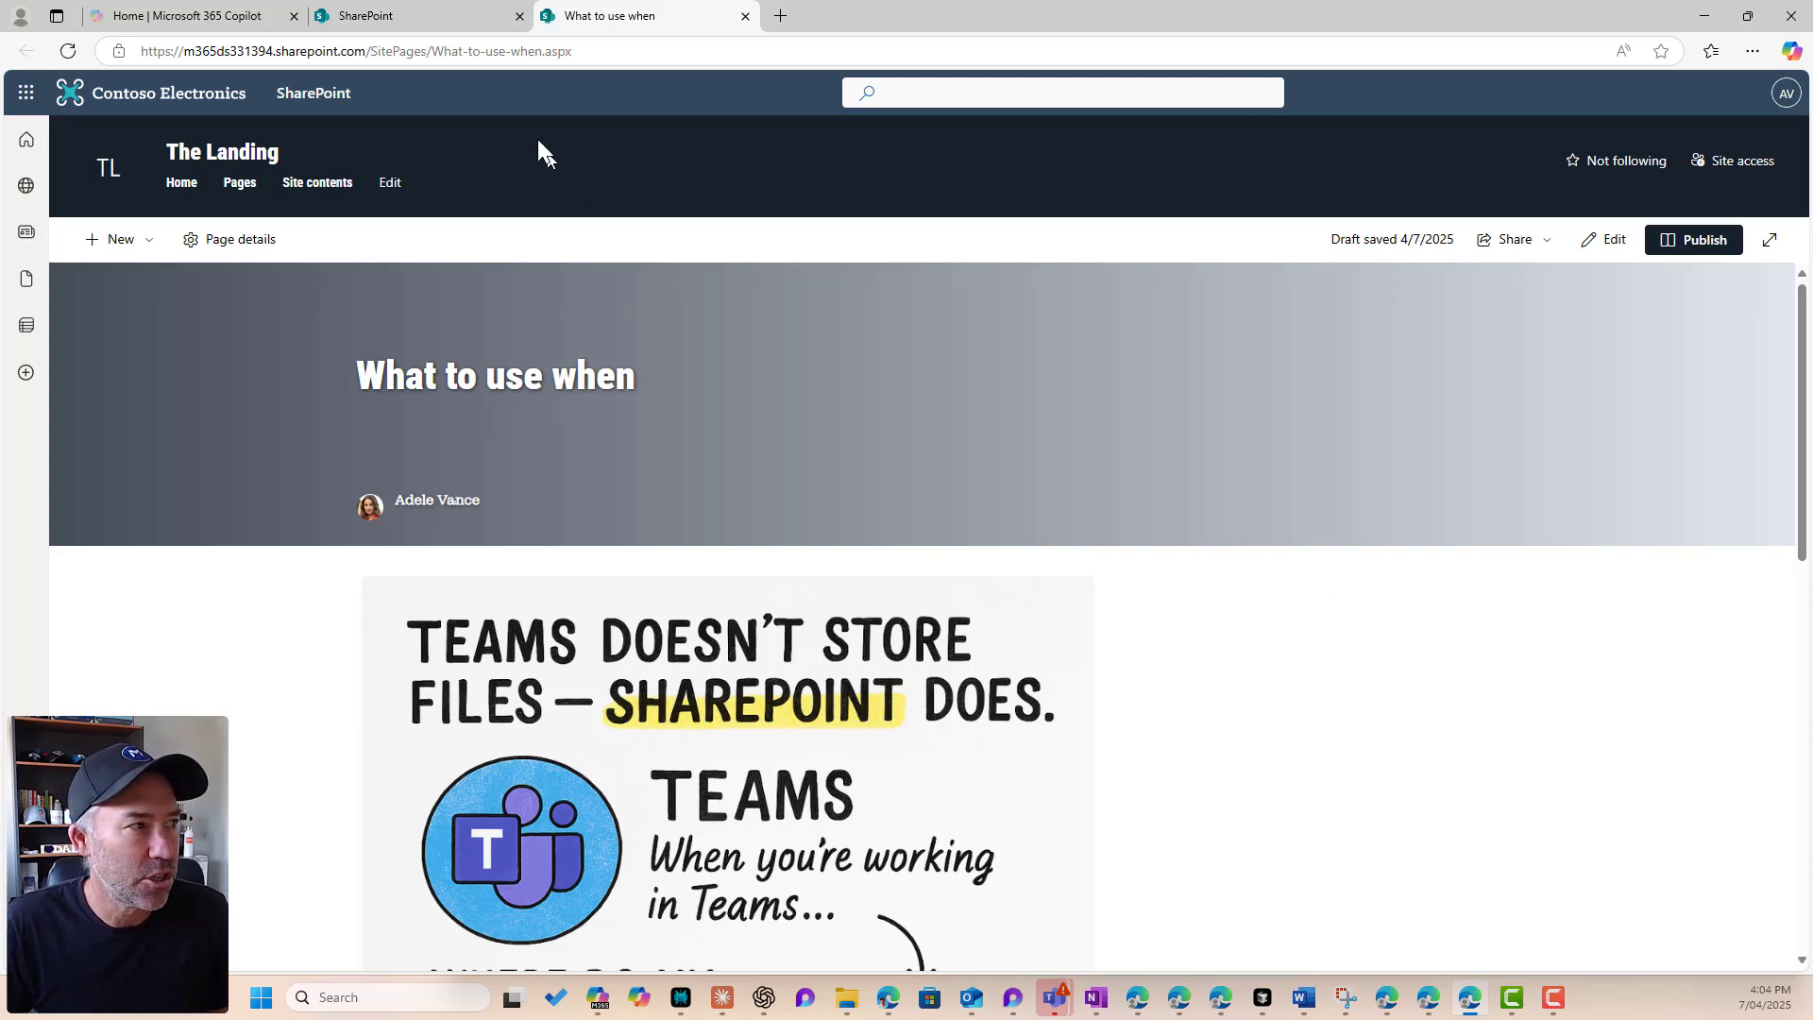
Step: Review the What to use when page and switch it into edit mode
{"action": "left_click", "coordinate": [348, 51]}
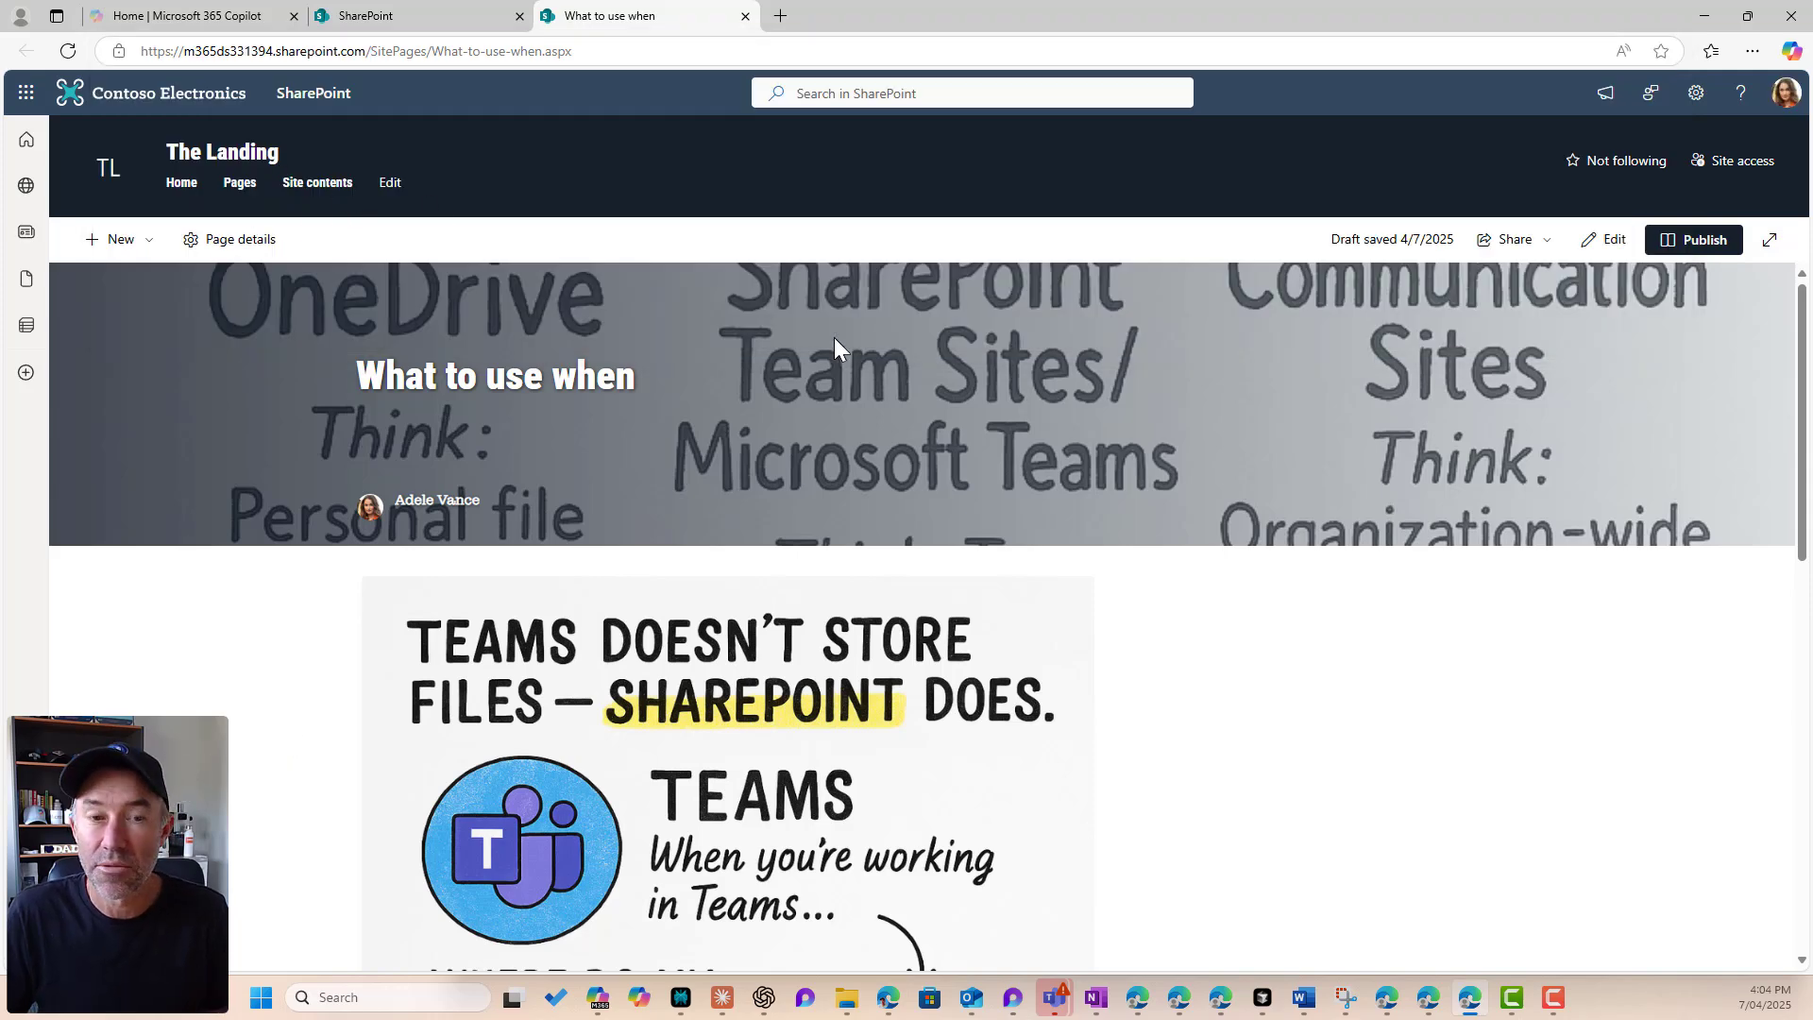
{"action": "mouse_move", "coordinate": [1107, 549]}
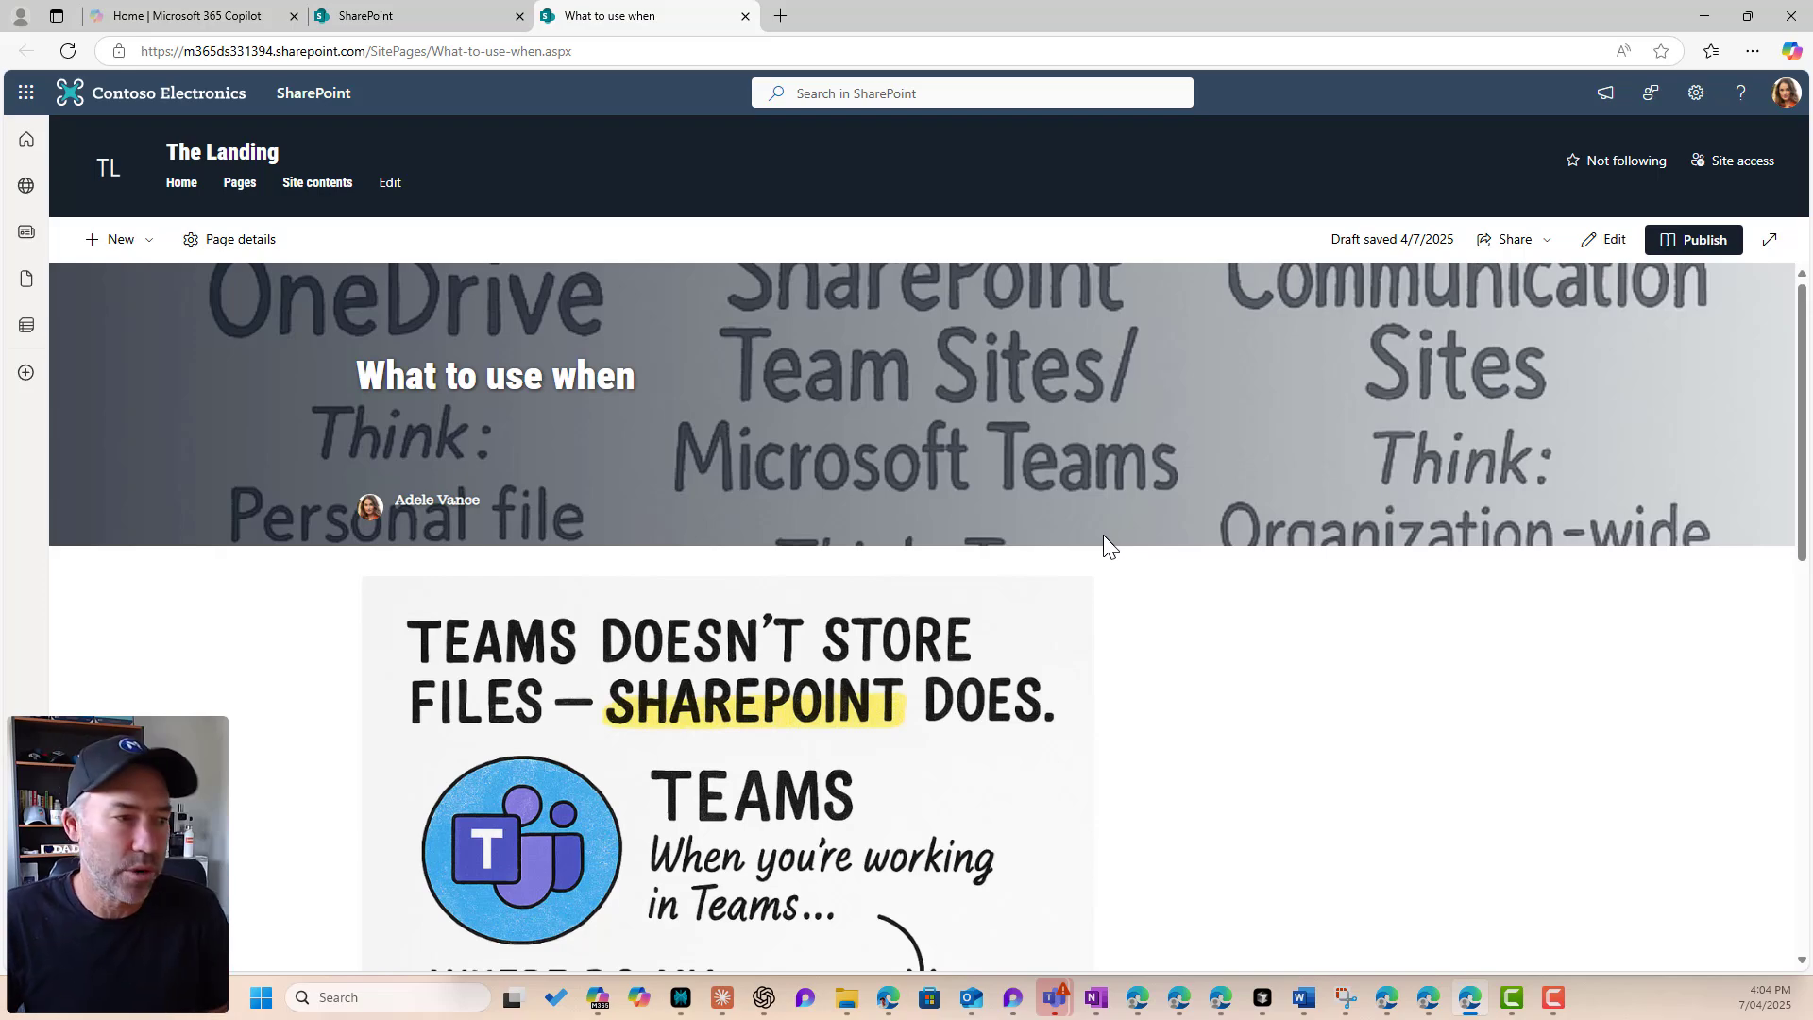
{"action": "scroll", "scroll_direction": "down", "scroll_amount": 3}
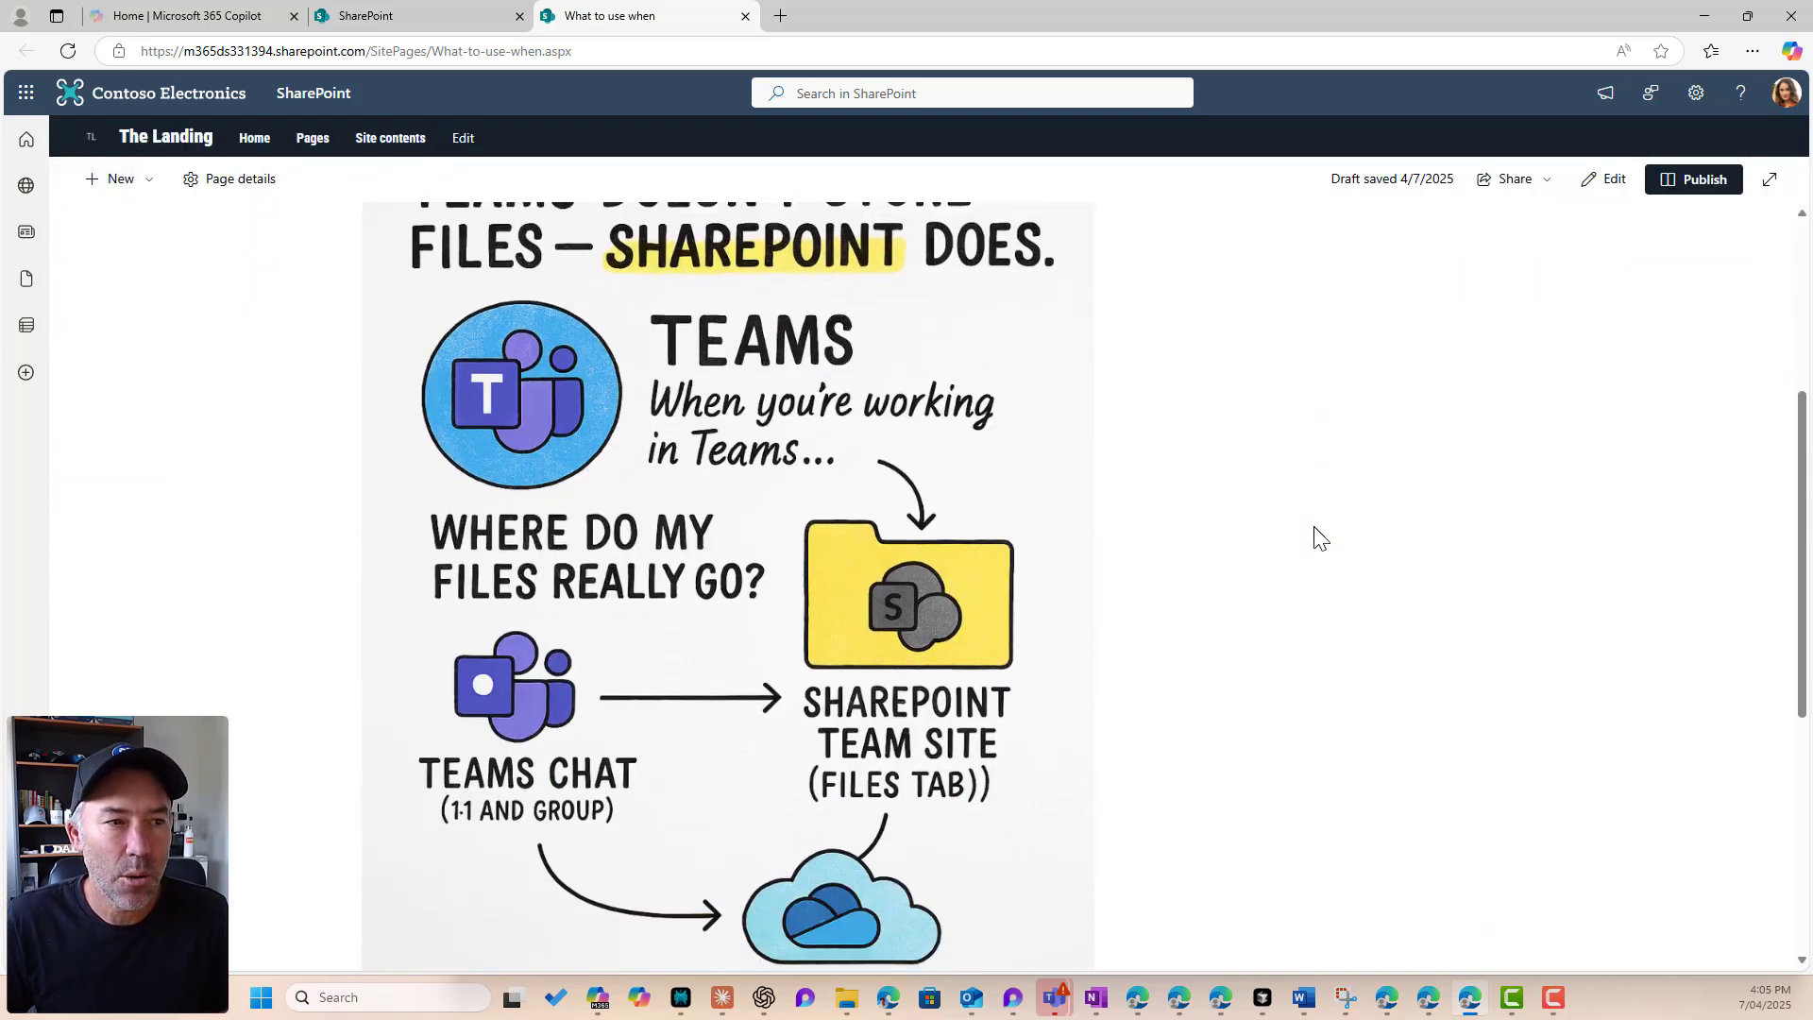
{"action": "scroll", "scroll_direction": "up", "scroll_amount": 3}
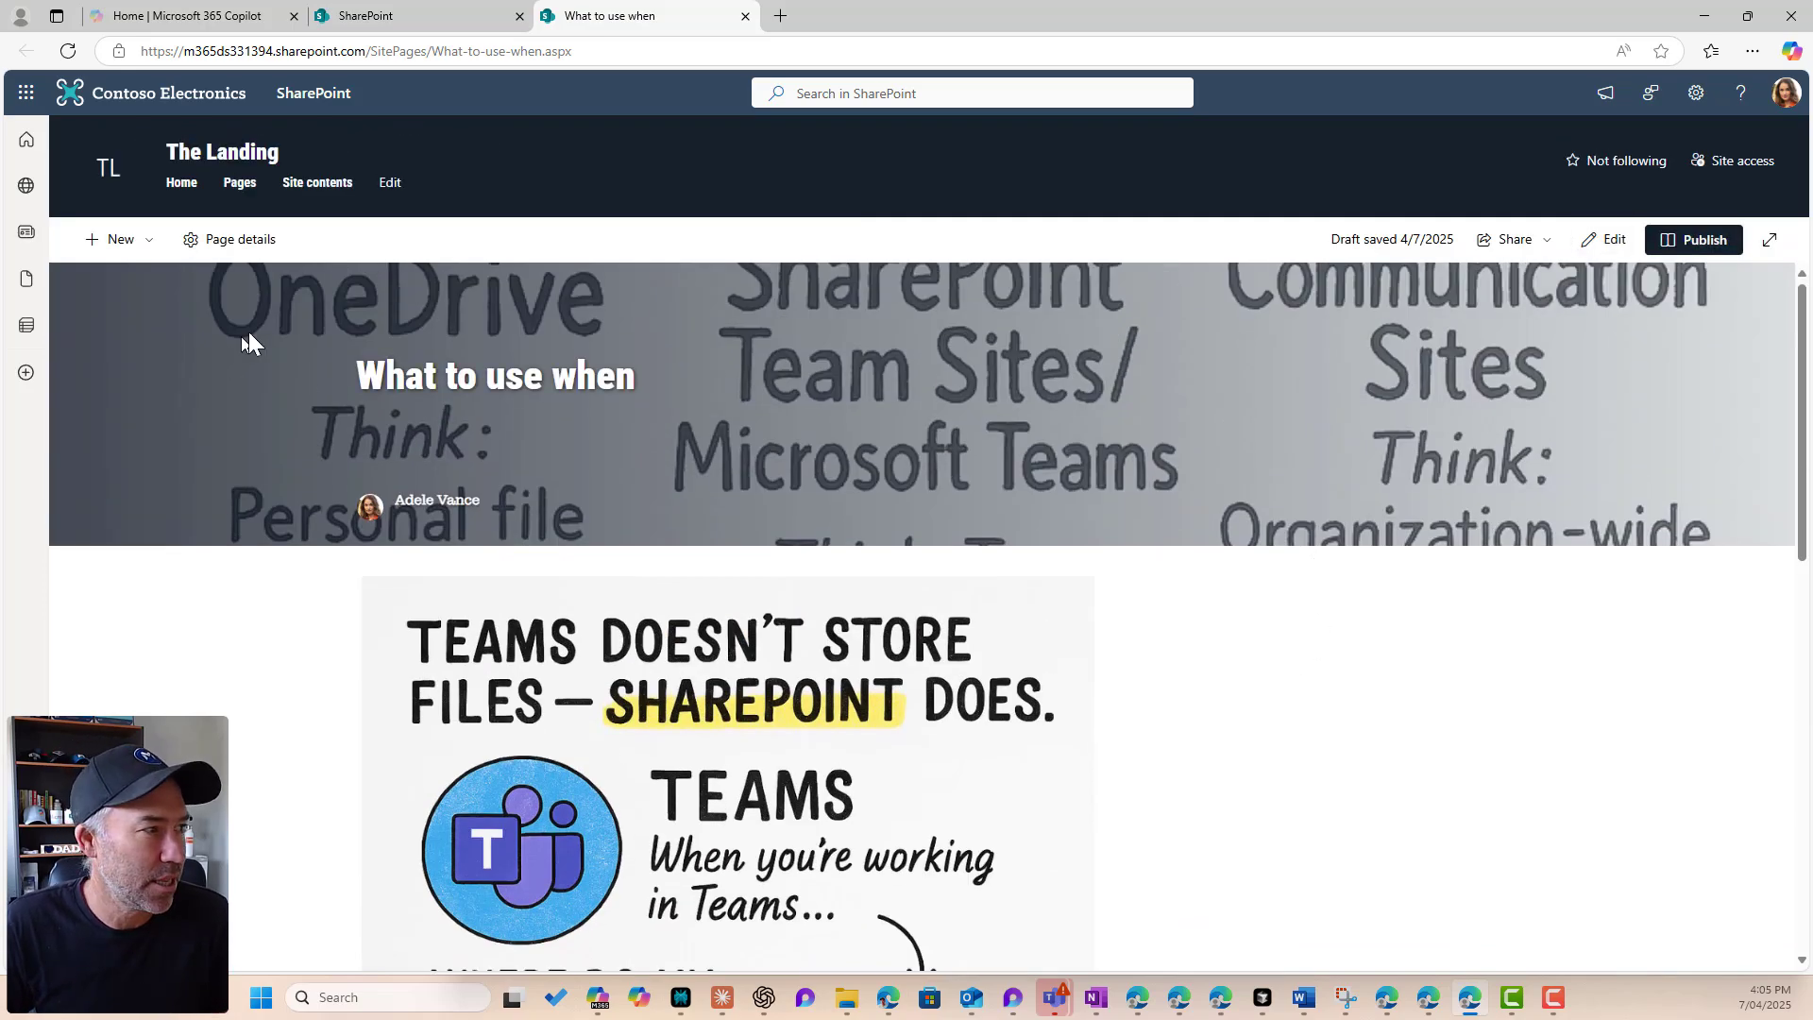
{"action": "left_click", "coordinate": [1611, 240]}
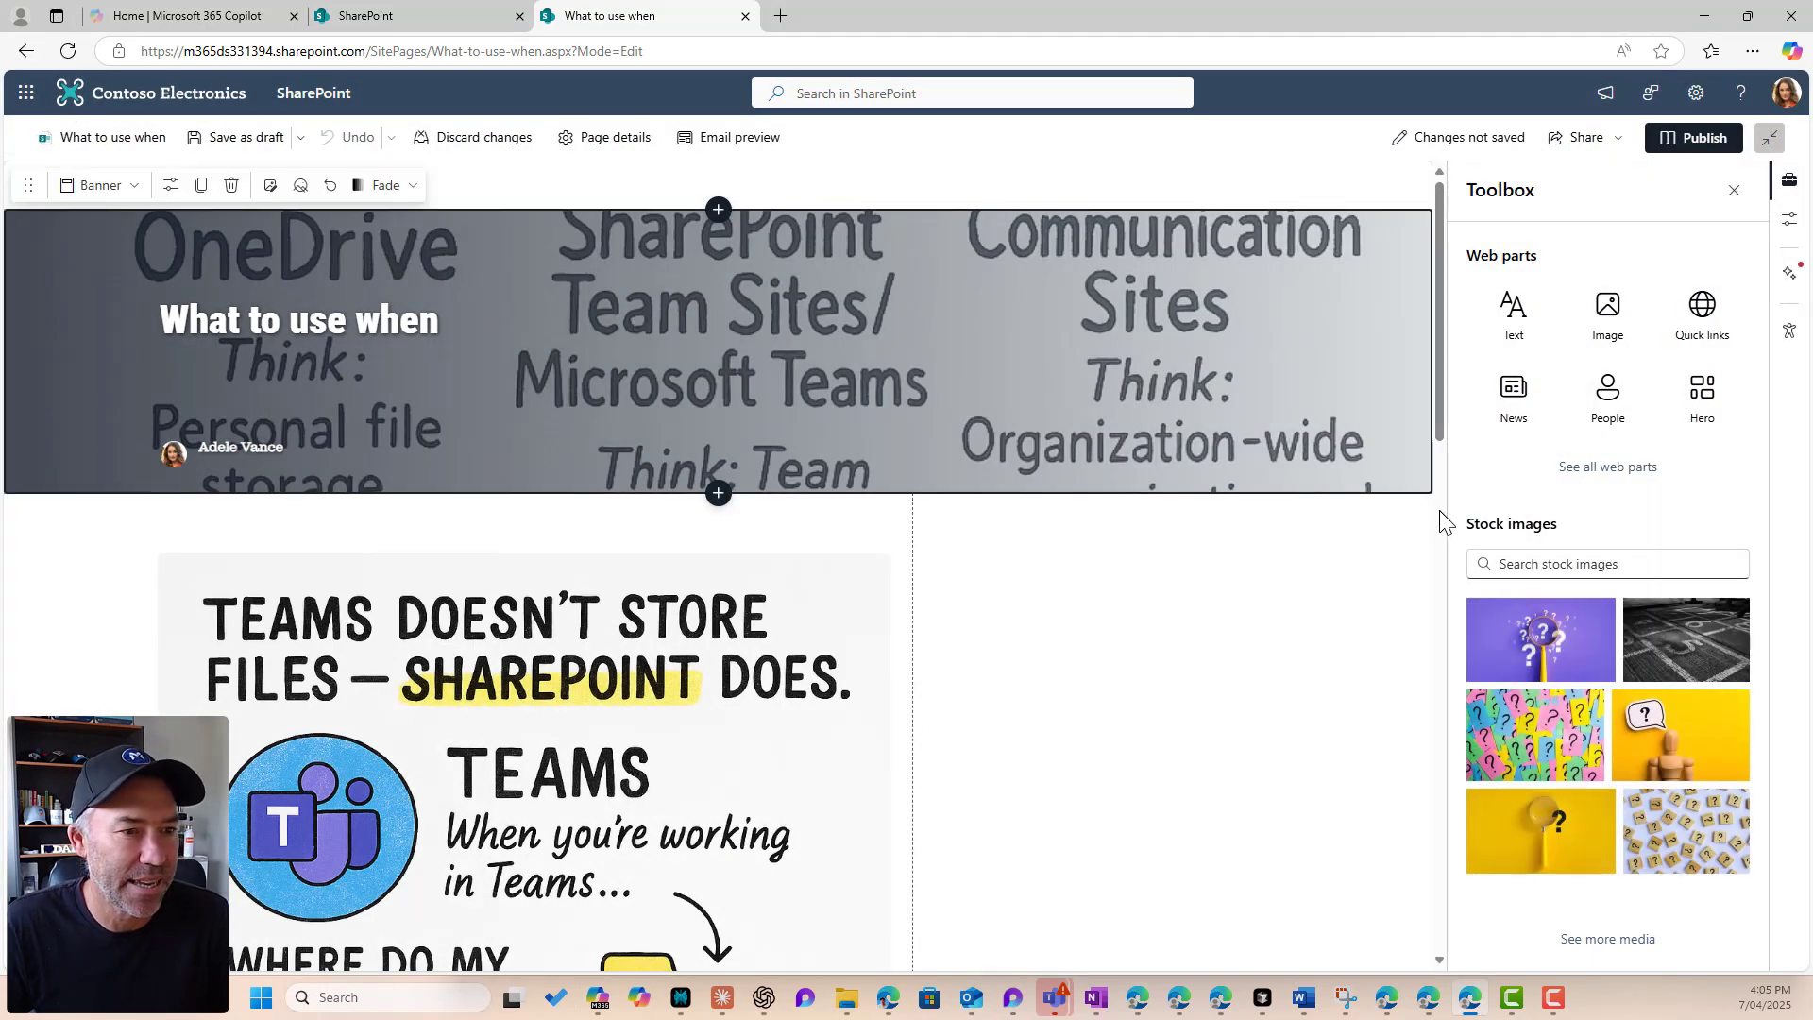
{"action": "mouse_move", "coordinate": [300, 185]}
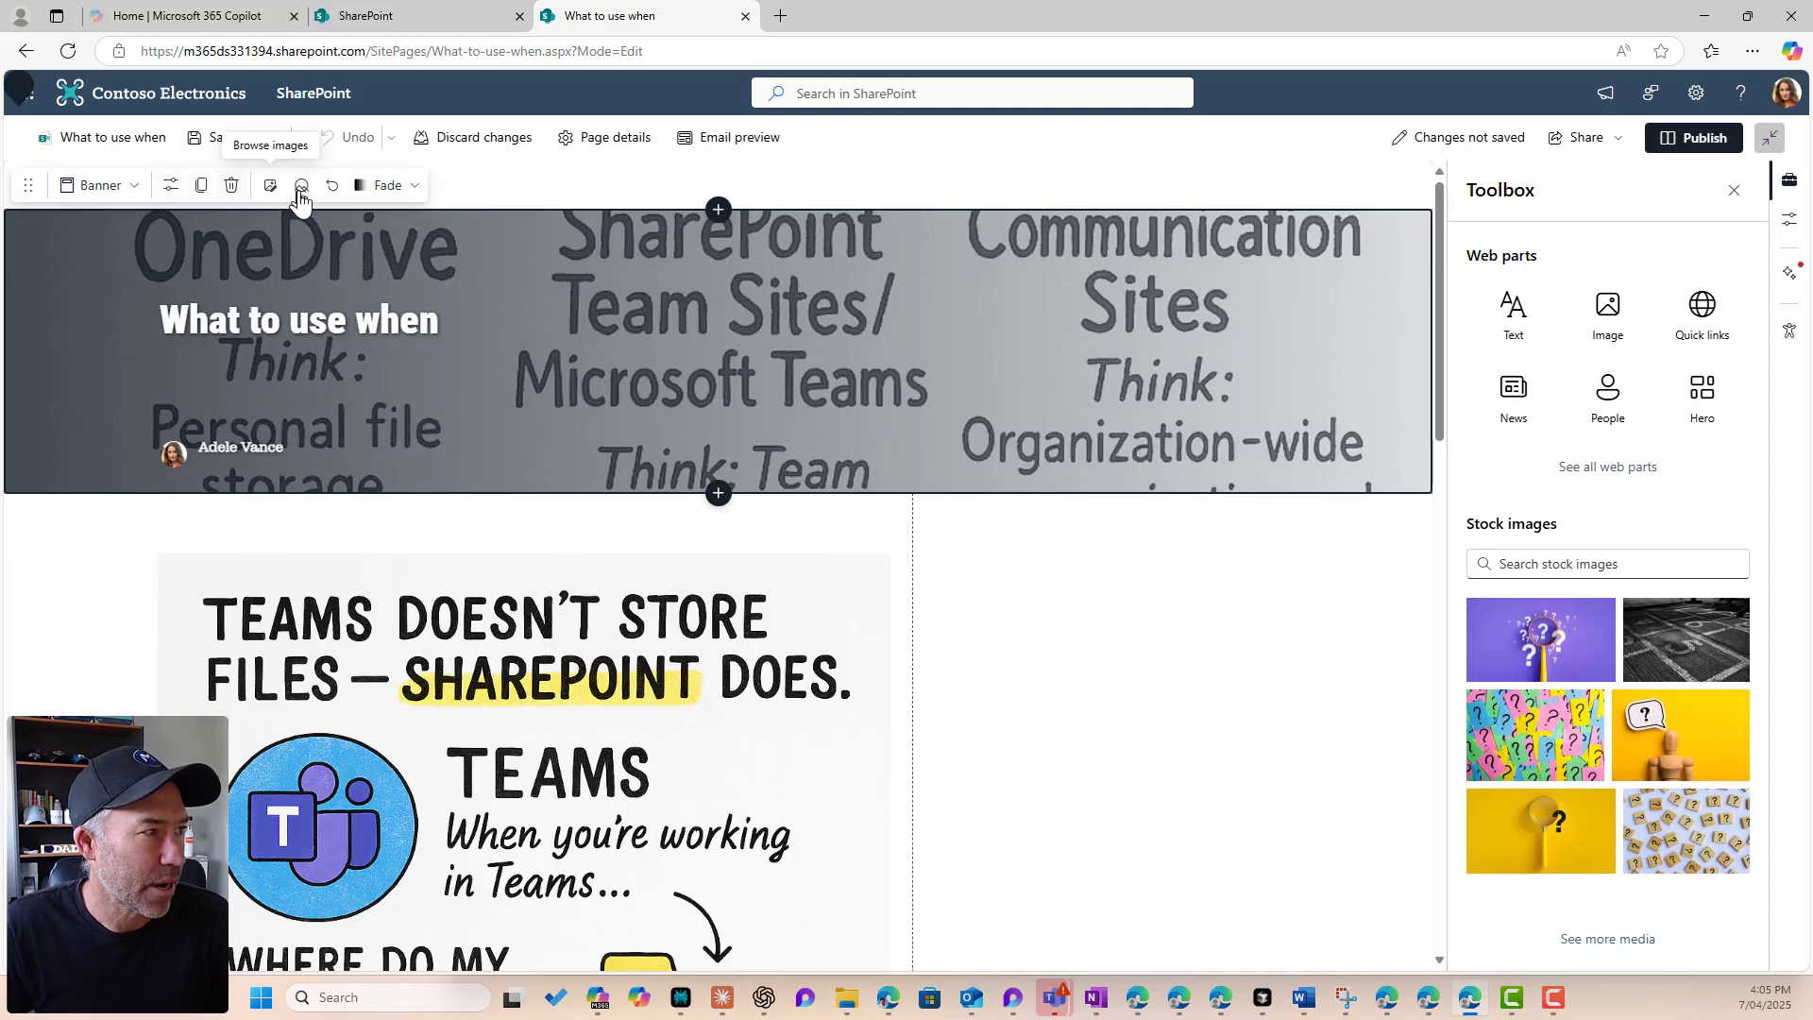
Step: Replace the banner image with the autumn trees stock photo
{"action": "left_click", "coordinate": [301, 185]}
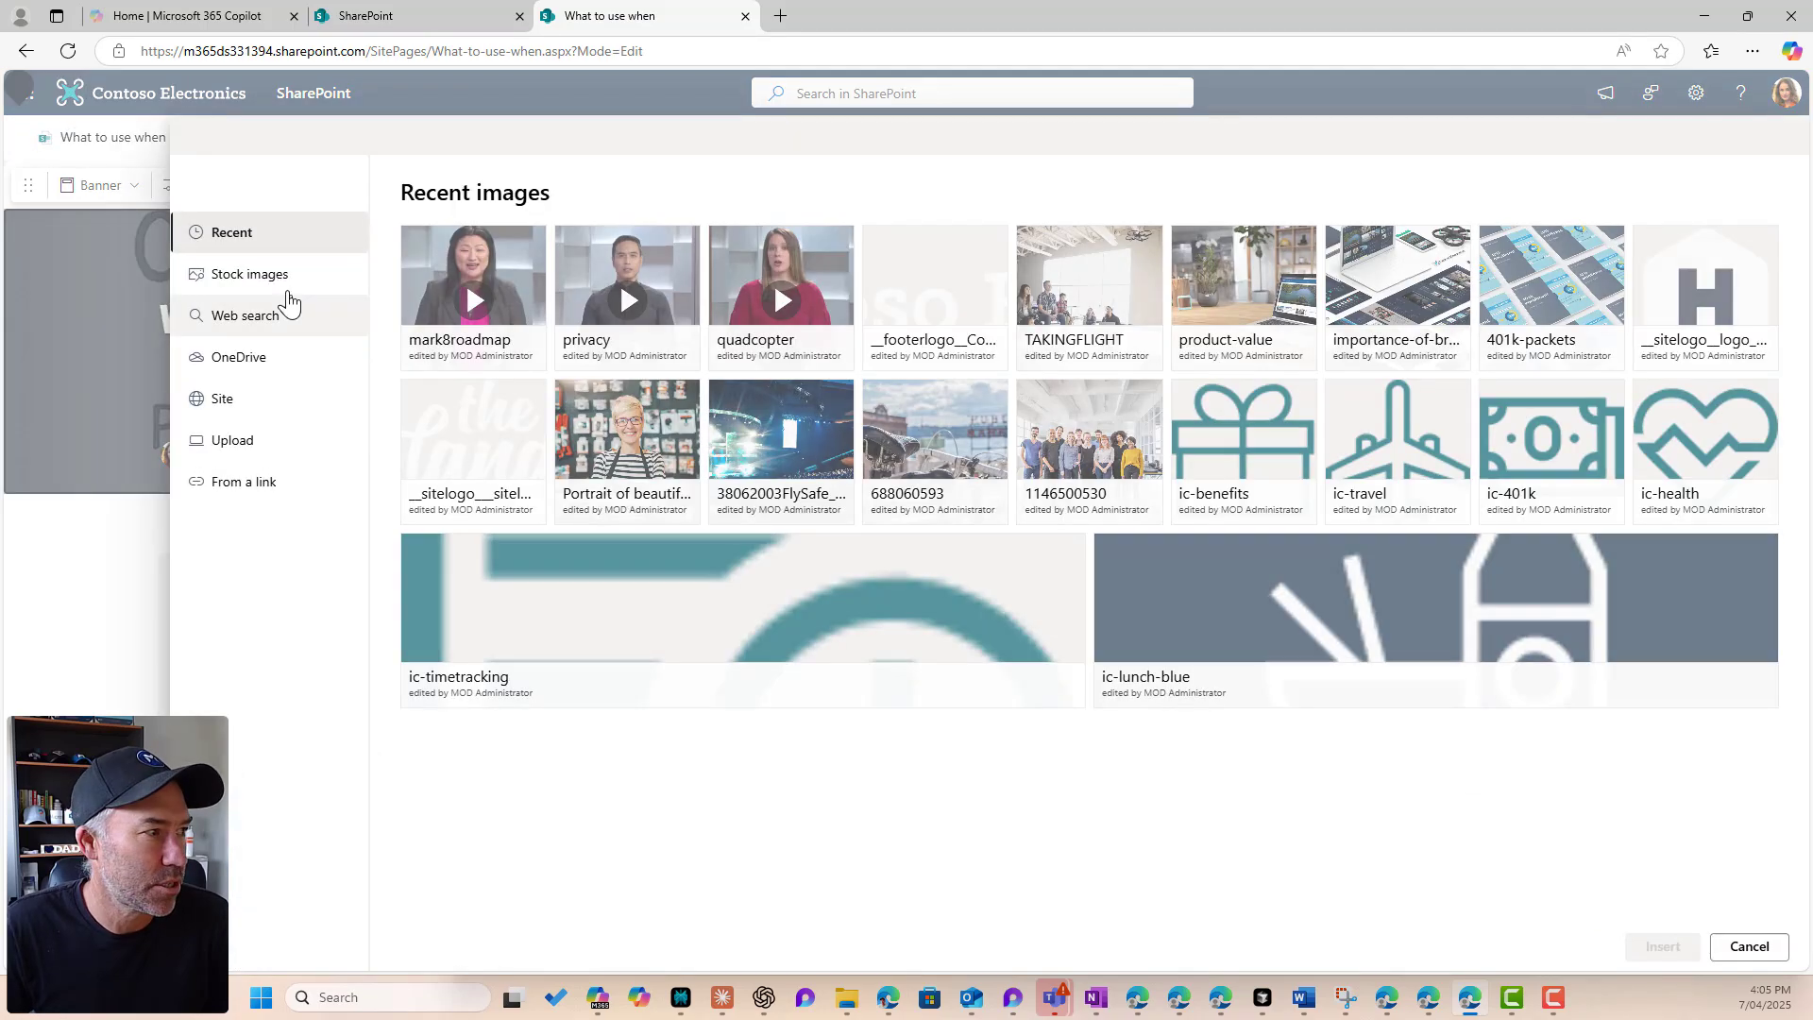
{"action": "left_click", "coordinate": [250, 274]}
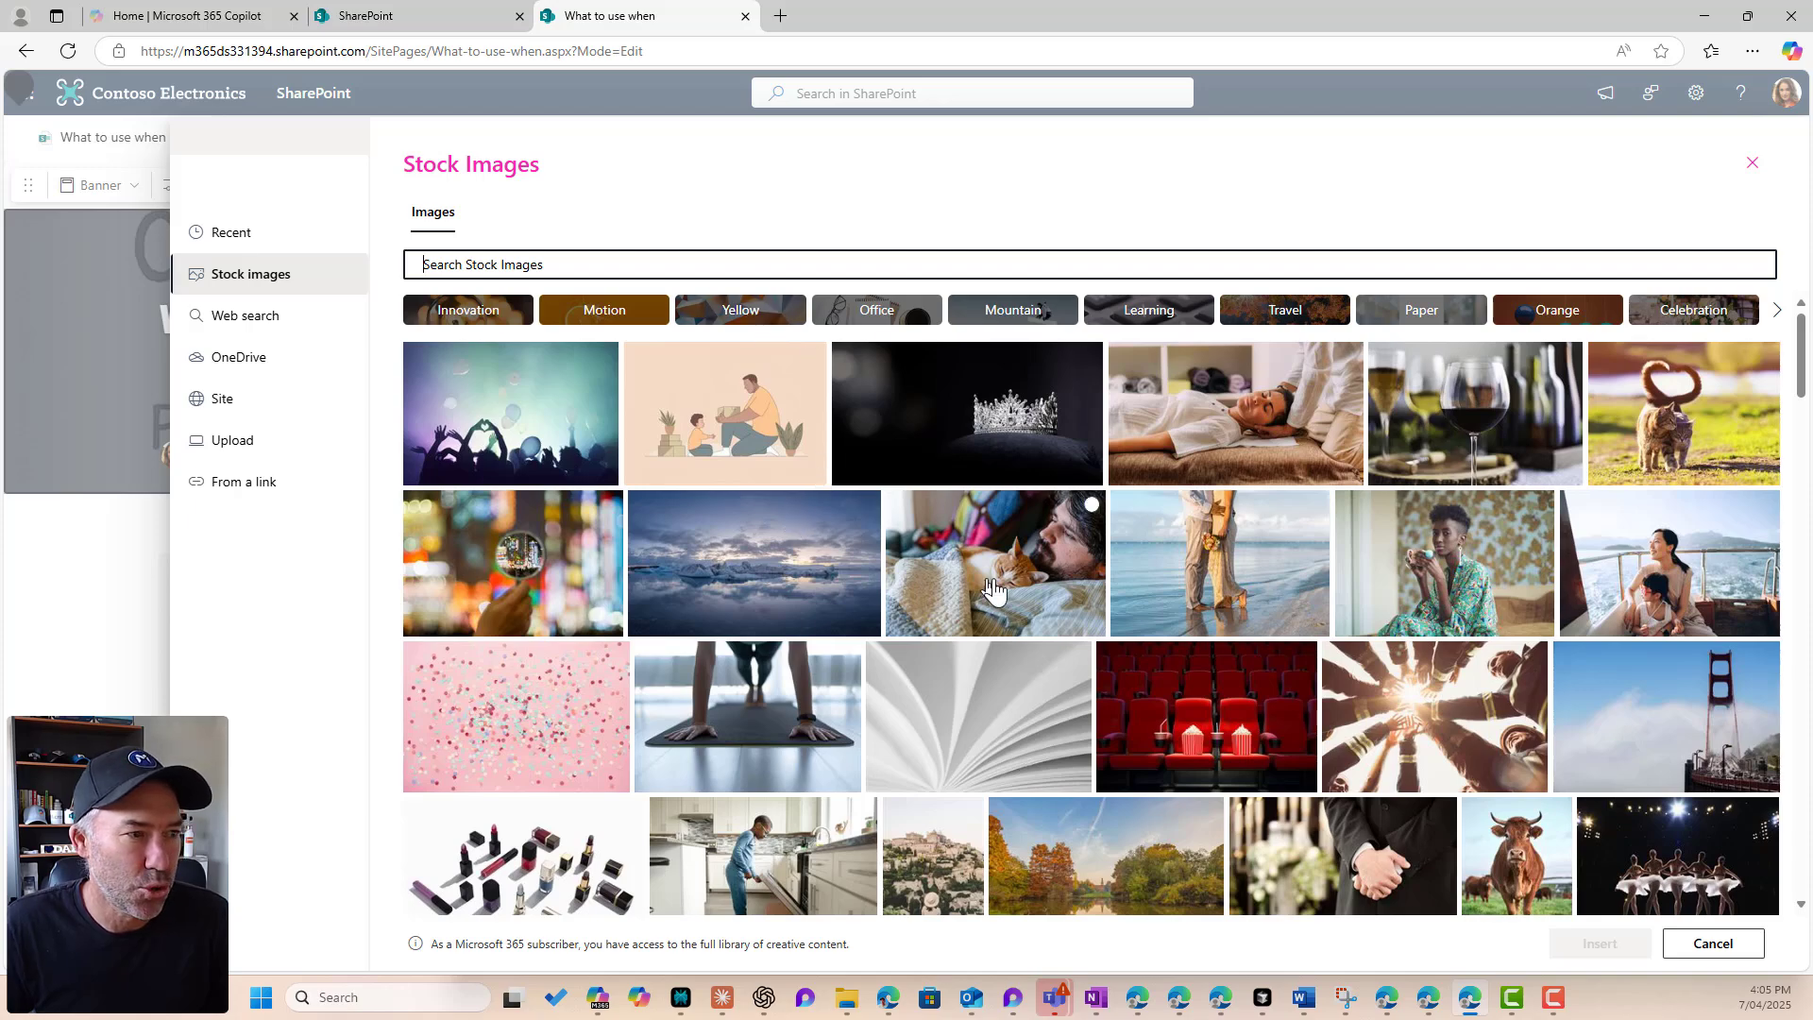
{"action": "scroll", "scroll_direction": "down", "scroll_amount": 3}
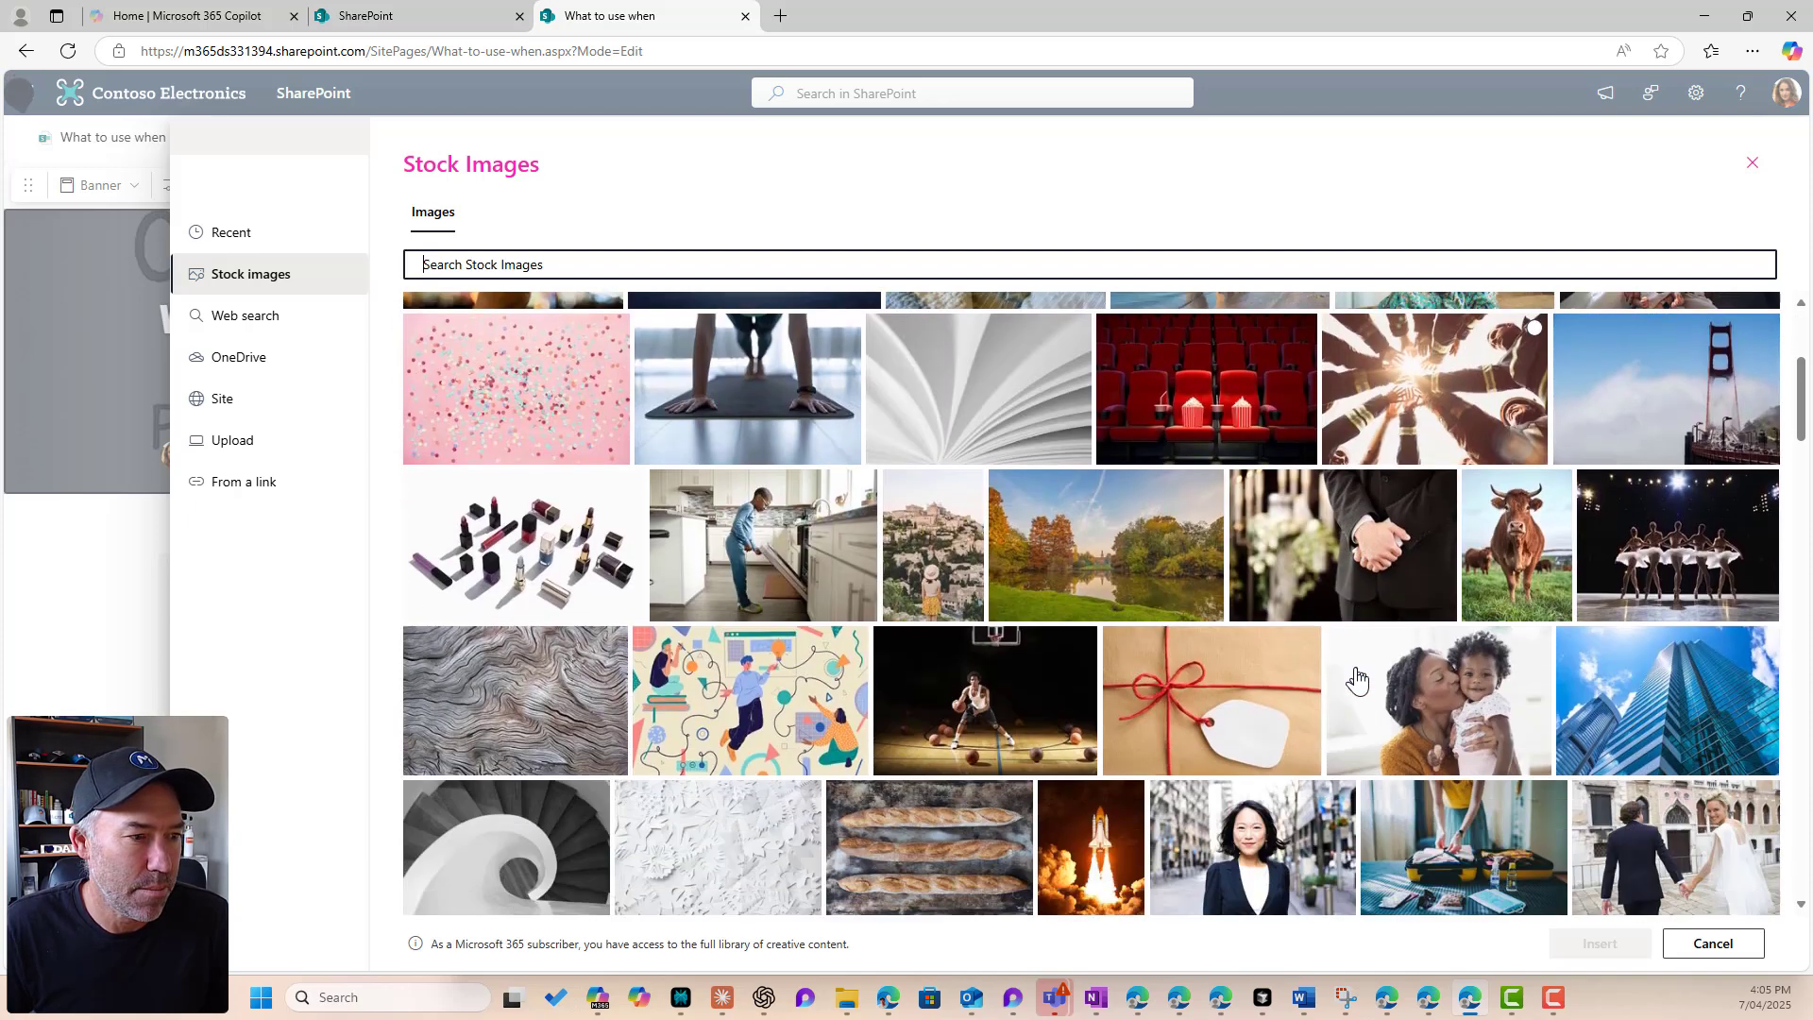
{"action": "left_click", "coordinate": [1713, 943]}
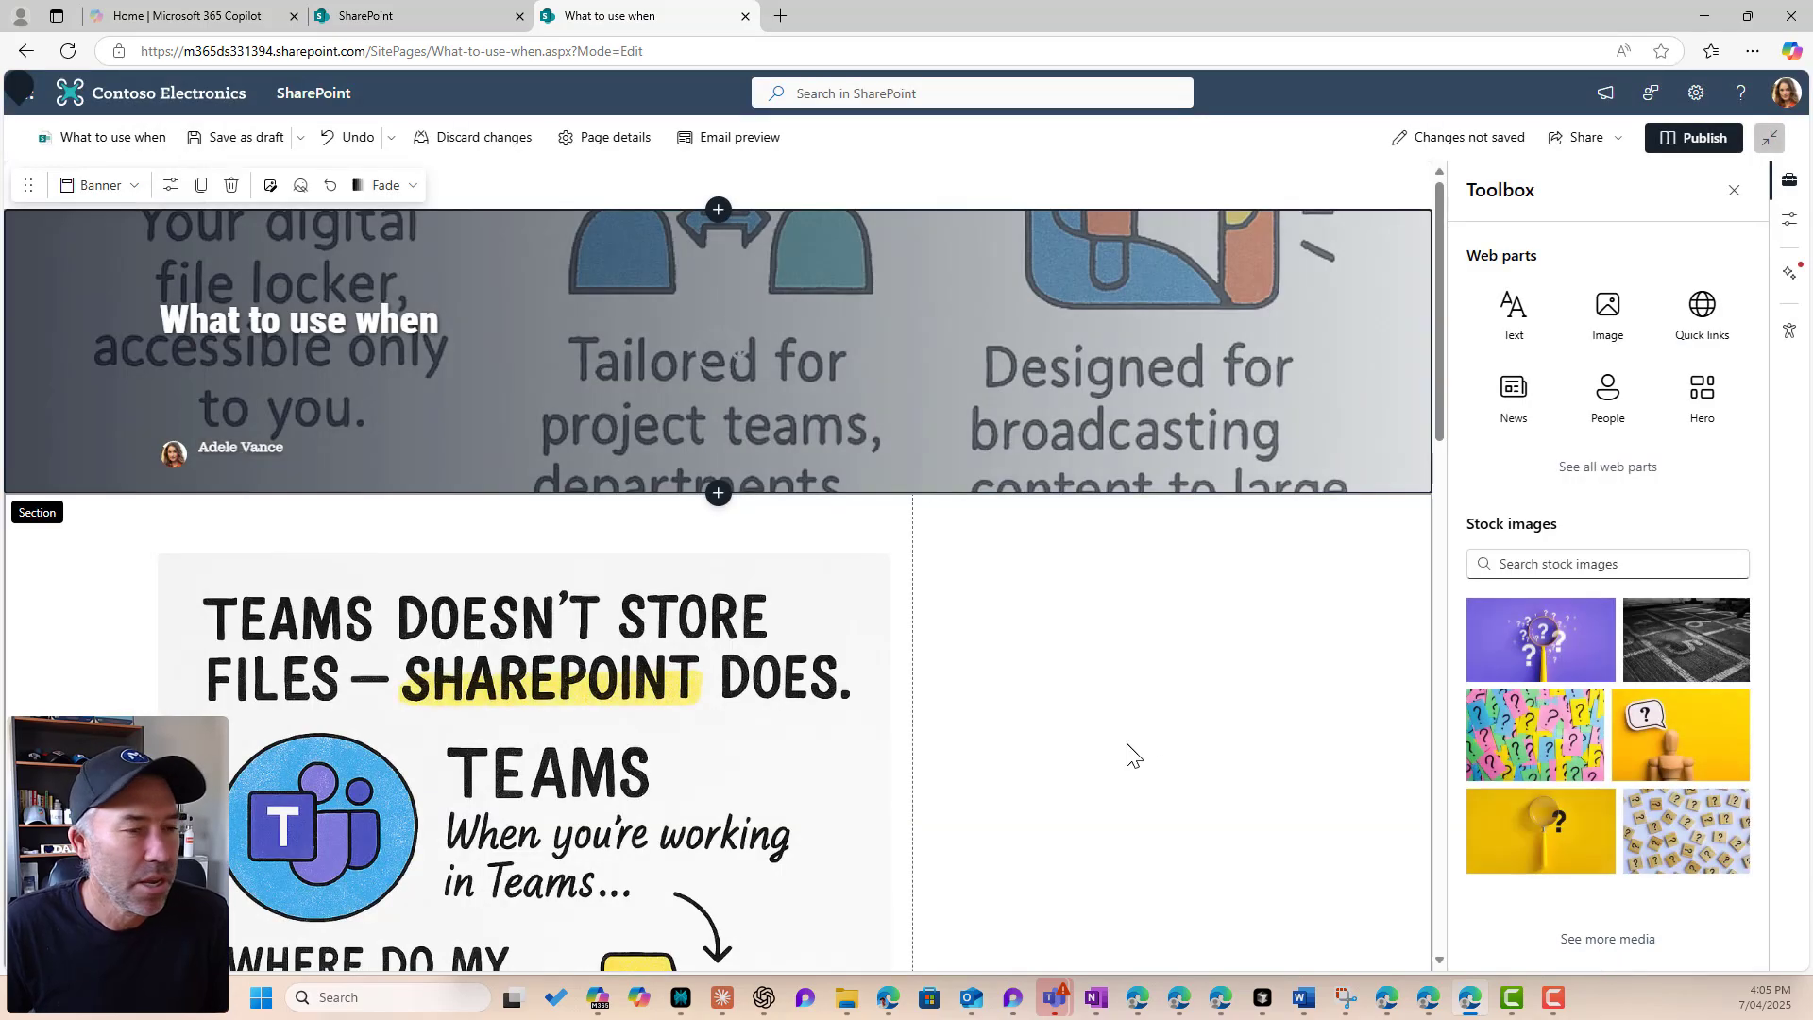
{"action": "mouse_move", "coordinate": [1605, 310]}
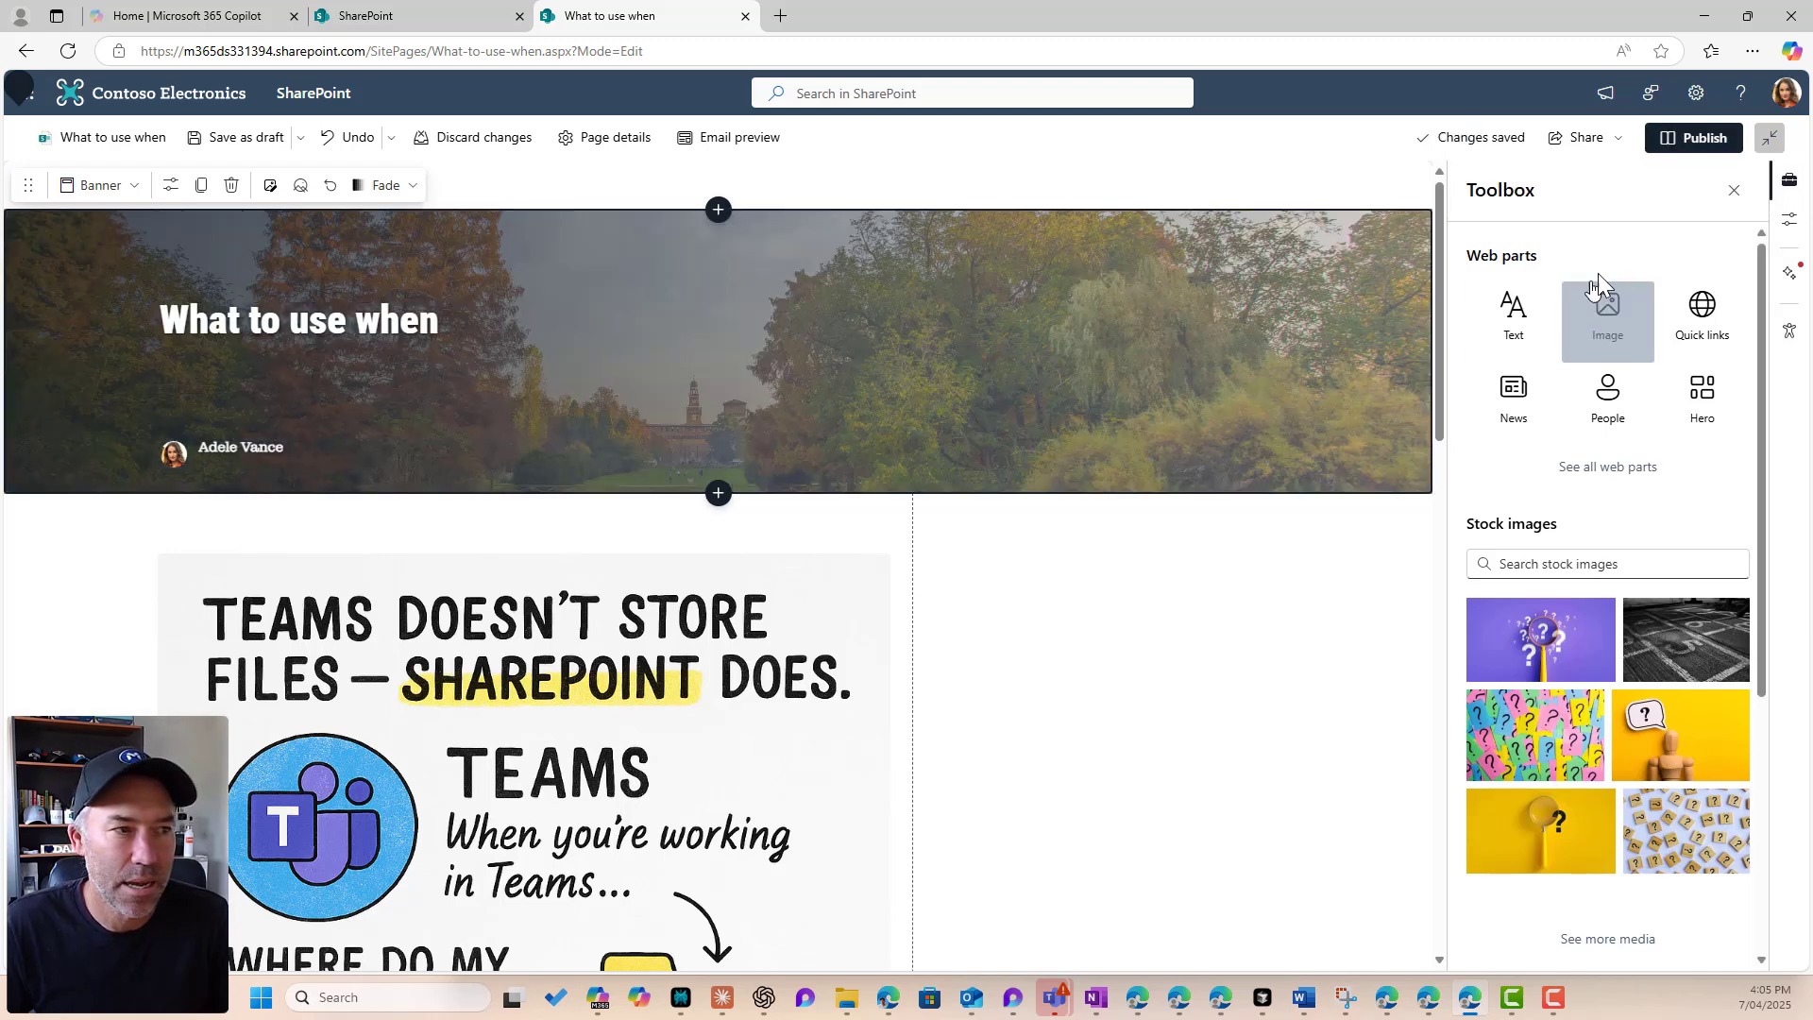
{"action": "mouse_move", "coordinate": [386, 185]}
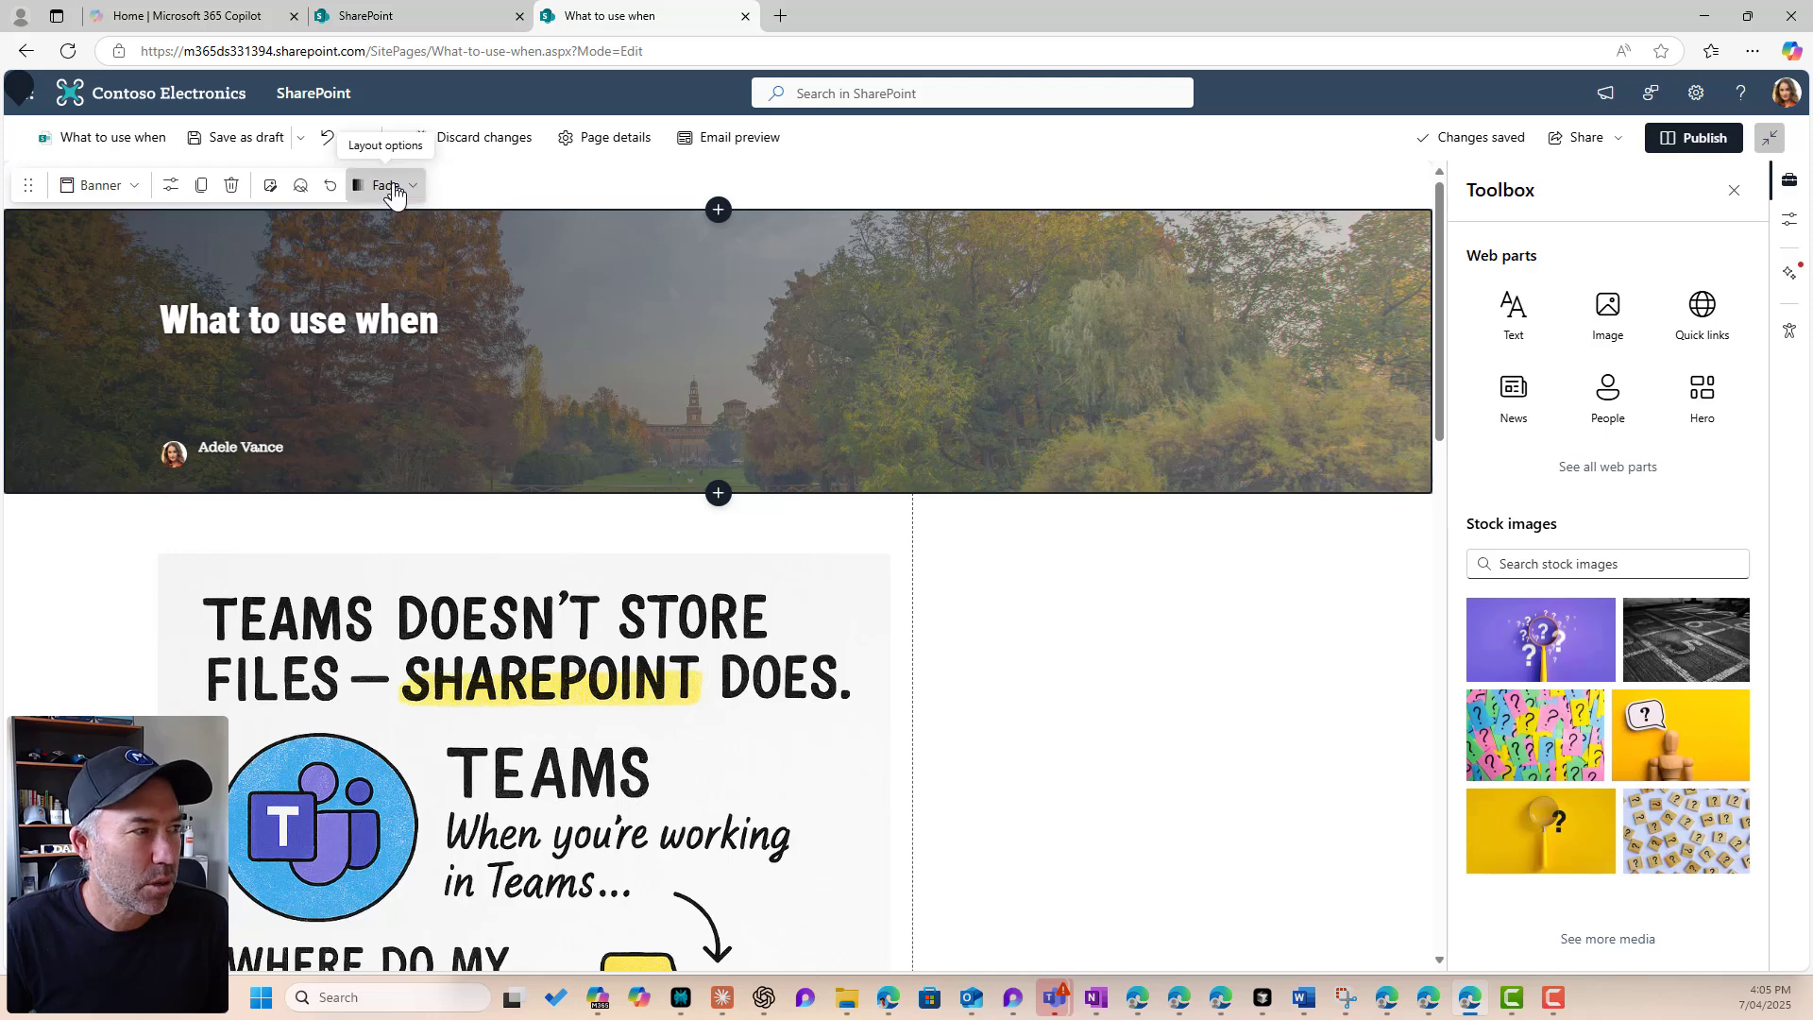
Step: Try Overlap, settle on the Image and title banner layout, and publish What to use when
{"action": "left_click", "coordinate": [387, 185]}
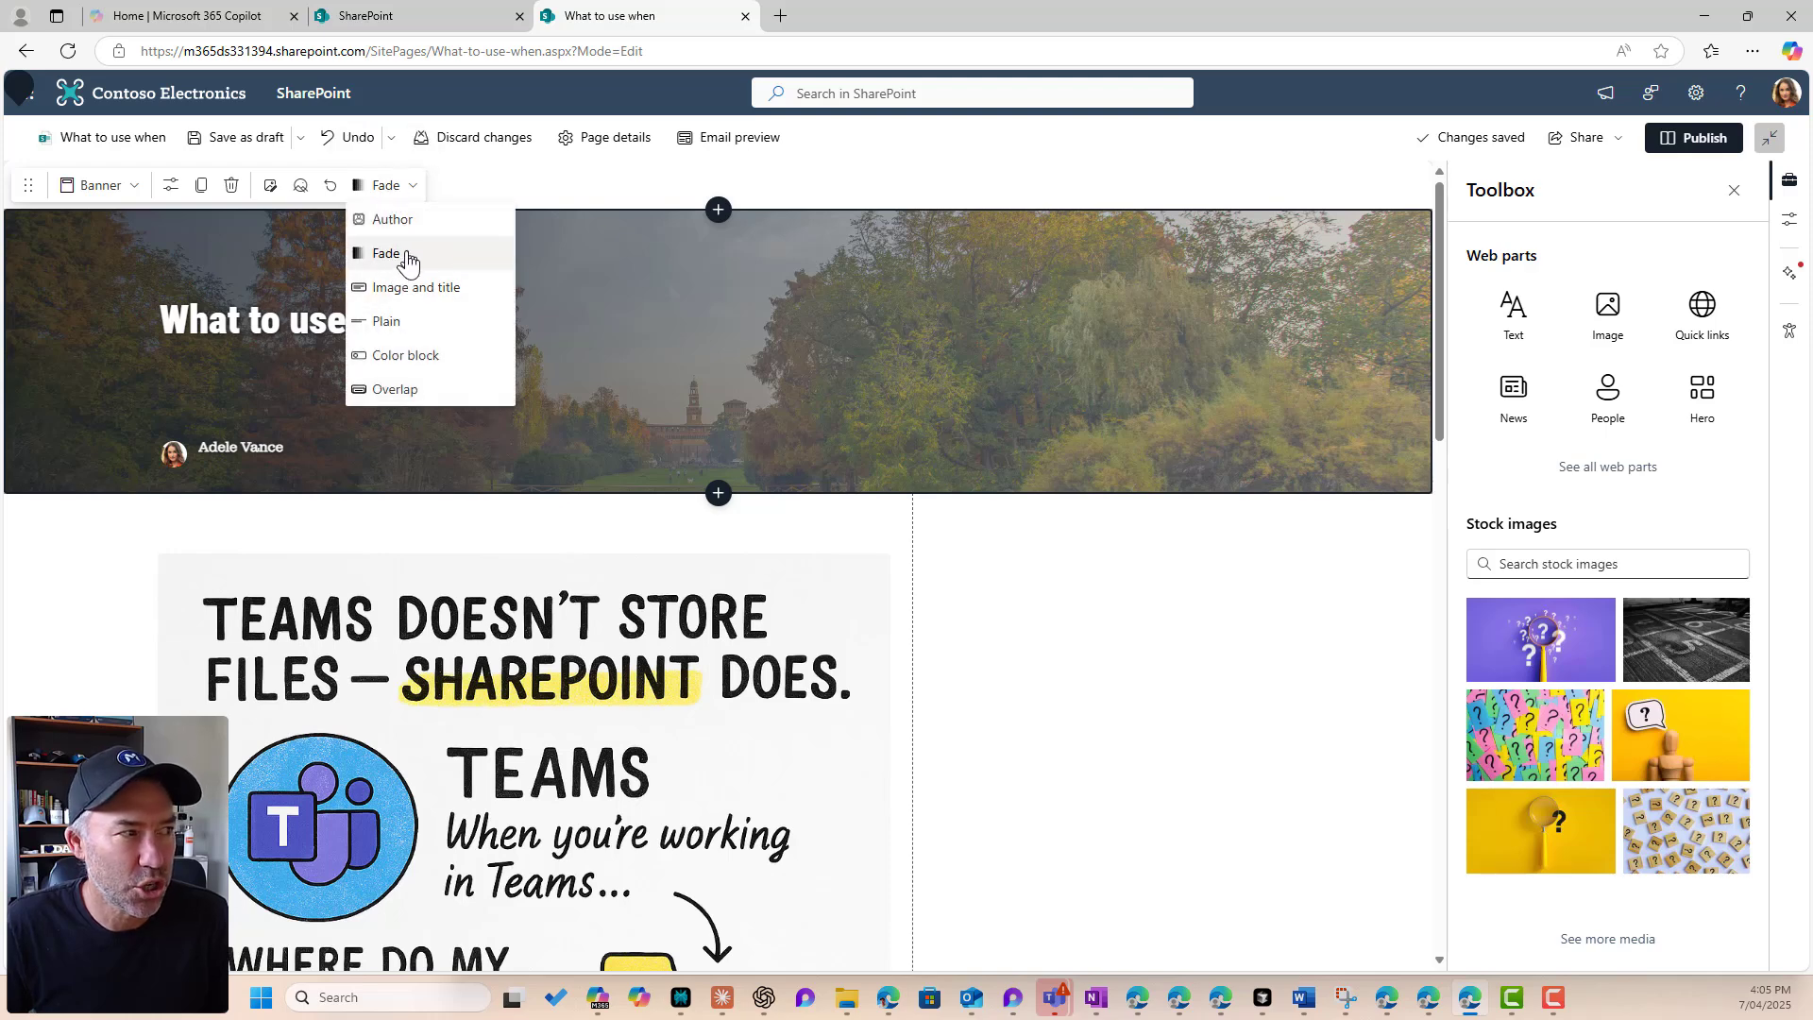
{"action": "left_click", "coordinate": [415, 287]}
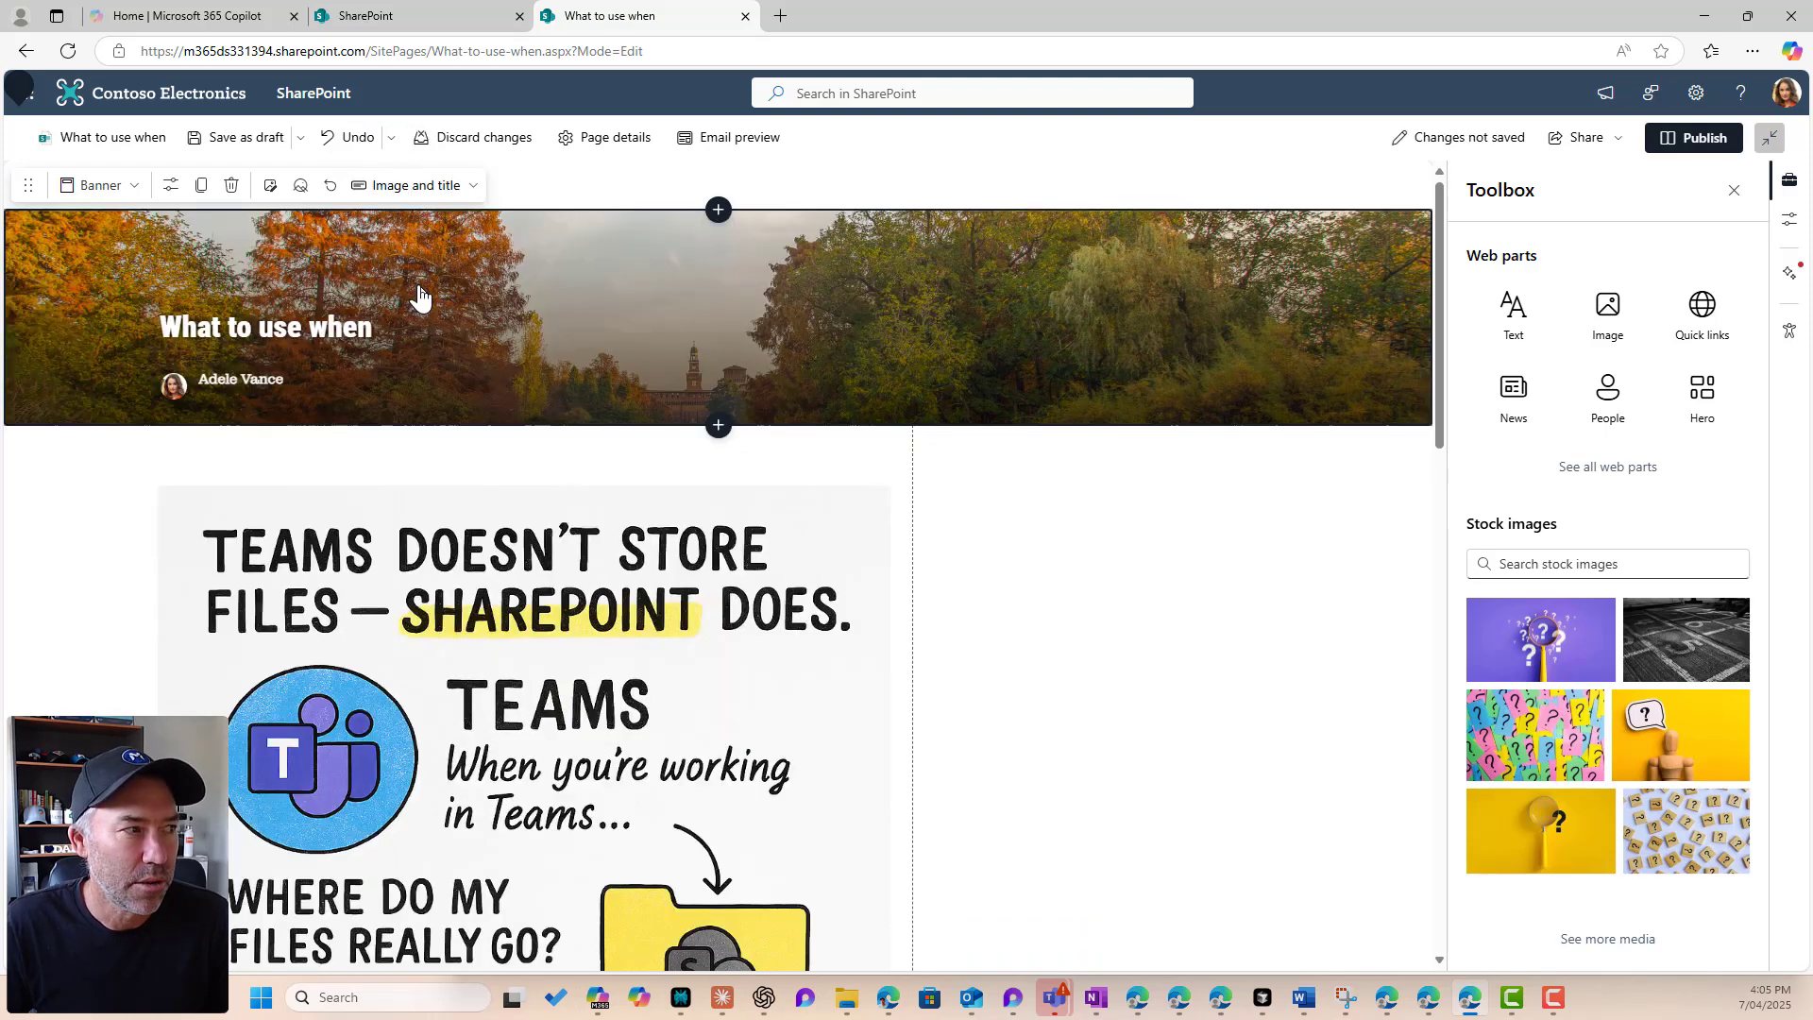
{"action": "left_click", "coordinate": [416, 185]}
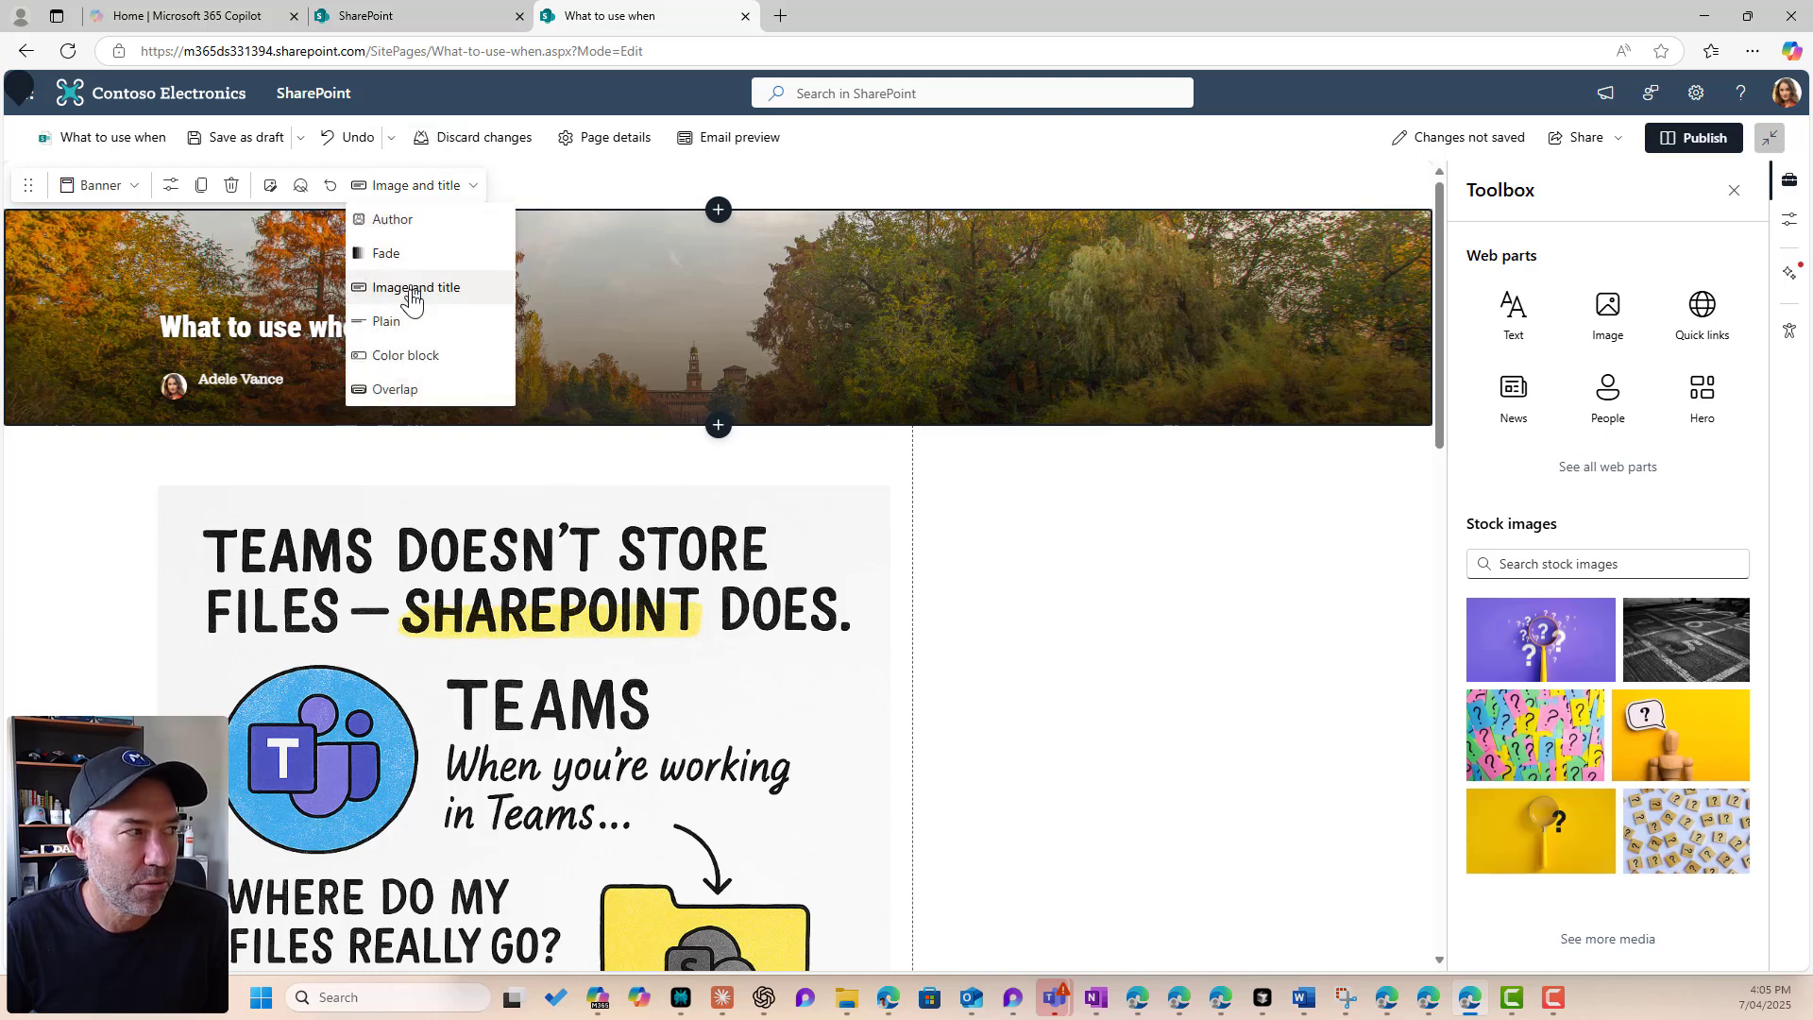
{"action": "left_click", "coordinate": [395, 389]}
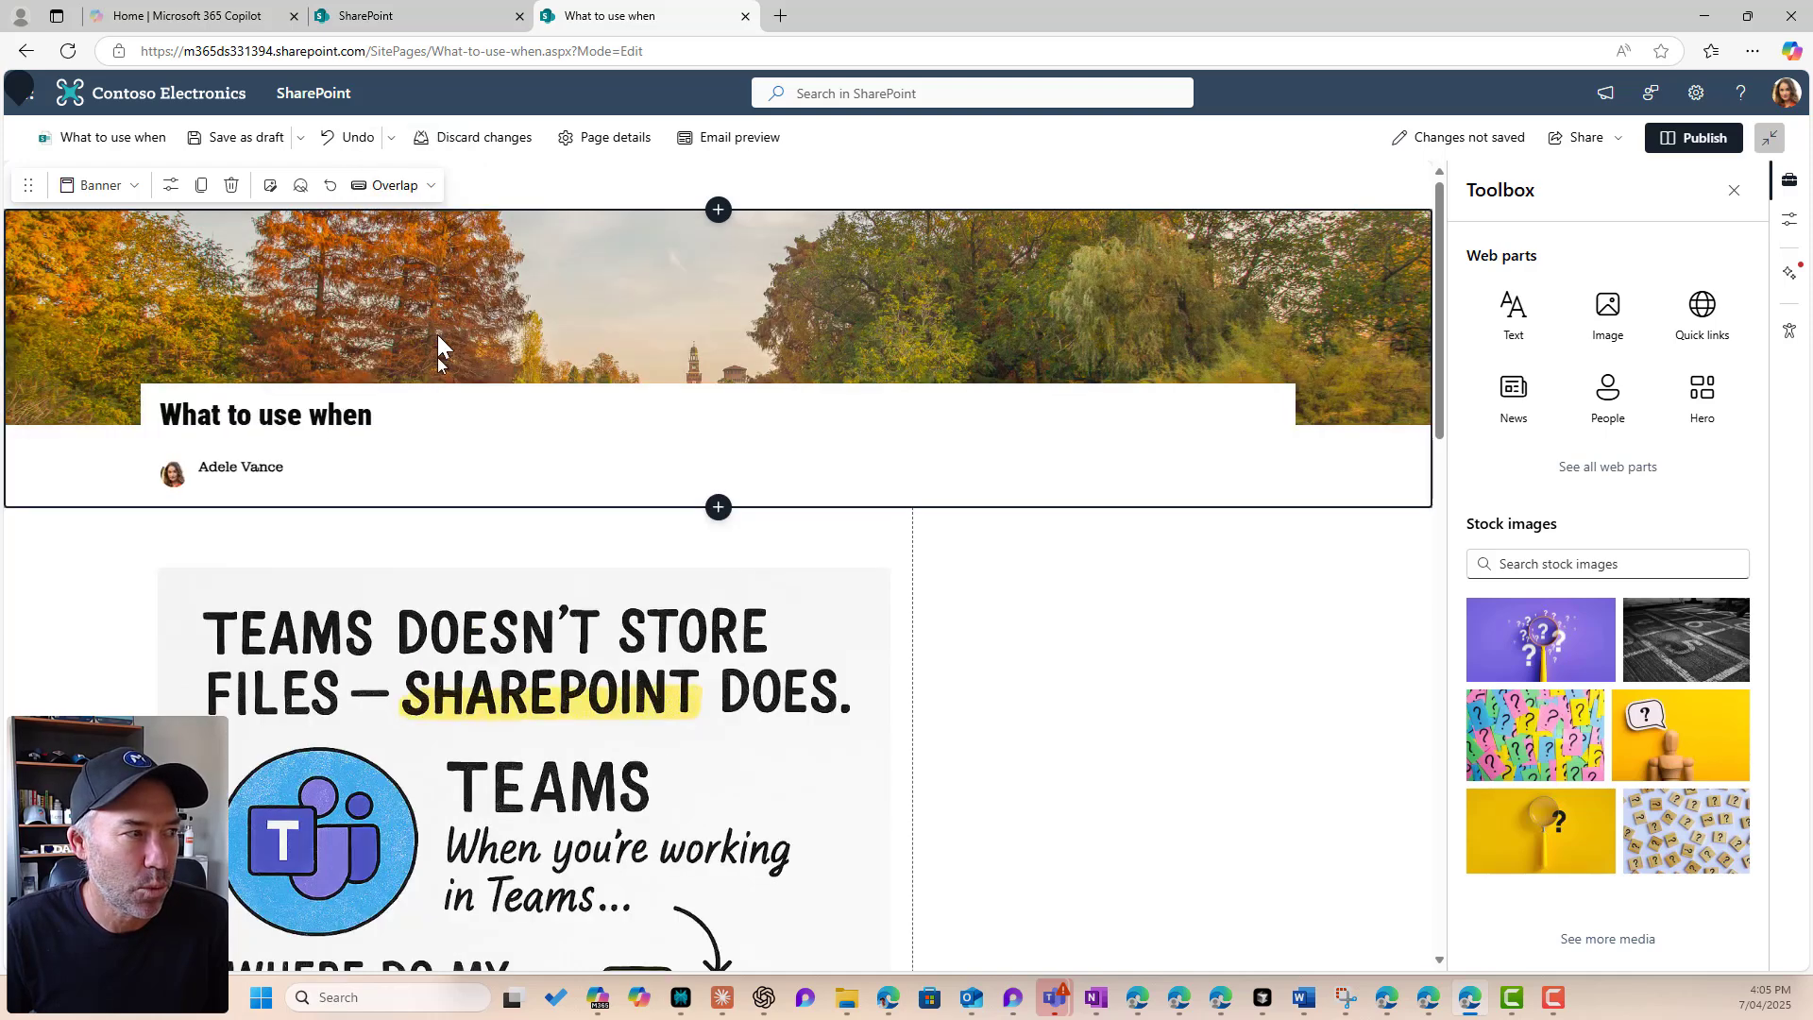
{"action": "left_click", "coordinate": [393, 183]}
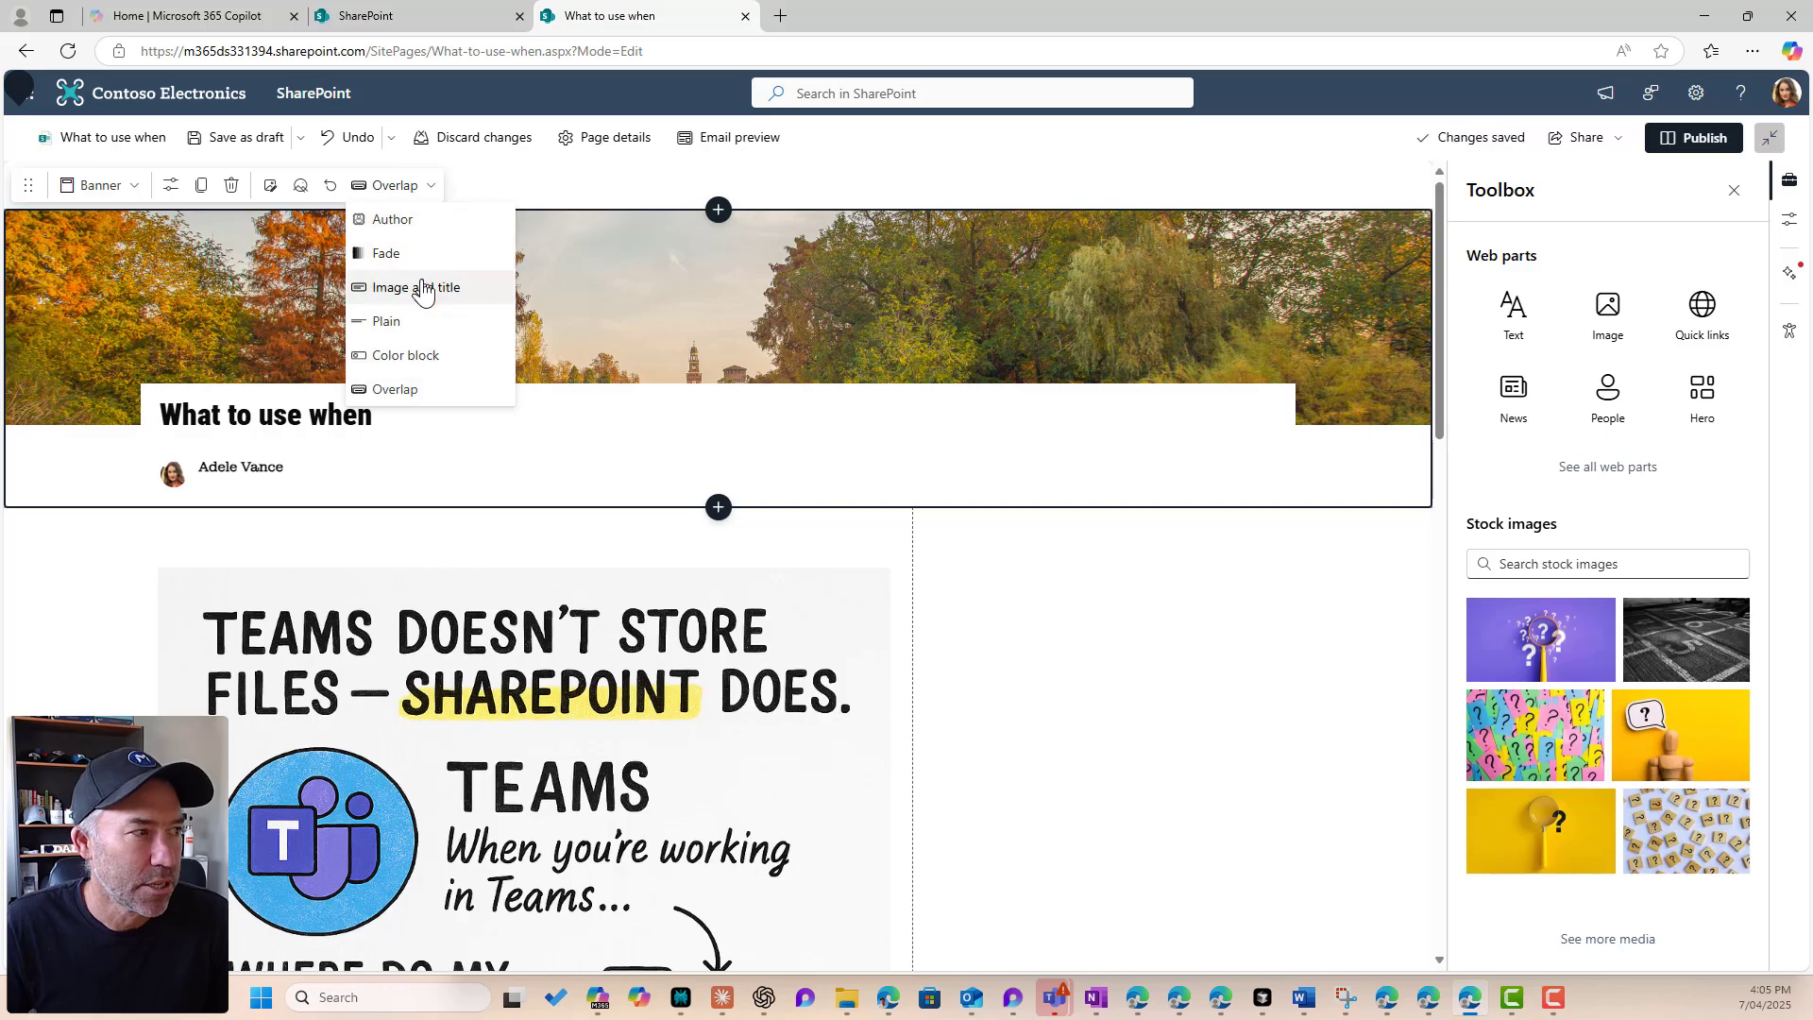
{"action": "left_click", "coordinate": [413, 287]}
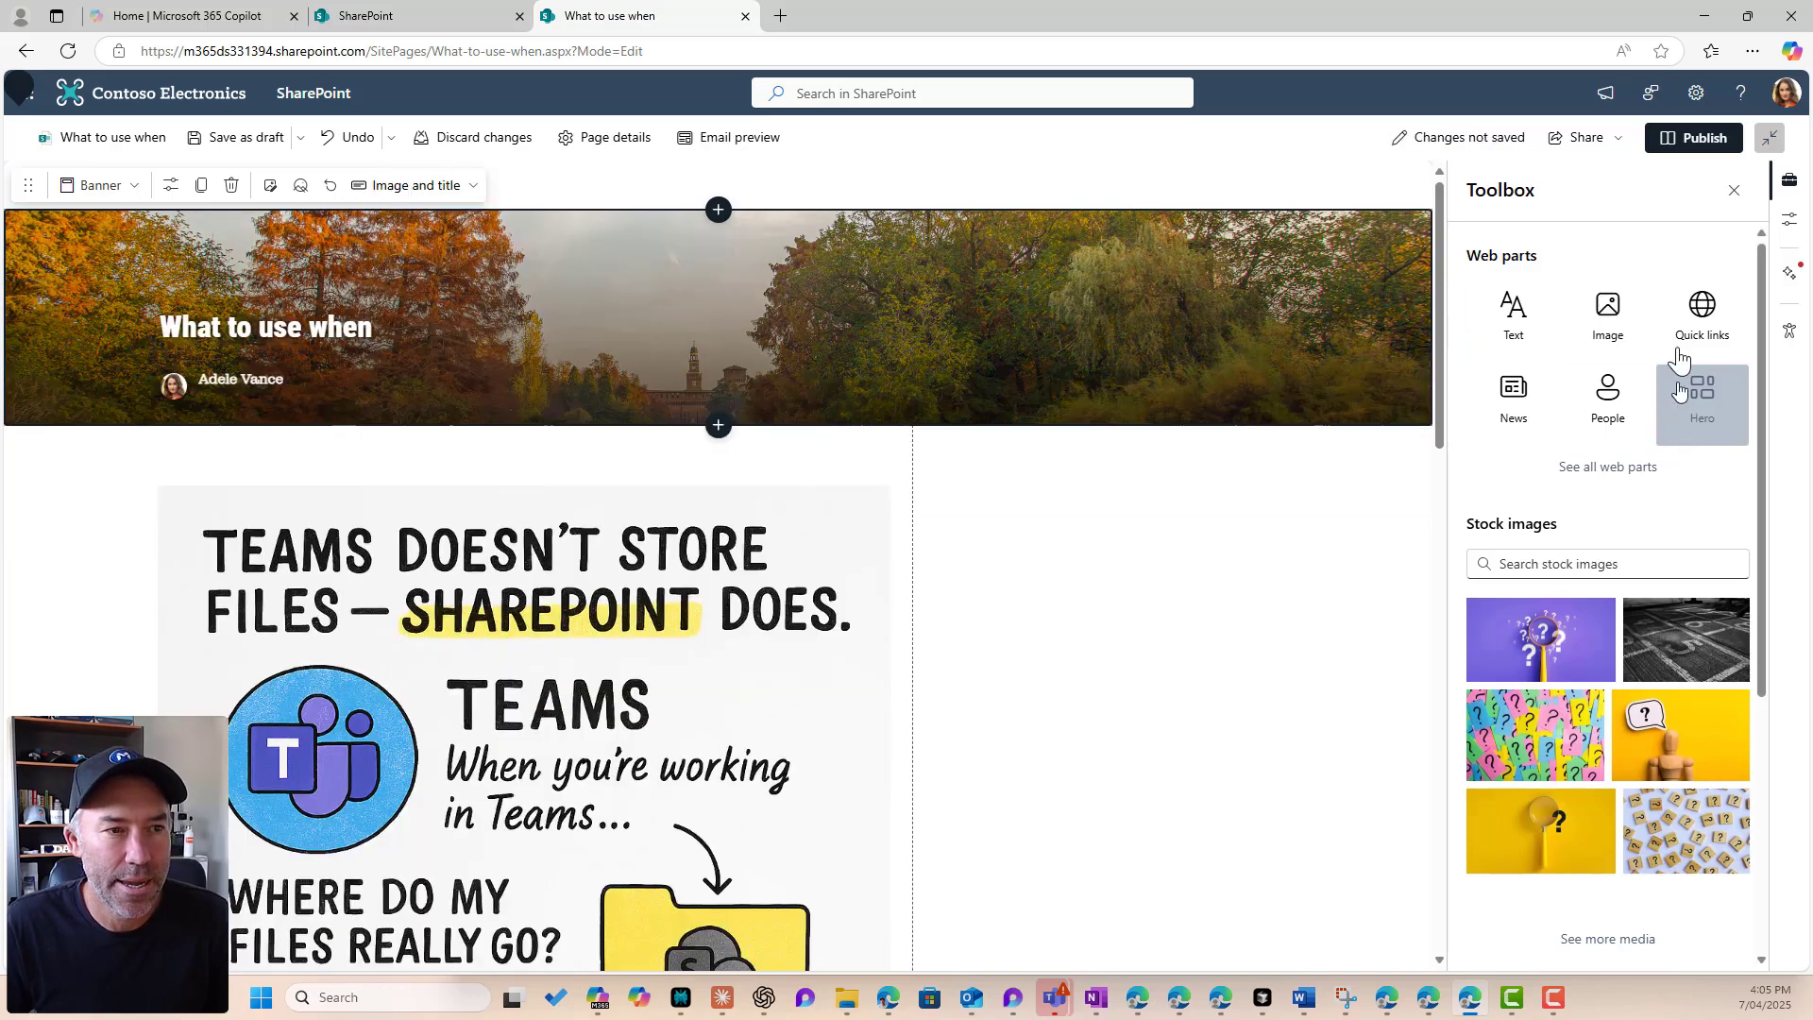
{"action": "left_click", "coordinate": [1692, 138]}
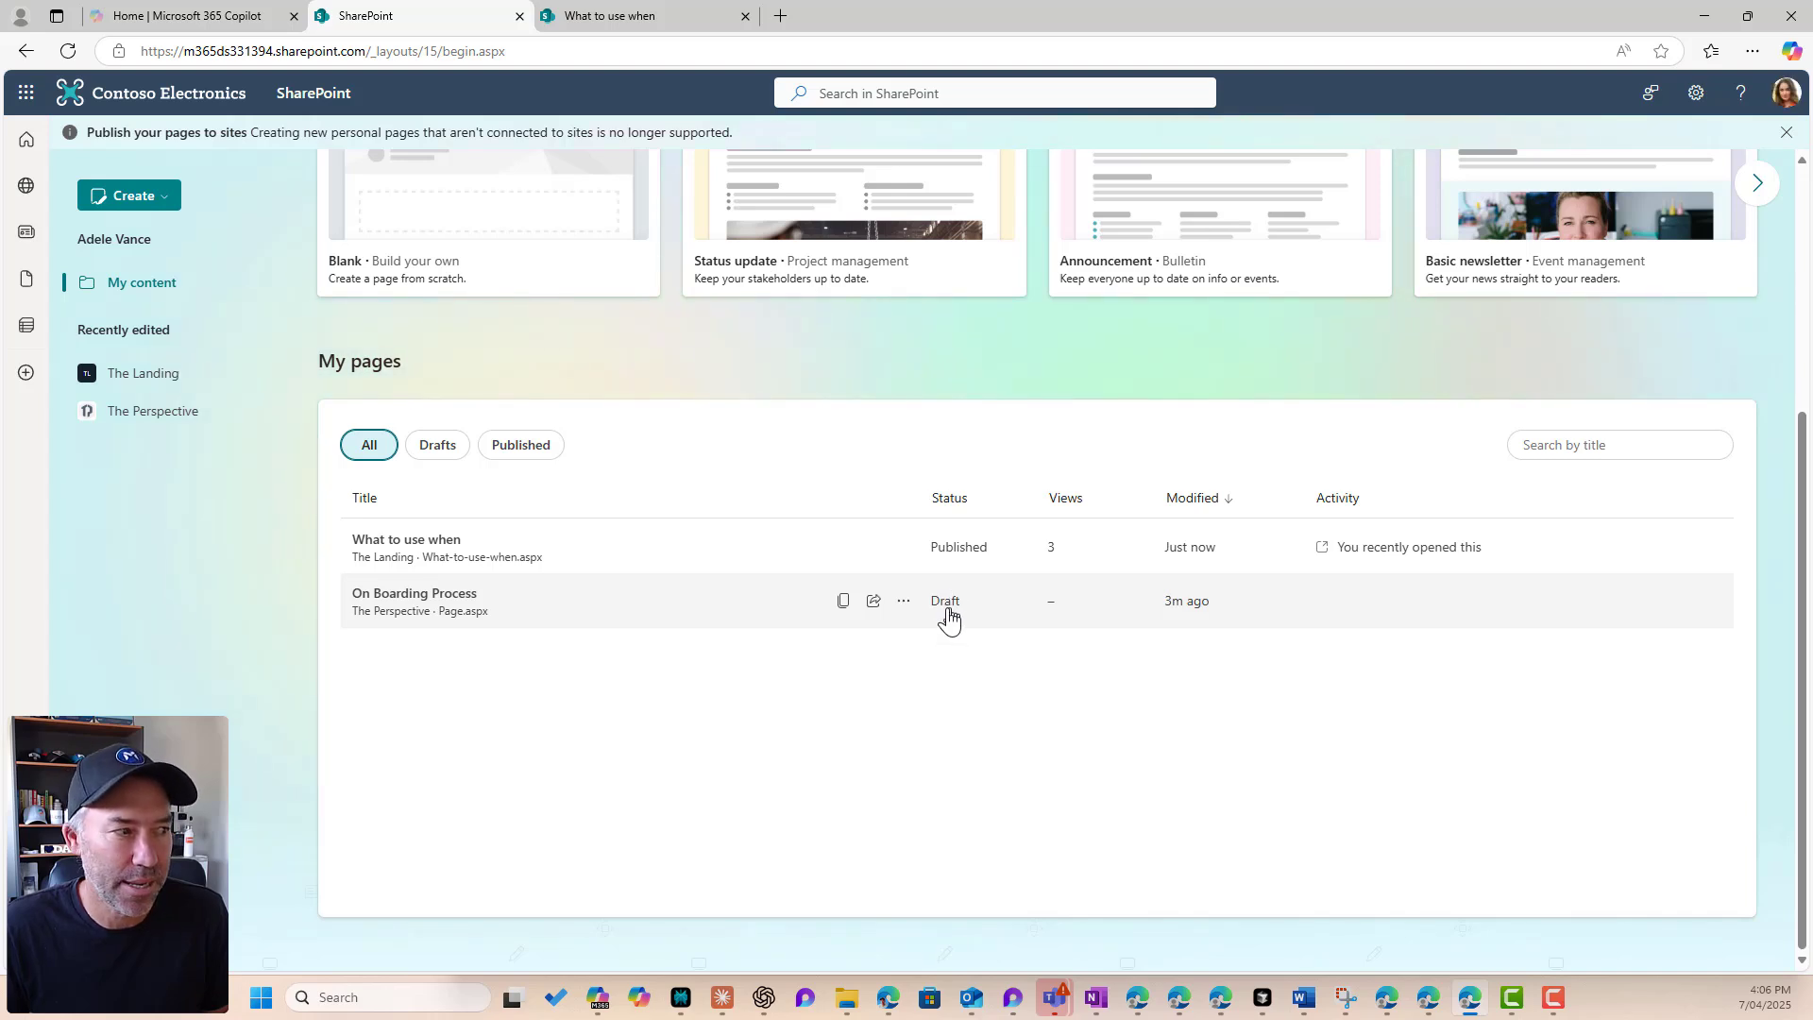
Step: Filter My pages to Published and duplicate the What to use when page
{"action": "left_click", "coordinate": [436, 444]}
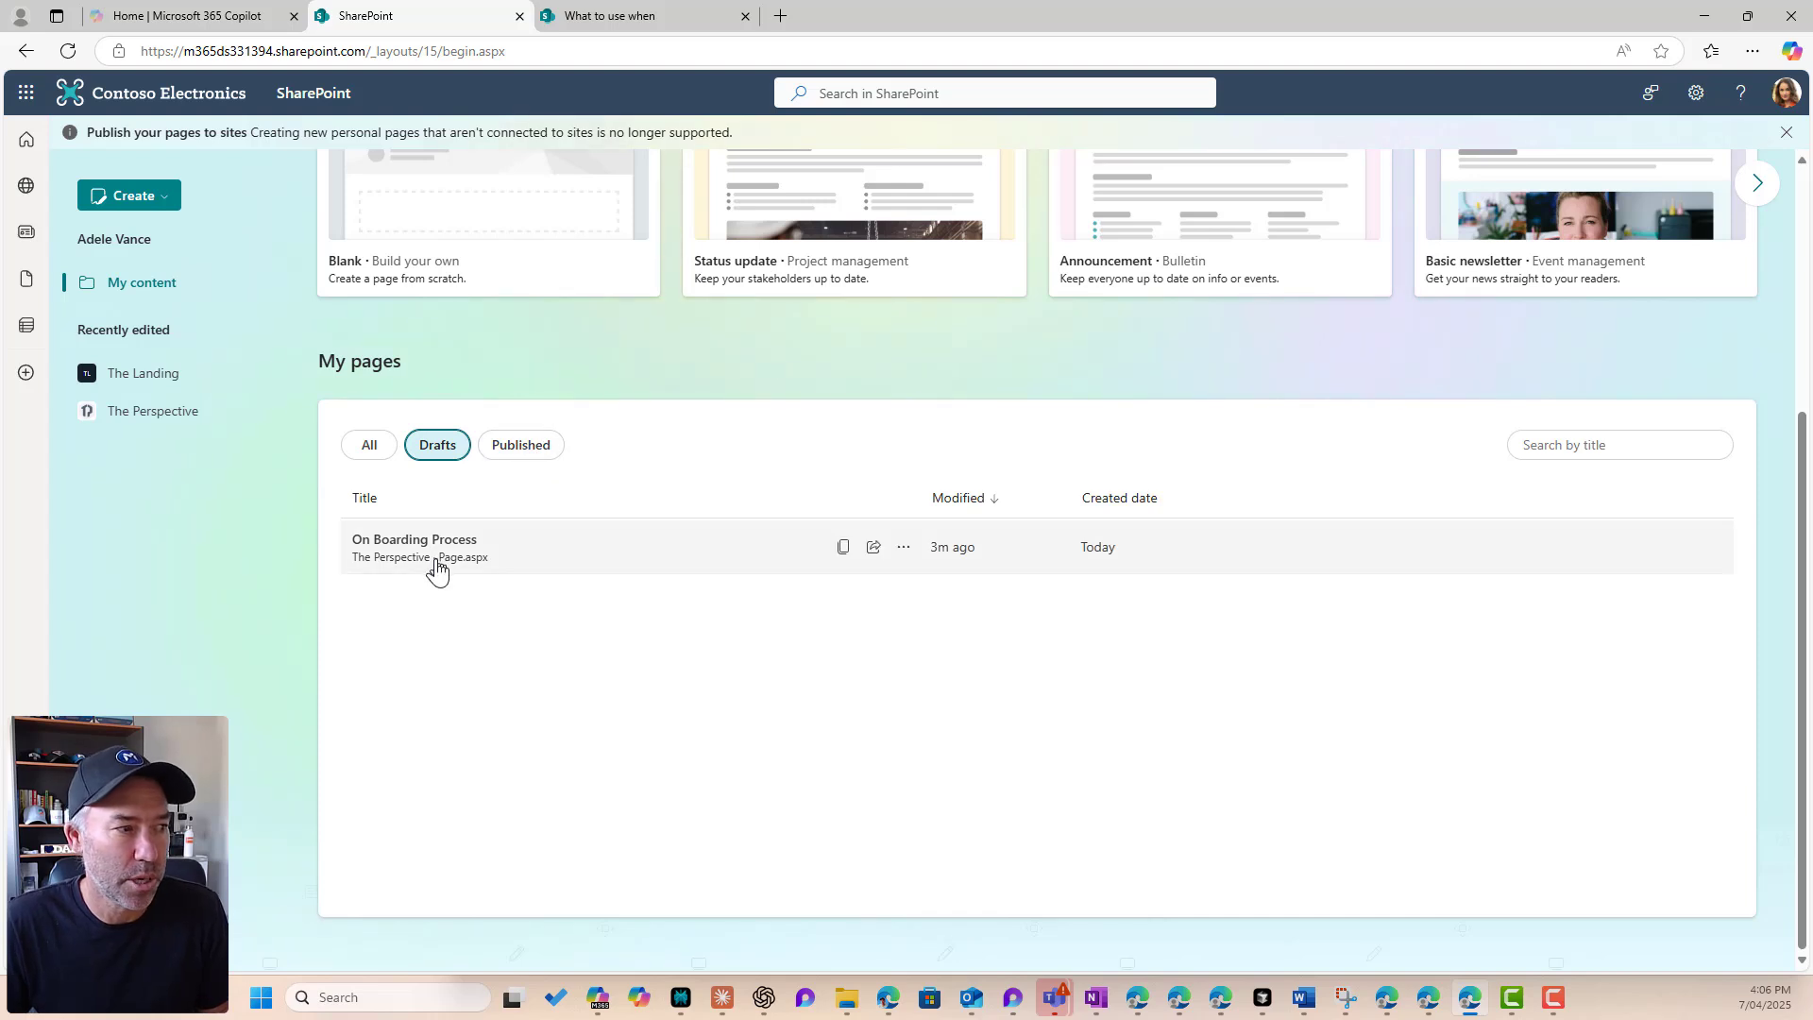
{"action": "left_click", "coordinate": [522, 444]}
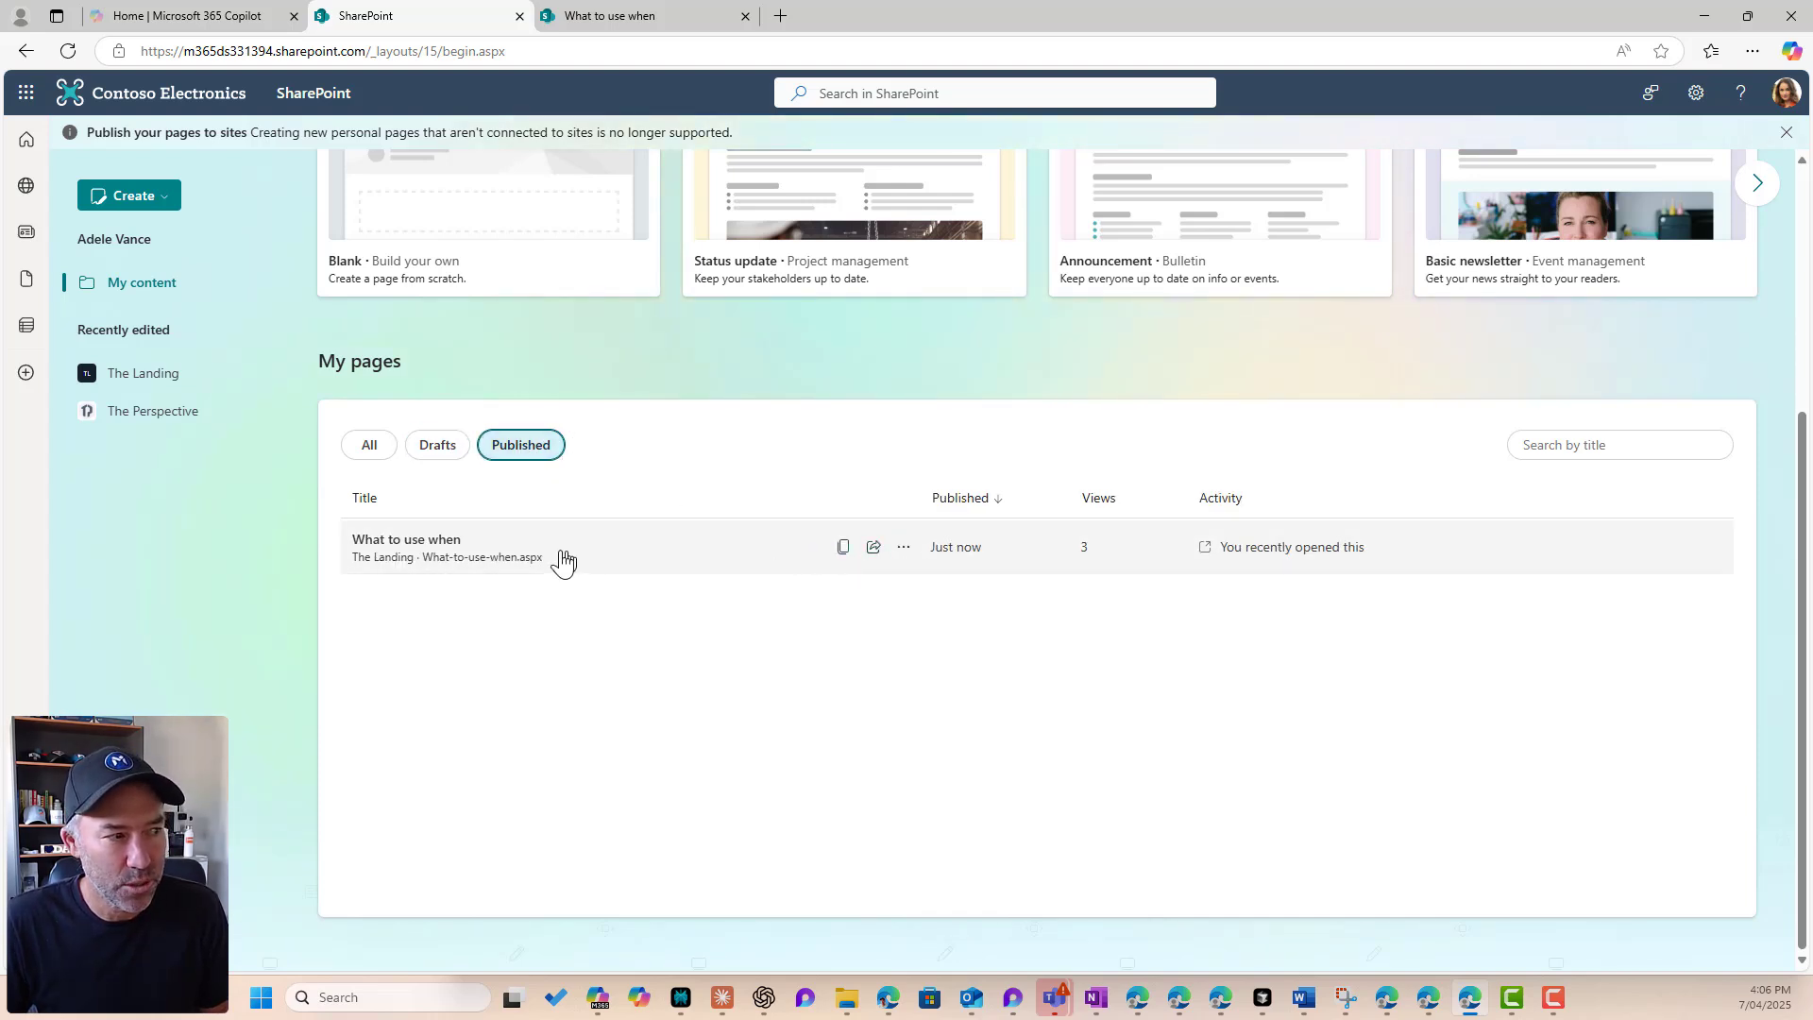
{"action": "mouse_move", "coordinate": [775, 555]}
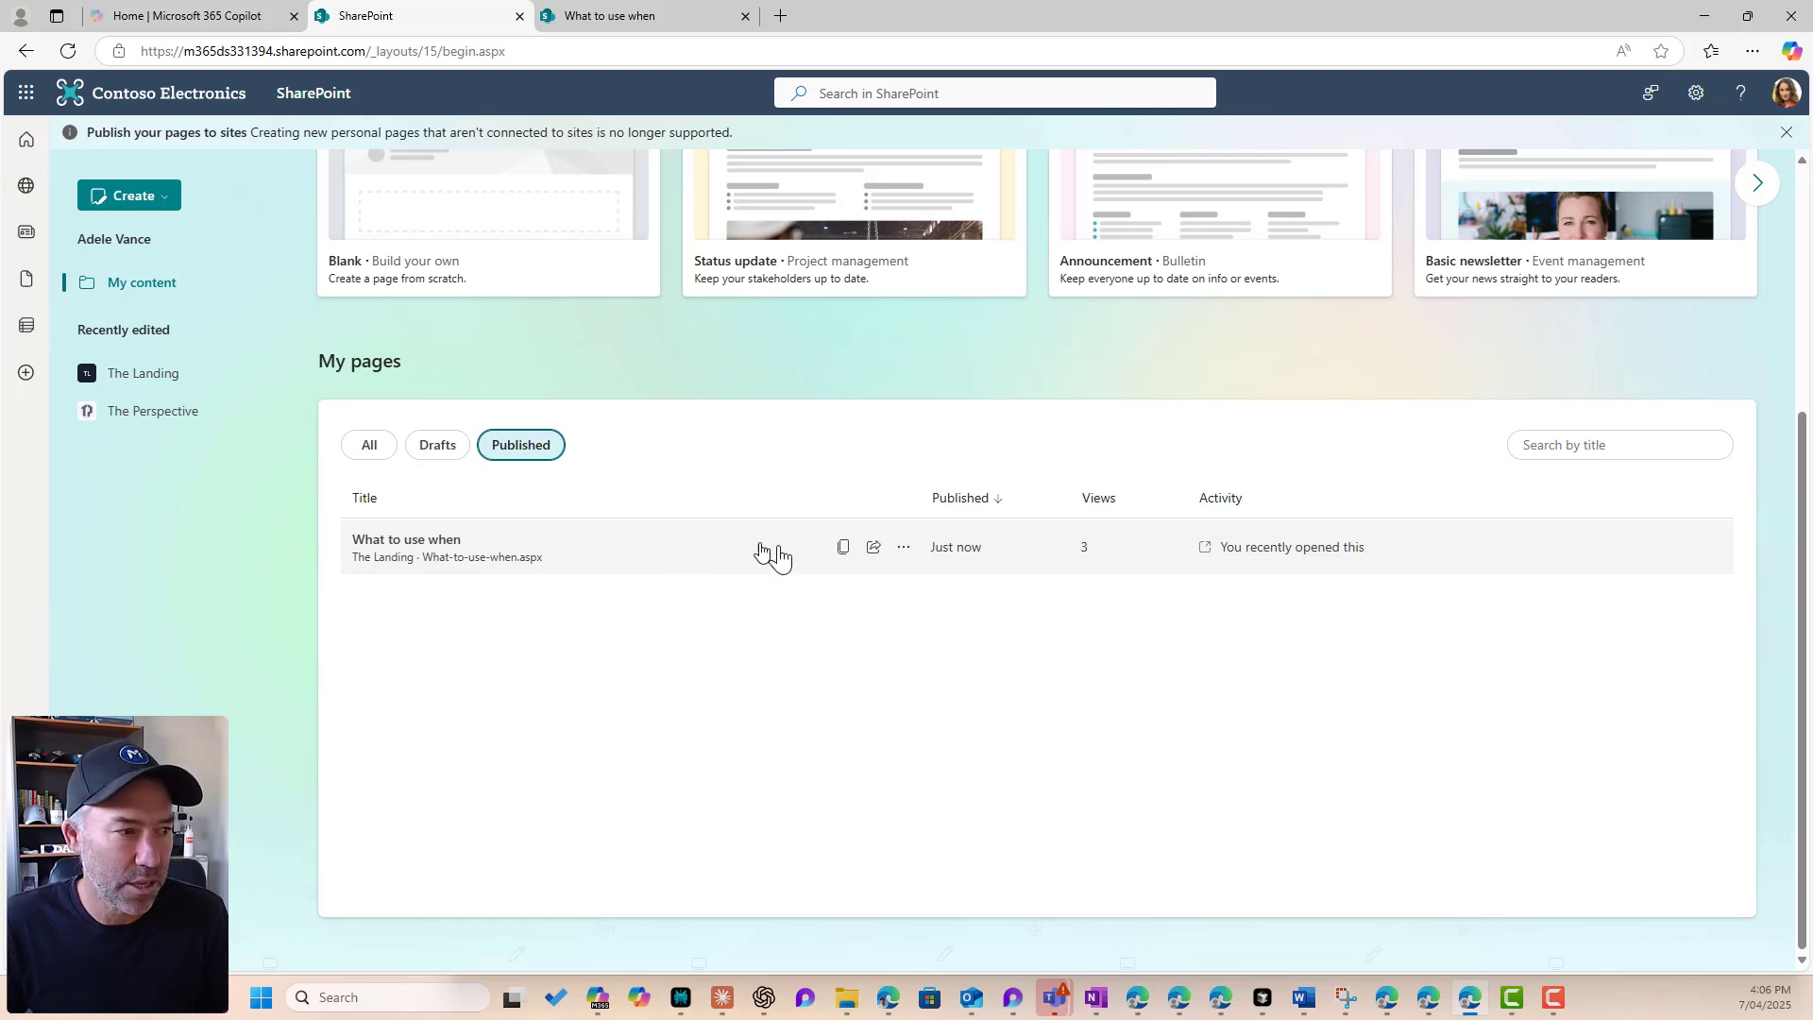
{"action": "mouse_move", "coordinate": [844, 547]}
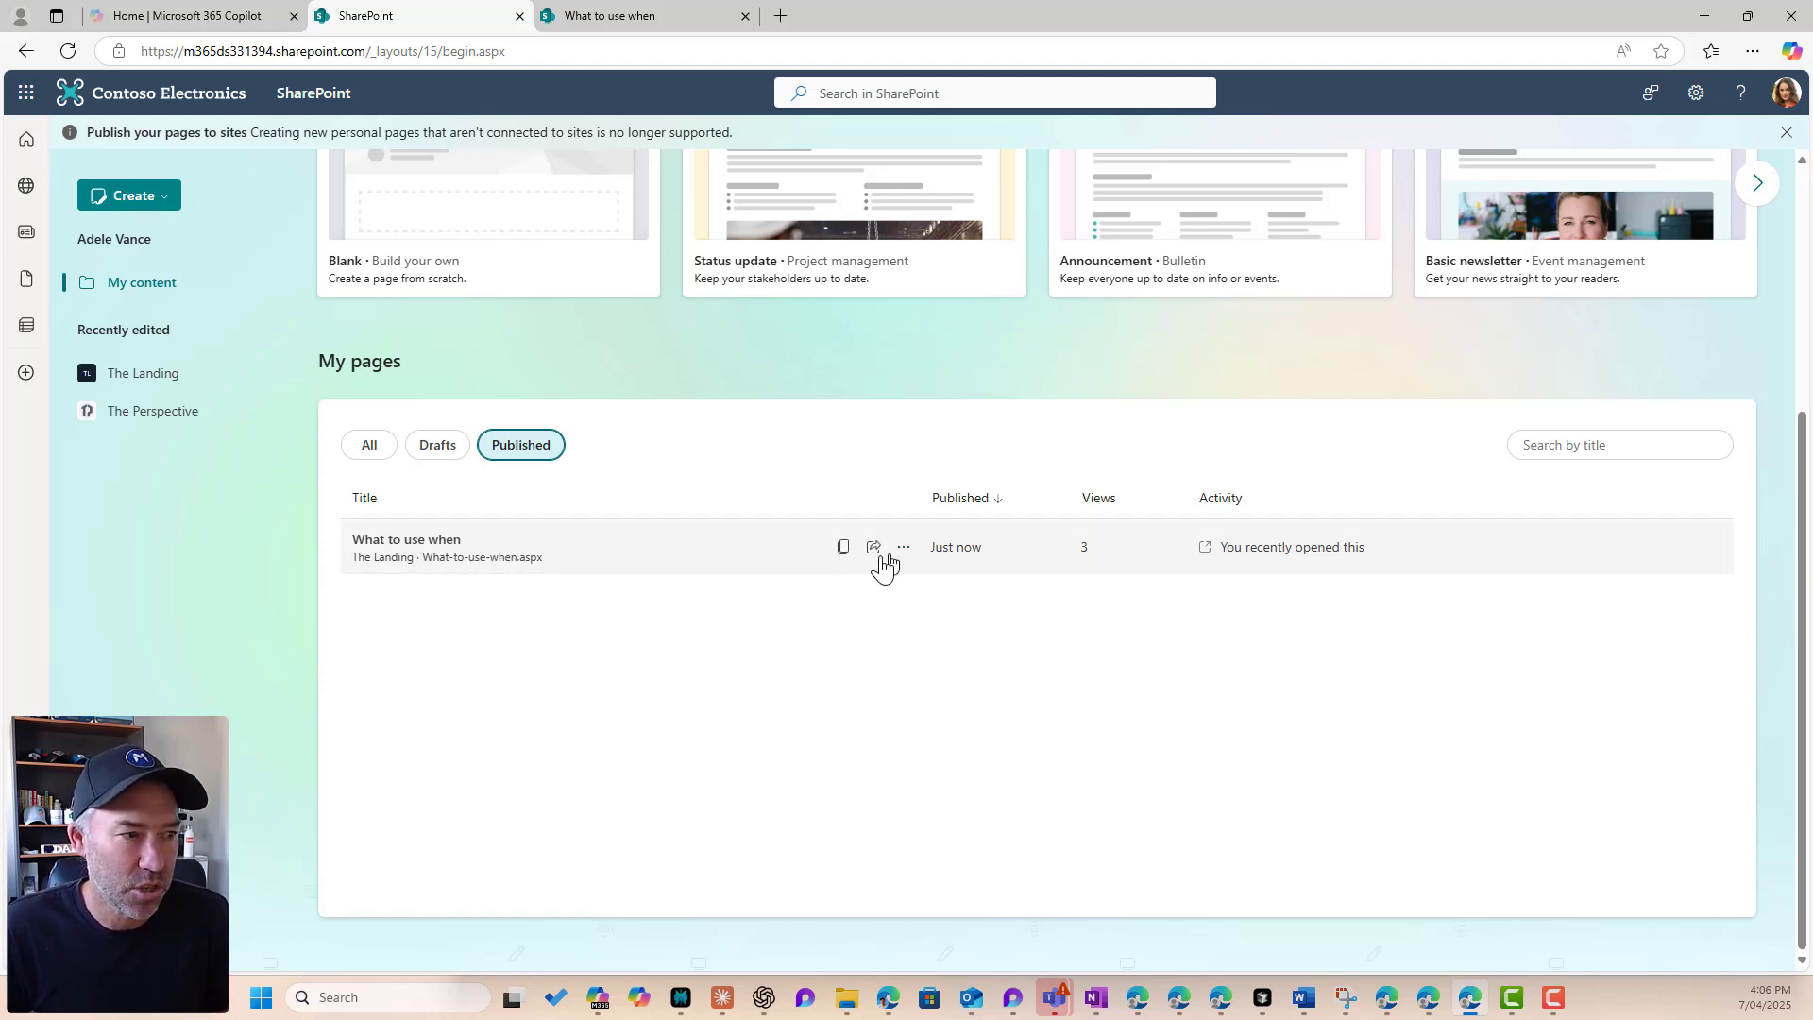
{"action": "left_click", "coordinate": [842, 548]}
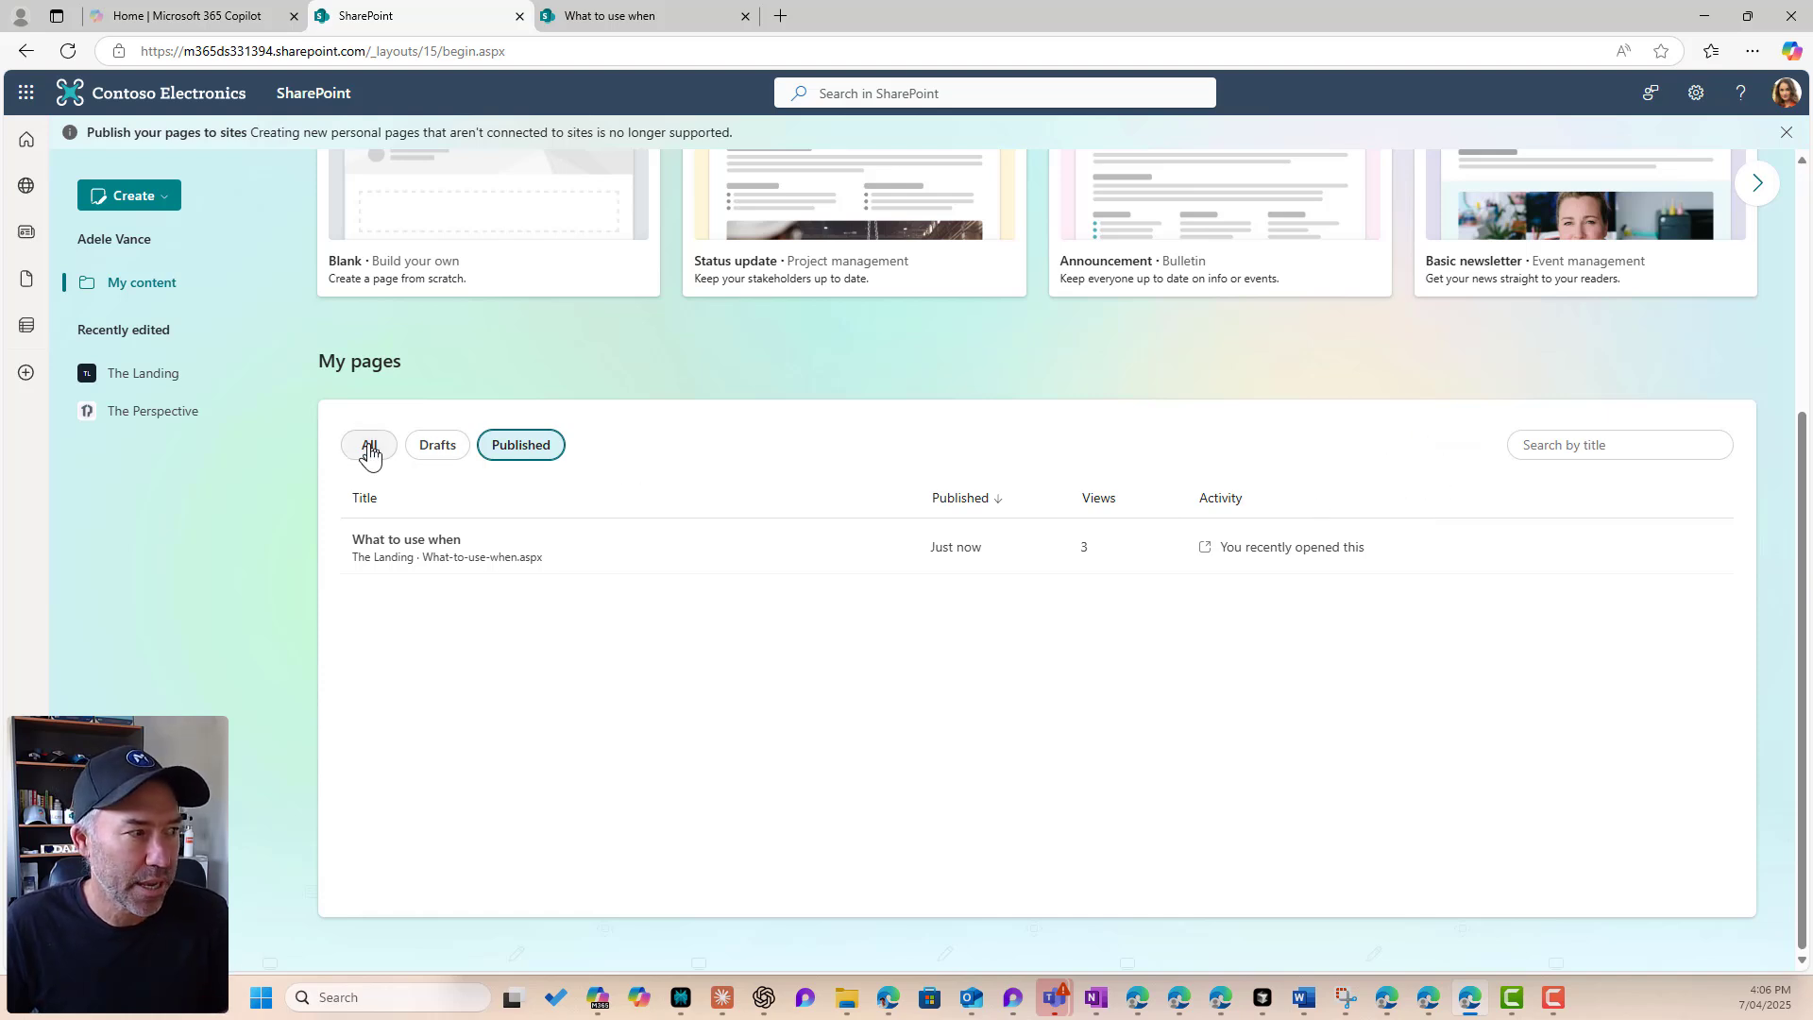
Step: Open the What-to-use-when(1) copy, edit it, and retitle the banner 'Team or SharePoint'
{"action": "left_click", "coordinate": [368, 444]}
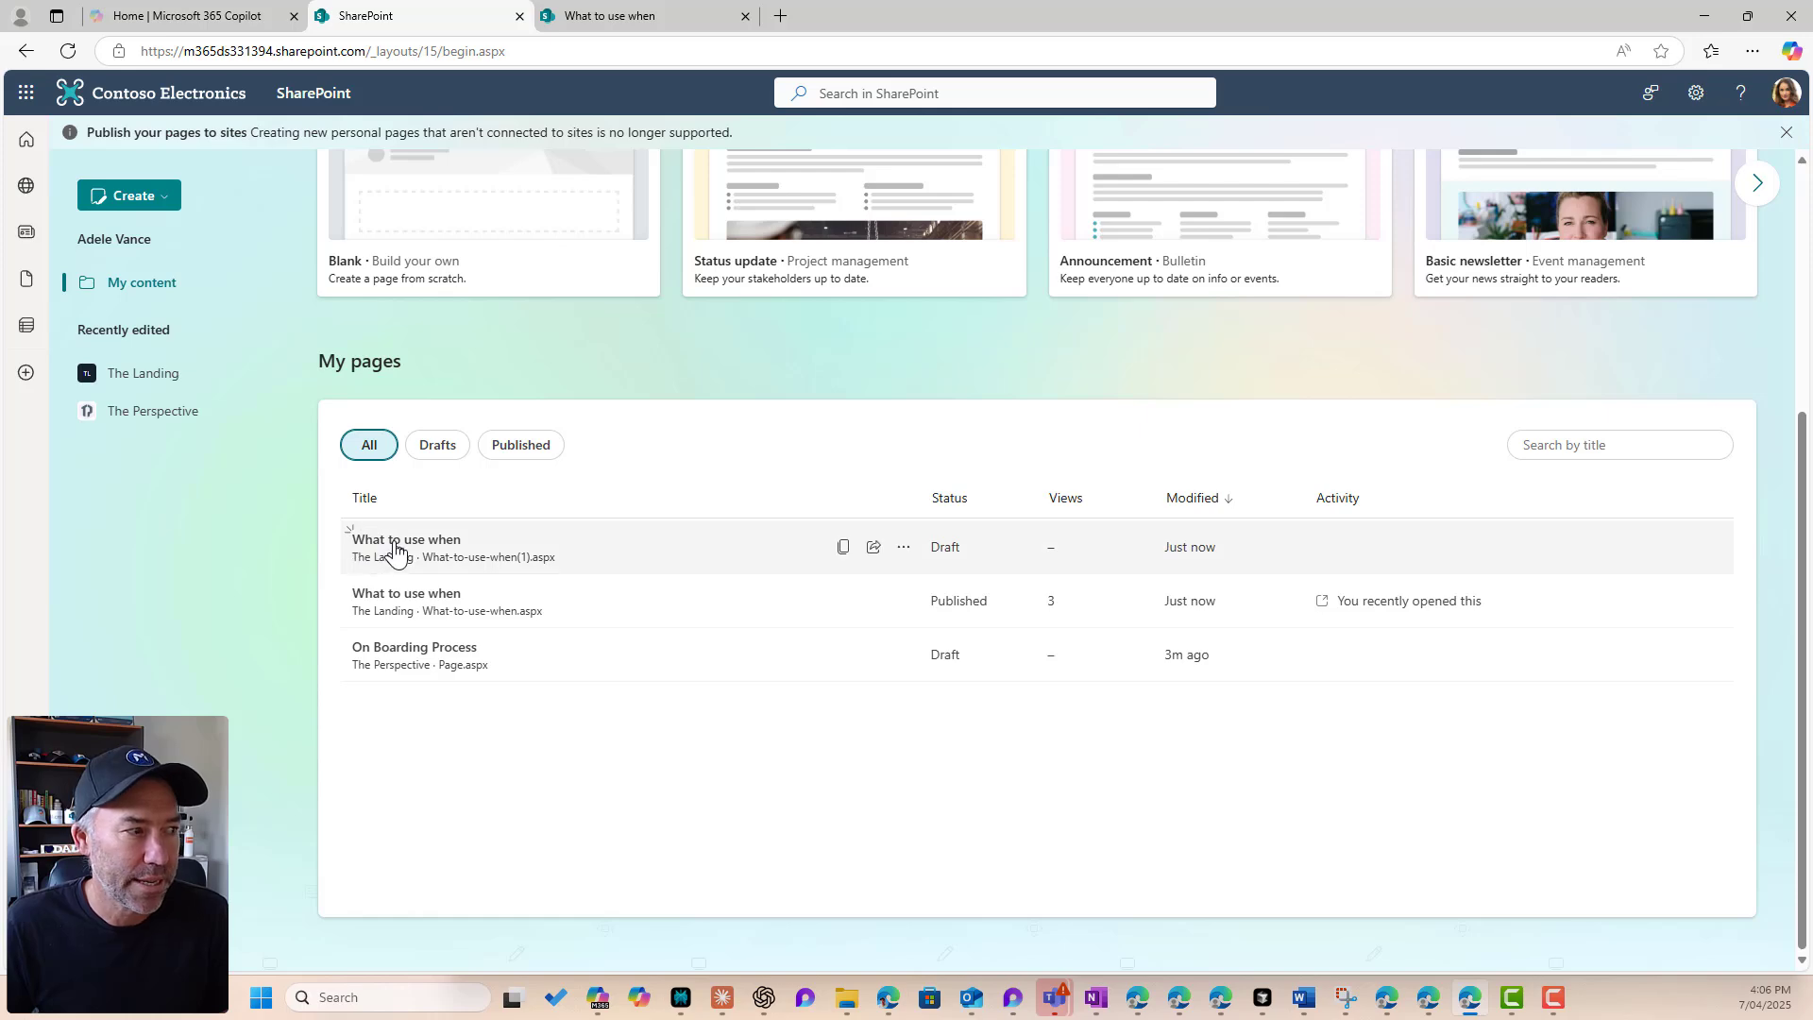
{"action": "left_click", "coordinate": [406, 538]}
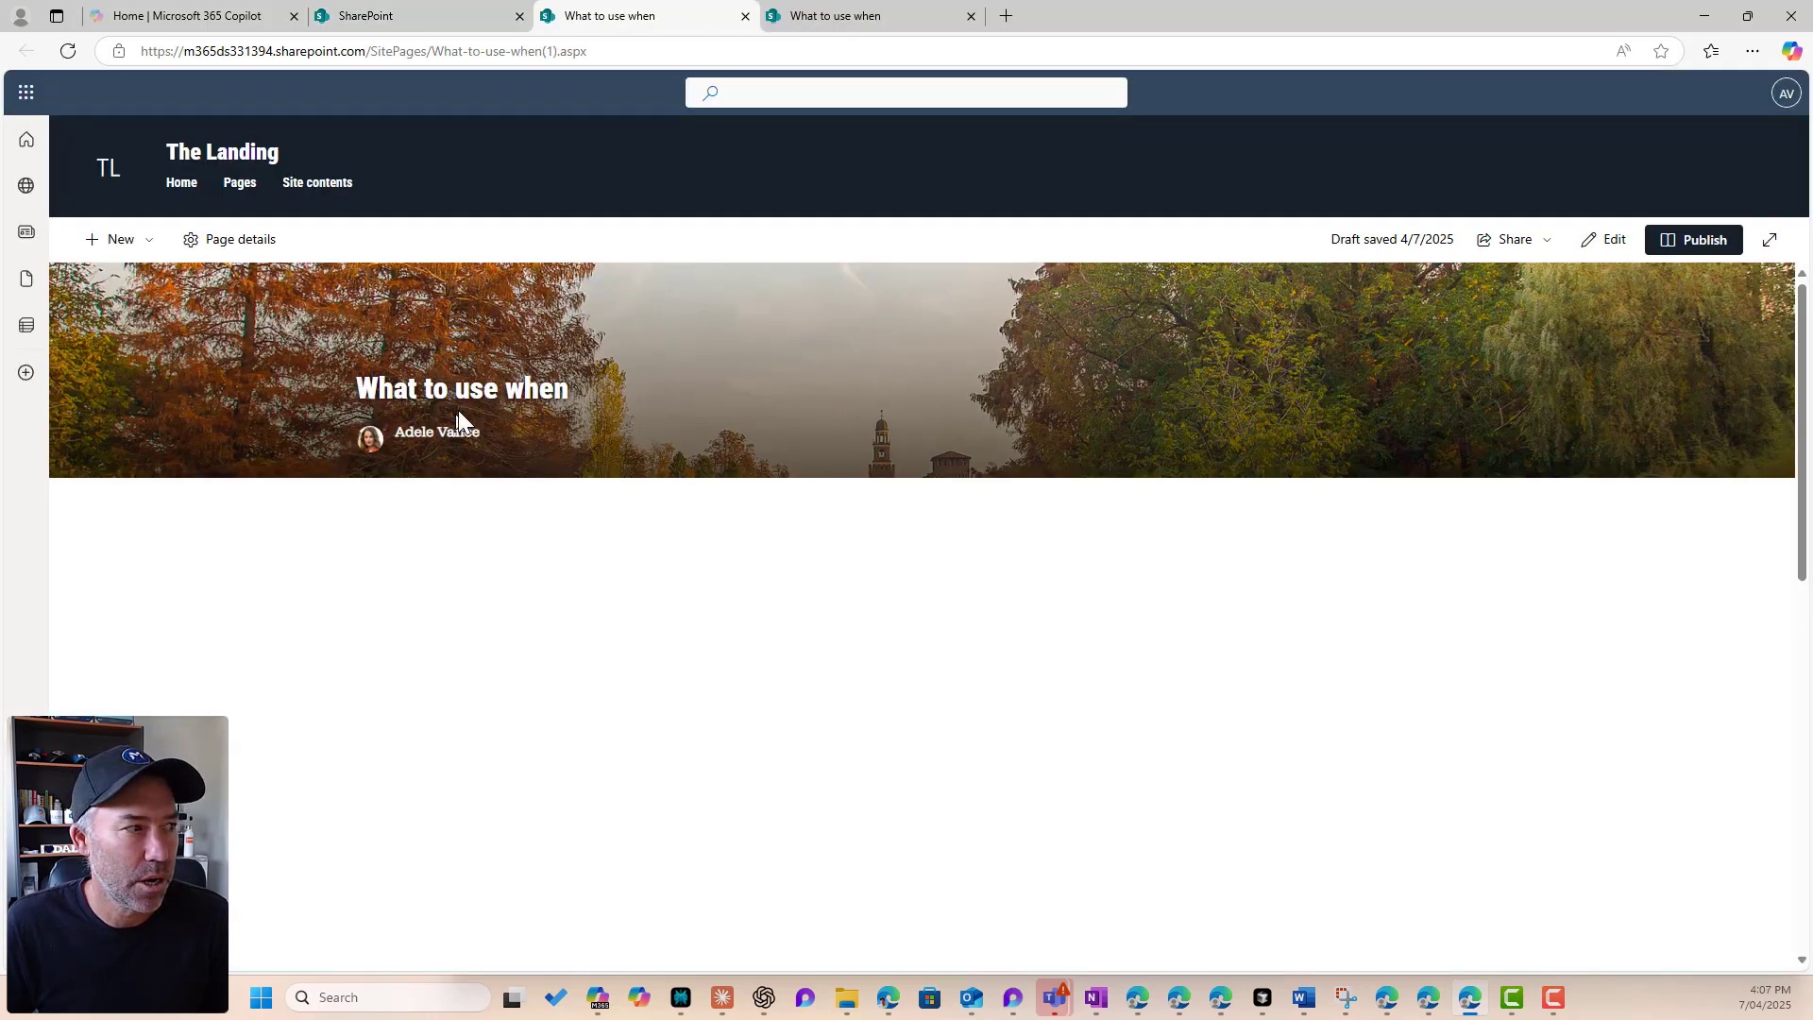
{"action": "left_click", "coordinate": [347, 51]}
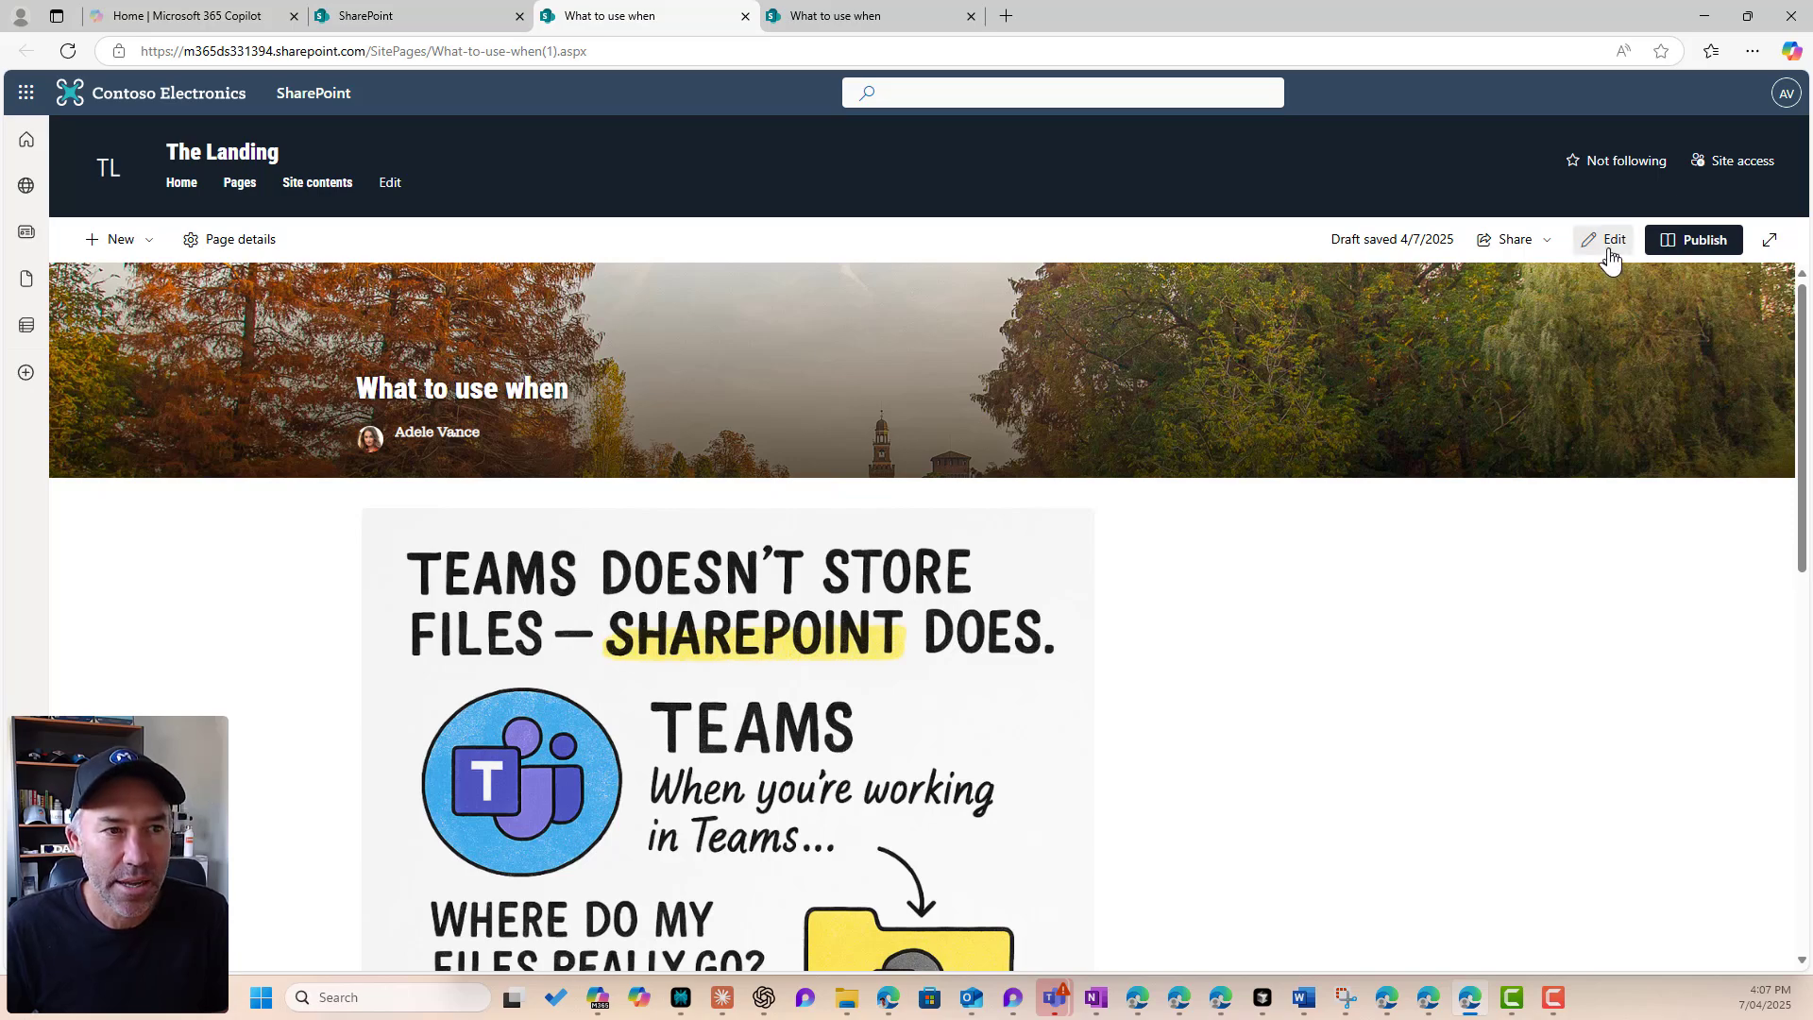
{"action": "left_click", "coordinate": [1613, 240]}
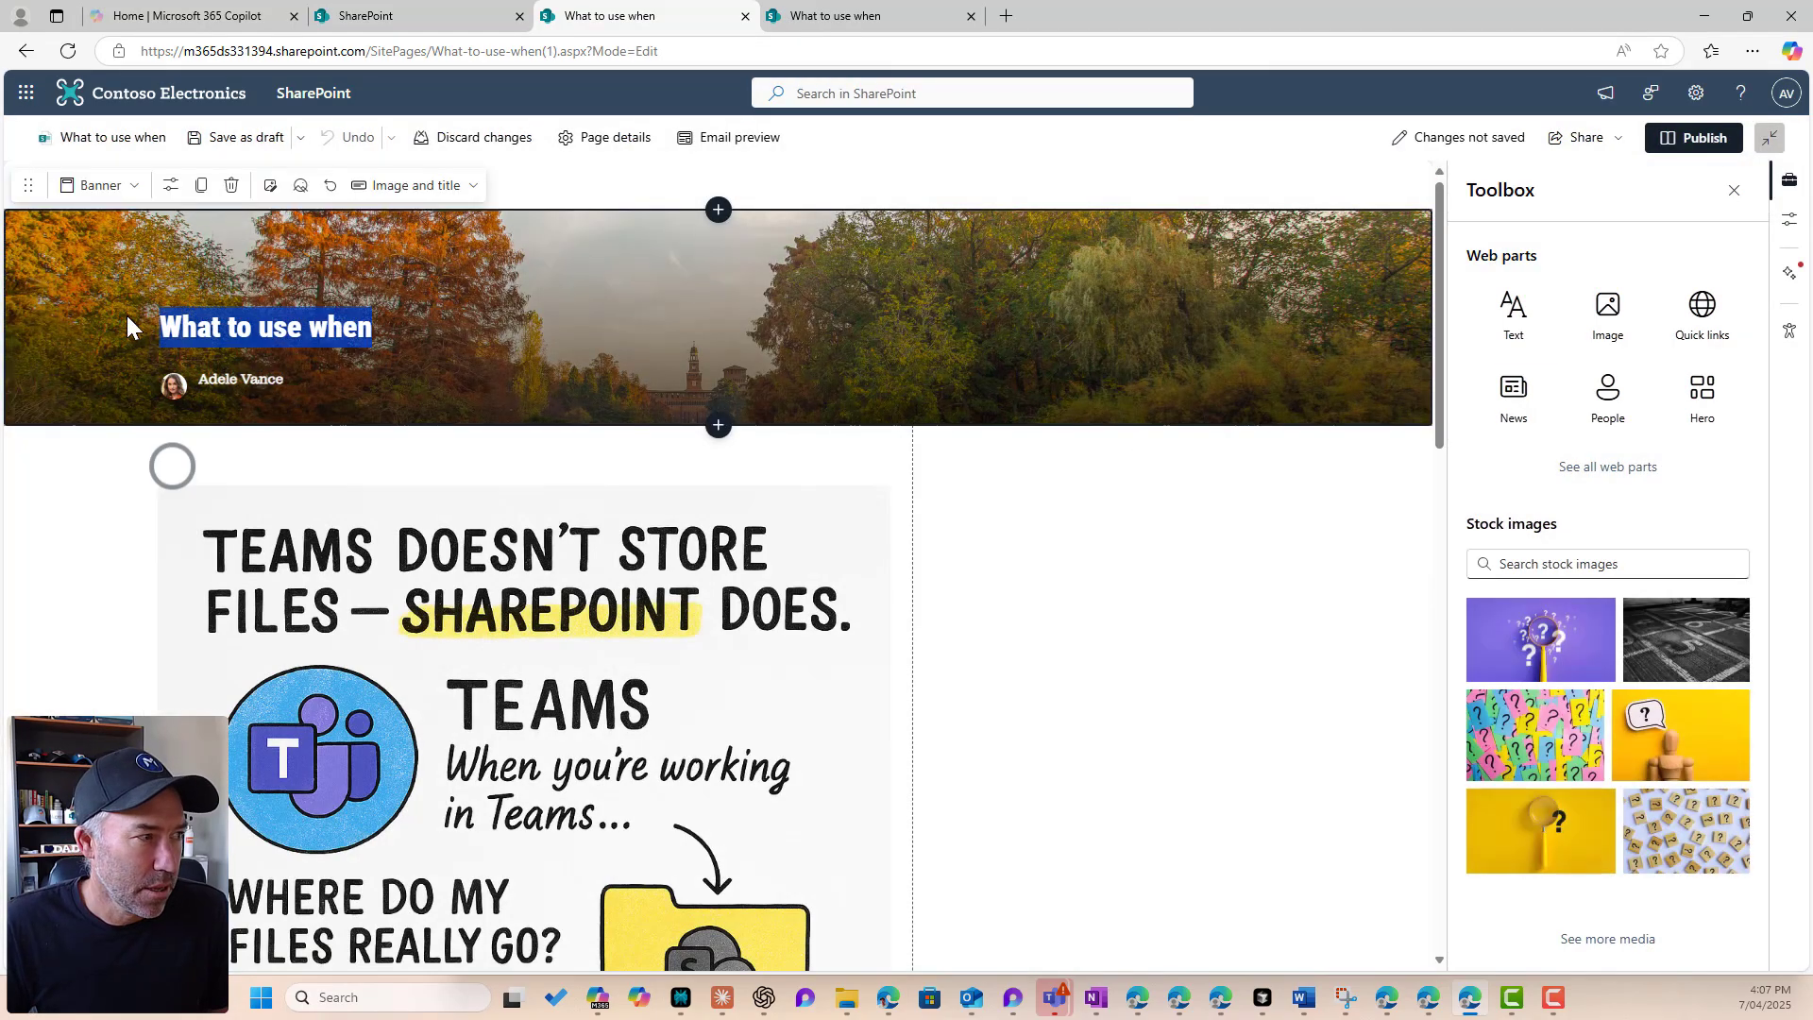
{"action": "type", "text": "Team"}
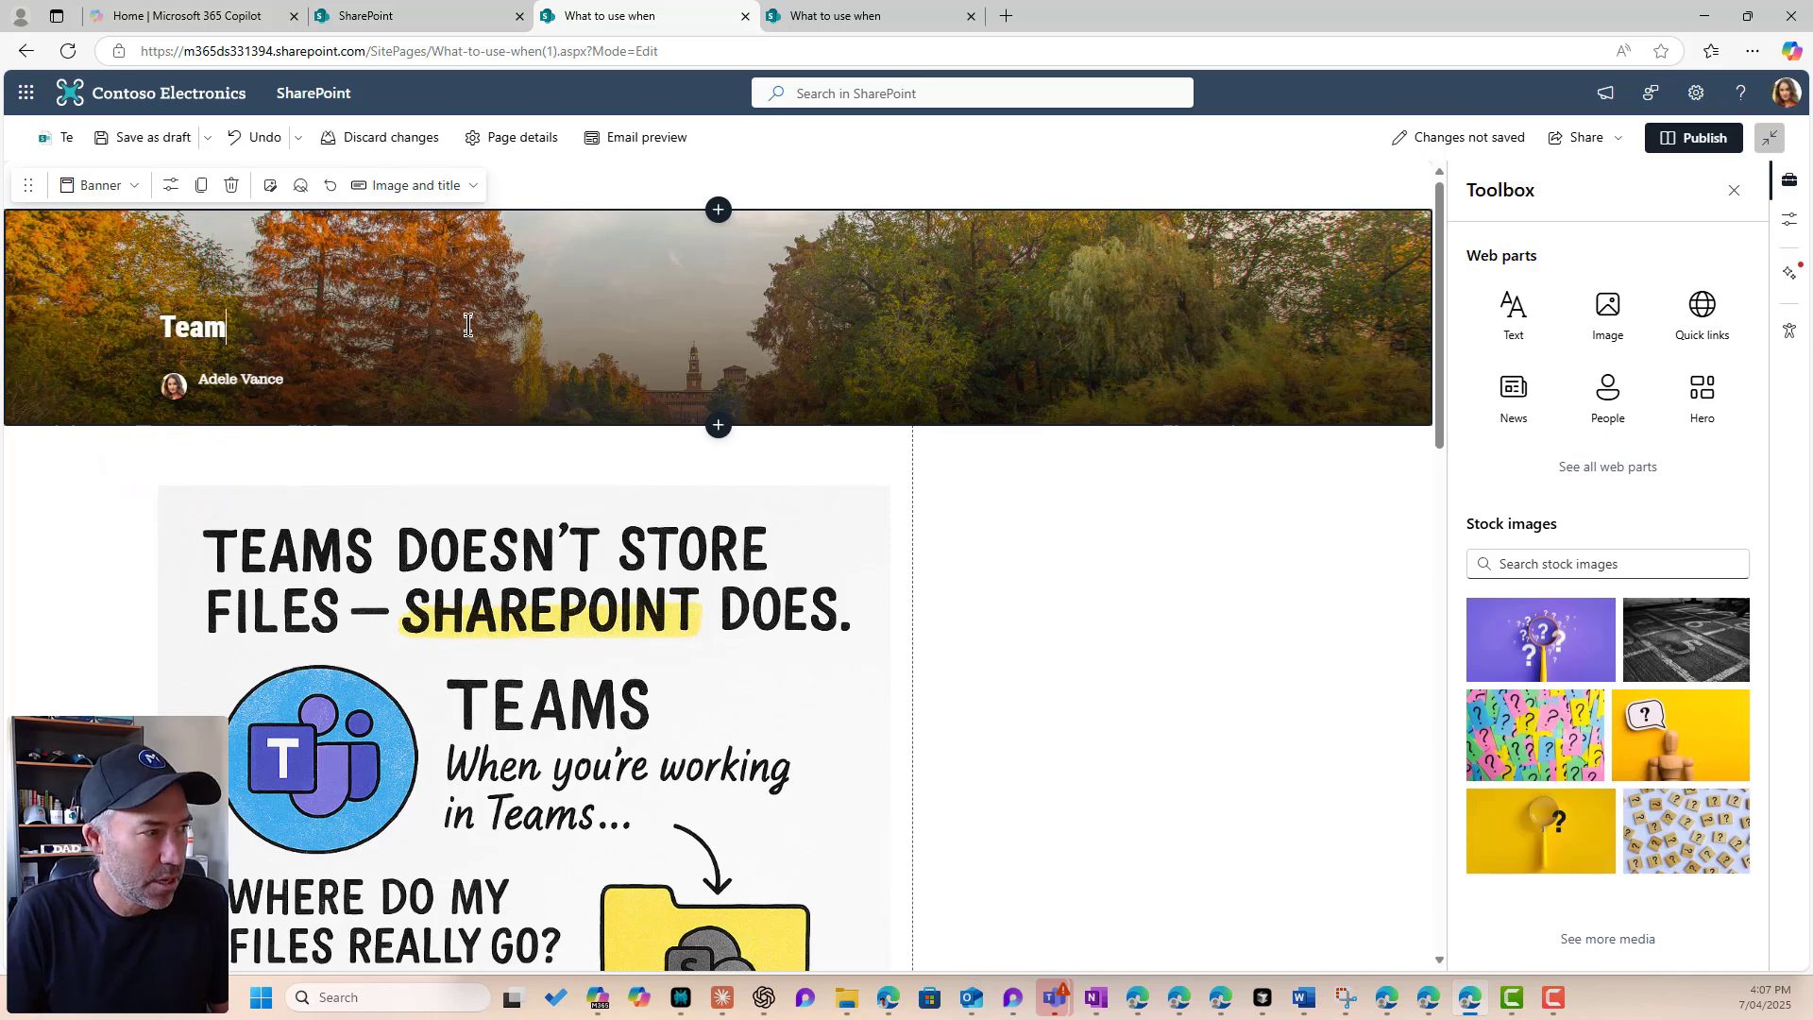
{"action": "type", "text": "or SharePoint"}
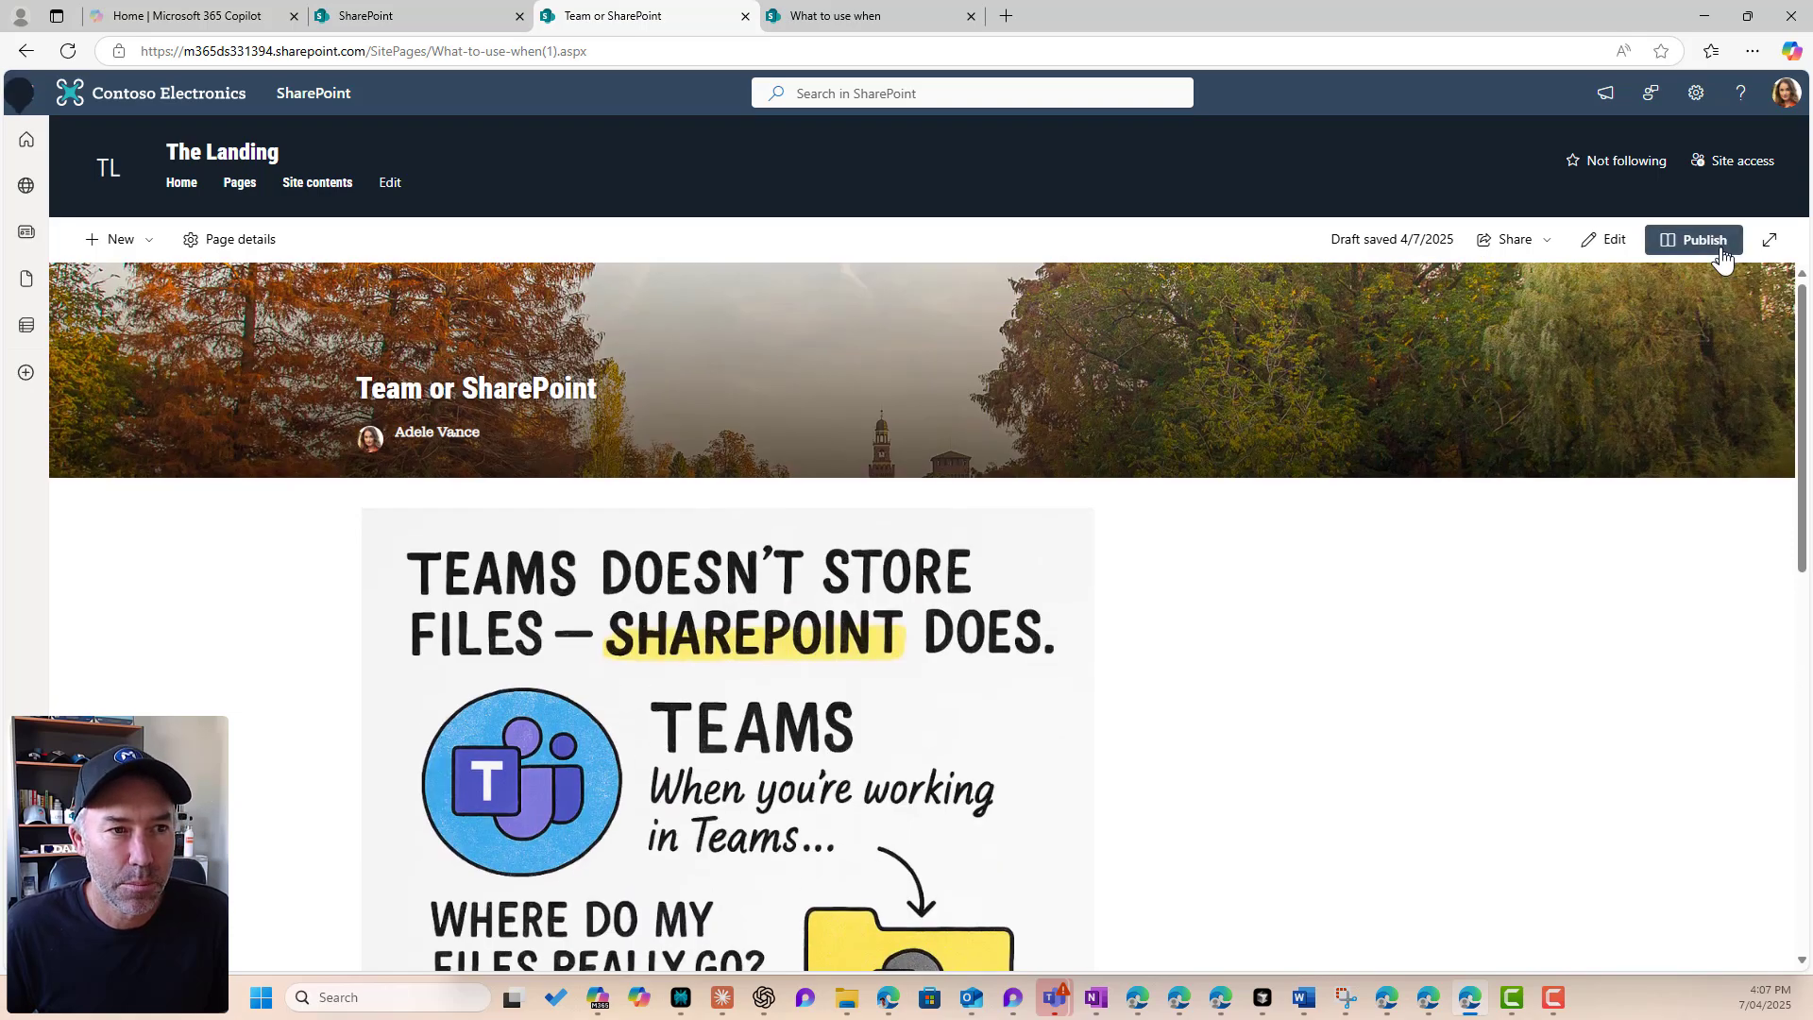
Step: Publish Team or SharePoint, review its page details, and return to the pages hub
{"action": "left_click", "coordinate": [1701, 240]}
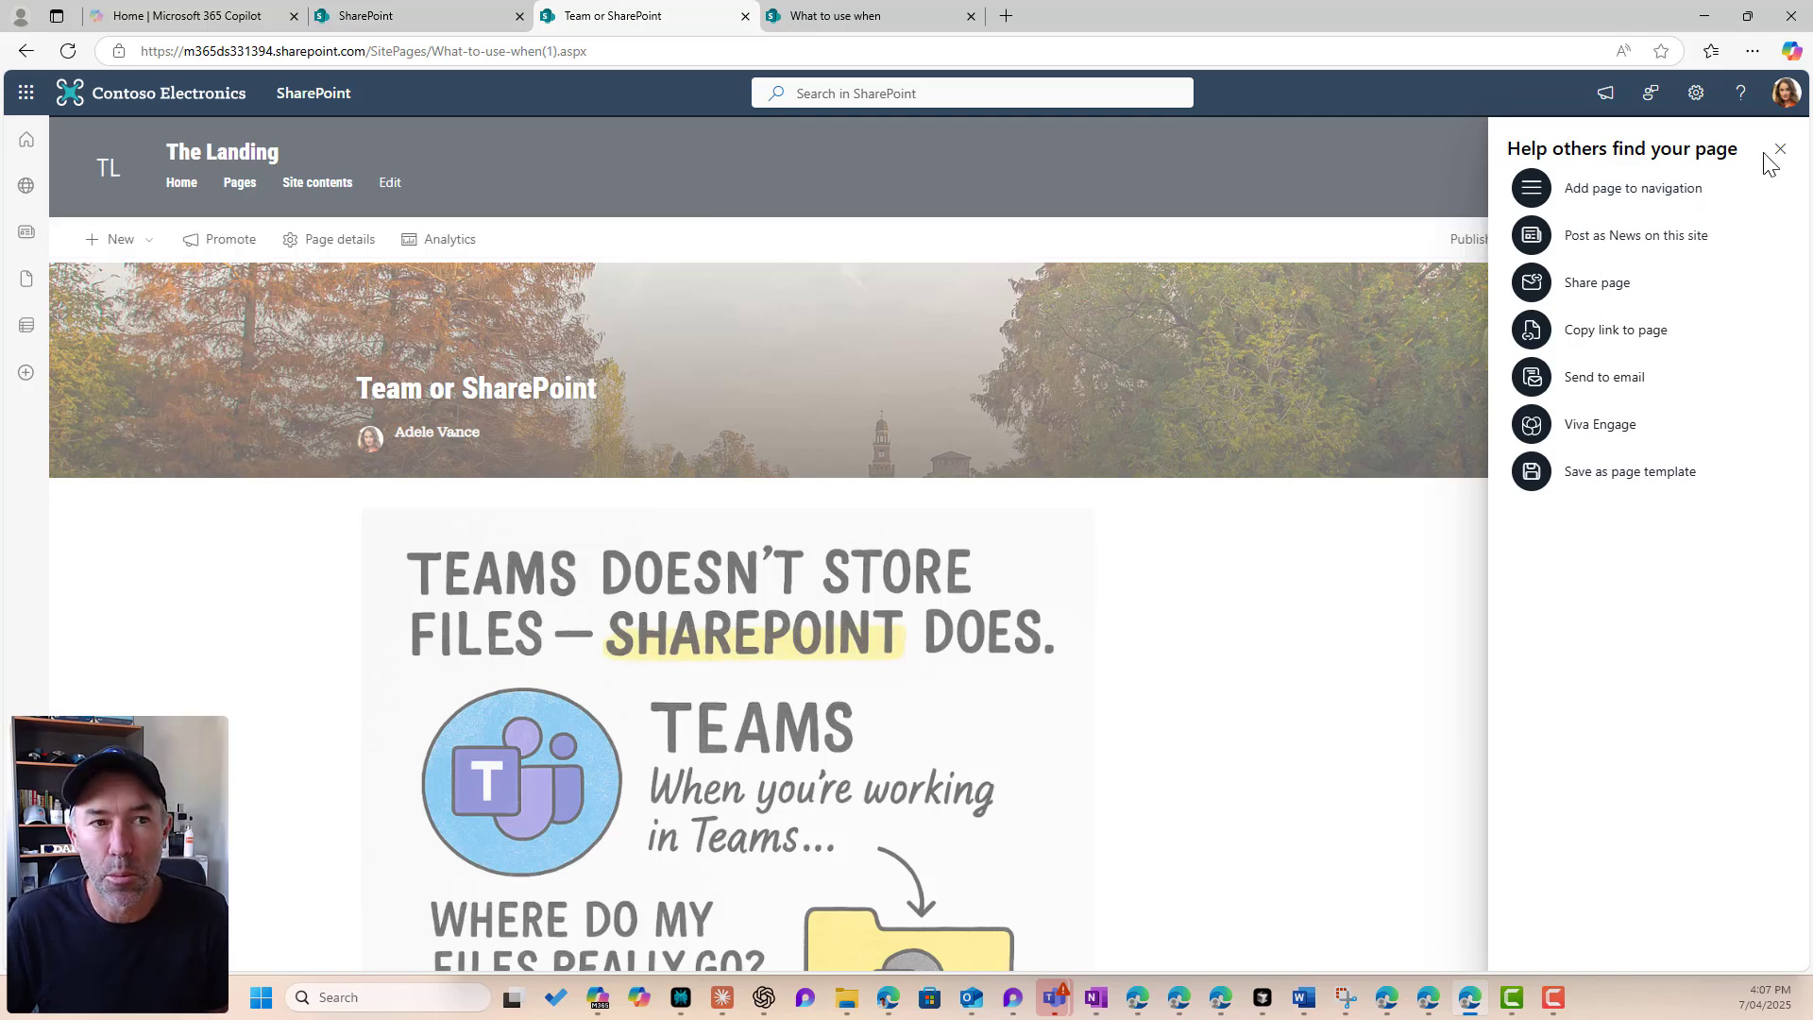
{"action": "left_click", "coordinate": [1779, 149]}
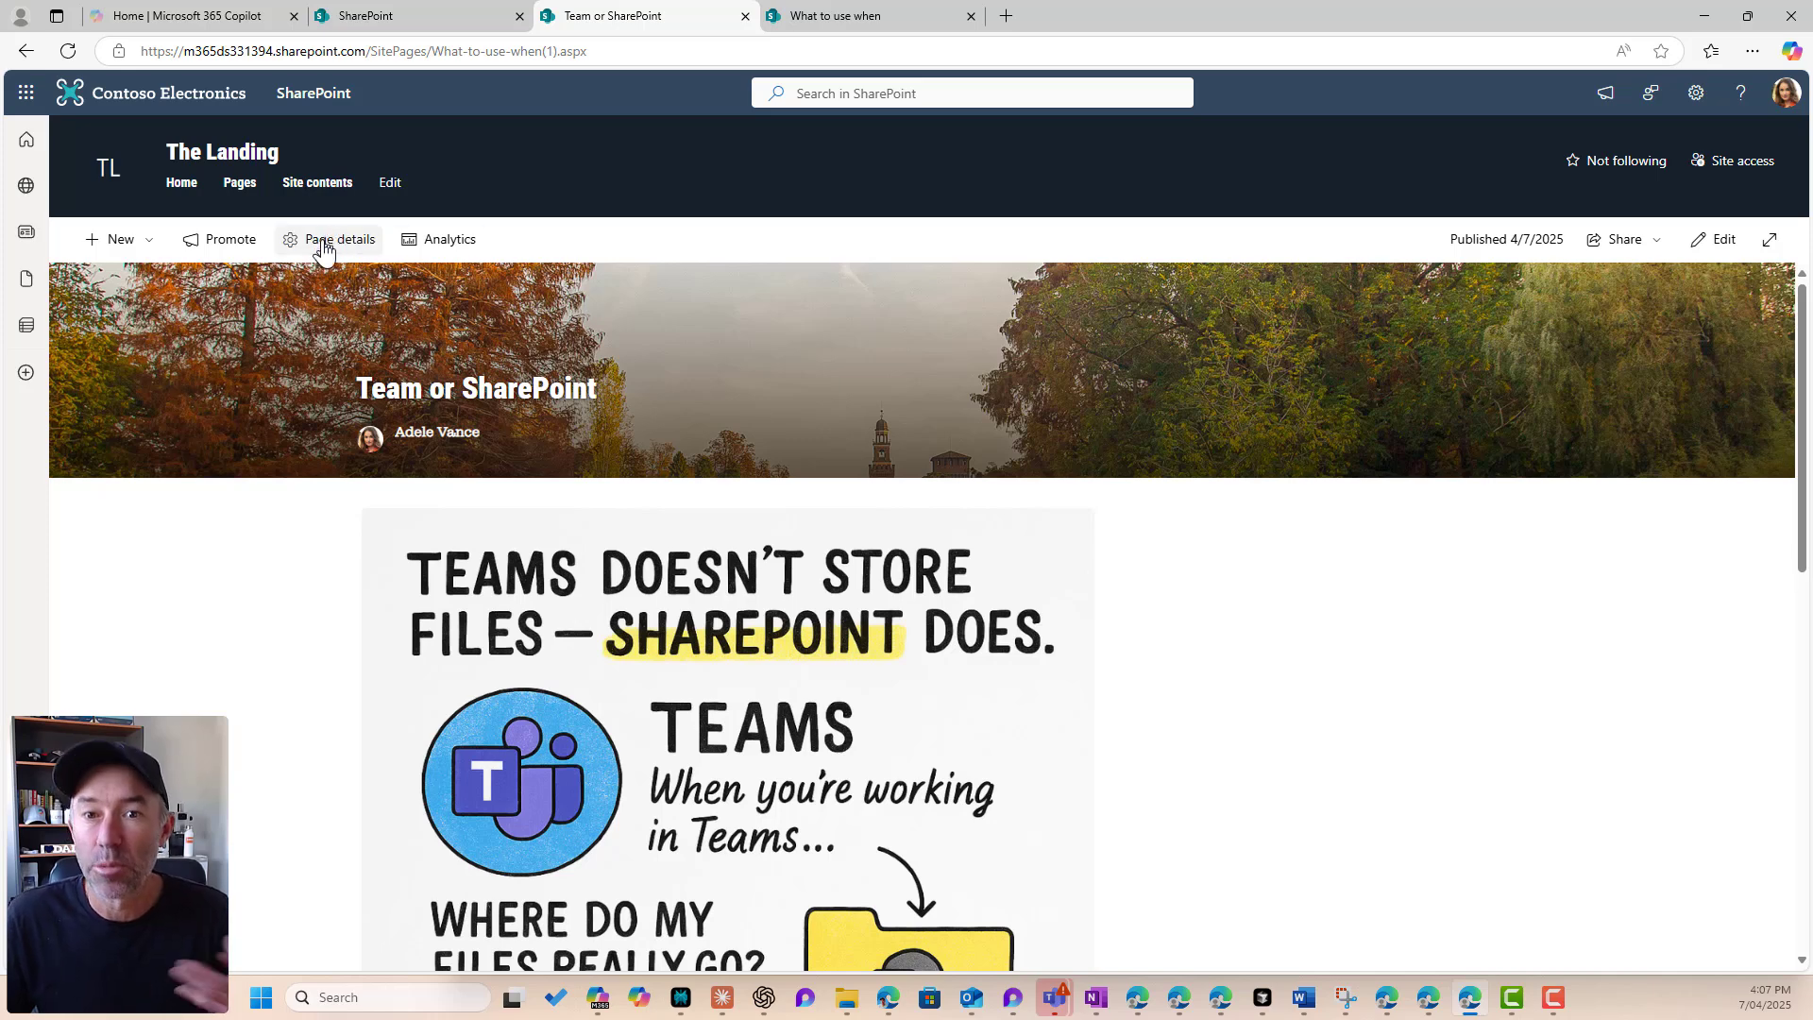
{"action": "left_click", "coordinate": [338, 240]}
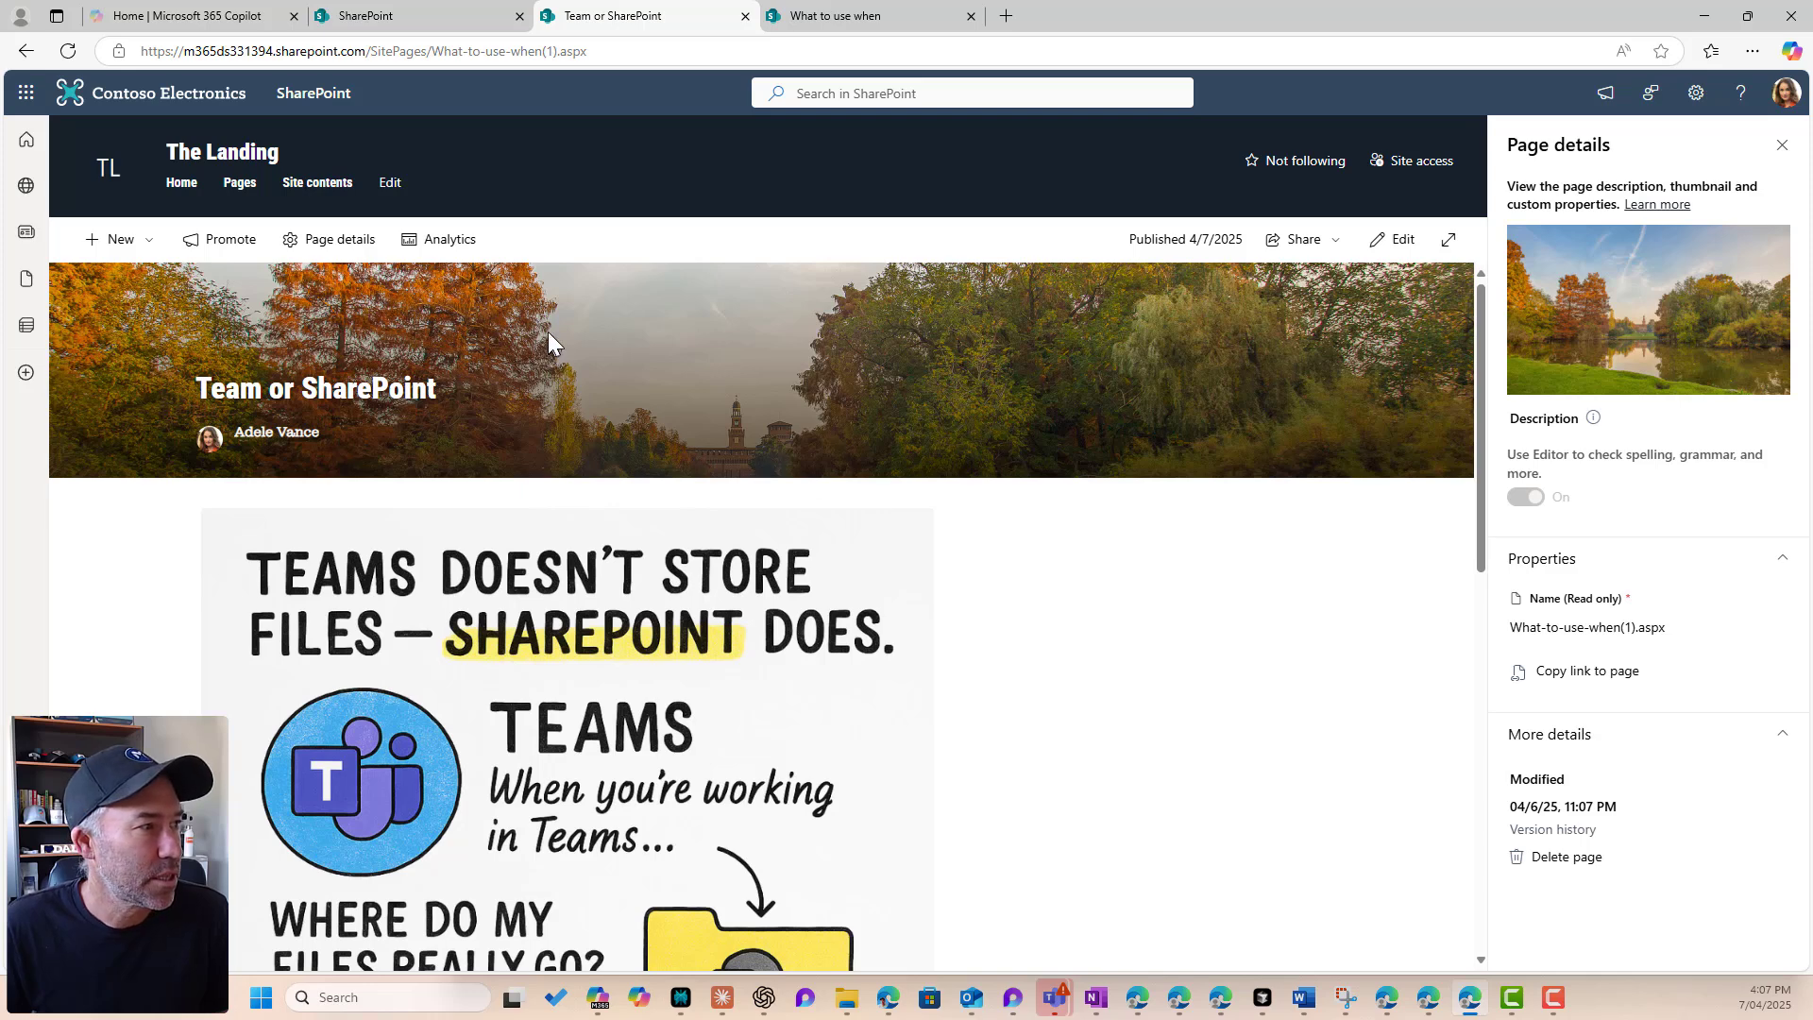
{"action": "left_click", "coordinate": [1781, 145]}
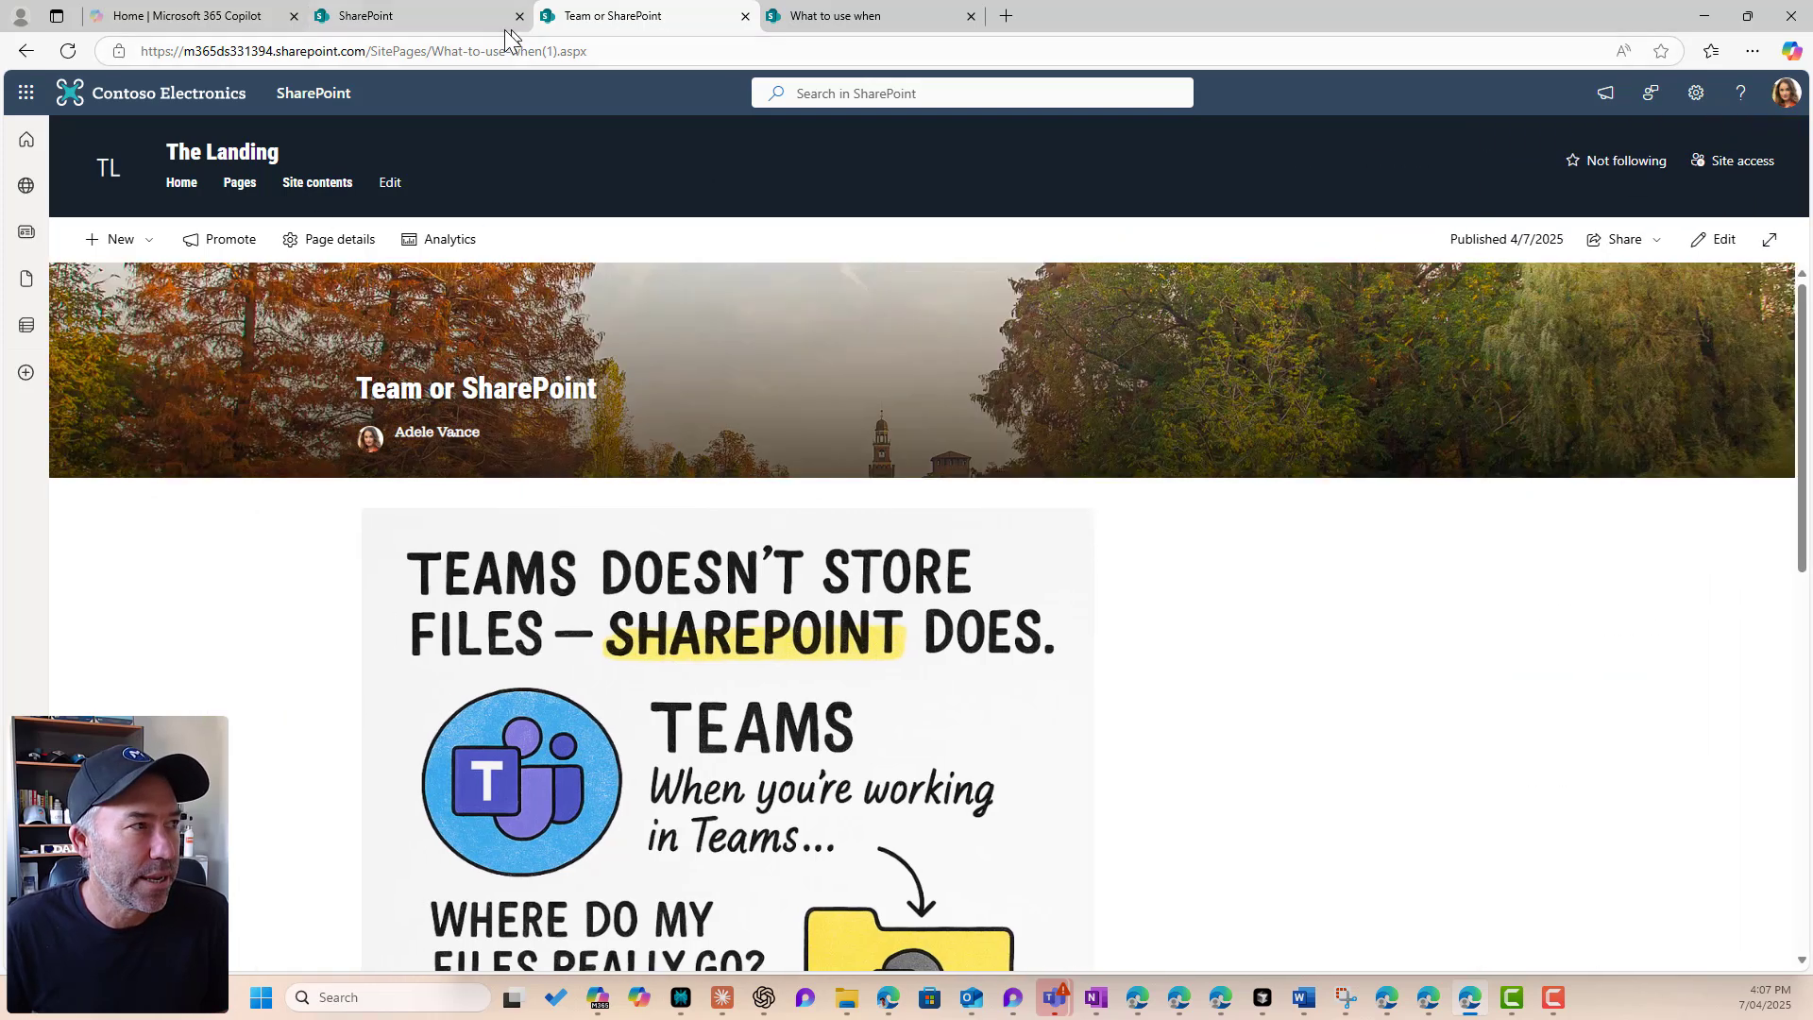
{"action": "left_click", "coordinate": [393, 16]}
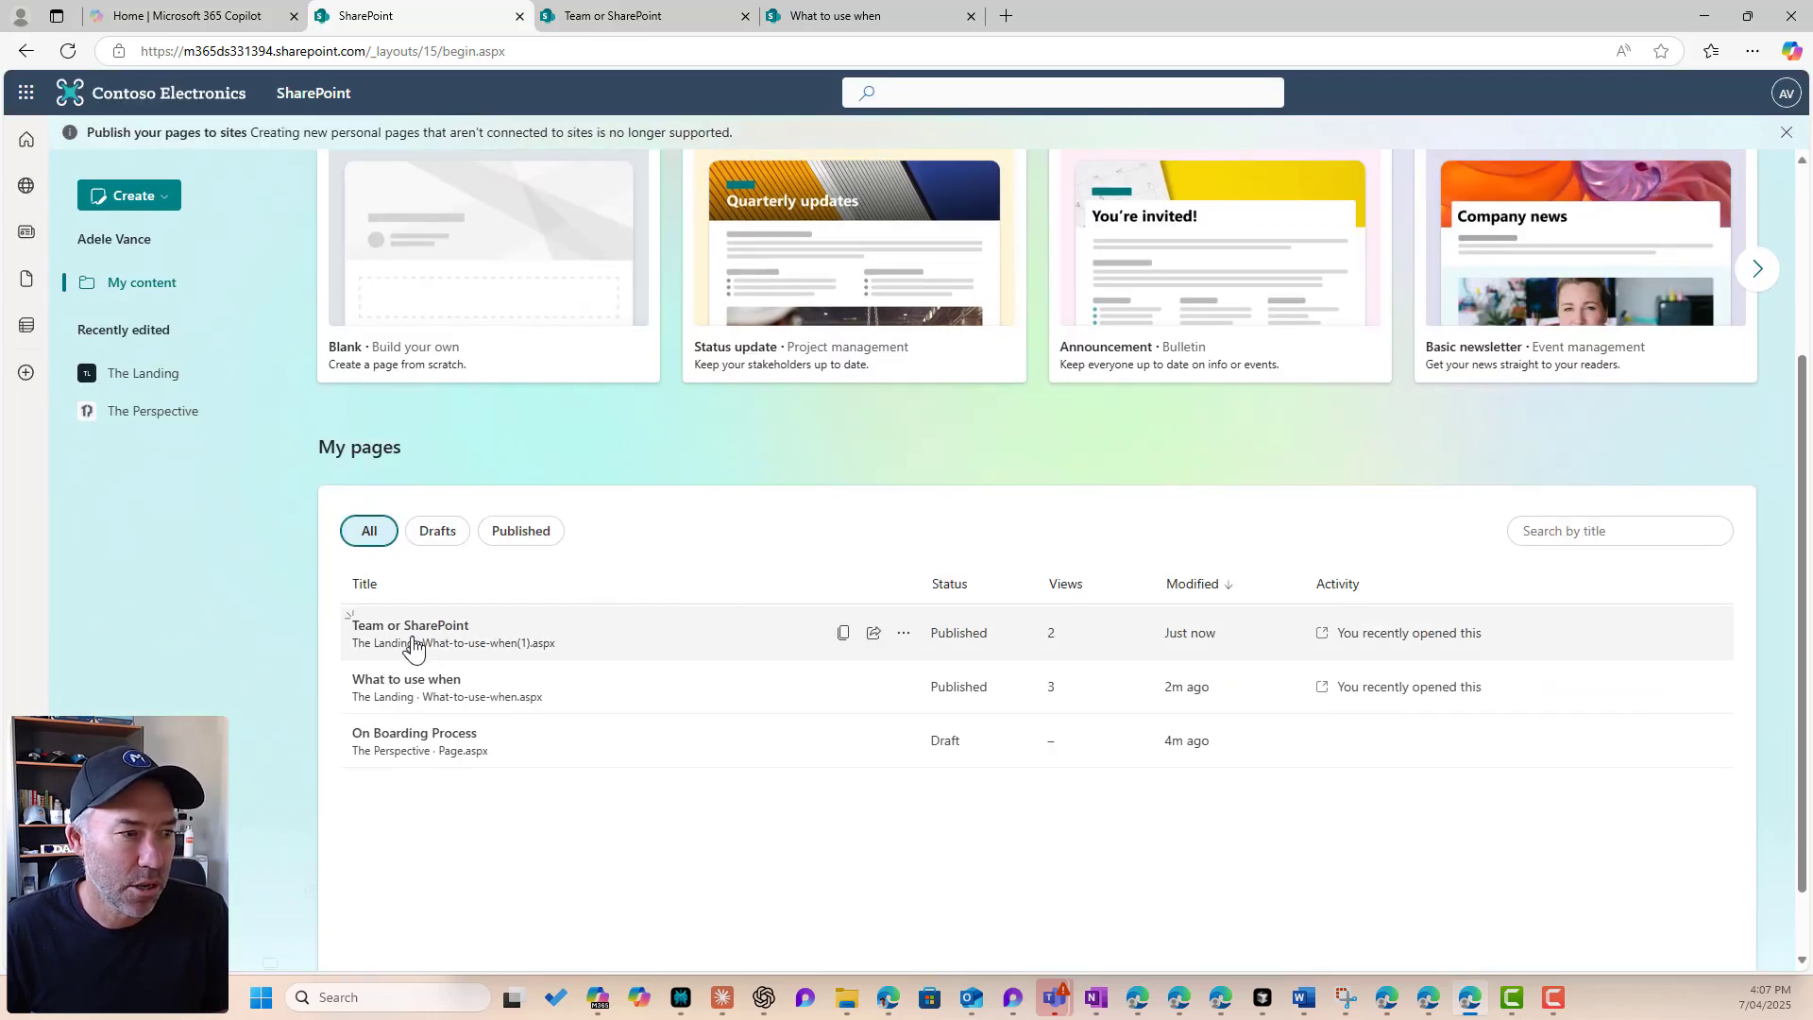
Step: Filter My pages to drafts only and dismiss the On Boarding Process share dialog without sending
{"action": "left_click", "coordinate": [521, 531]}
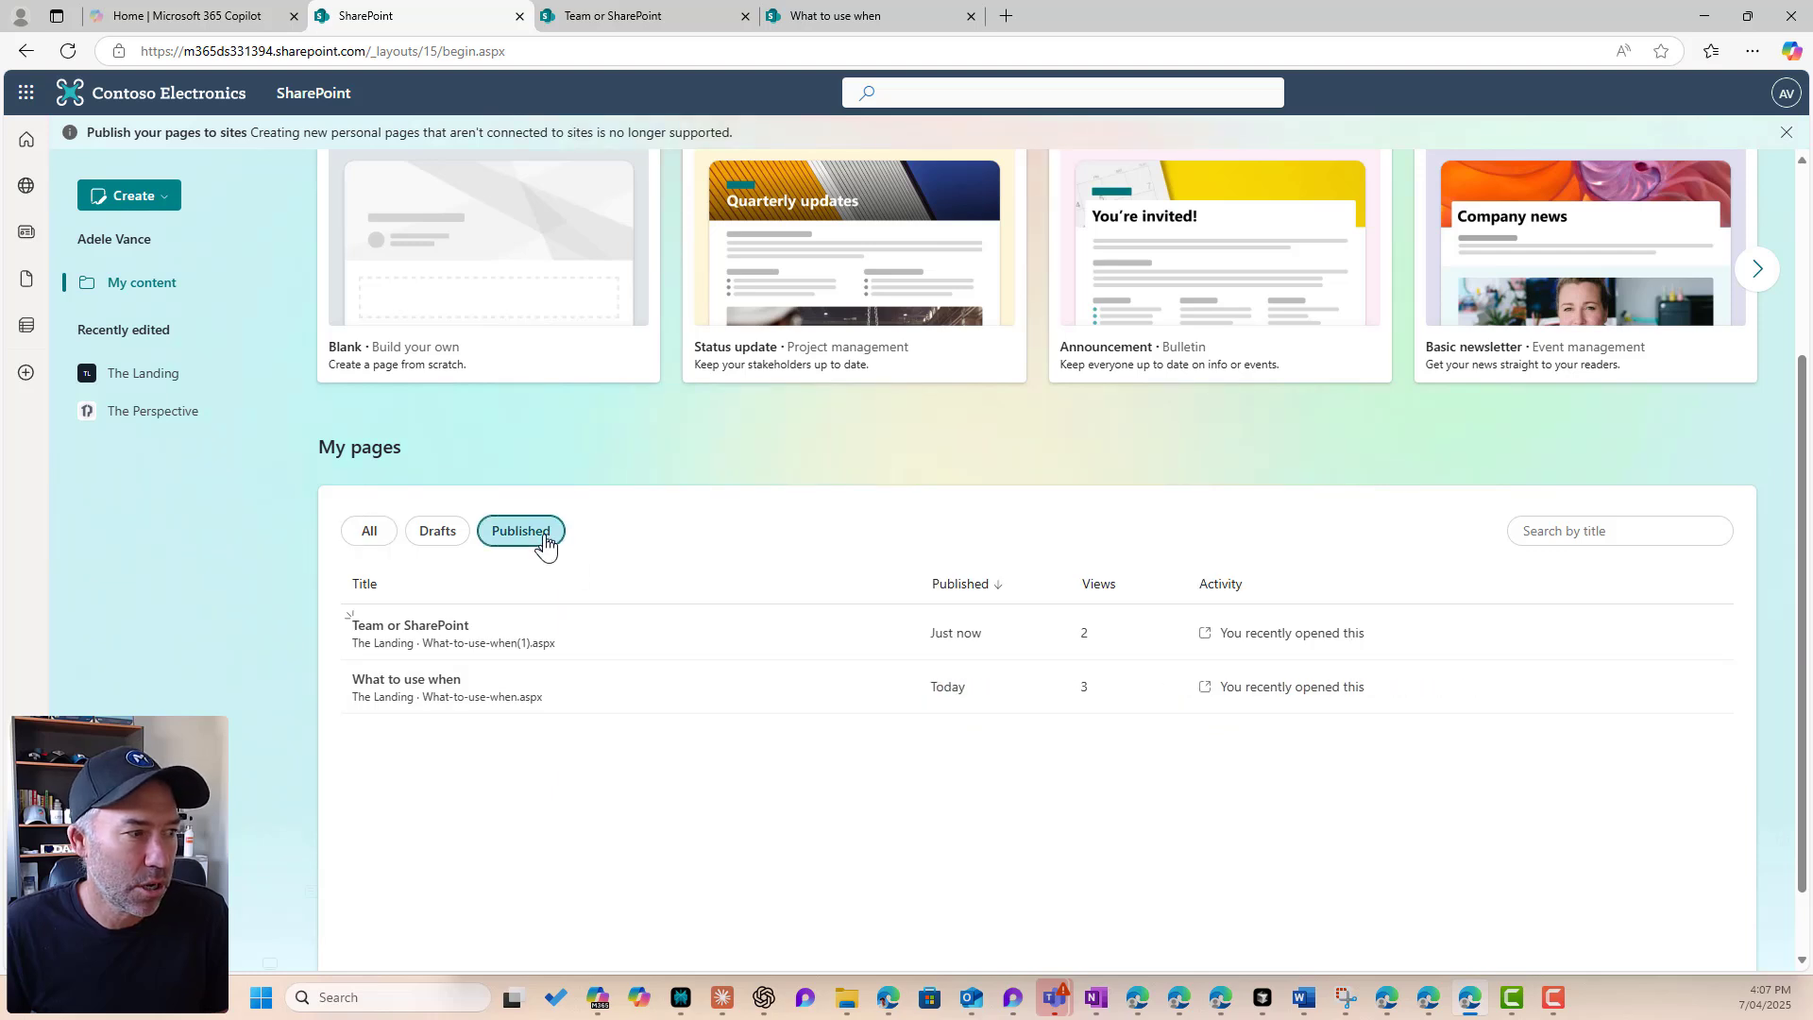
{"action": "left_click", "coordinate": [436, 529]}
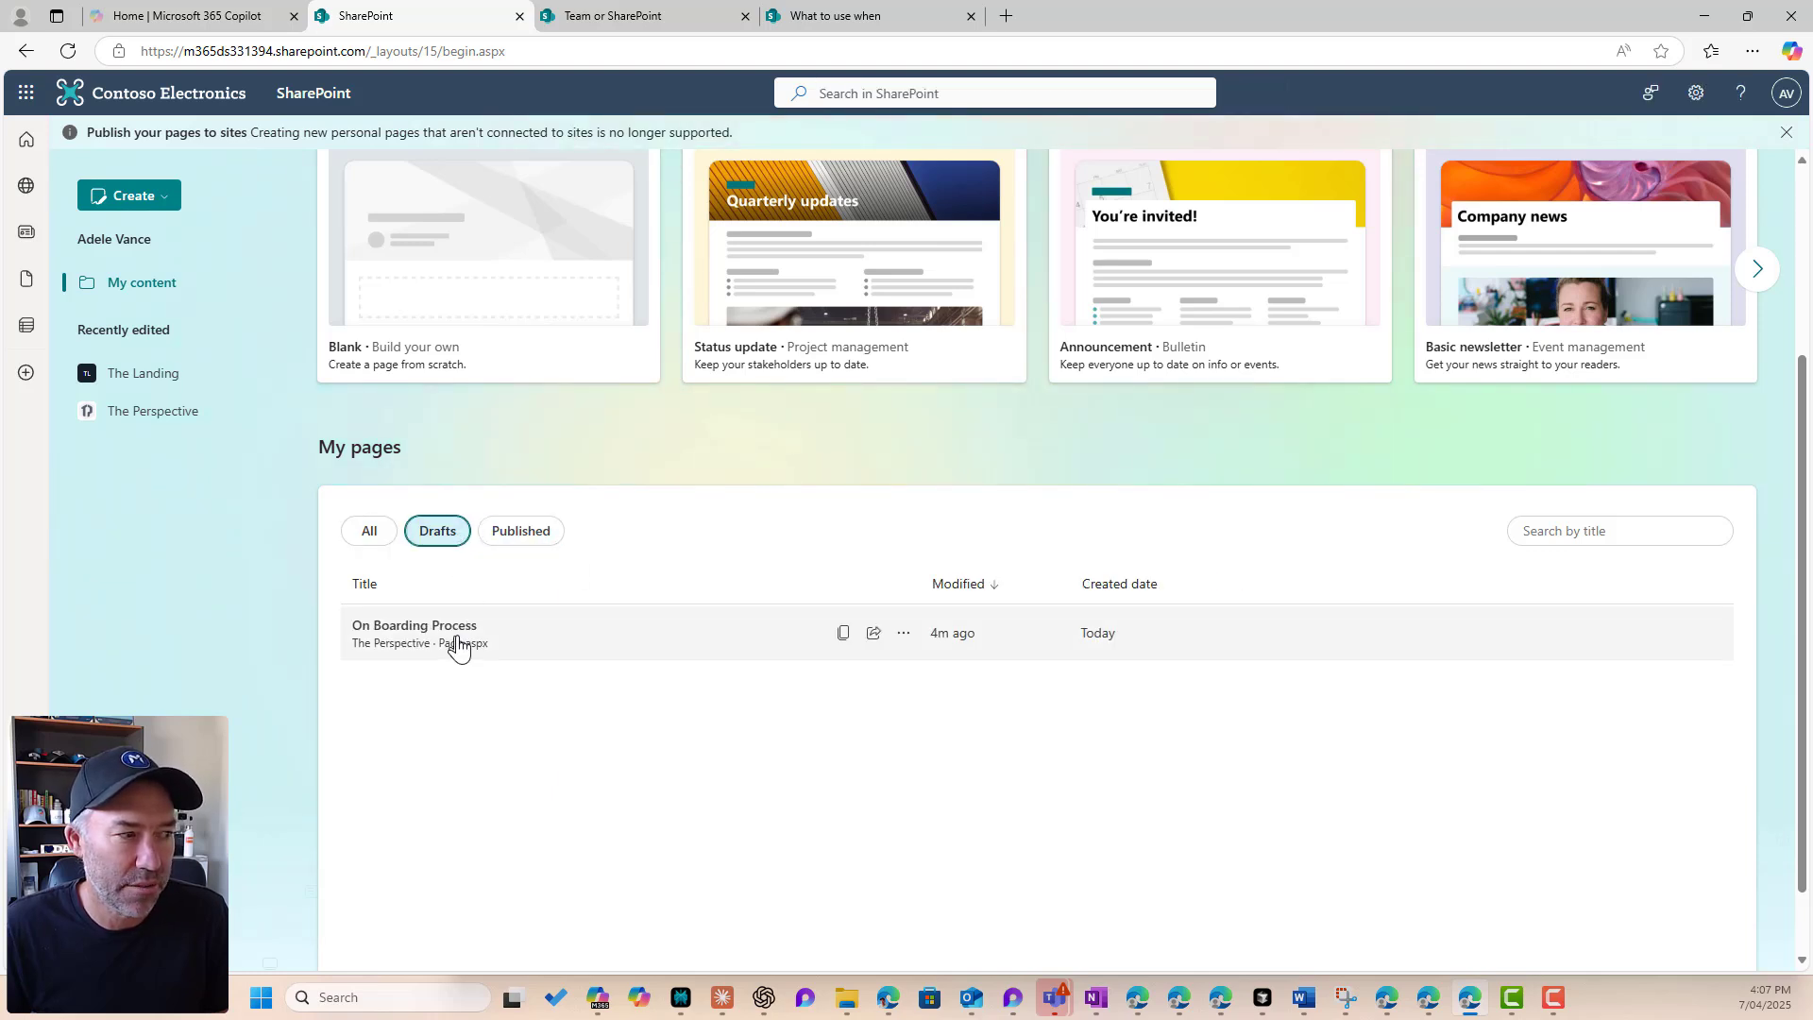
{"action": "mouse_move", "coordinate": [873, 633]}
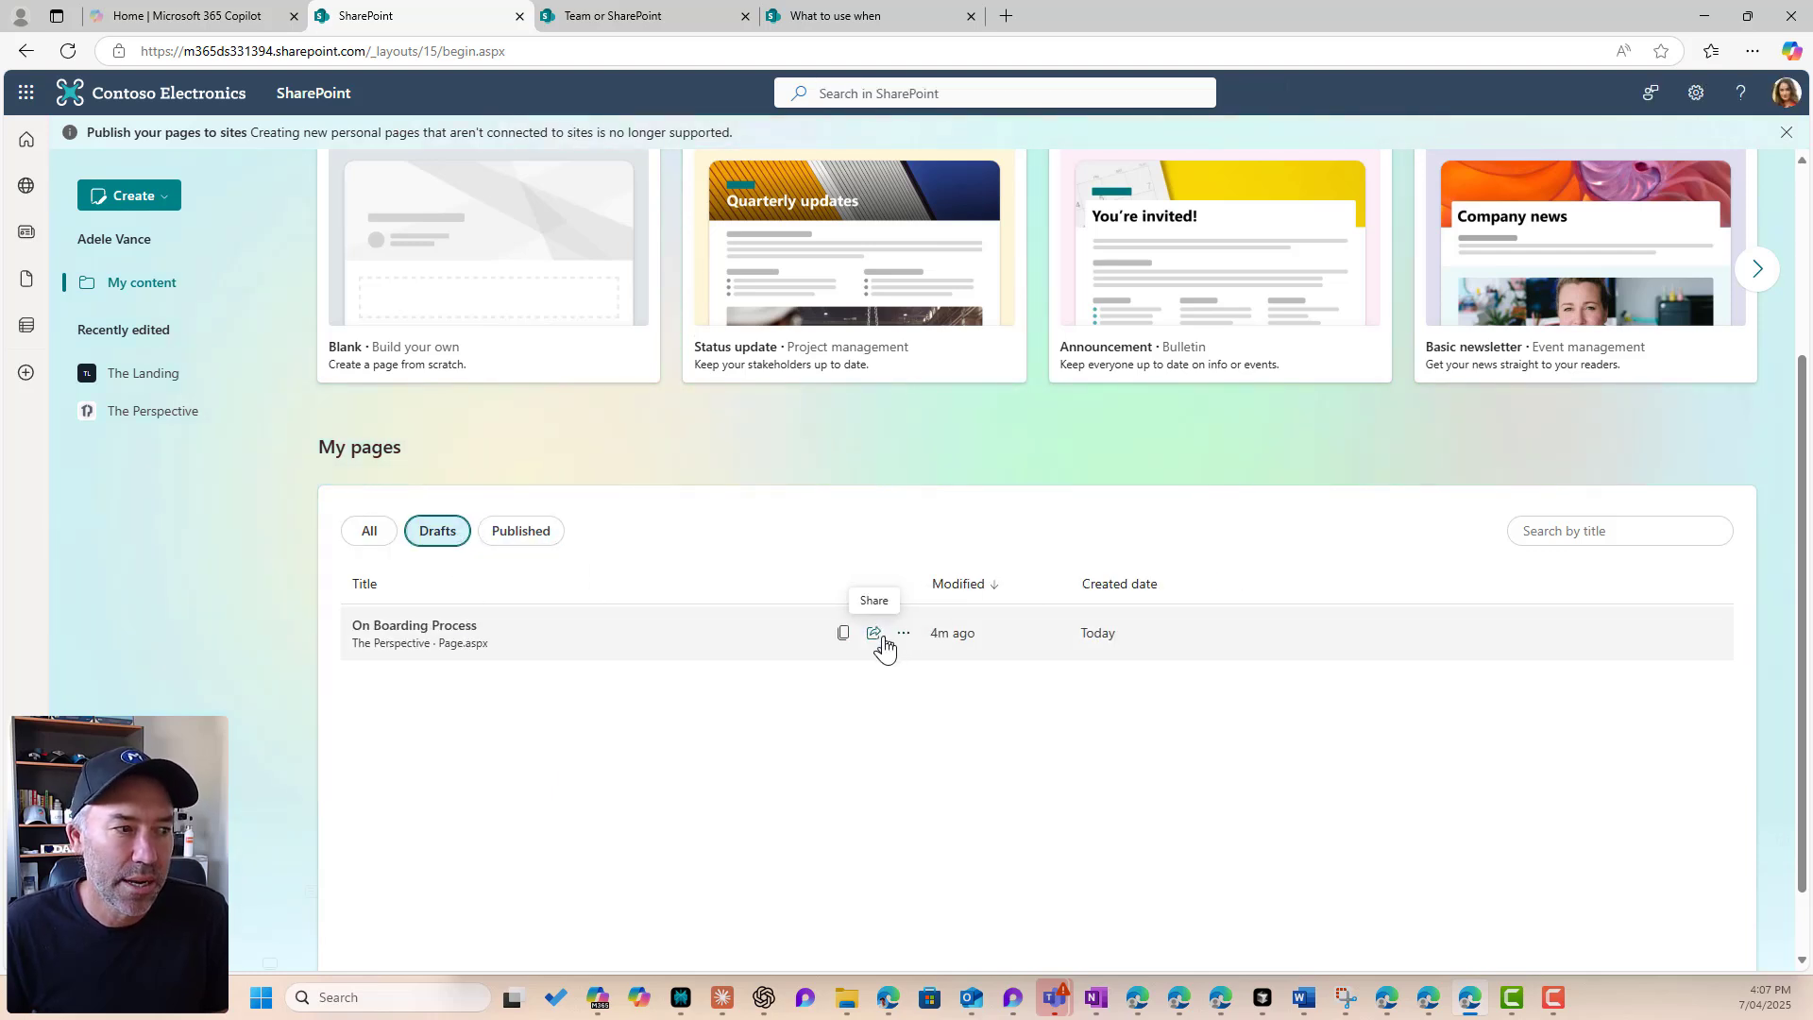
{"action": "left_click", "coordinate": [875, 633]}
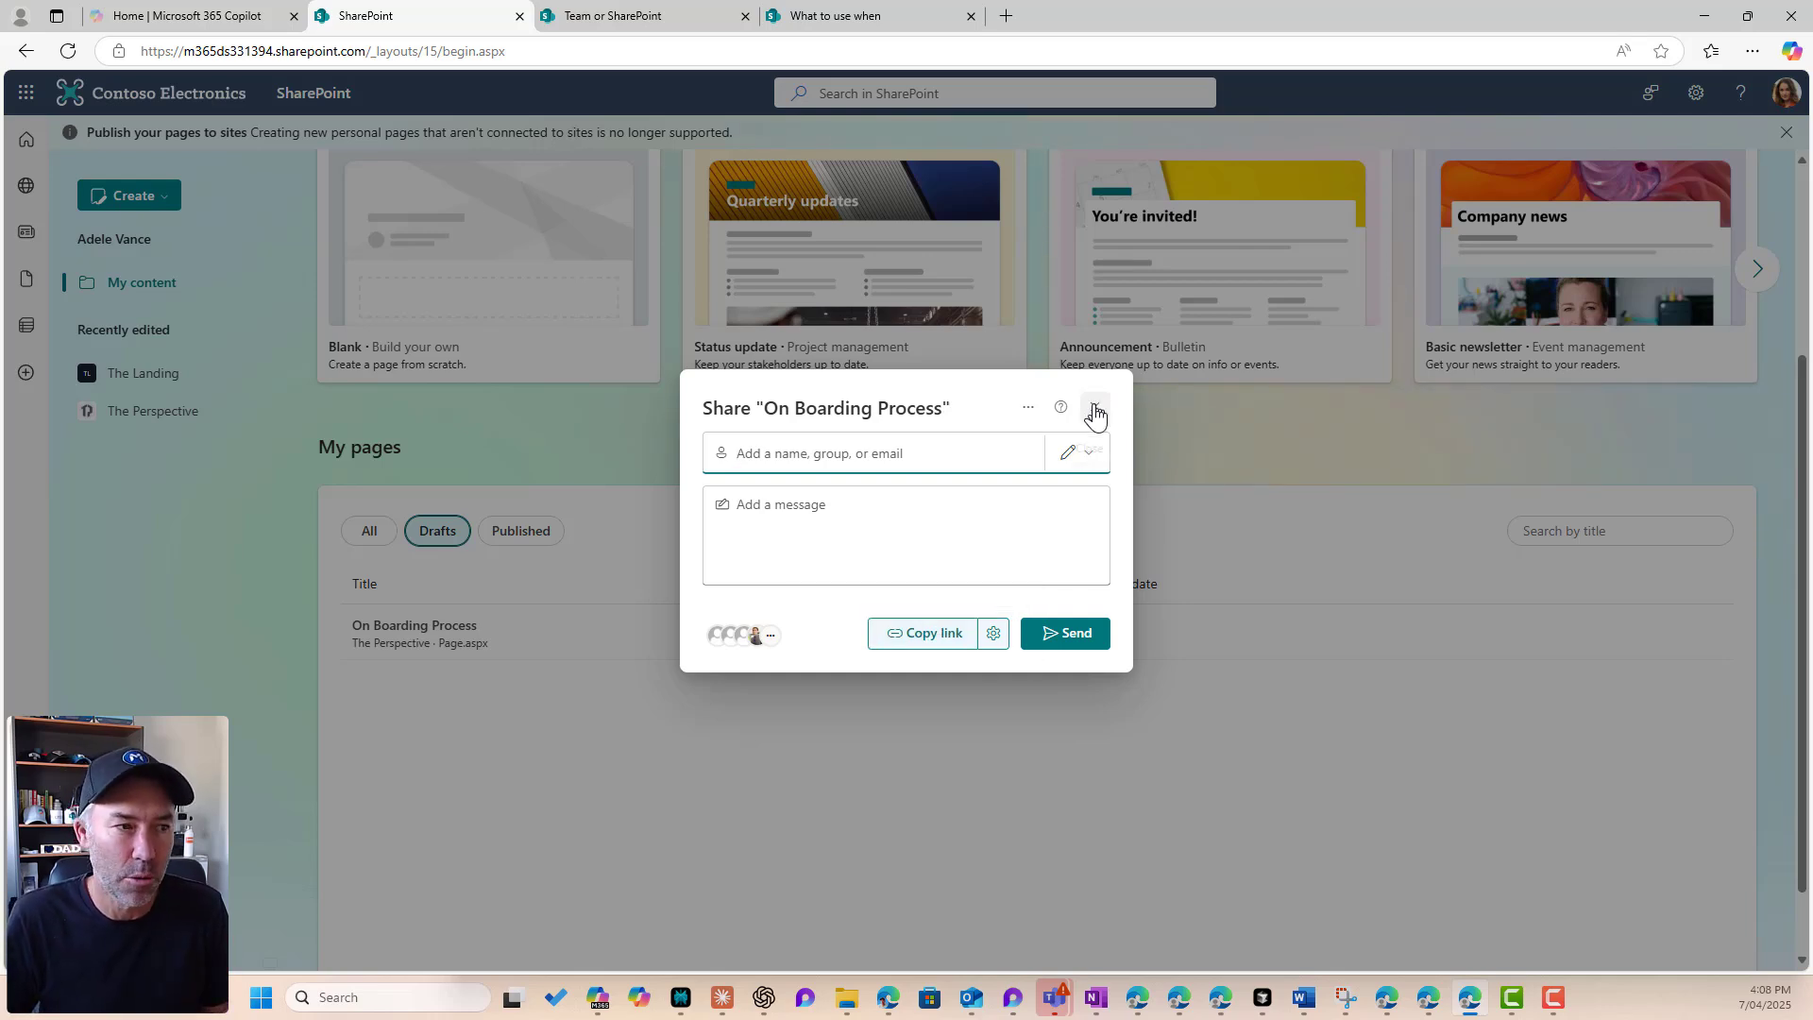
{"action": "left_click", "coordinate": [1095, 412]}
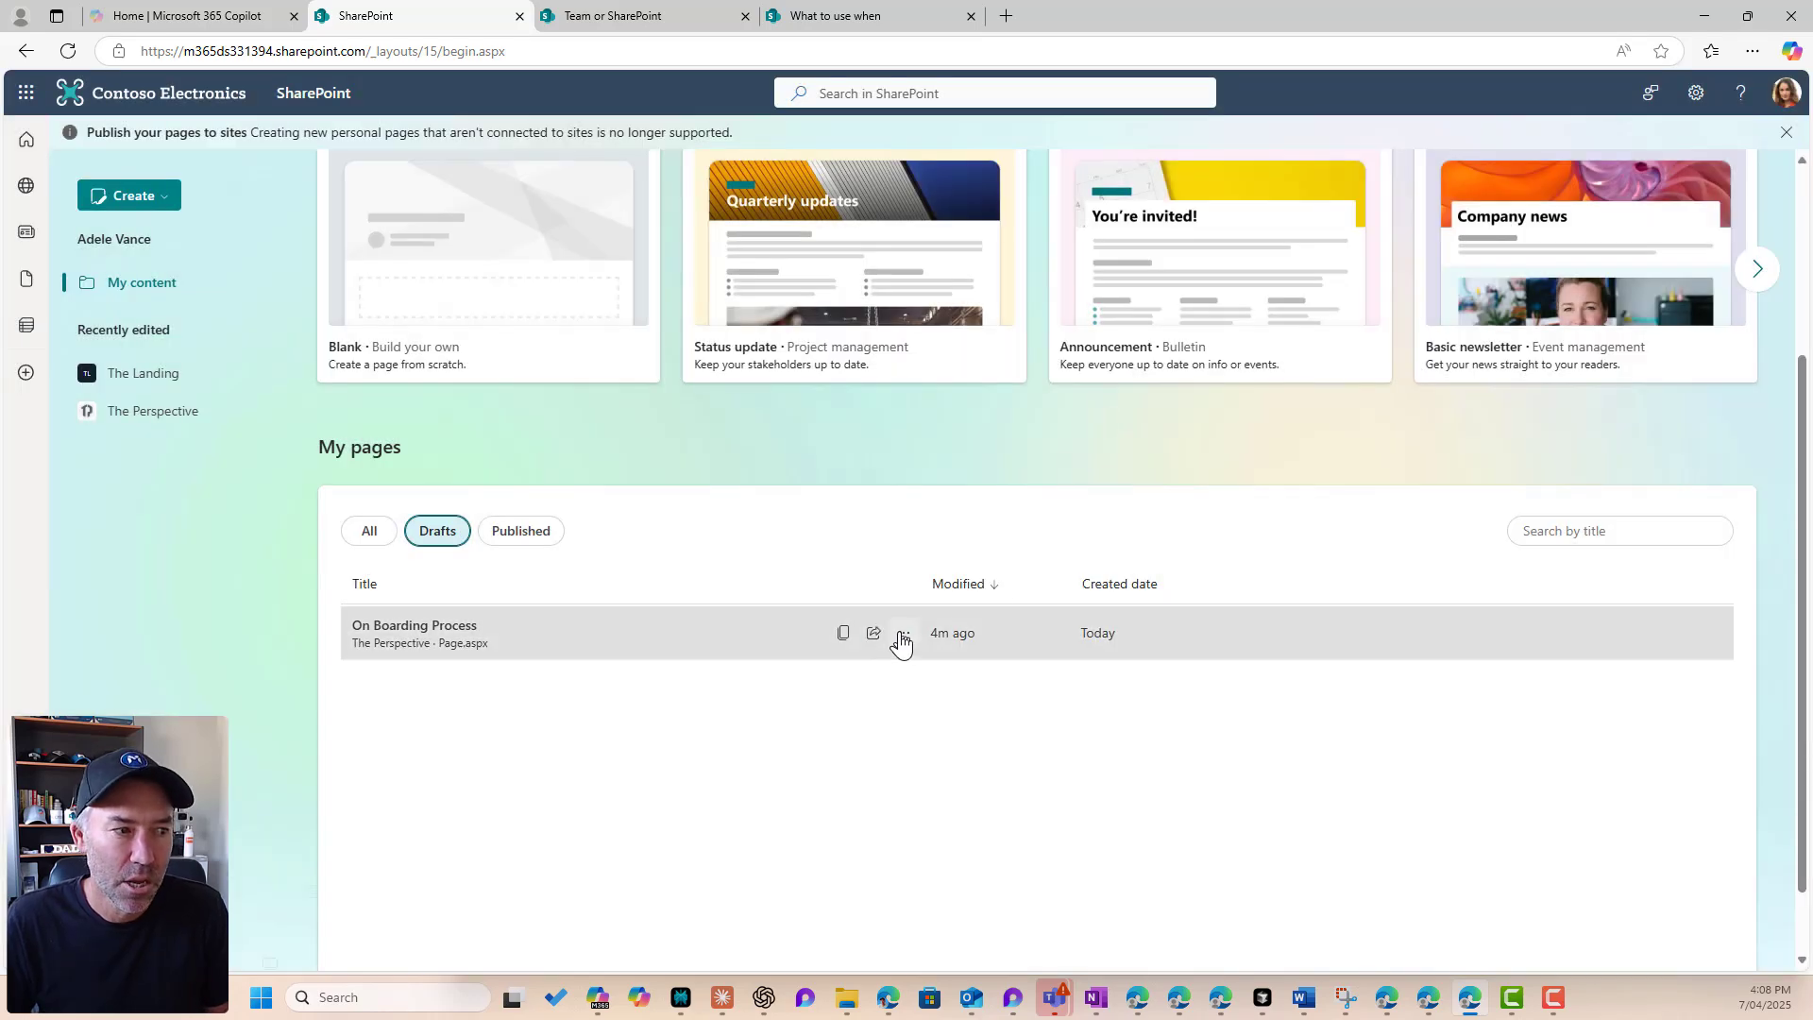
Step: Delete the On Boarding Process draft, then reopen the pages hub from the start page
{"action": "left_click", "coordinate": [903, 637]}
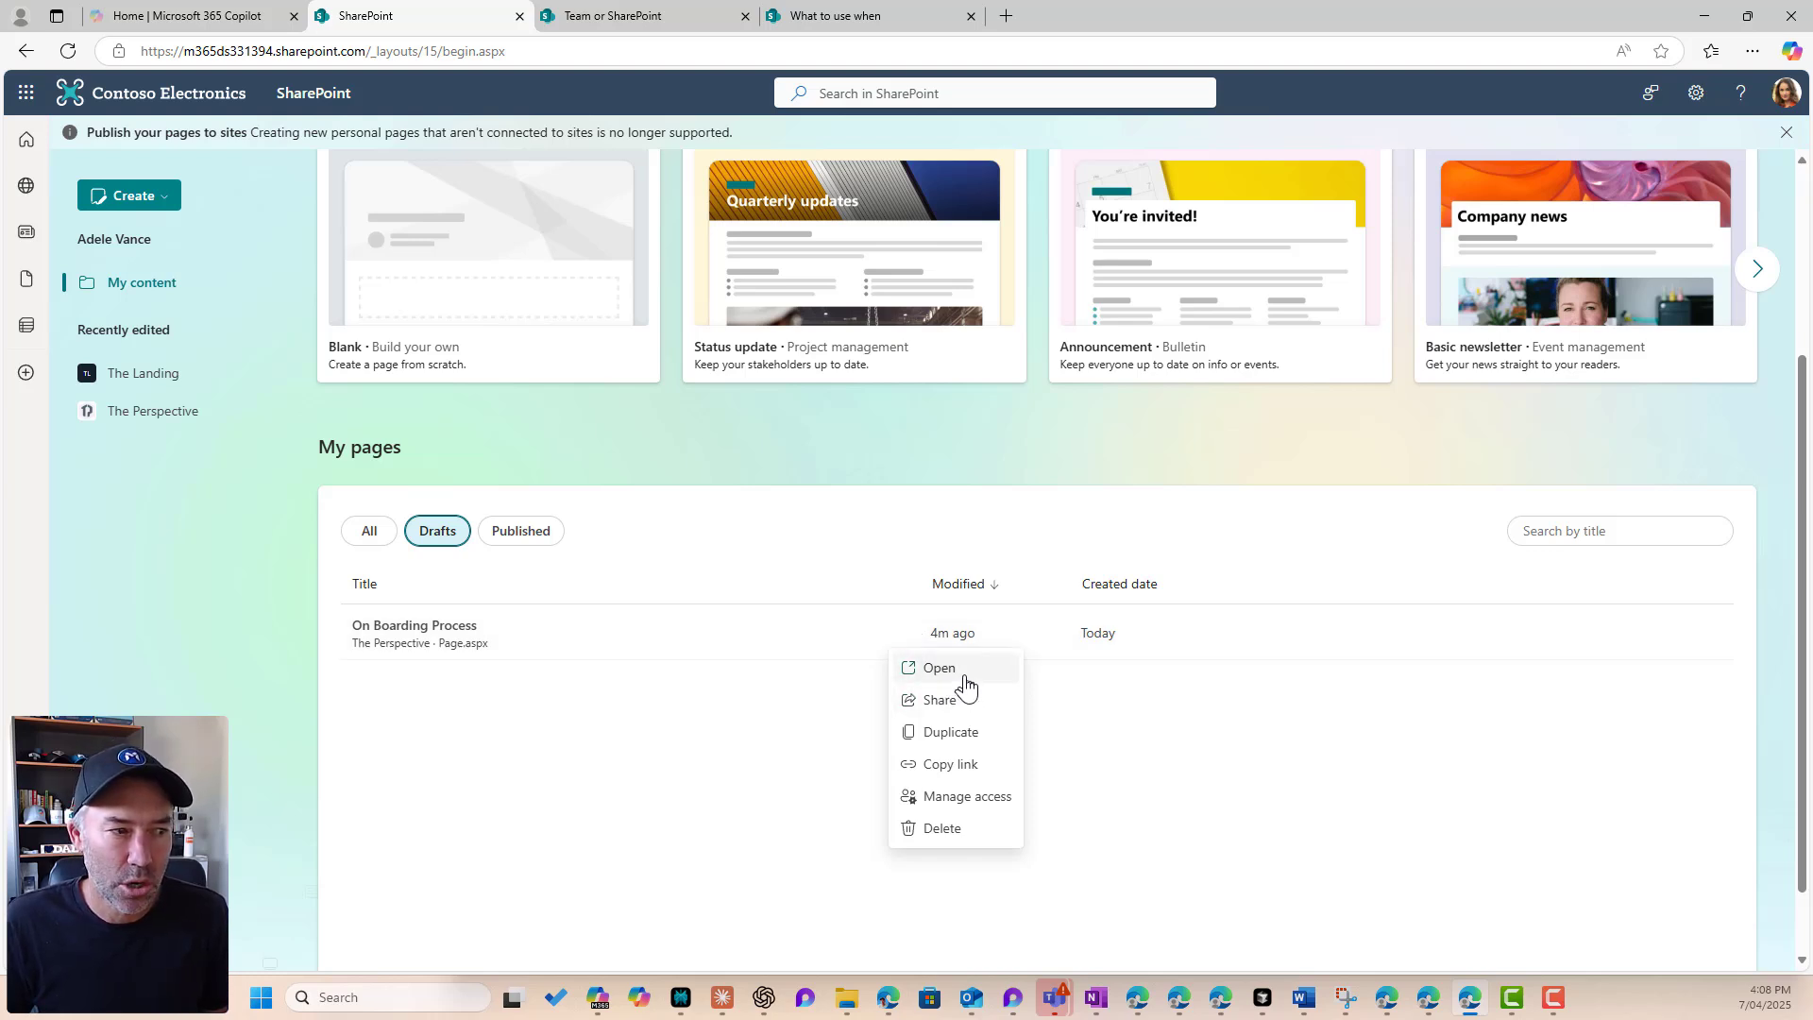
{"action": "mouse_move", "coordinate": [1001, 816]}
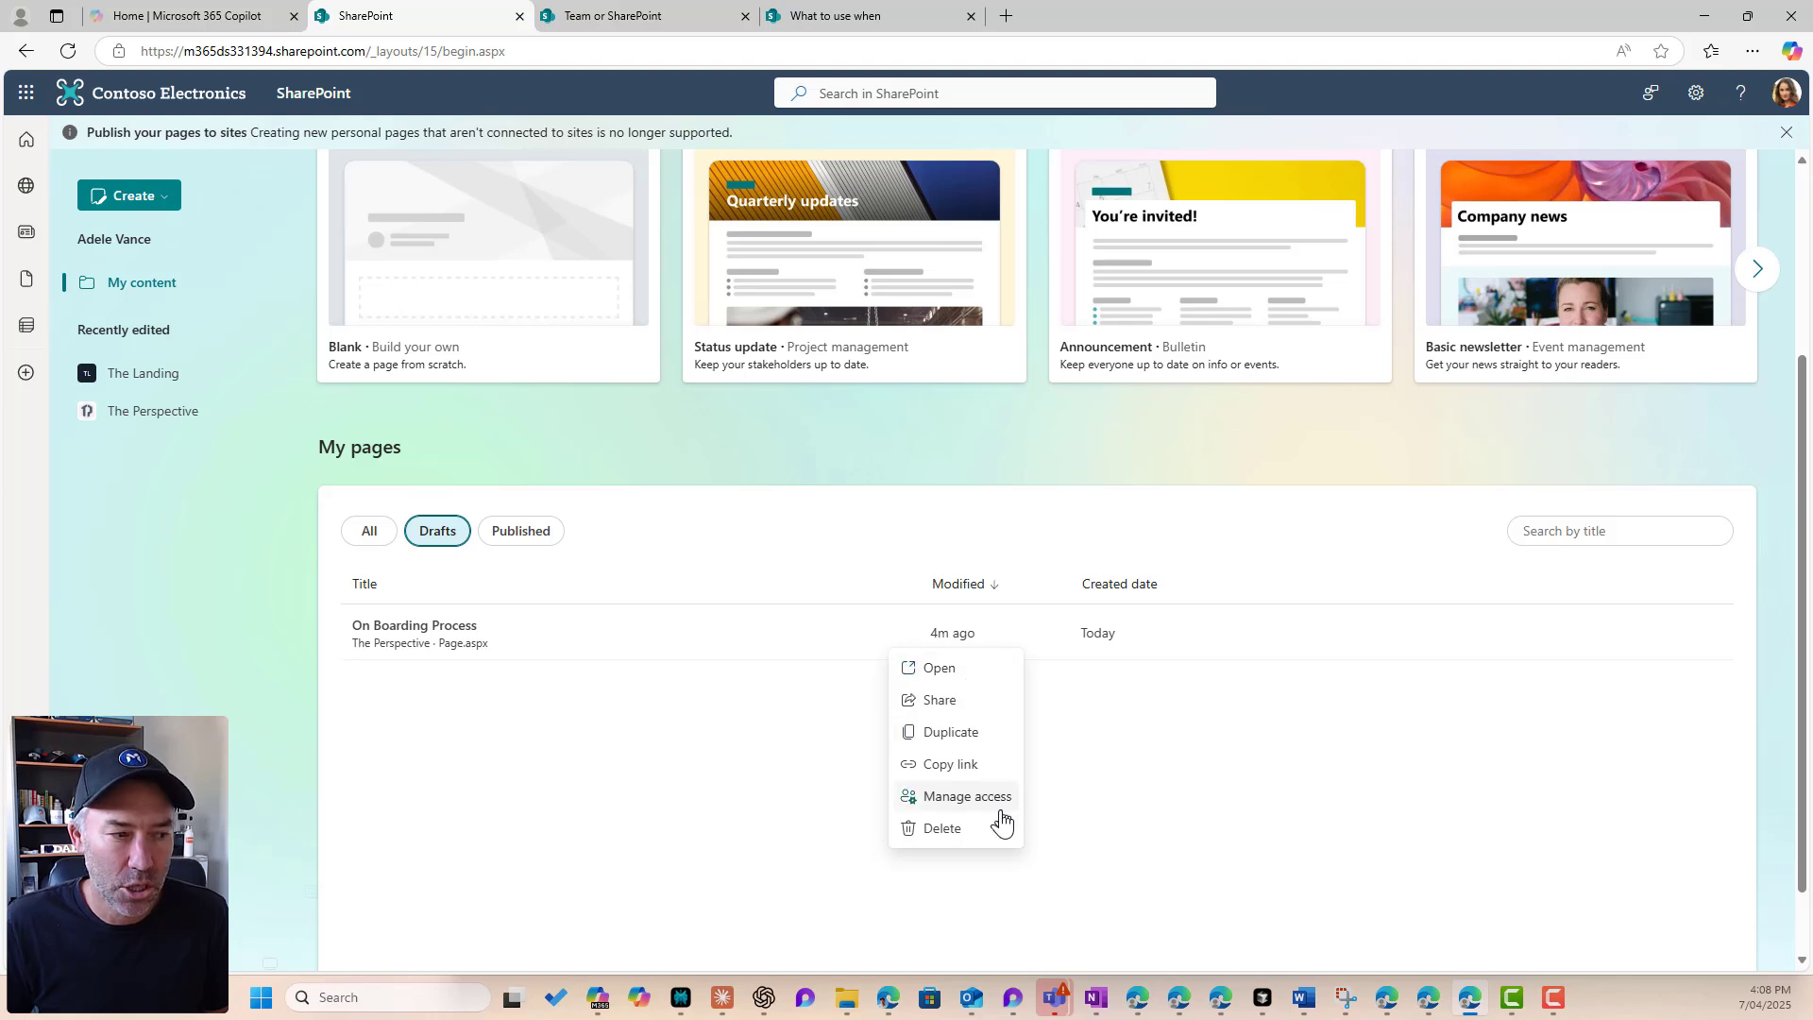
{"action": "mouse_move", "coordinate": [982, 835]}
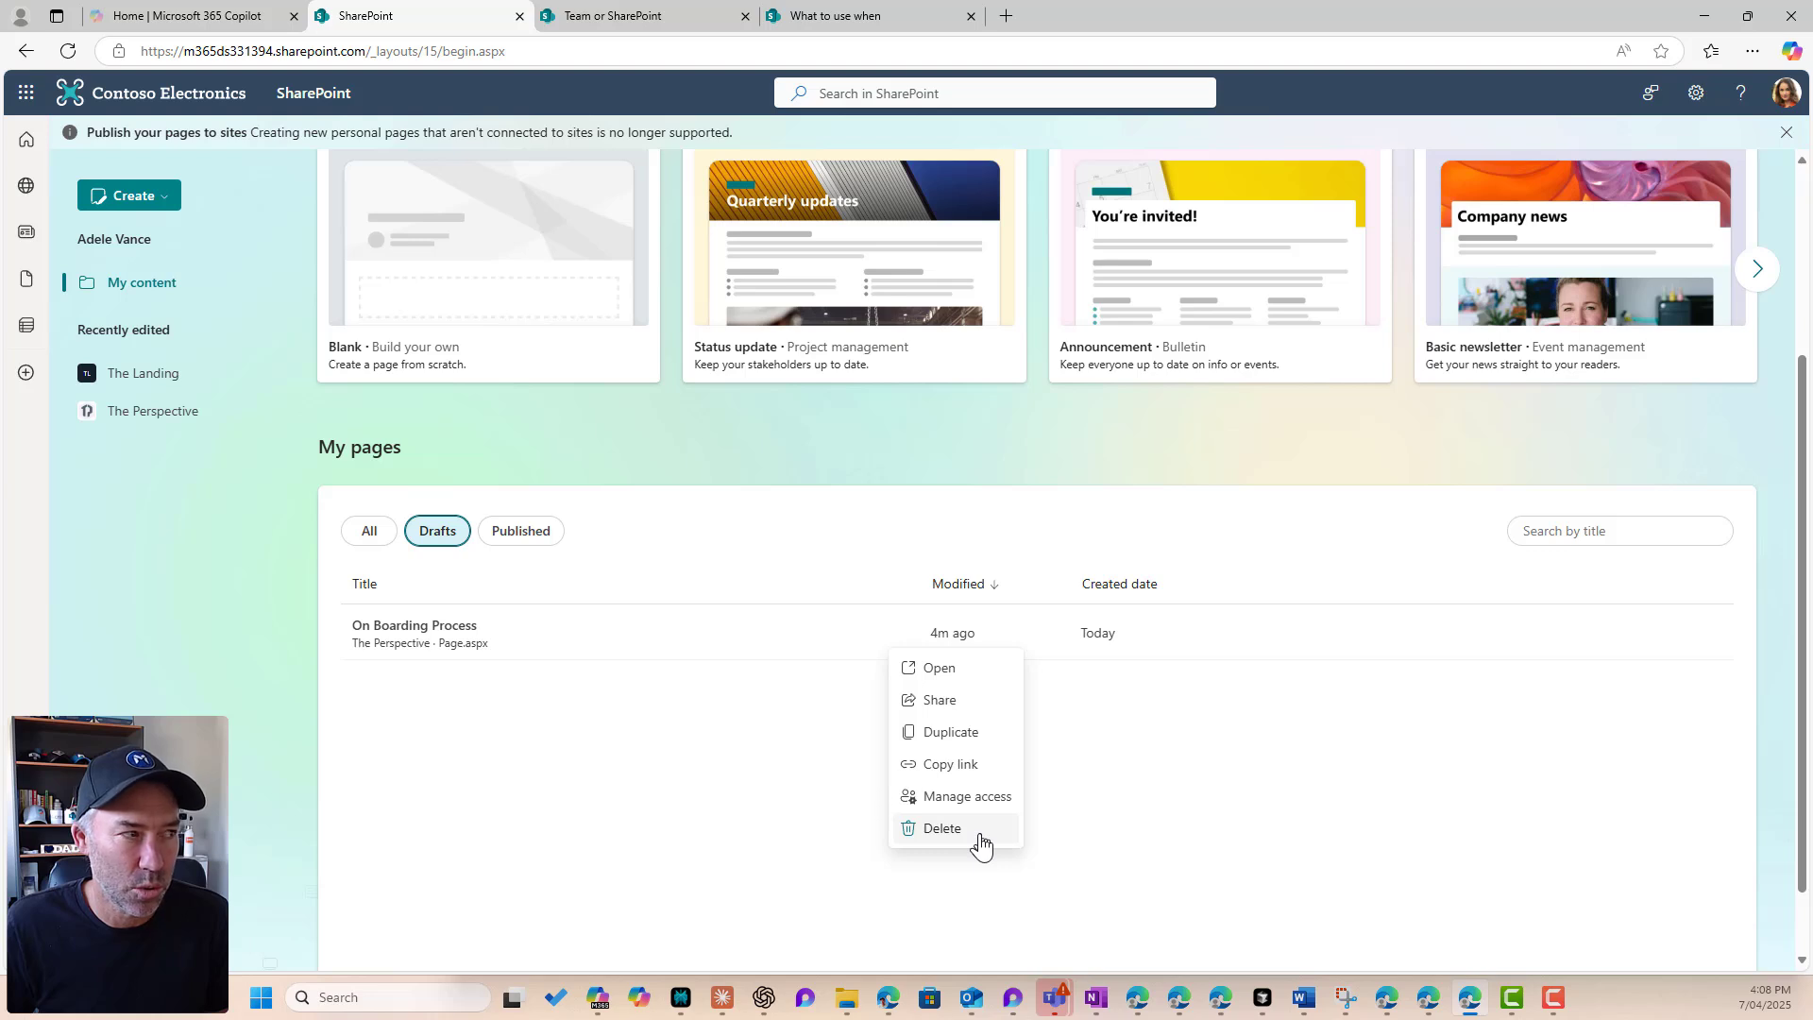
{"action": "left_click", "coordinate": [368, 531]}
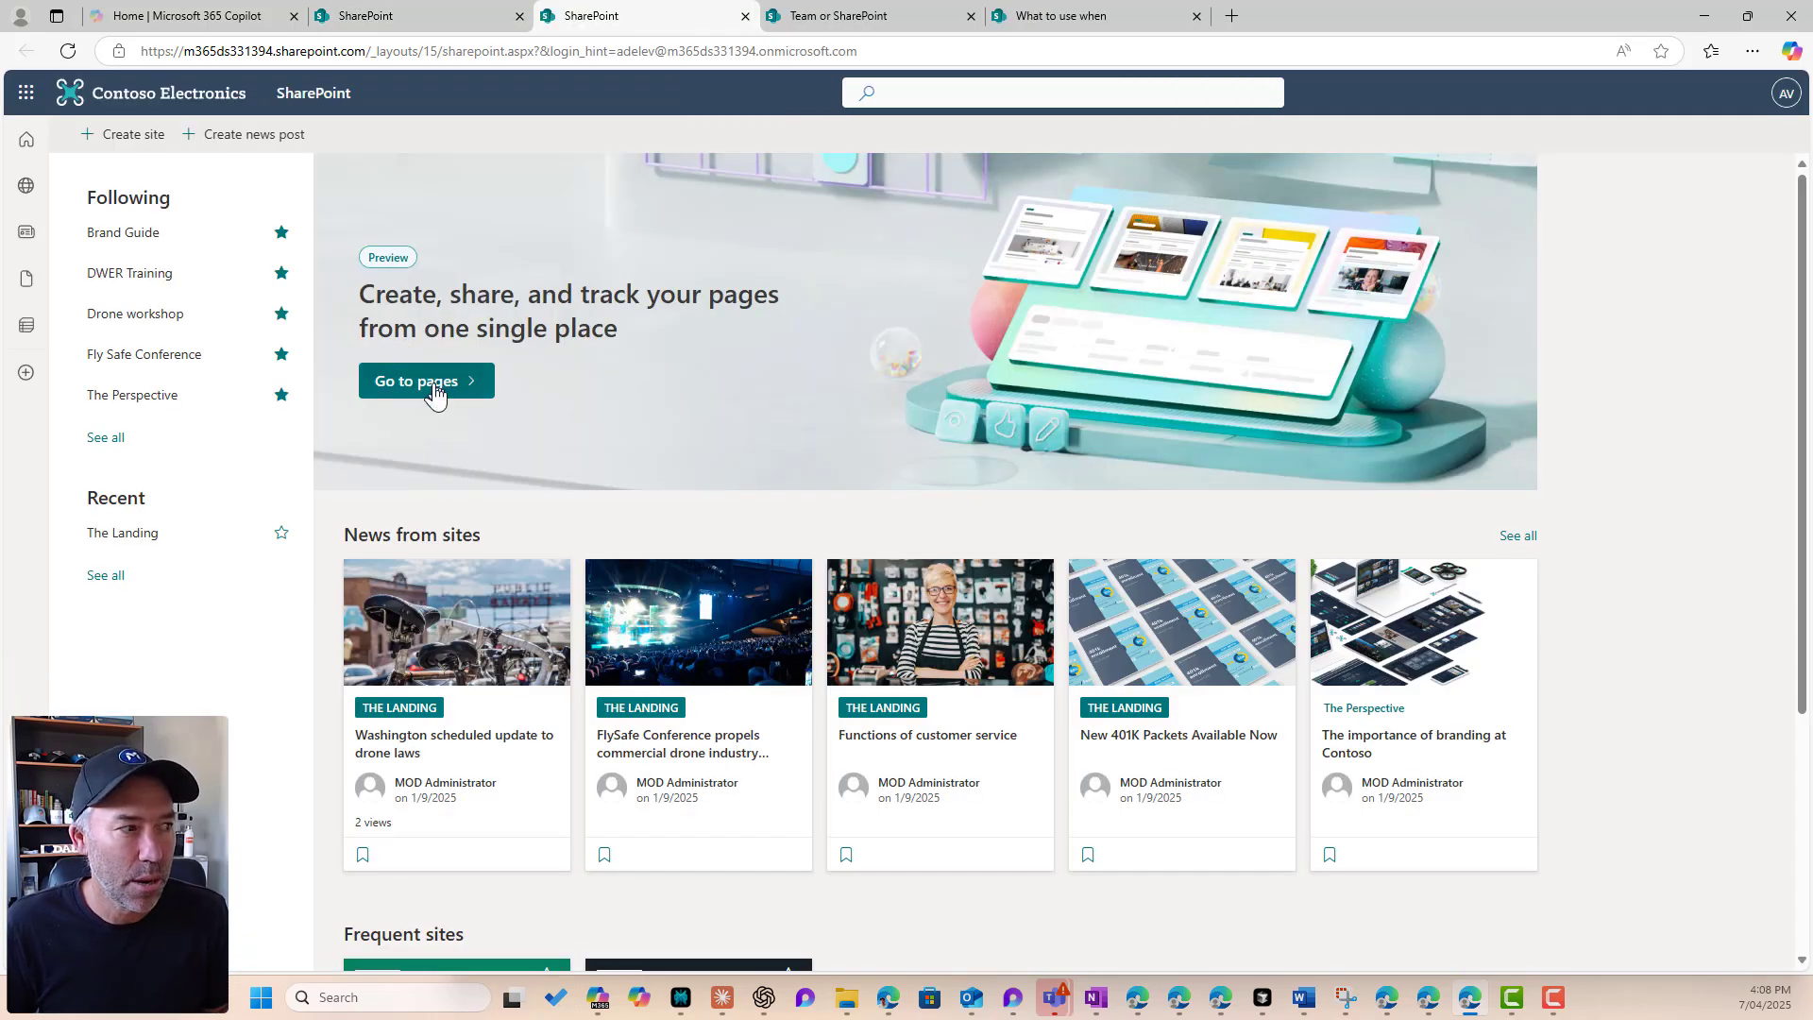
{"action": "left_click", "coordinate": [425, 379]}
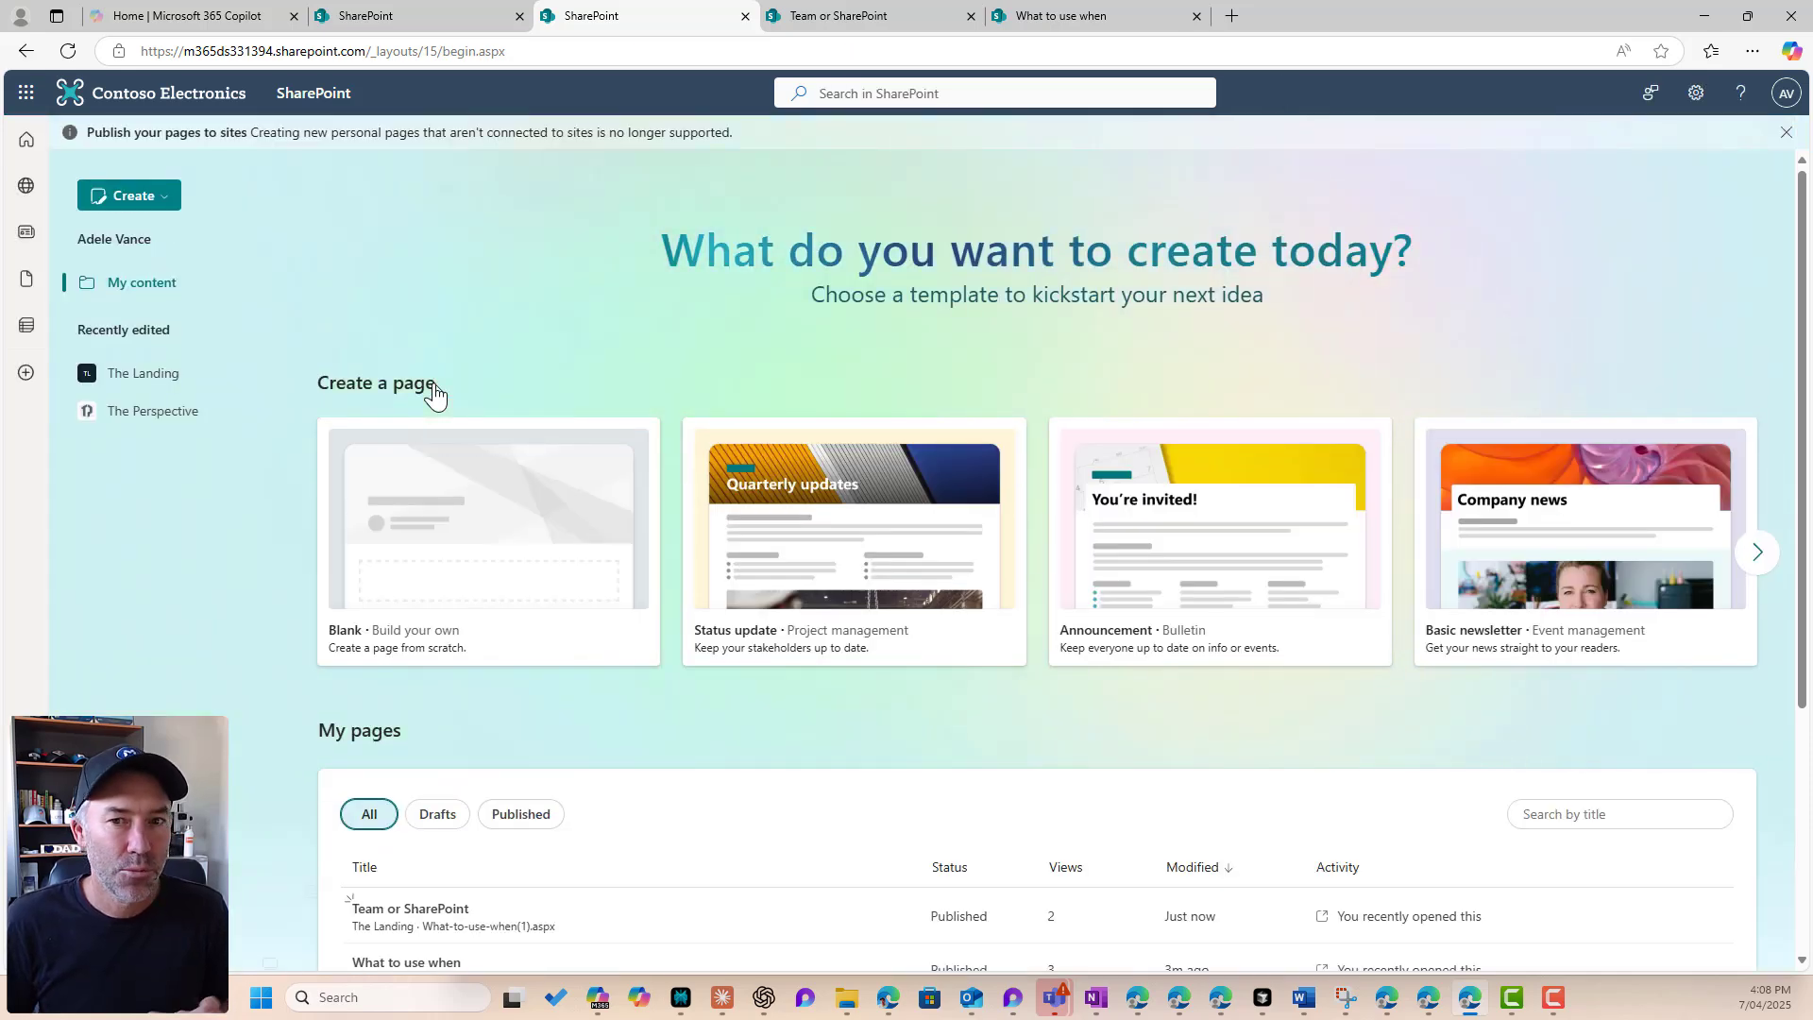